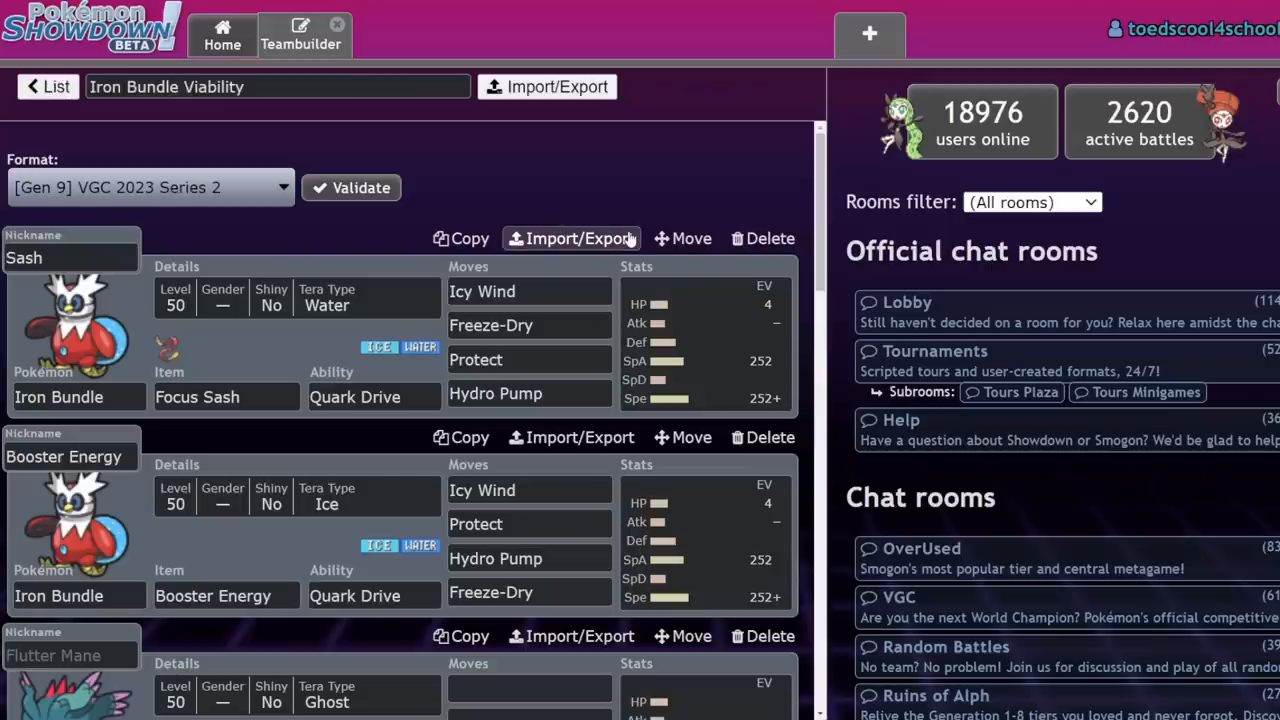
{"action": "mouse_move", "coordinate": [640, 207]}
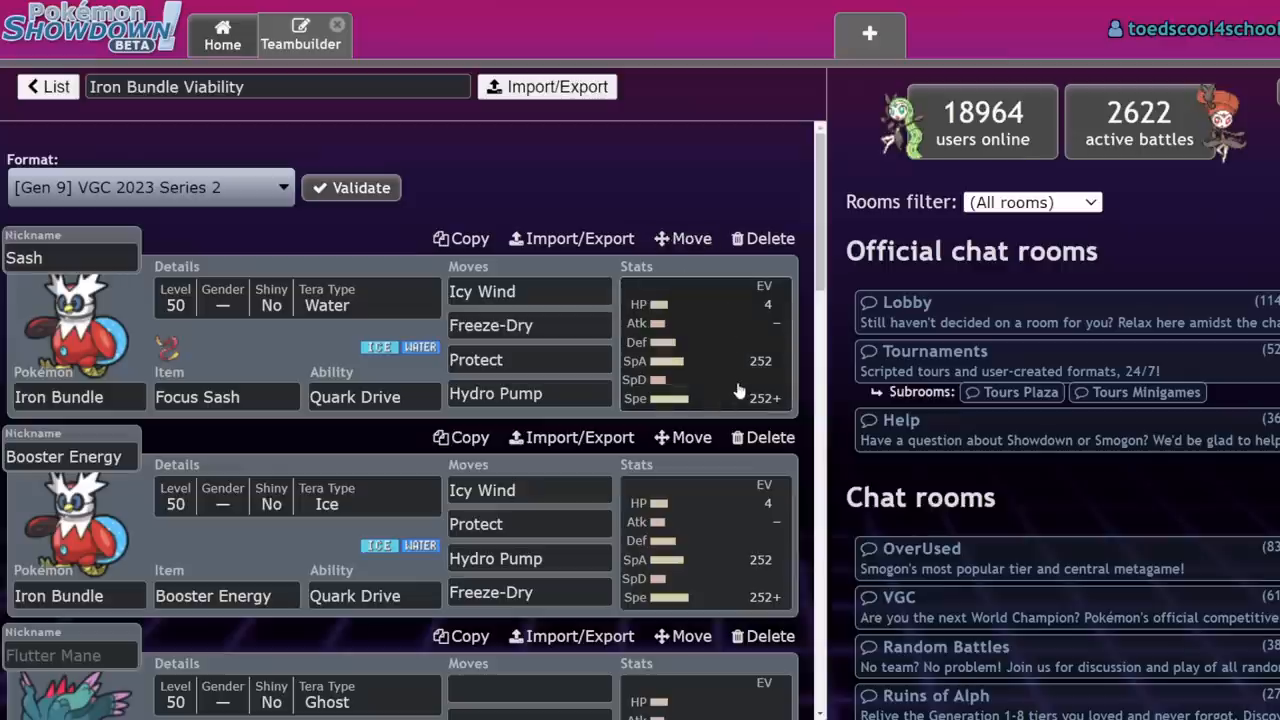
{"action": "mouse_move", "coordinate": [716, 283]}
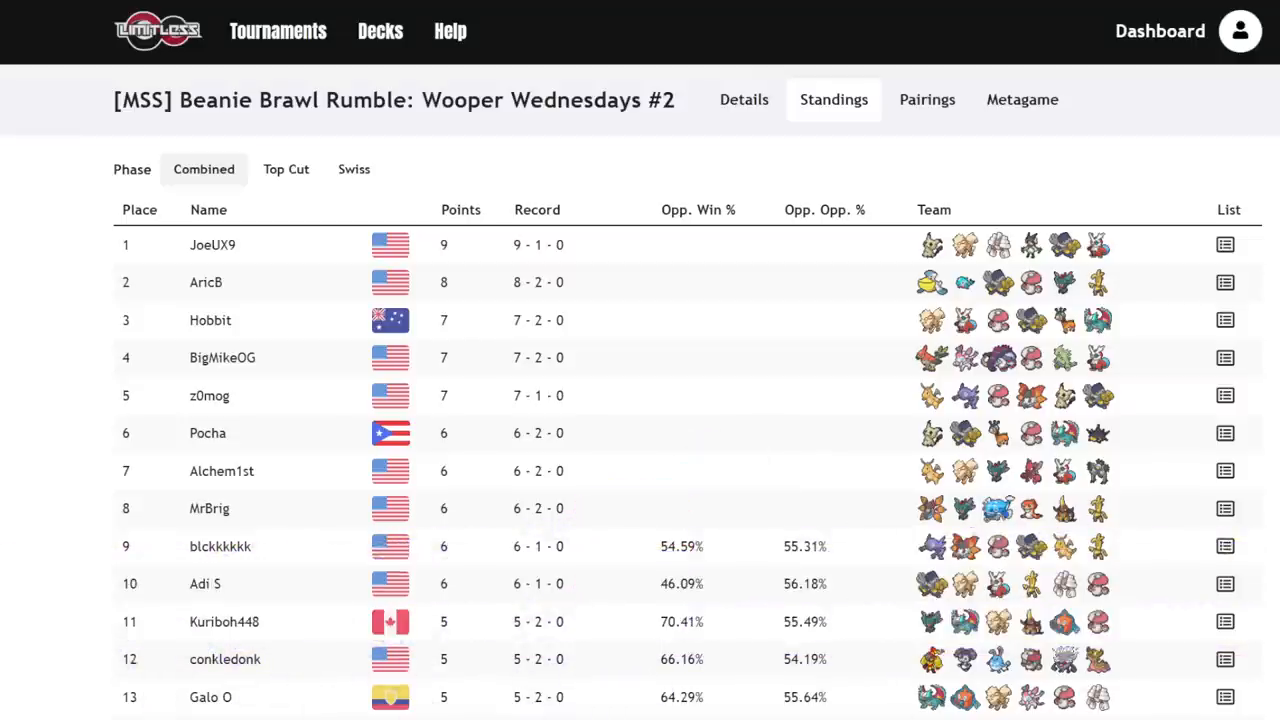
{"action": "mouse_move", "coordinate": [690, 192]}
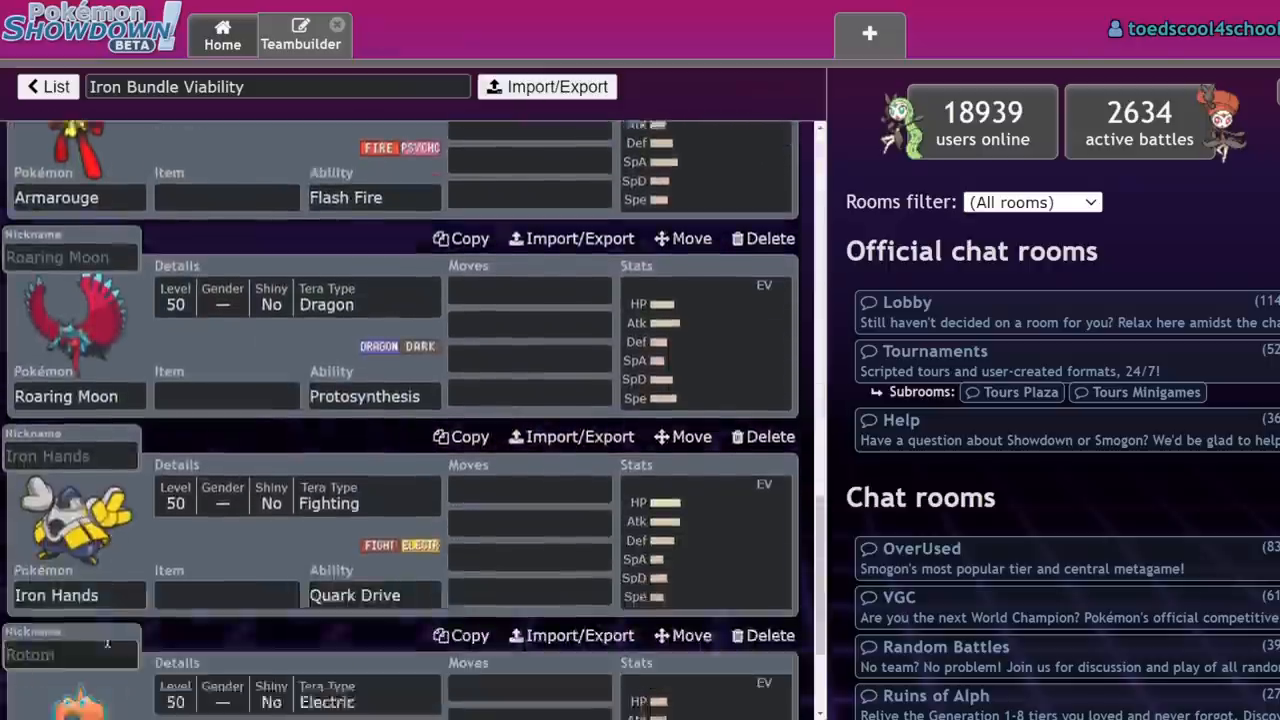
Add Pelipper, found by searching 'pel', and then Palafin to the team.
{"action": "left_click", "coordinate": [620, 93]}
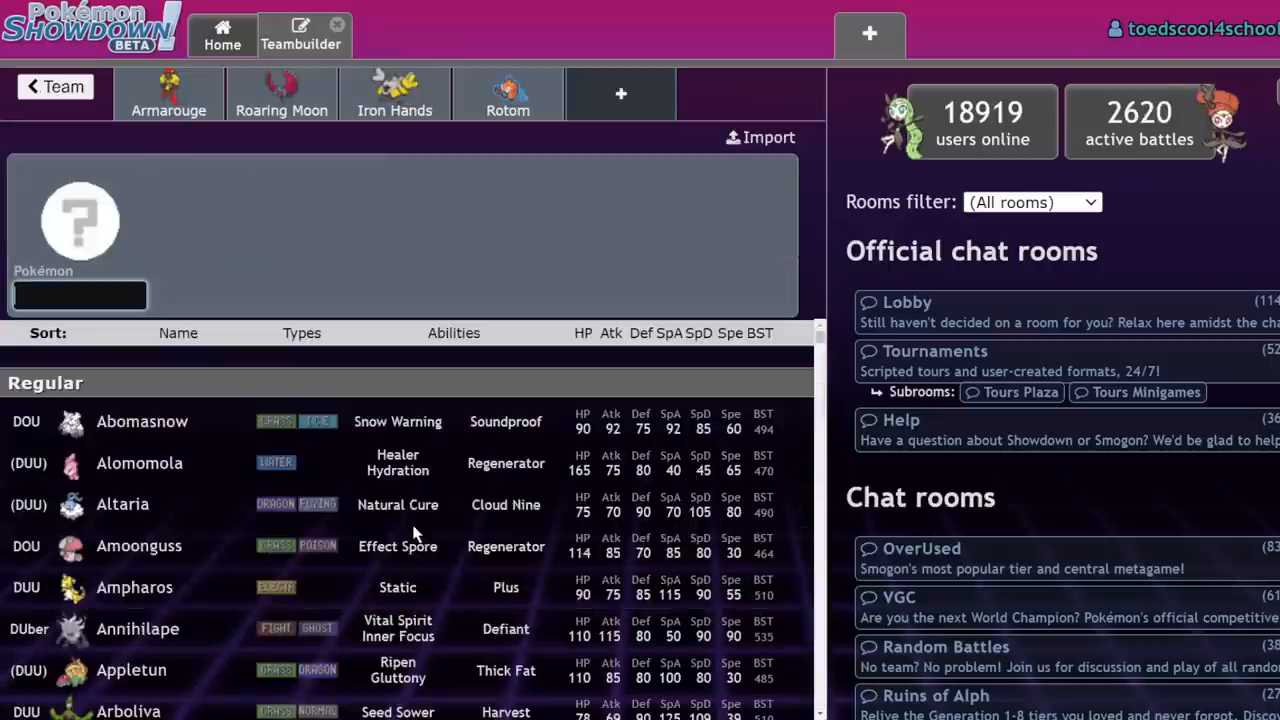
{"action": "type", "text": "pel"}
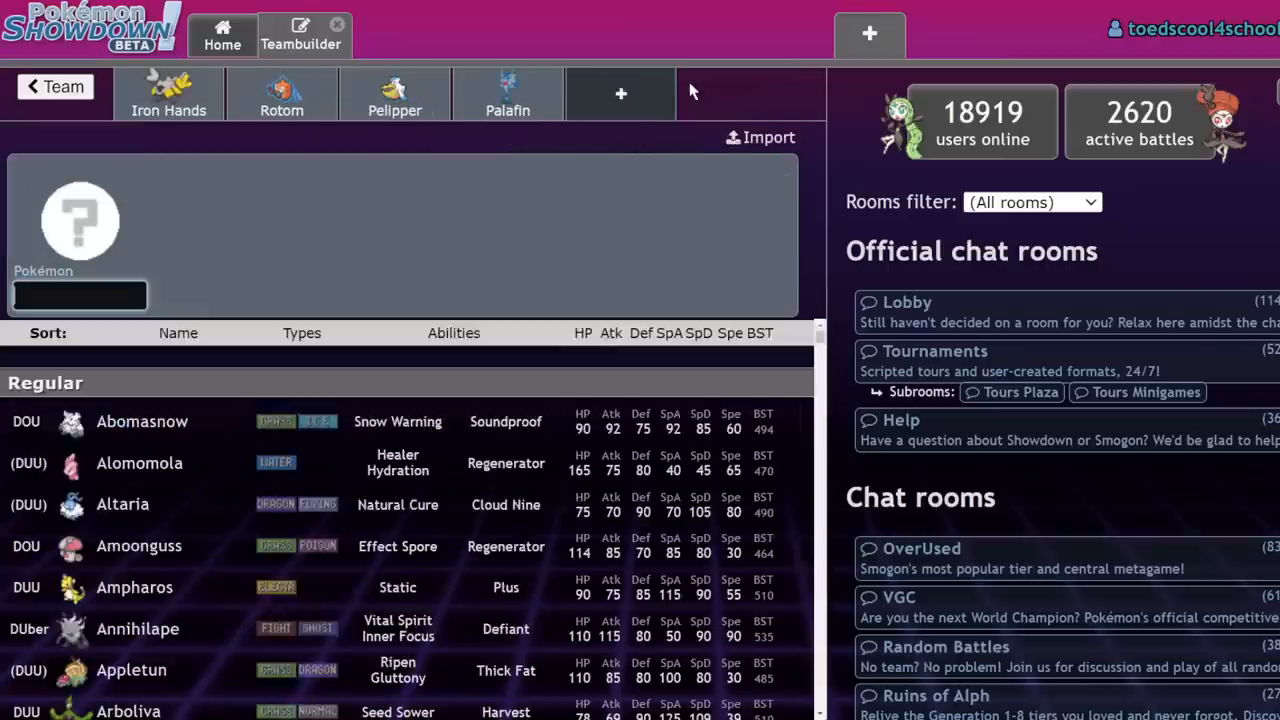
{"action": "left_click", "coordinate": [620, 93]}
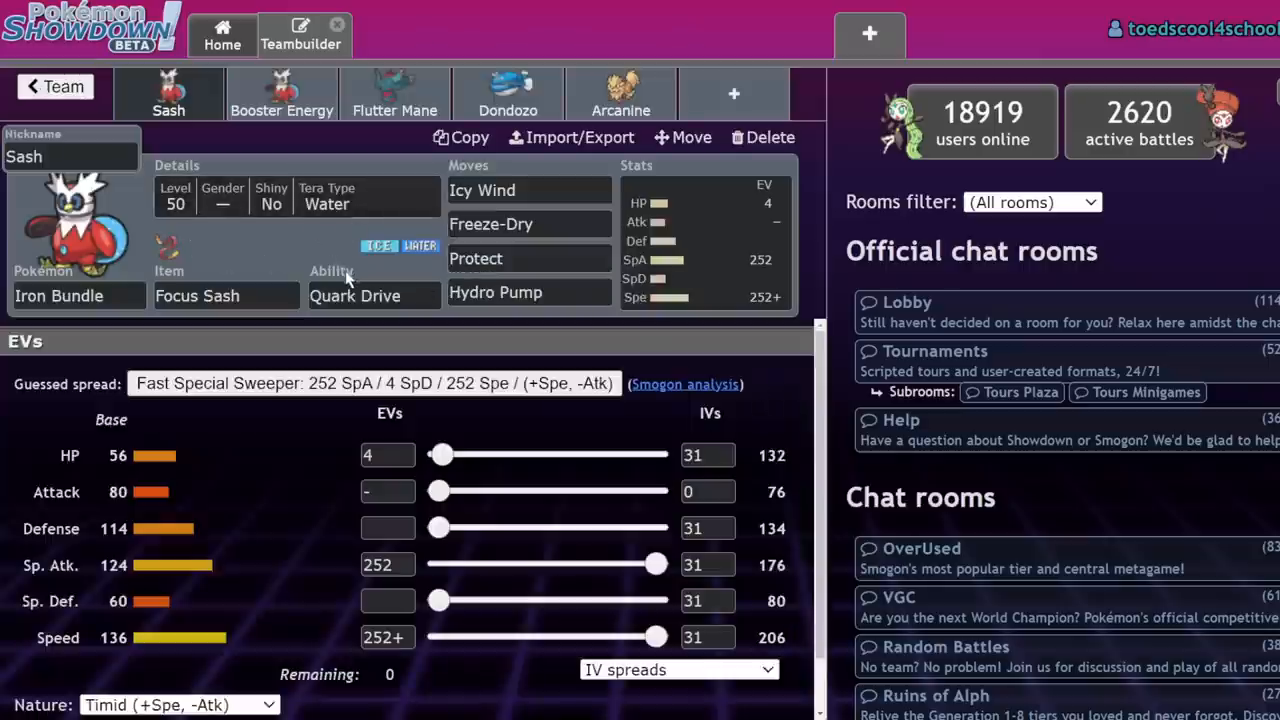
{"action": "mouse_move", "coordinate": [255, 430]}
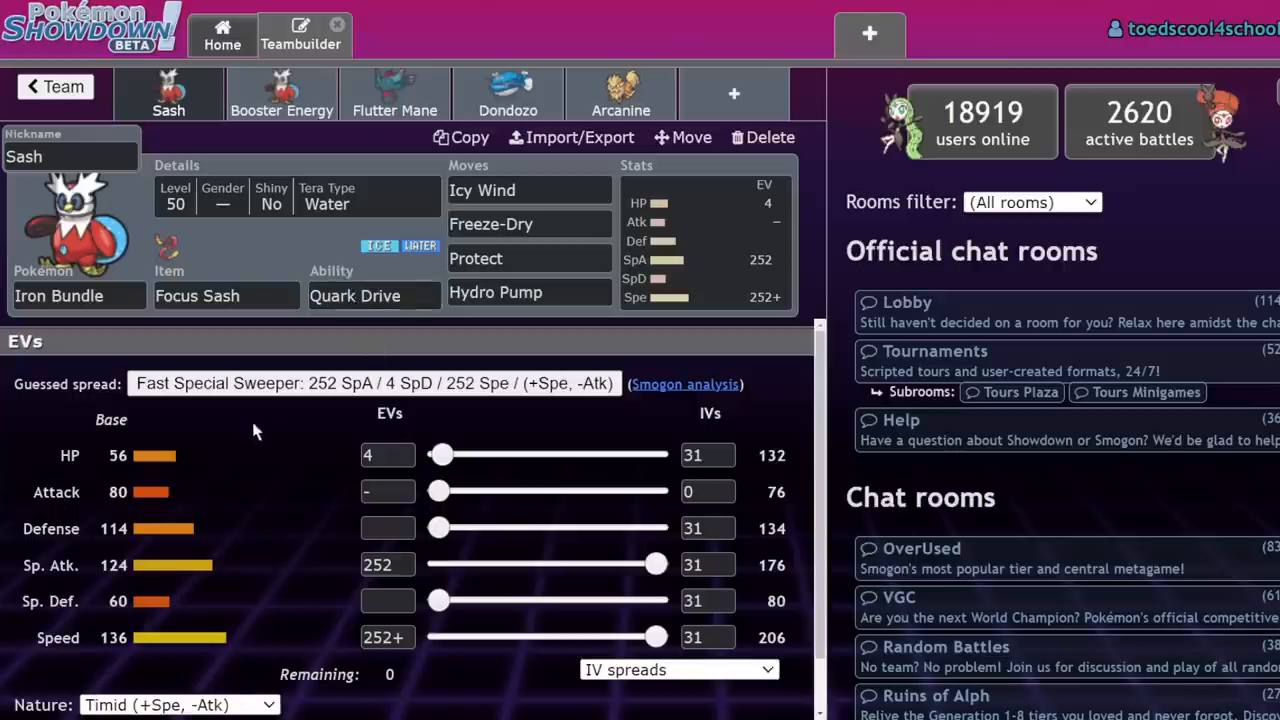
{"action": "mouse_move", "coordinate": [148, 688]}
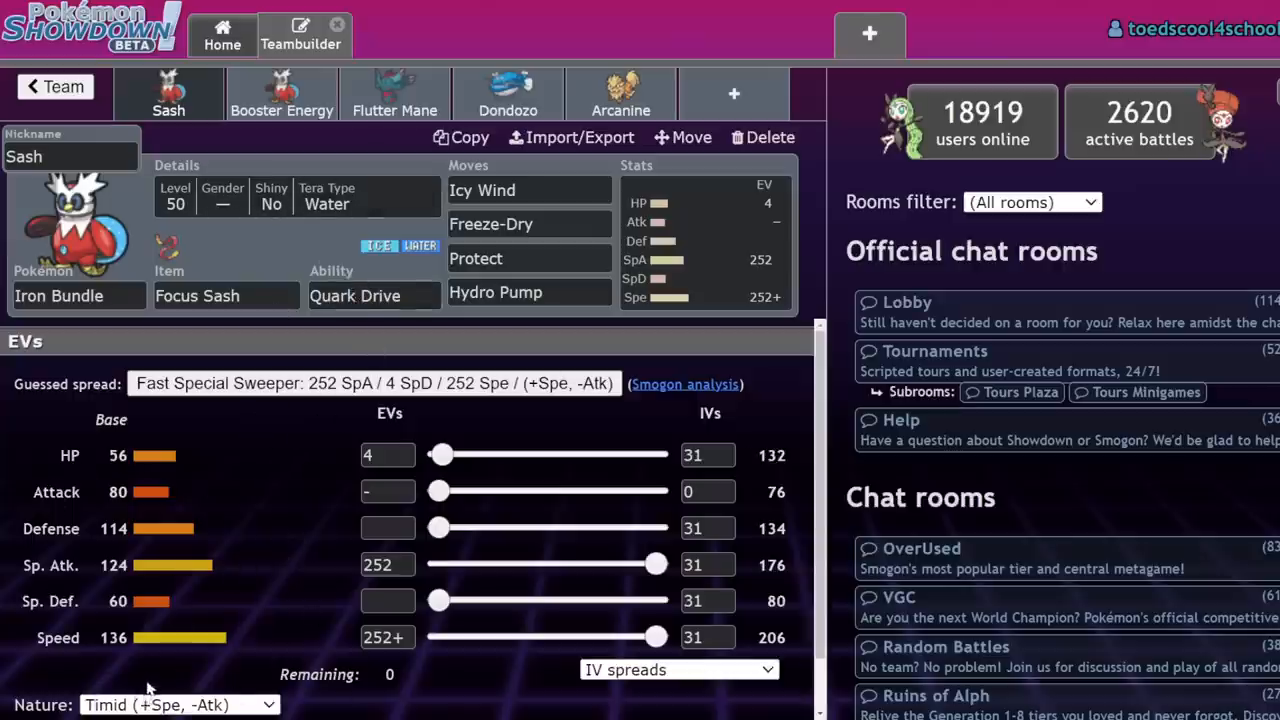
{"action": "mouse_move", "coordinate": [153, 668]}
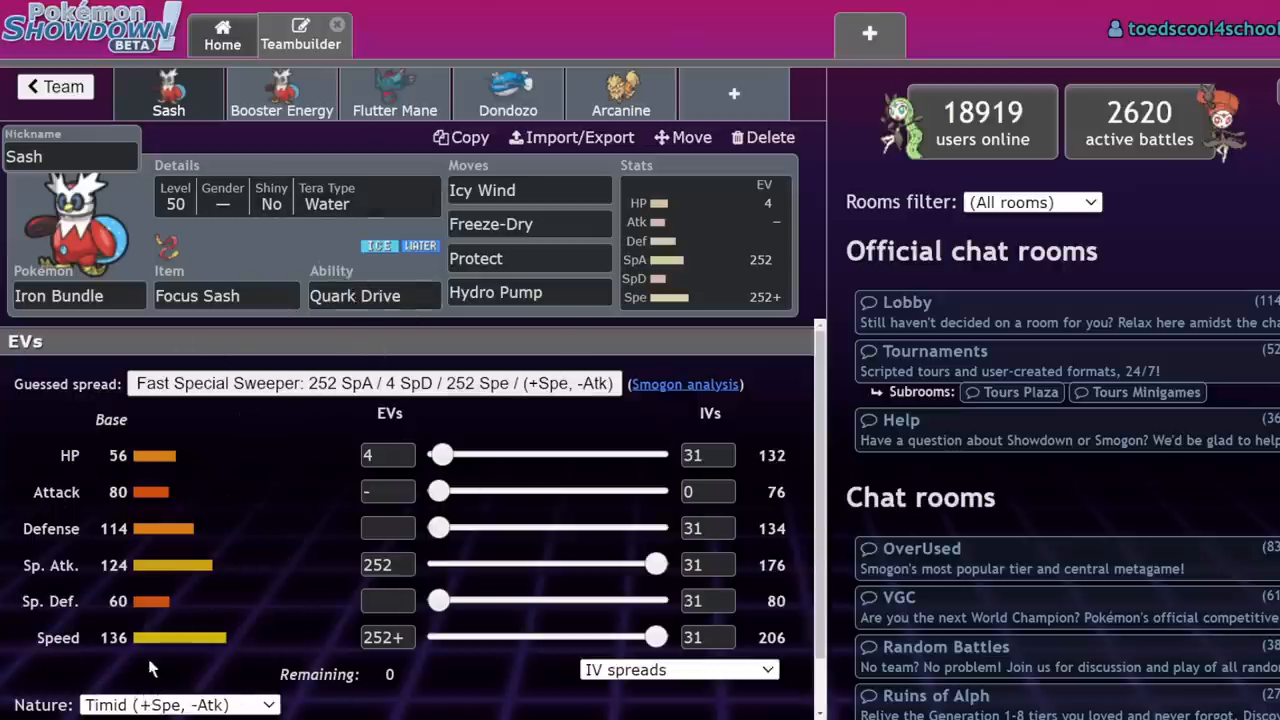
{"action": "left_click", "coordinate": [281, 95]}
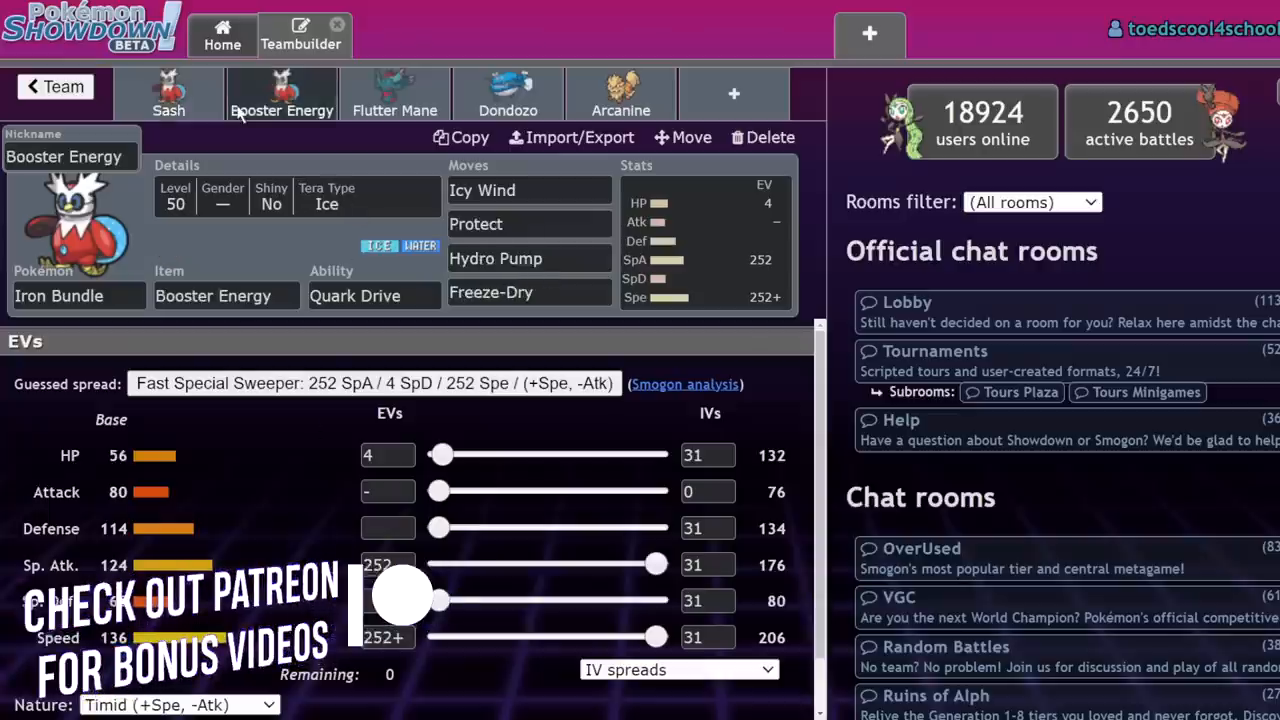
{"action": "left_click", "coordinate": [394, 95]}
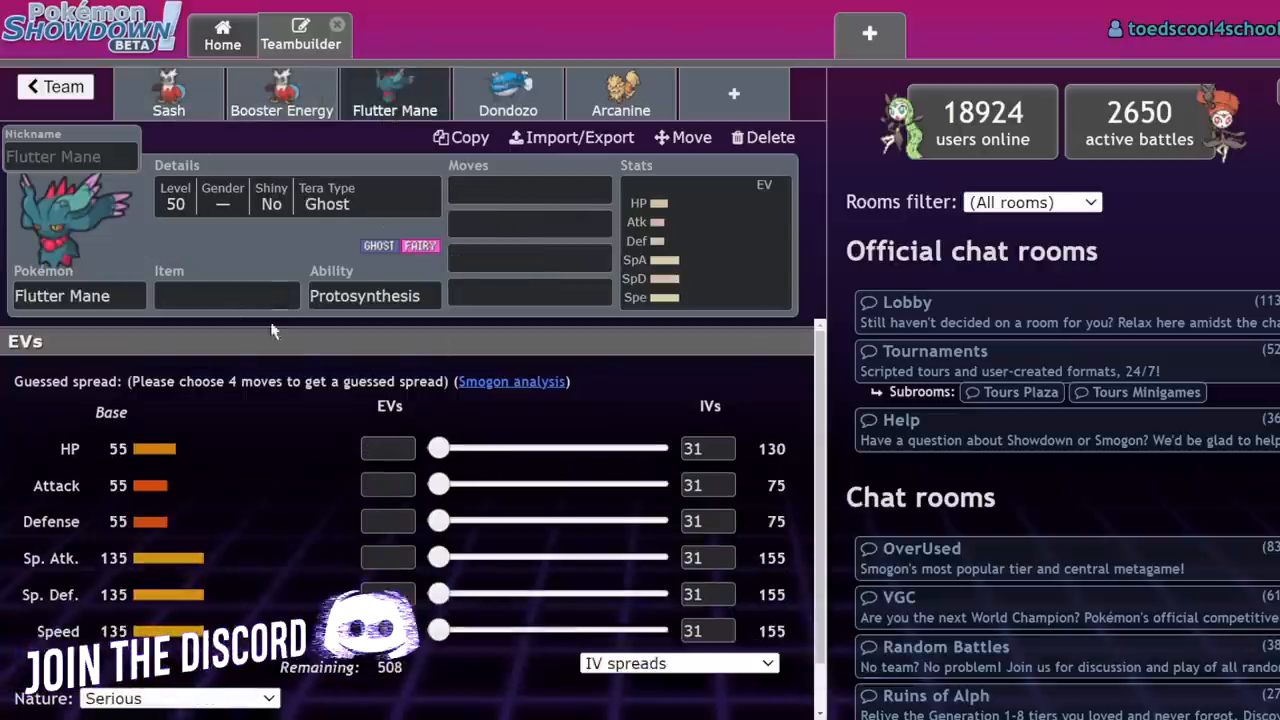
{"action": "left_click", "coordinate": [226, 295]}
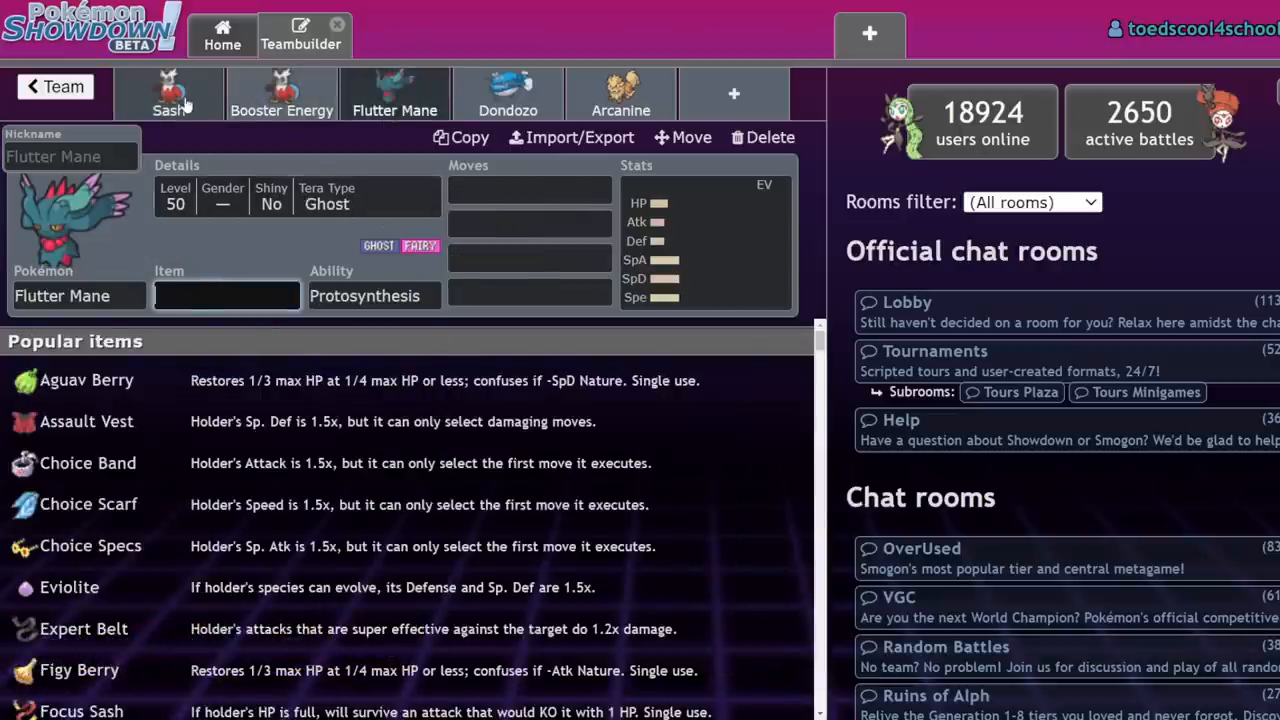
{"action": "left_click", "coordinate": [168, 93]}
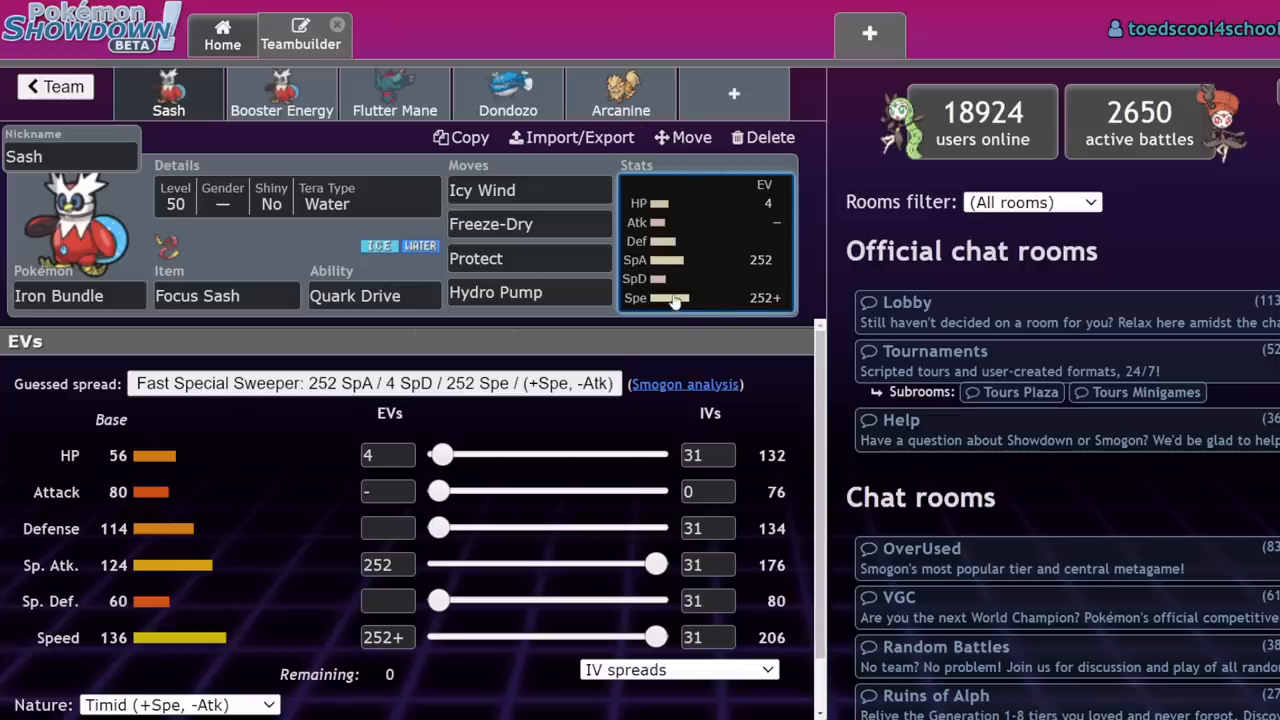
{"action": "left_click", "coordinate": [483, 190]}
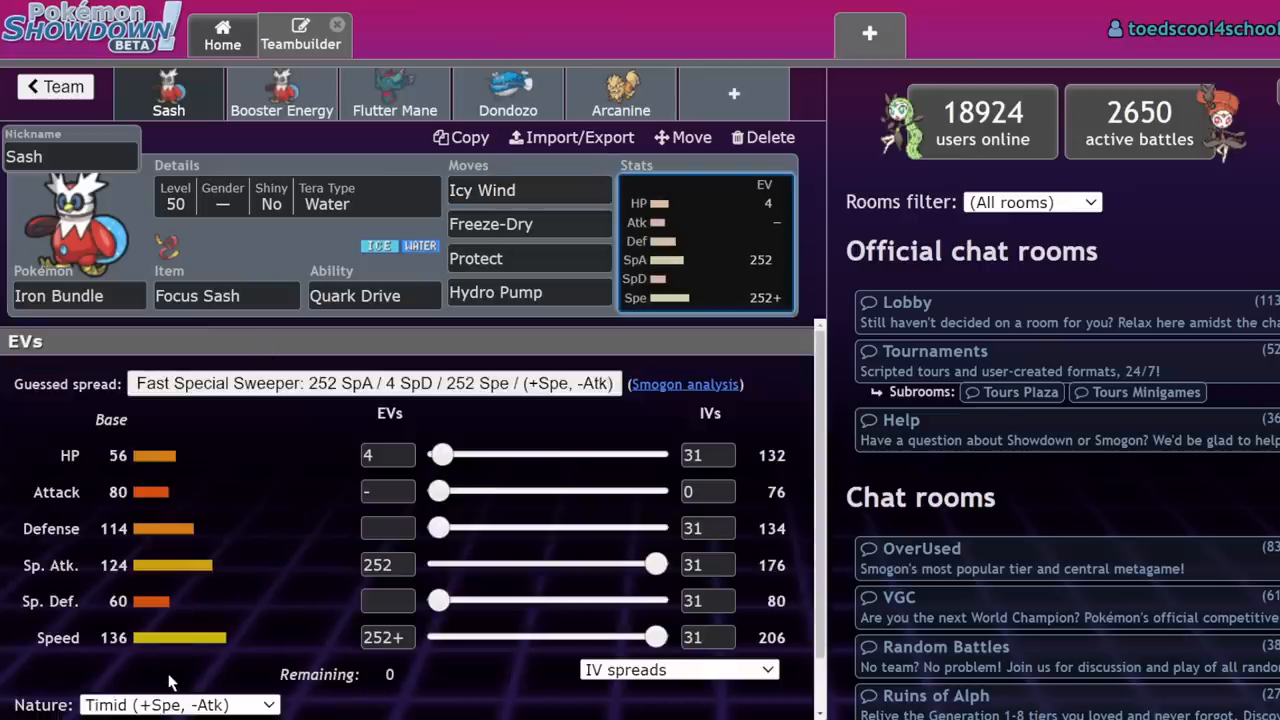
{"action": "mouse_move", "coordinate": [275, 599]}
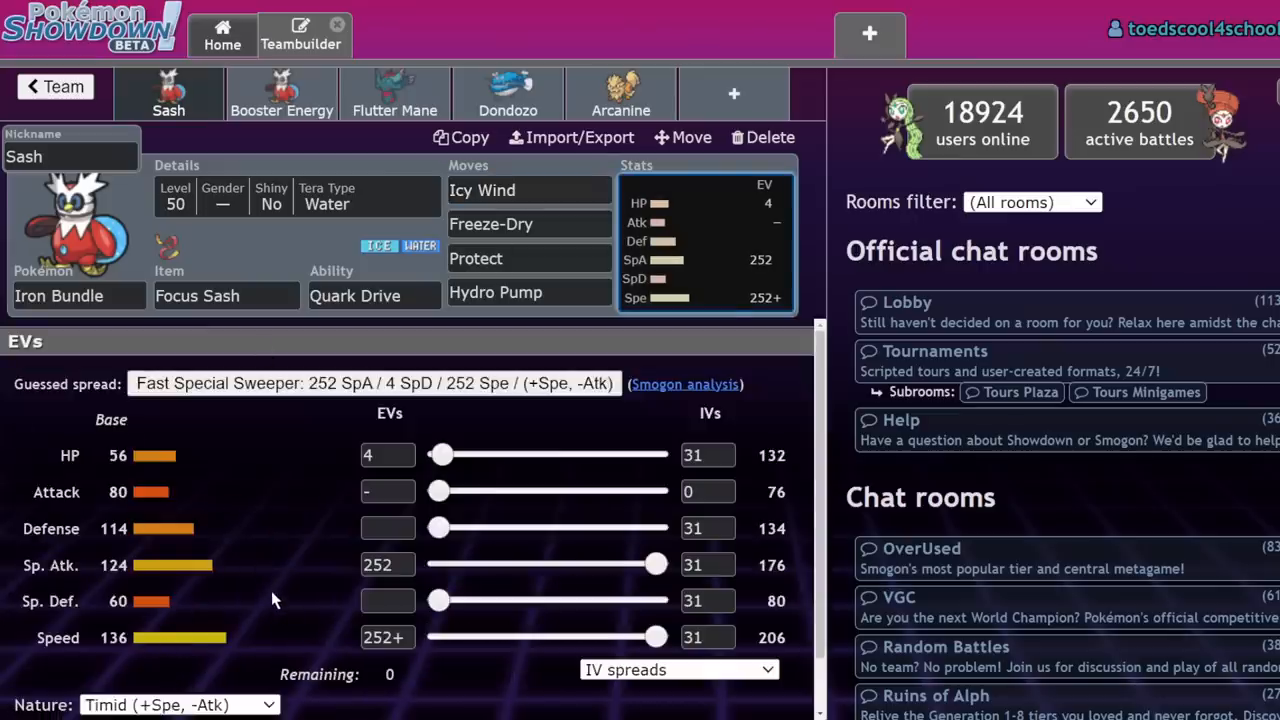
{"action": "mouse_move", "coordinate": [276, 570]}
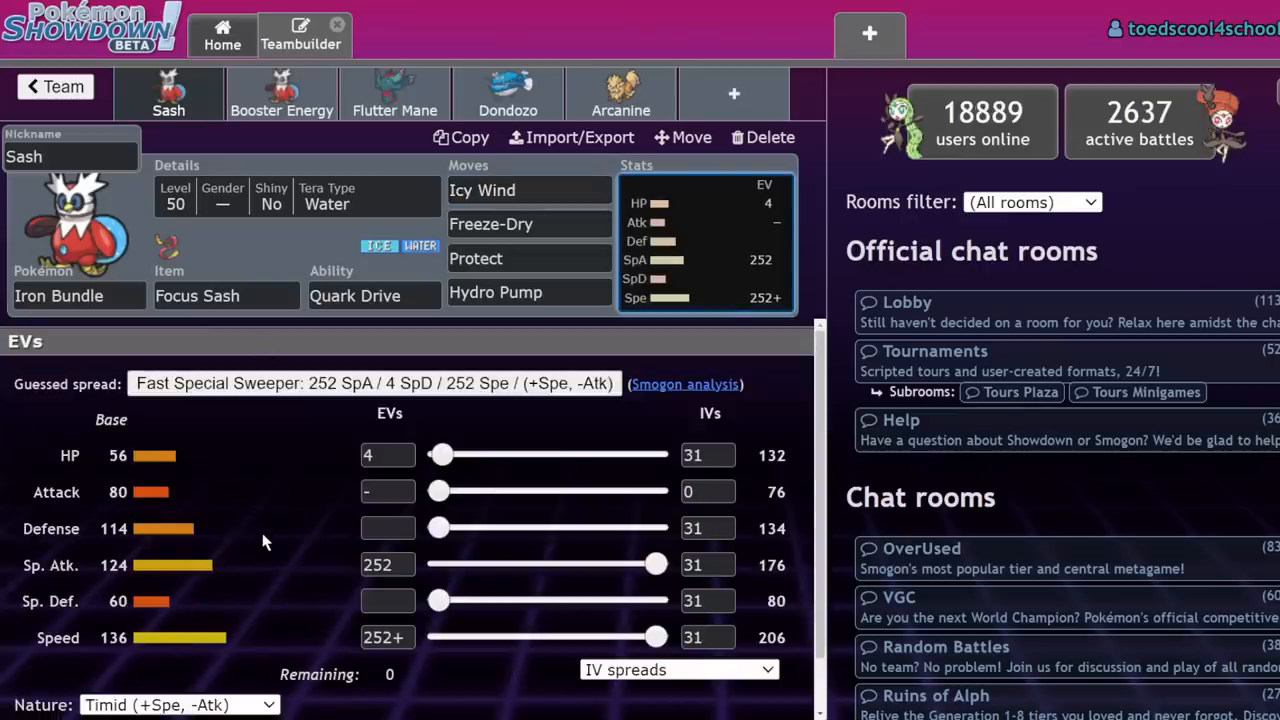
{"action": "mouse_move", "coordinate": [290, 578]}
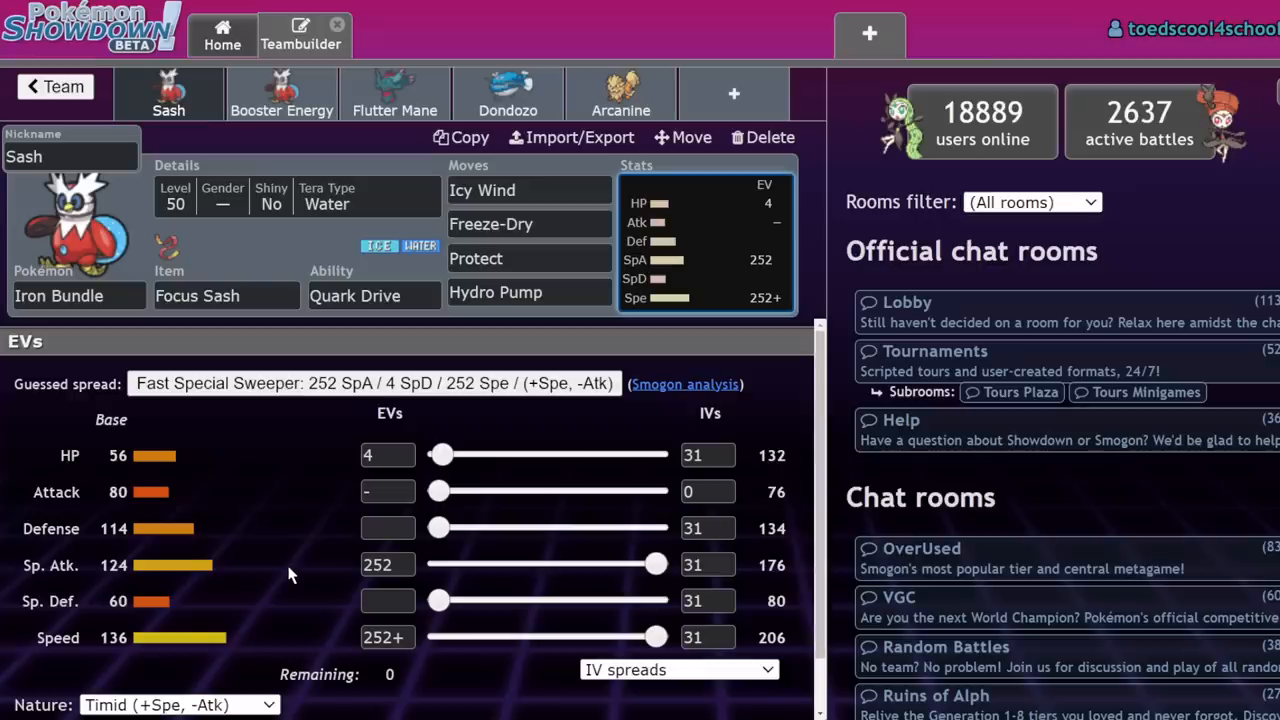
{"action": "mouse_move", "coordinate": [185, 530]}
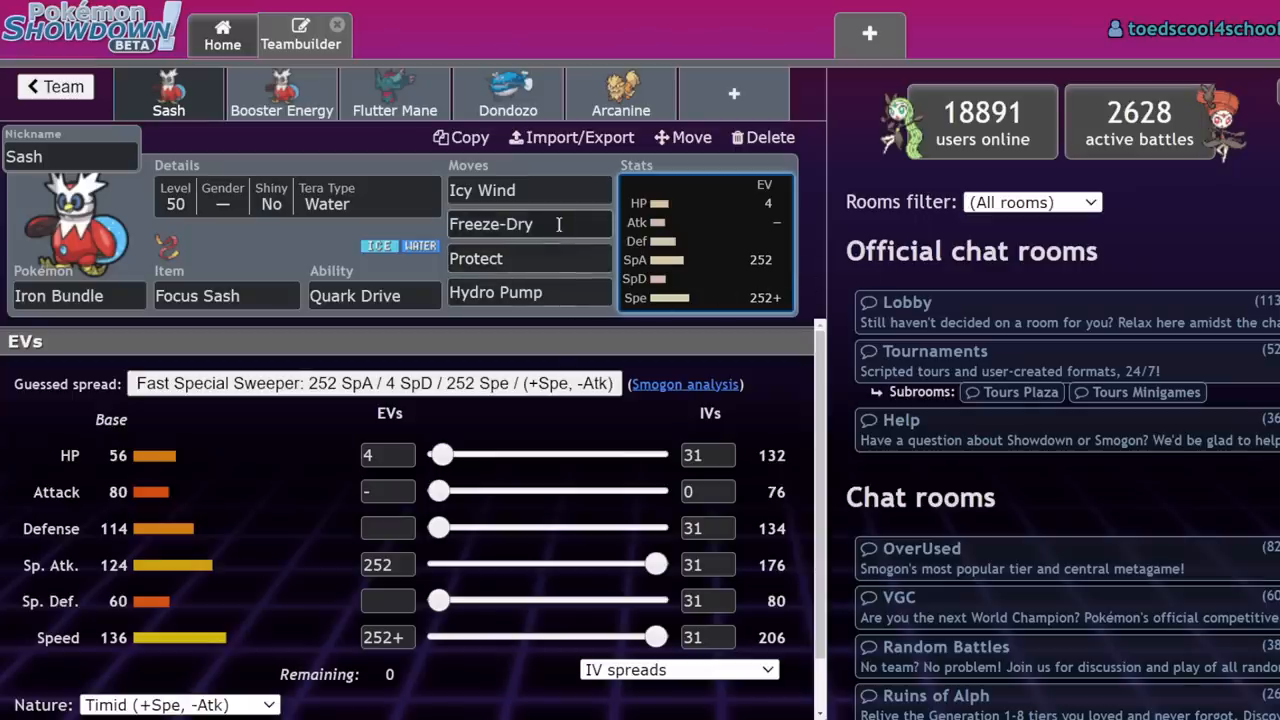
Review the Sash Iron Bundle's Hydro Pump move and Quark Drive ability.
{"action": "left_click", "coordinate": [495, 292]}
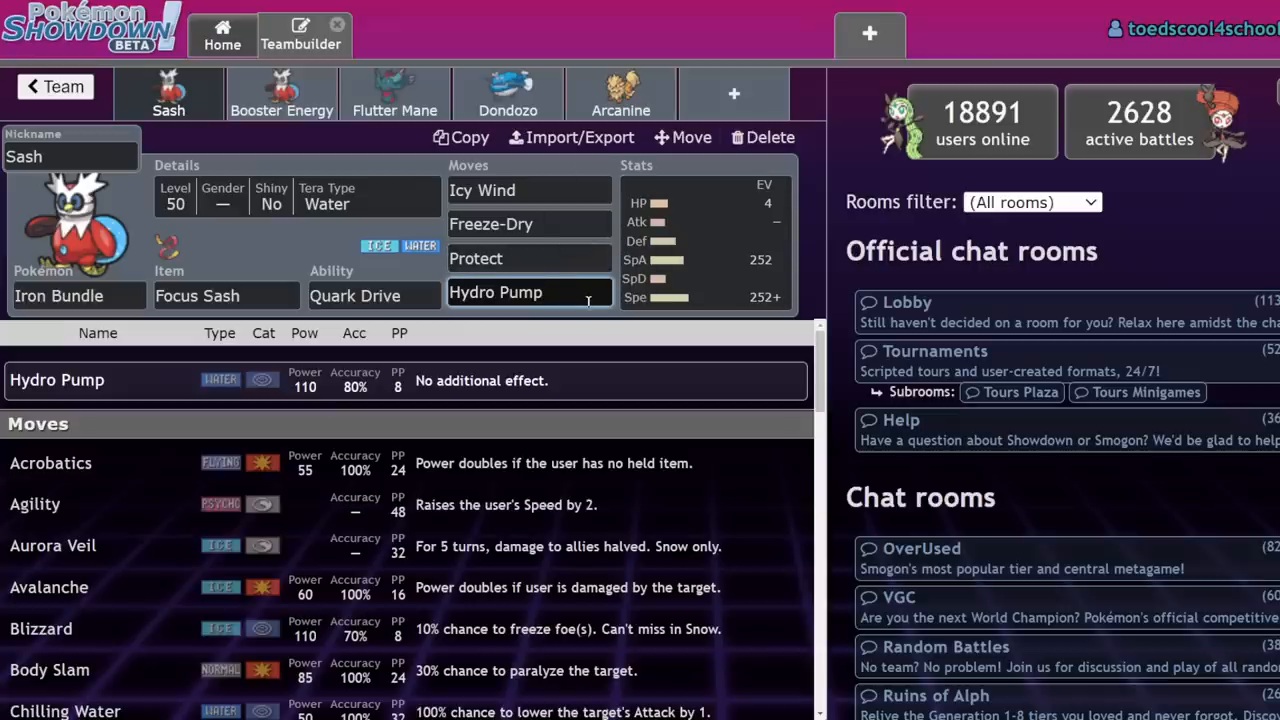
{"action": "left_click", "coordinate": [373, 295]}
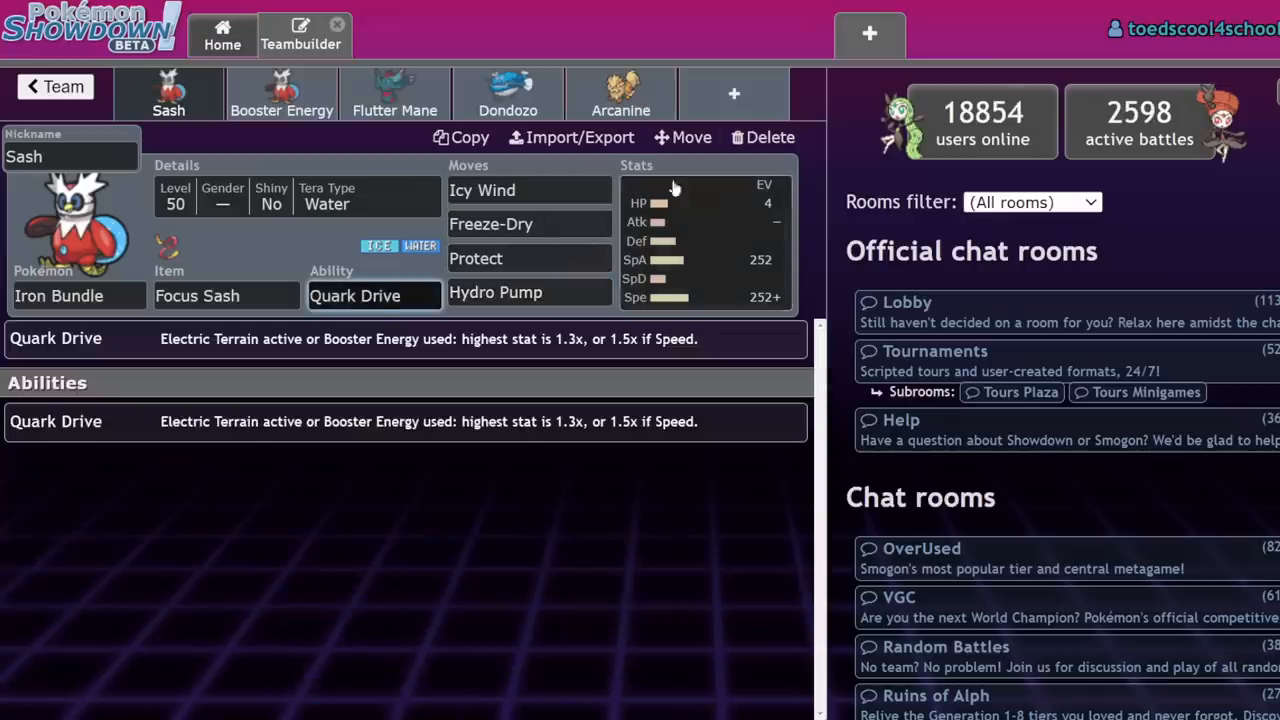
{"action": "left_click", "coordinate": [495, 292]}
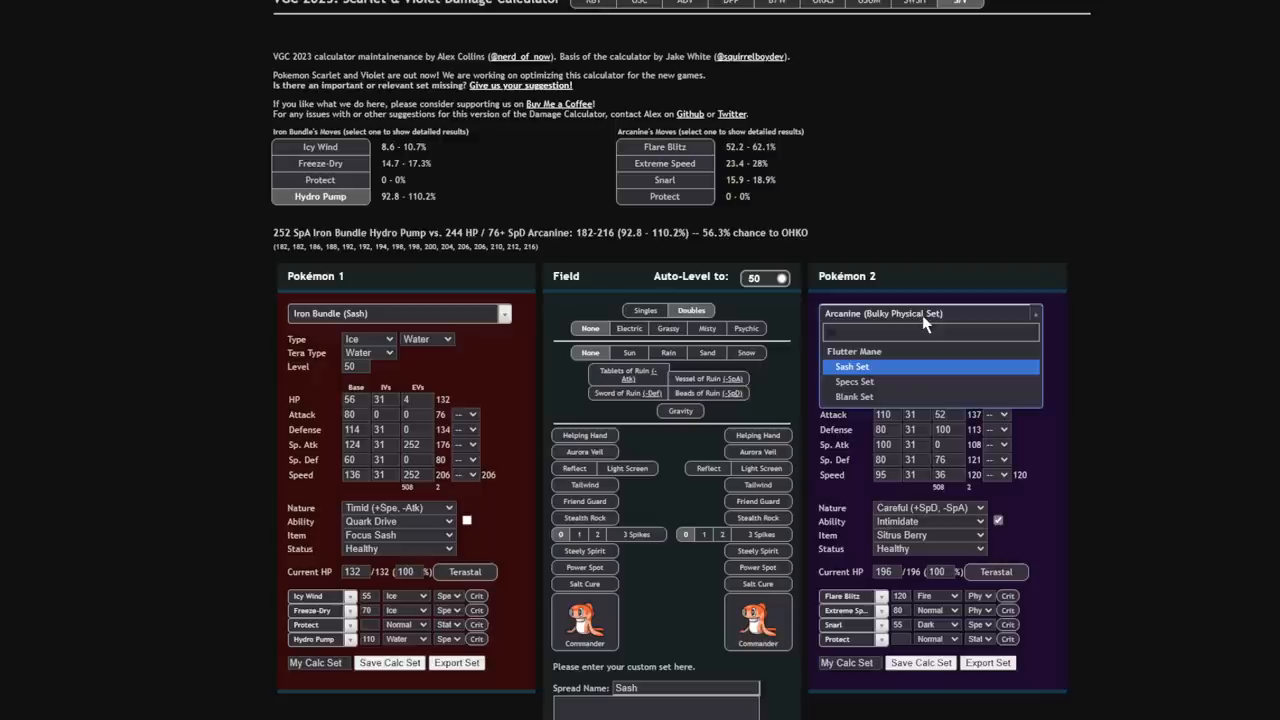
Choose Flutter Mane (Sash Set) as Pokémon 2 and check Icy Wind's damage.
{"action": "left_click", "coordinate": [854, 351]}
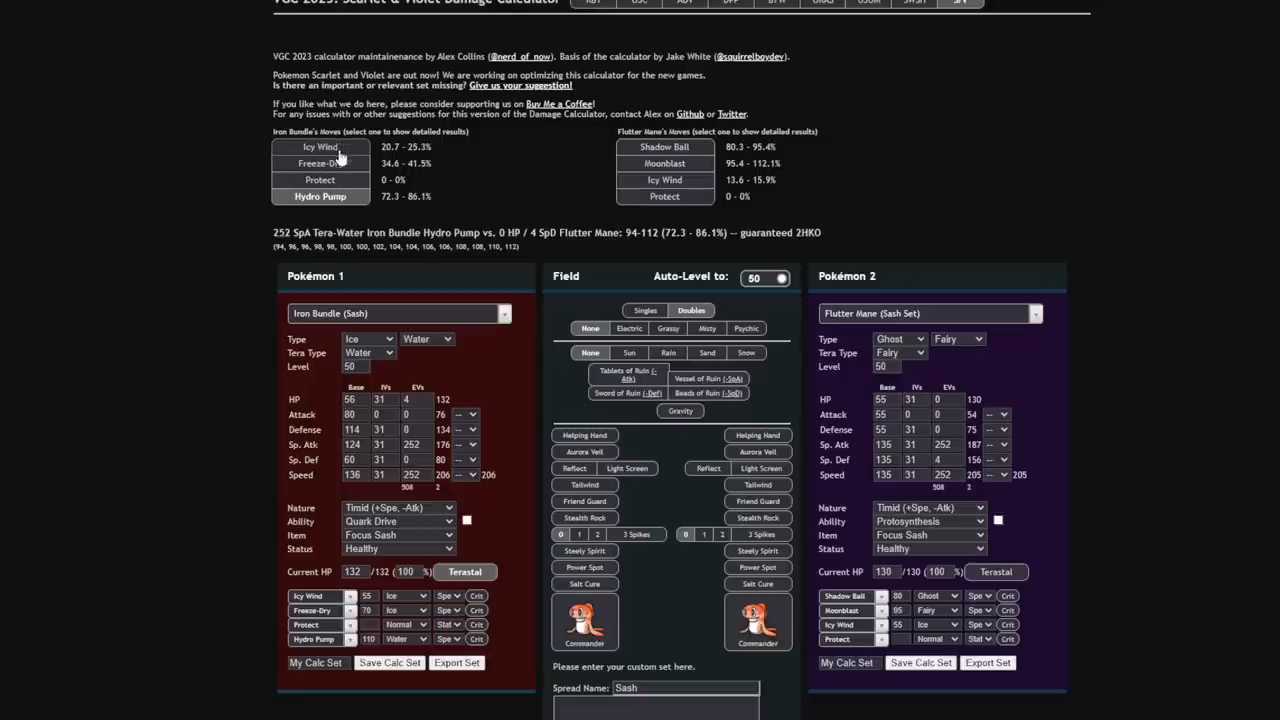
{"action": "left_click", "coordinate": [320, 147]}
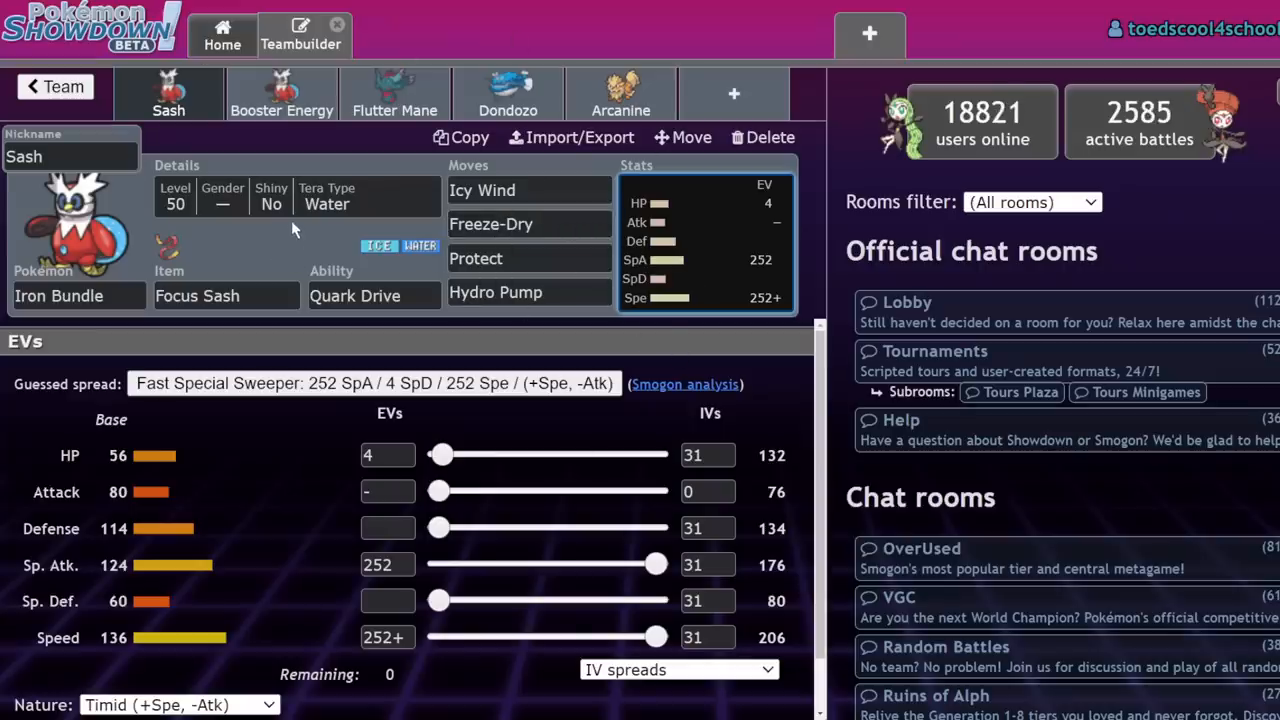
{"action": "mouse_move", "coordinate": [347, 262]}
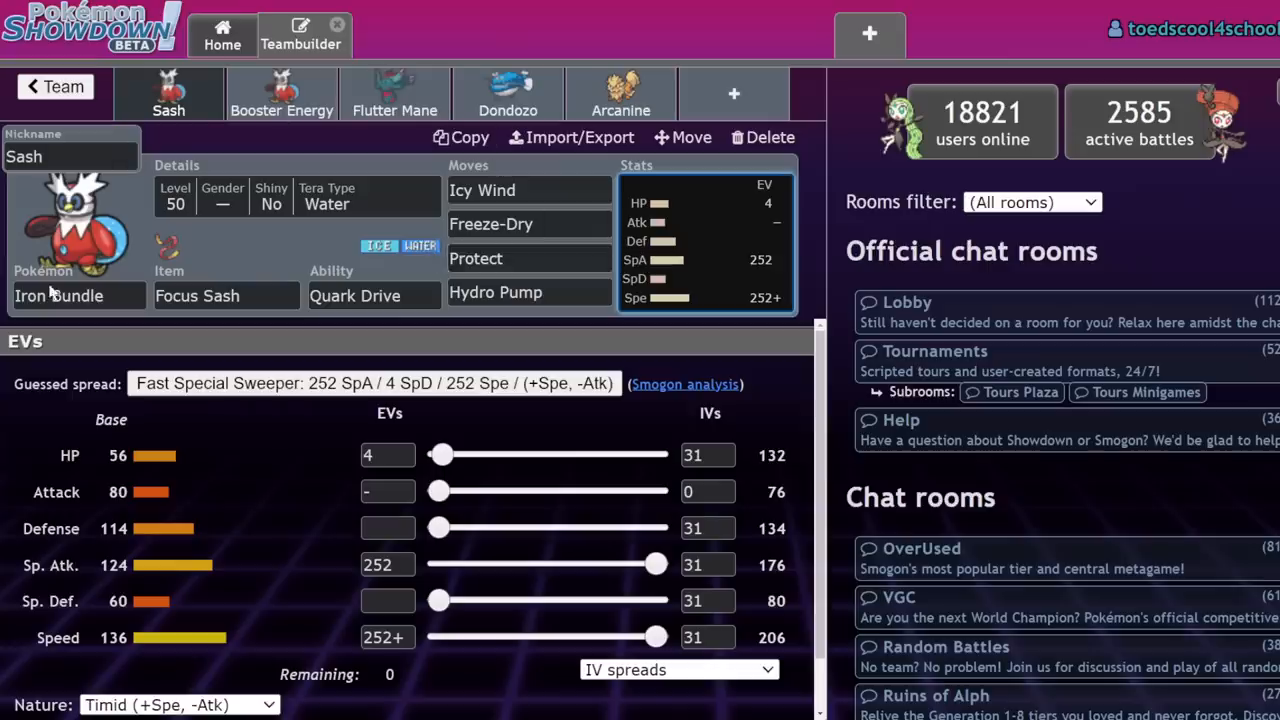
Switch between the Booster Energy and Sash Iron Bundle sets to compare them.
{"action": "left_click", "coordinate": [281, 95]}
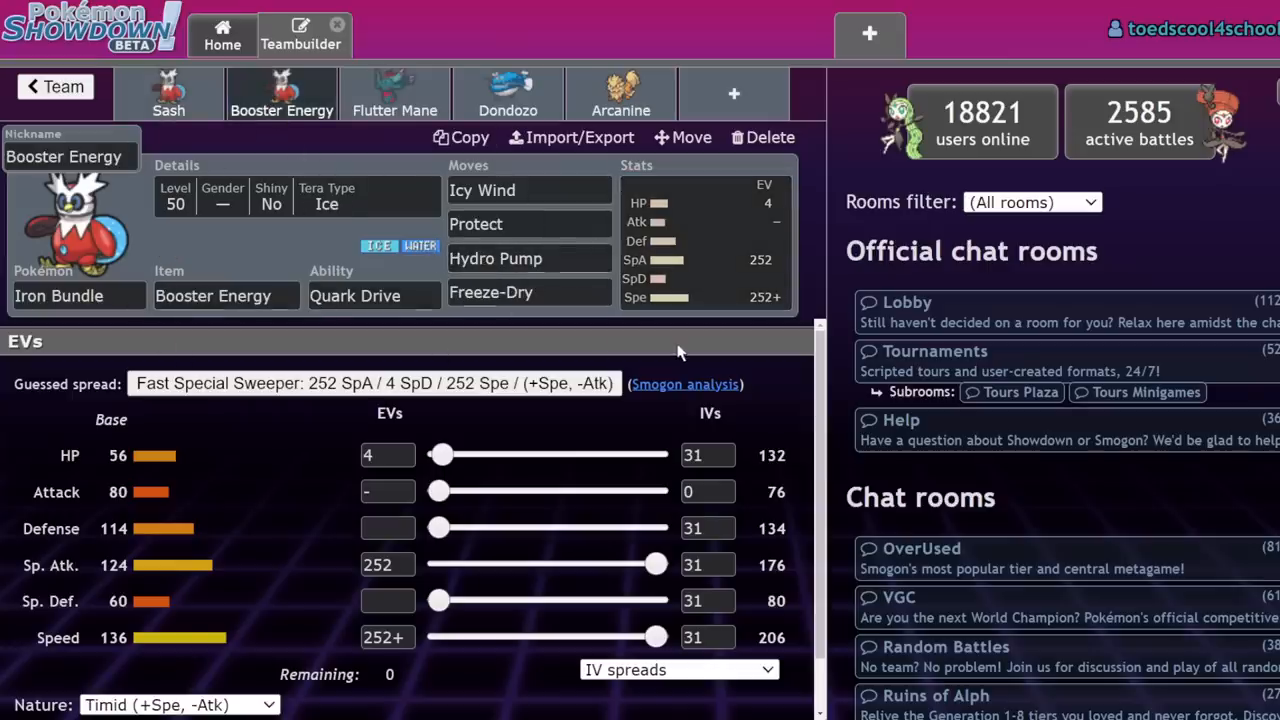
{"action": "left_click", "coordinate": [168, 95]}
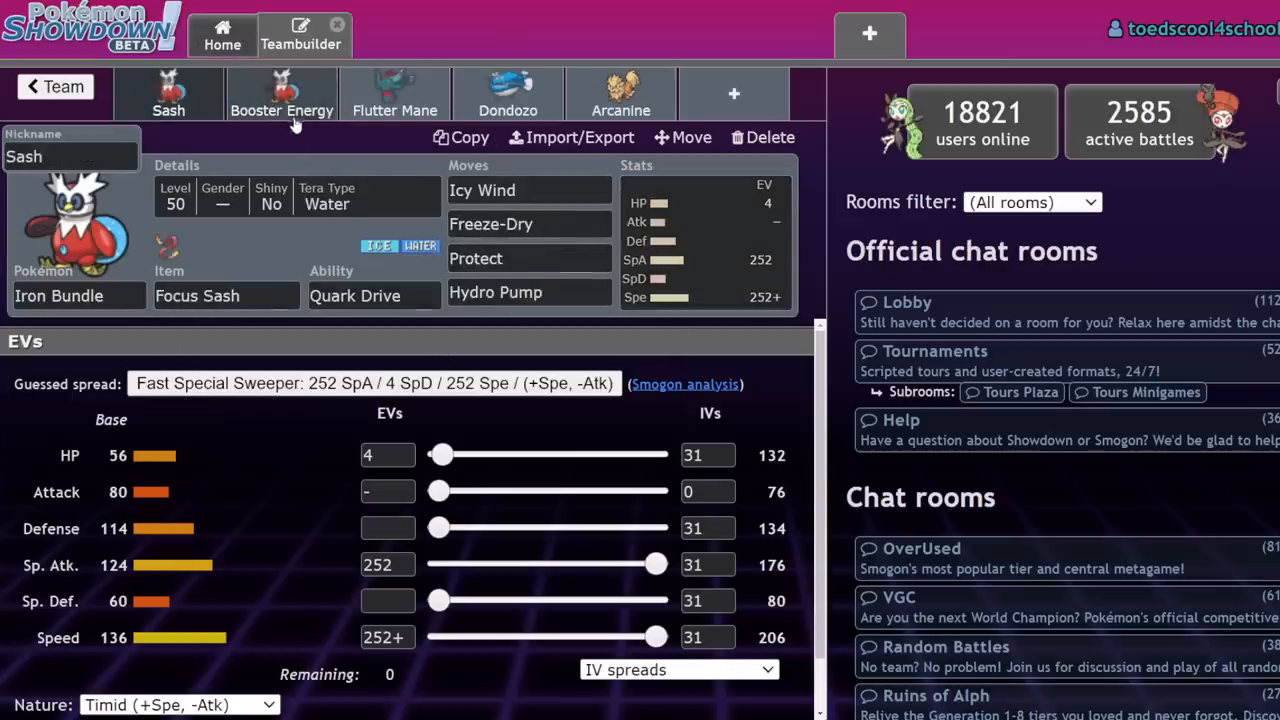
{"action": "left_click", "coordinate": [281, 95]}
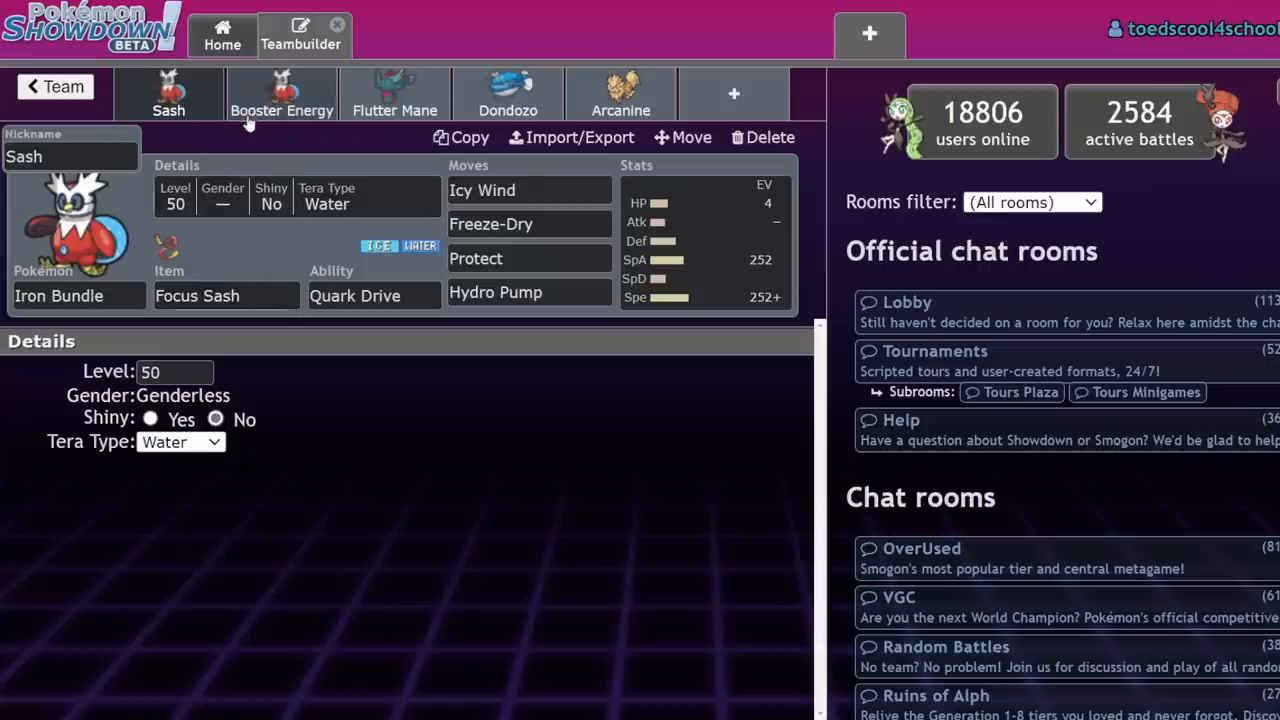
{"action": "mouse_move", "coordinate": [350, 70]}
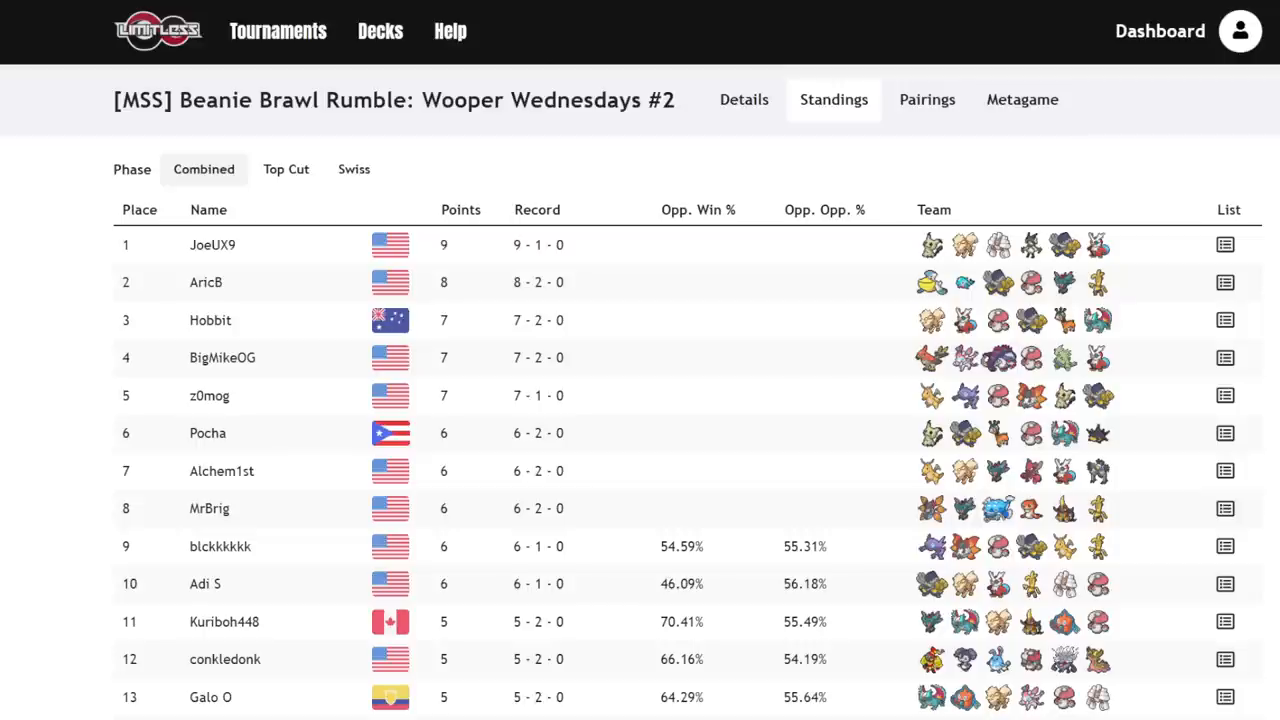
{"action": "mouse_move", "coordinate": [212, 245]}
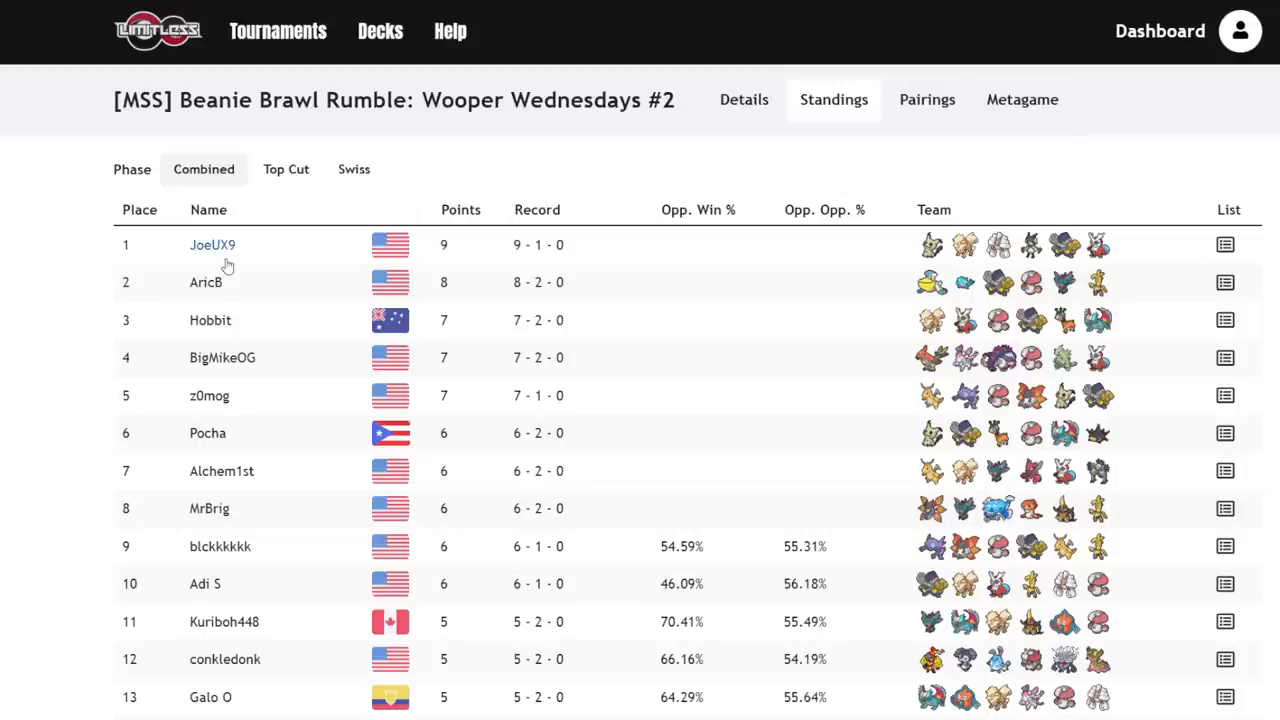
Expand the Nino Scarlet/Violet FF #63 standings to all players and scroll back up.
{"action": "scroll", "scroll_direction": "down", "scroll_amount": 3}
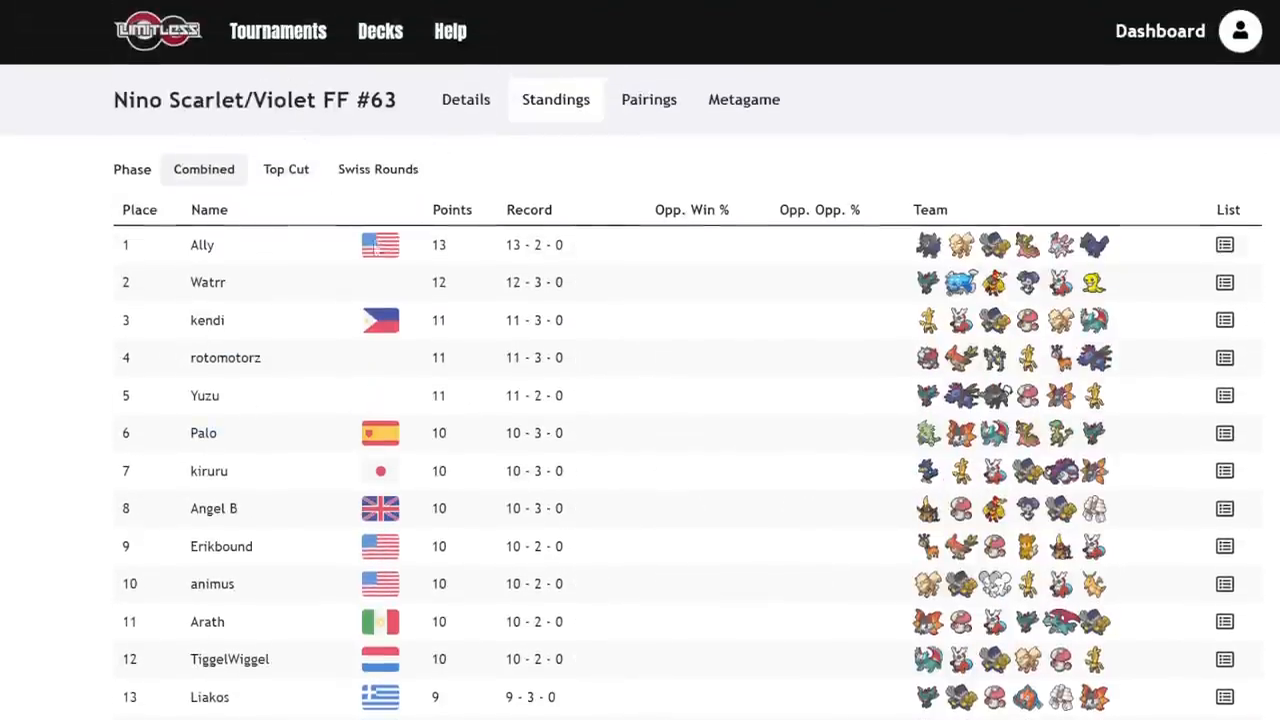
{"action": "scroll", "scroll_direction": "down", "scroll_amount": 3}
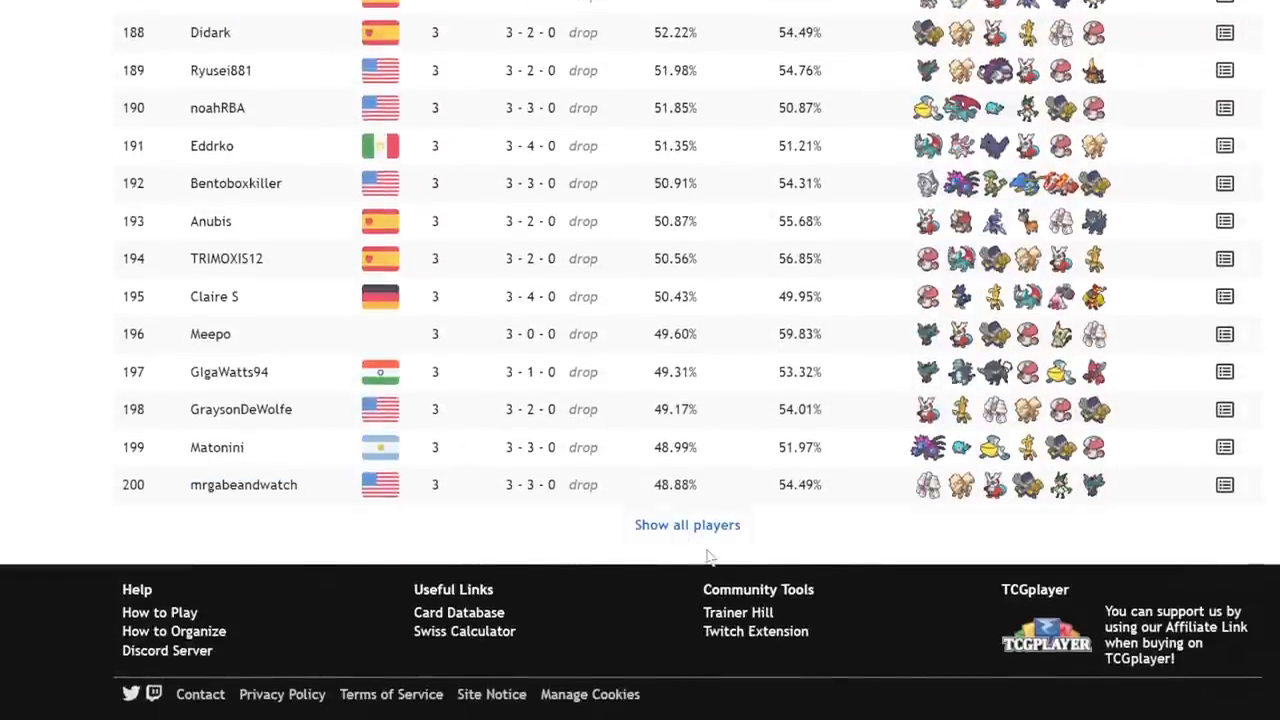
{"action": "left_click", "coordinate": [687, 524]}
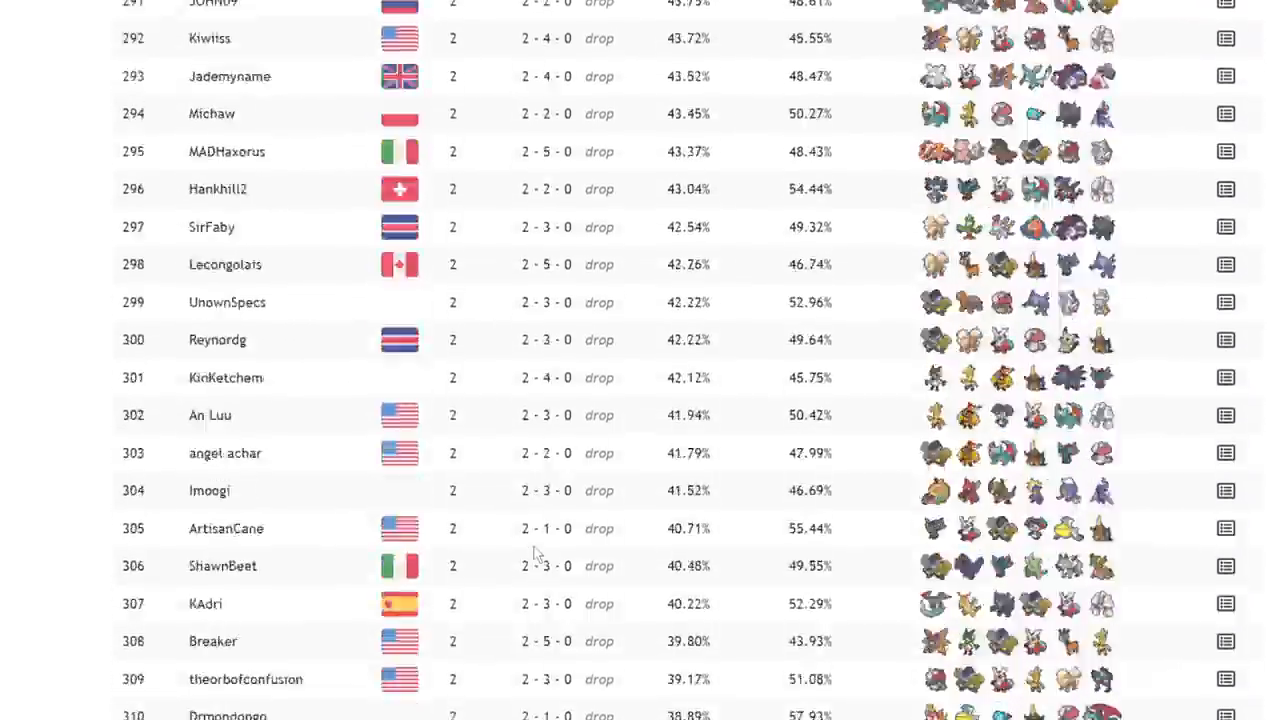
{"action": "scroll", "scroll_direction": "down", "scroll_amount": 3}
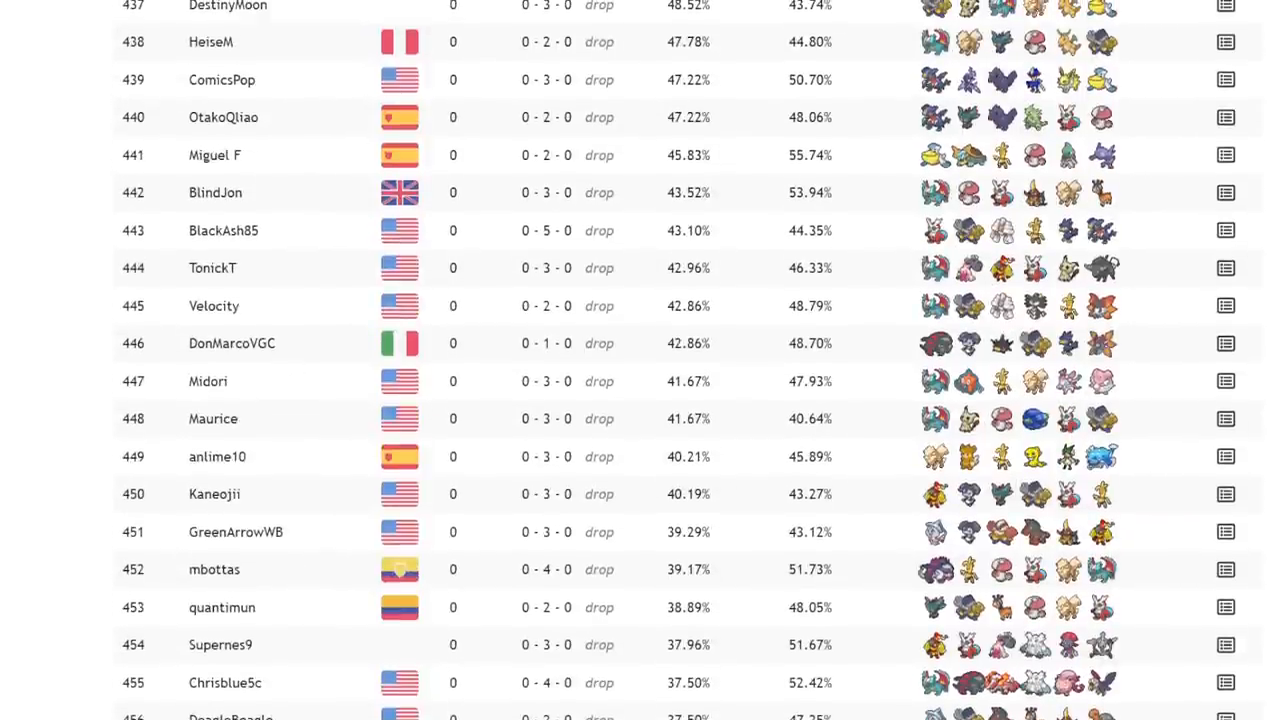
{"action": "scroll", "scroll_direction": "up", "scroll_amount": 3}
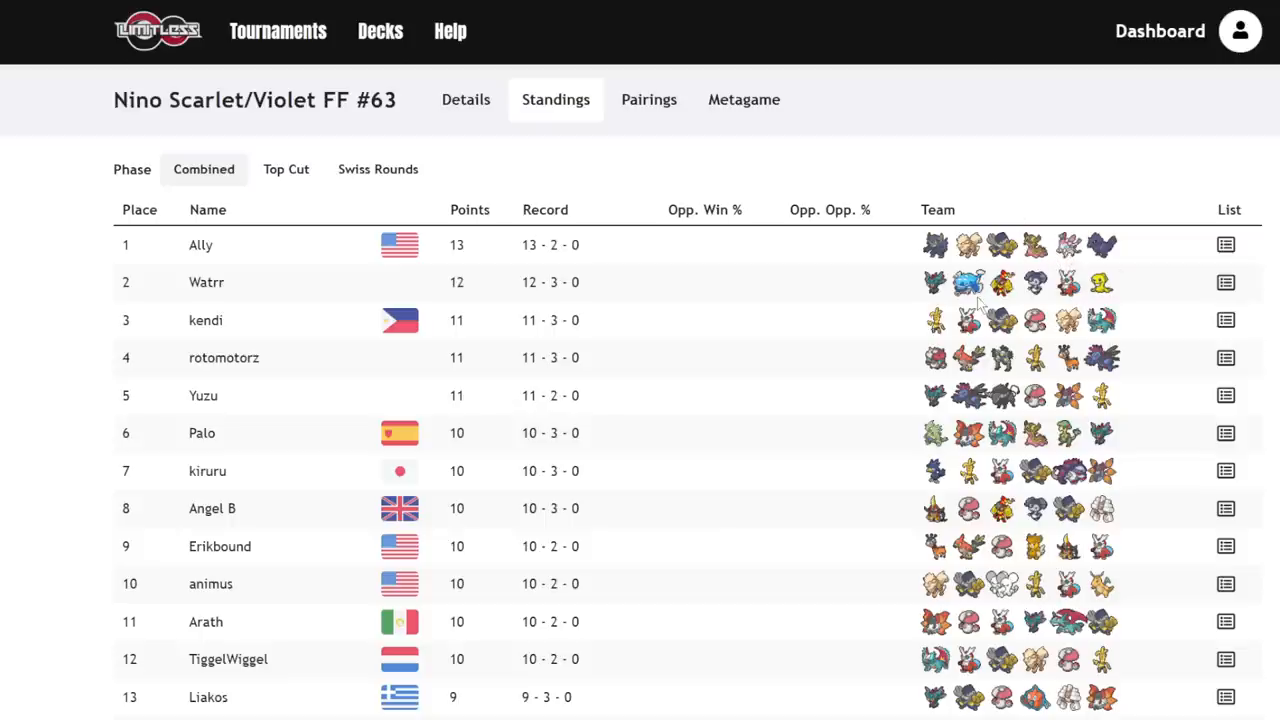
{"action": "mouse_move", "coordinate": [620, 52]}
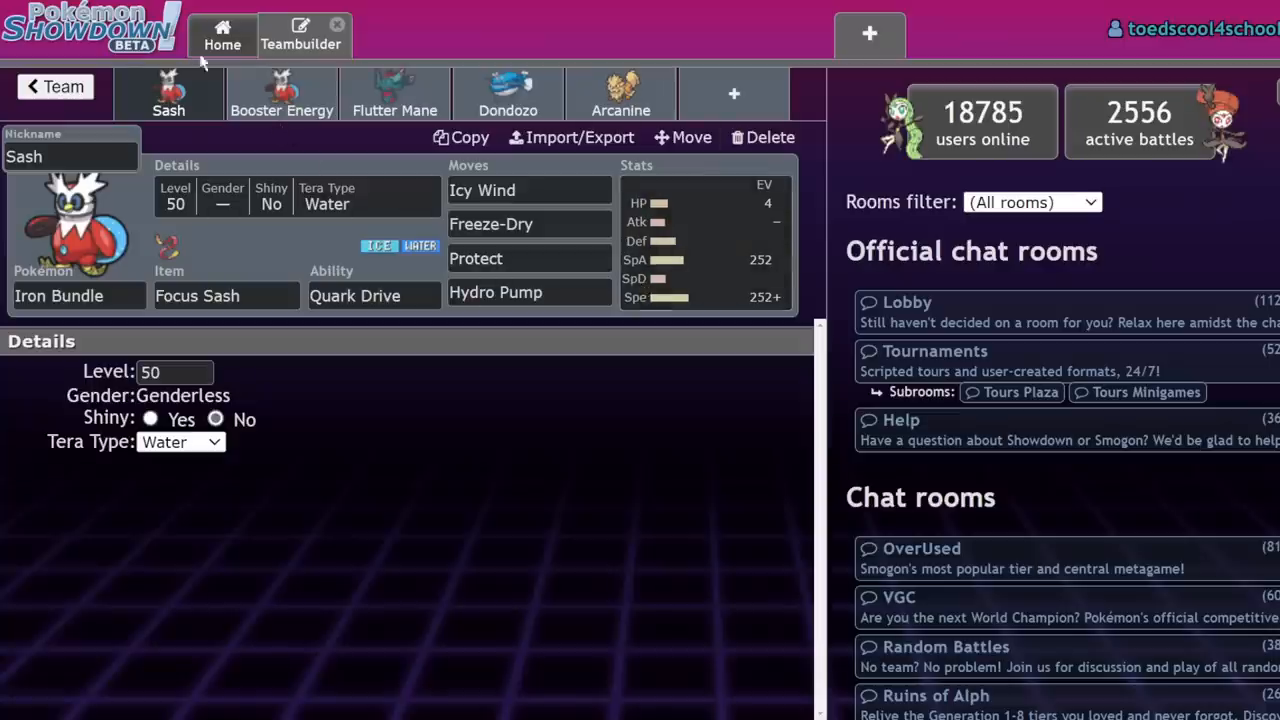
{"action": "left_click", "coordinate": [54, 87]}
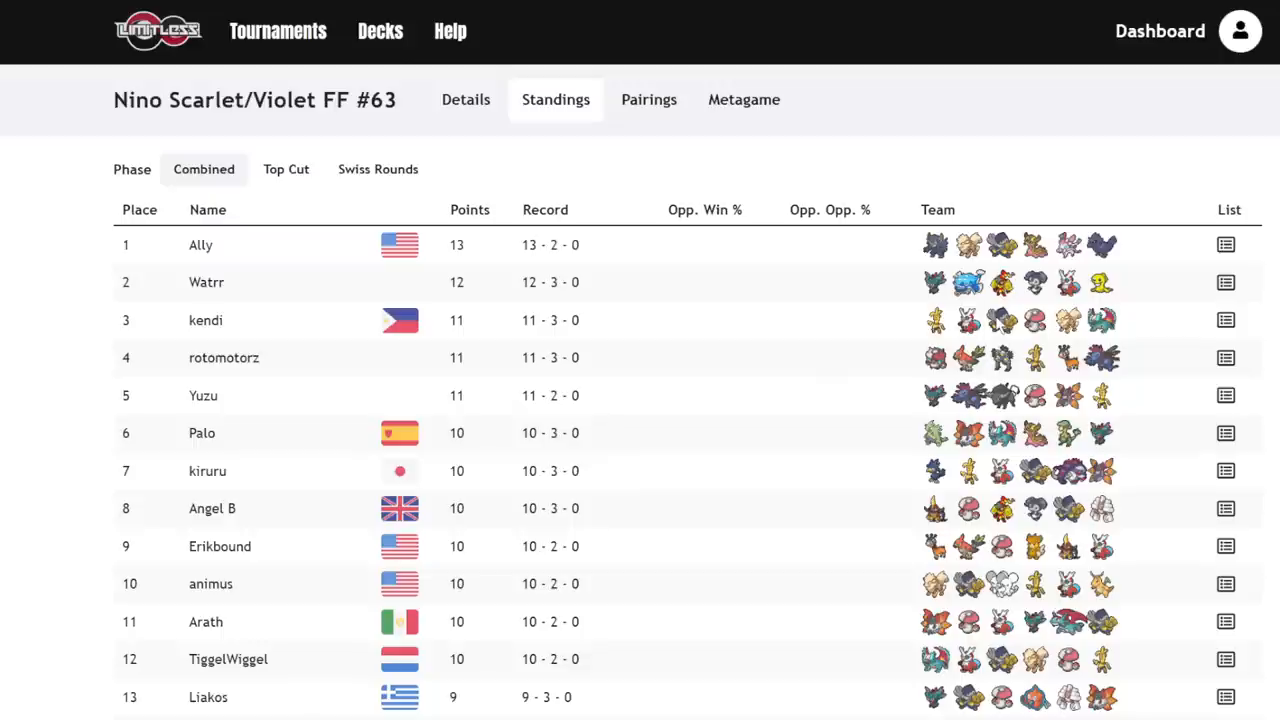
{"action": "mouse_move", "coordinate": [995, 315]}
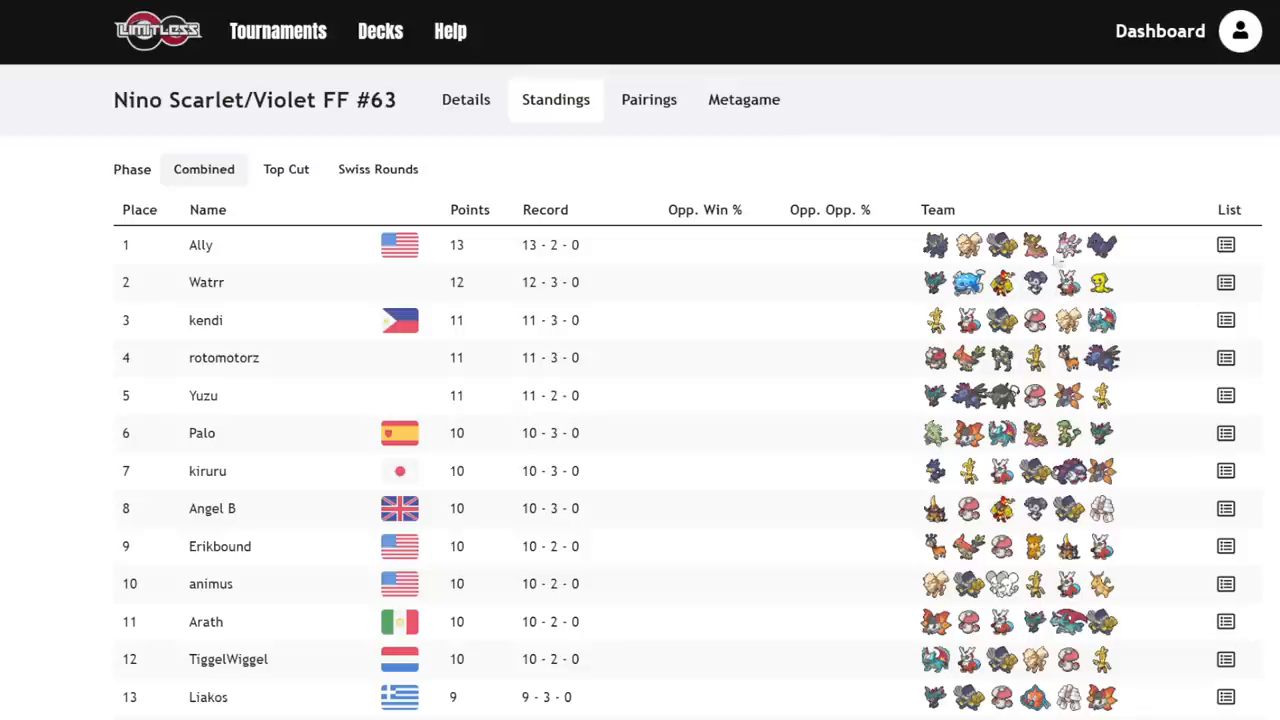
{"action": "mouse_move", "coordinate": [1047, 275]}
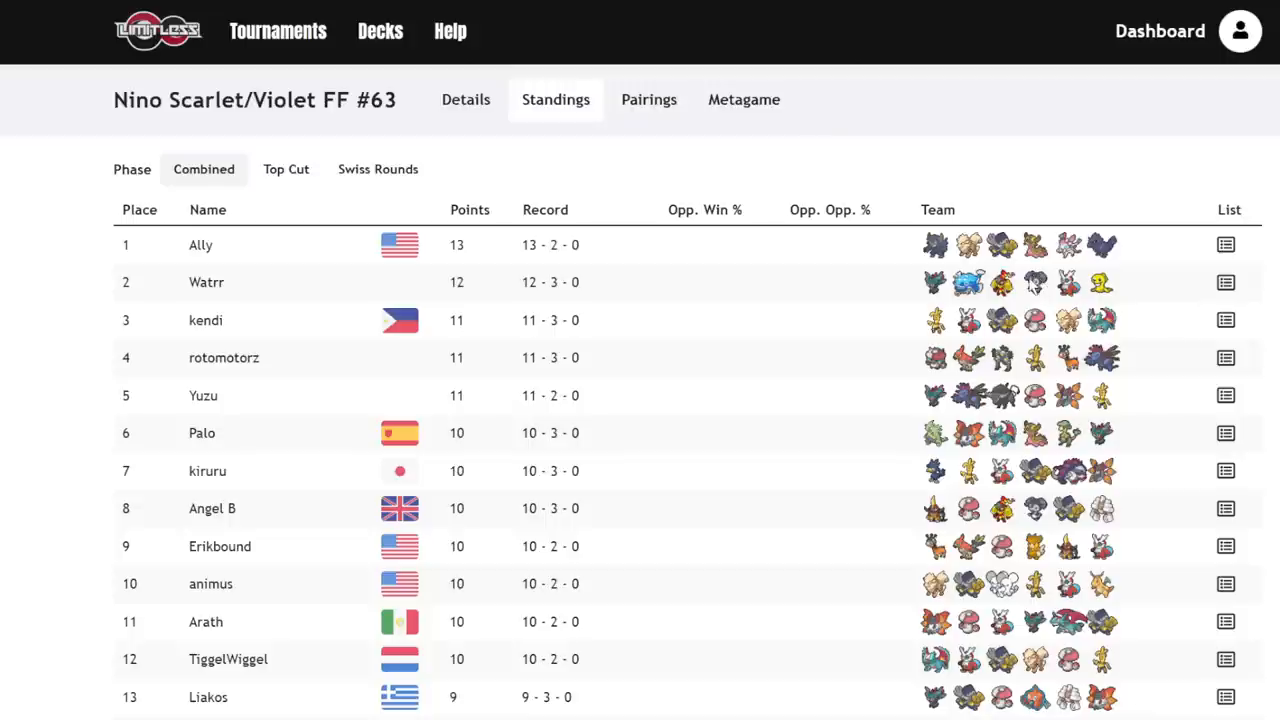
{"action": "mouse_move", "coordinate": [1135, 181]}
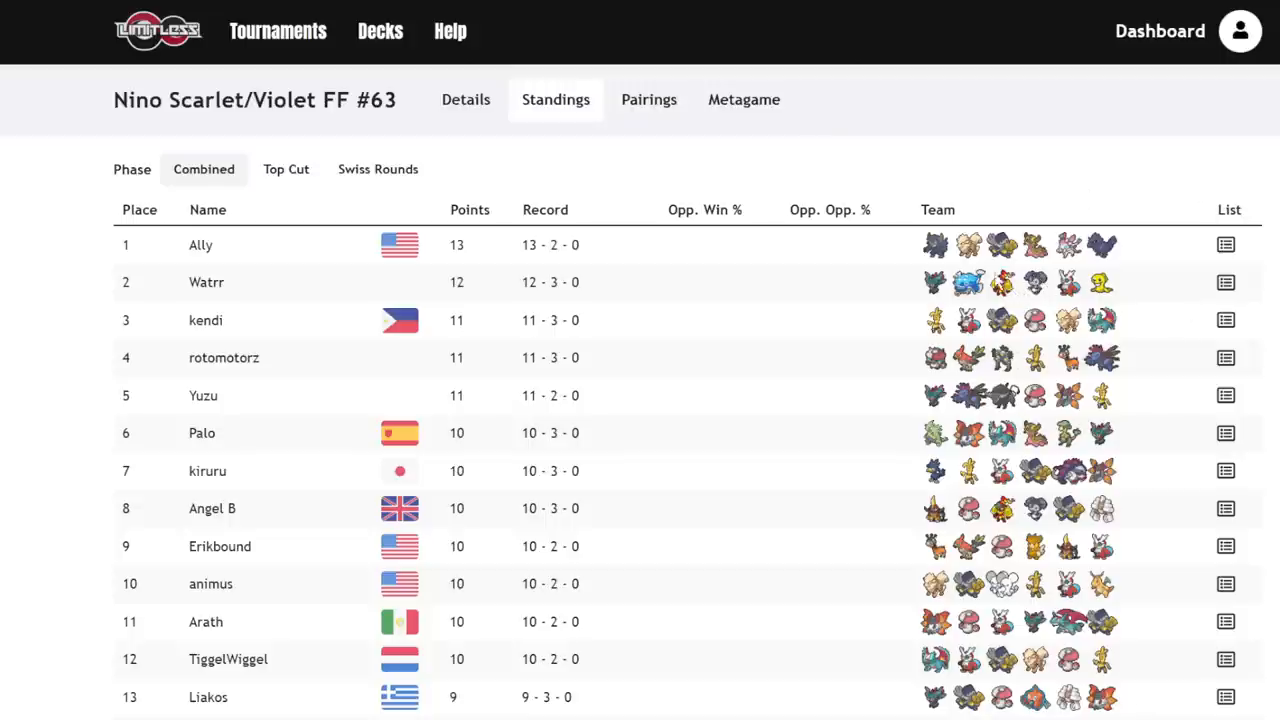
{"action": "mouse_move", "coordinate": [895, 218]}
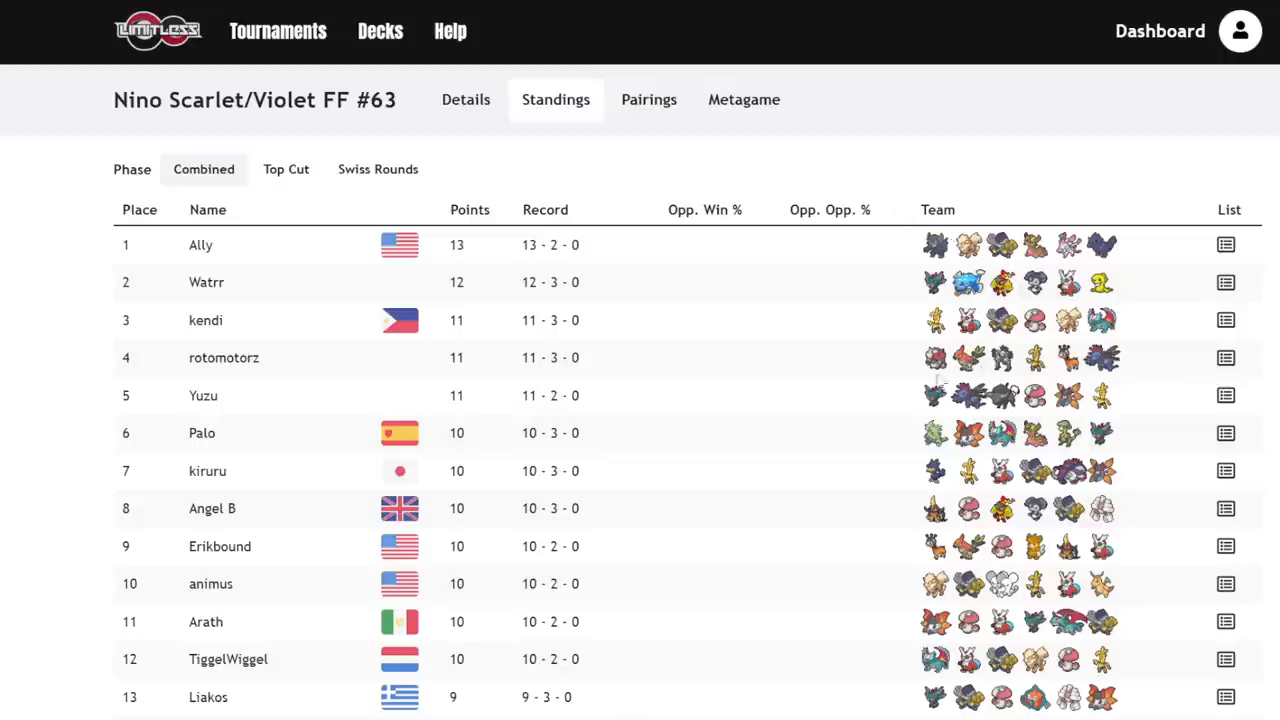
{"action": "mouse_move", "coordinate": [1070, 290]}
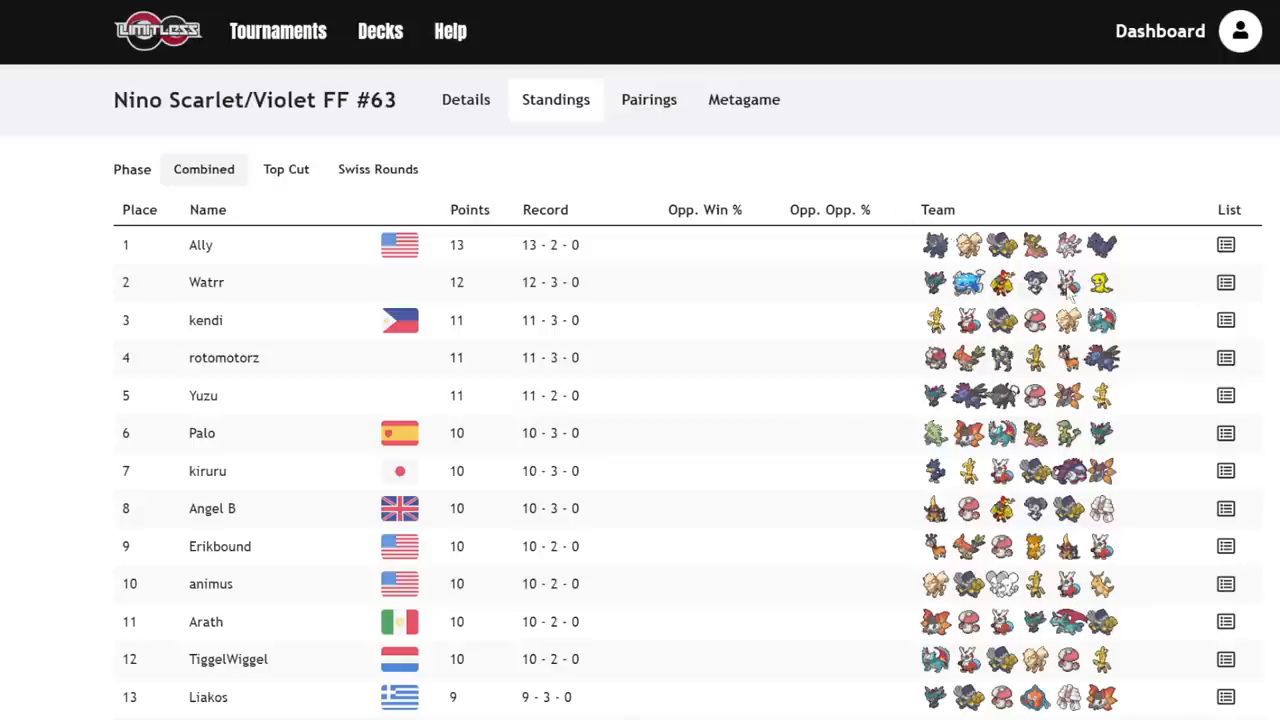
{"action": "mouse_move", "coordinate": [1070, 300]}
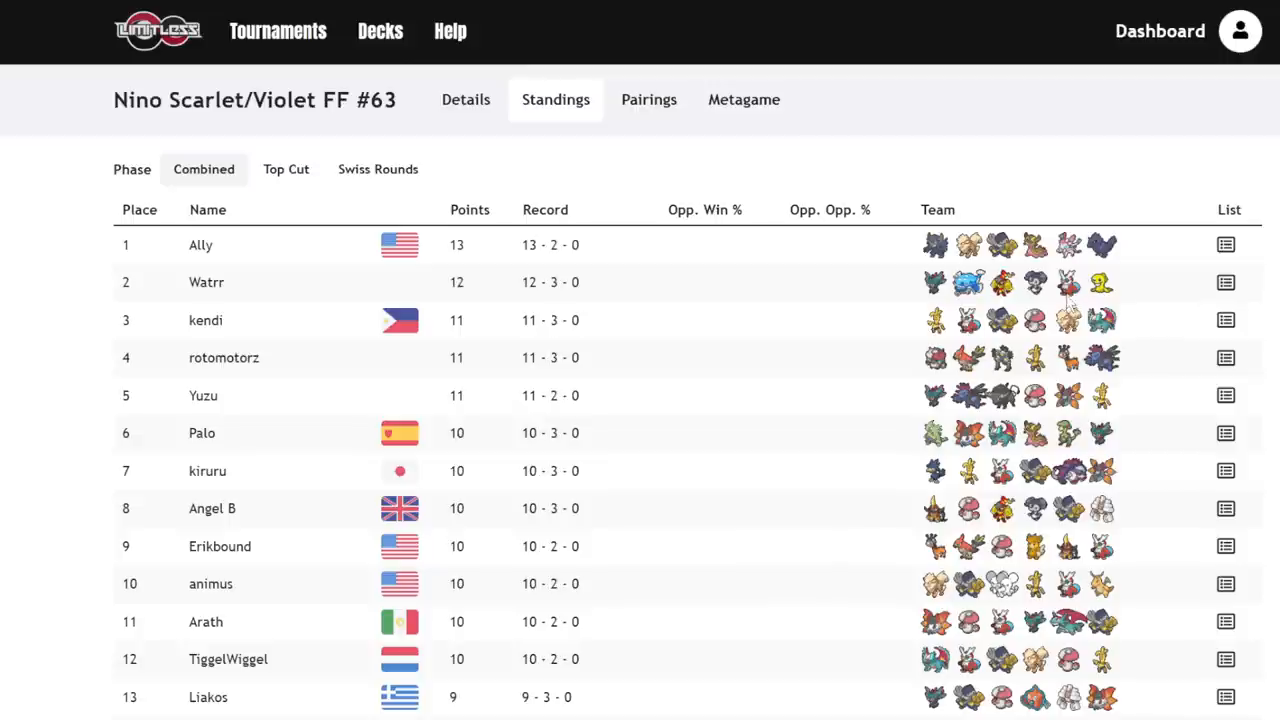
{"action": "mouse_move", "coordinate": [965, 193]}
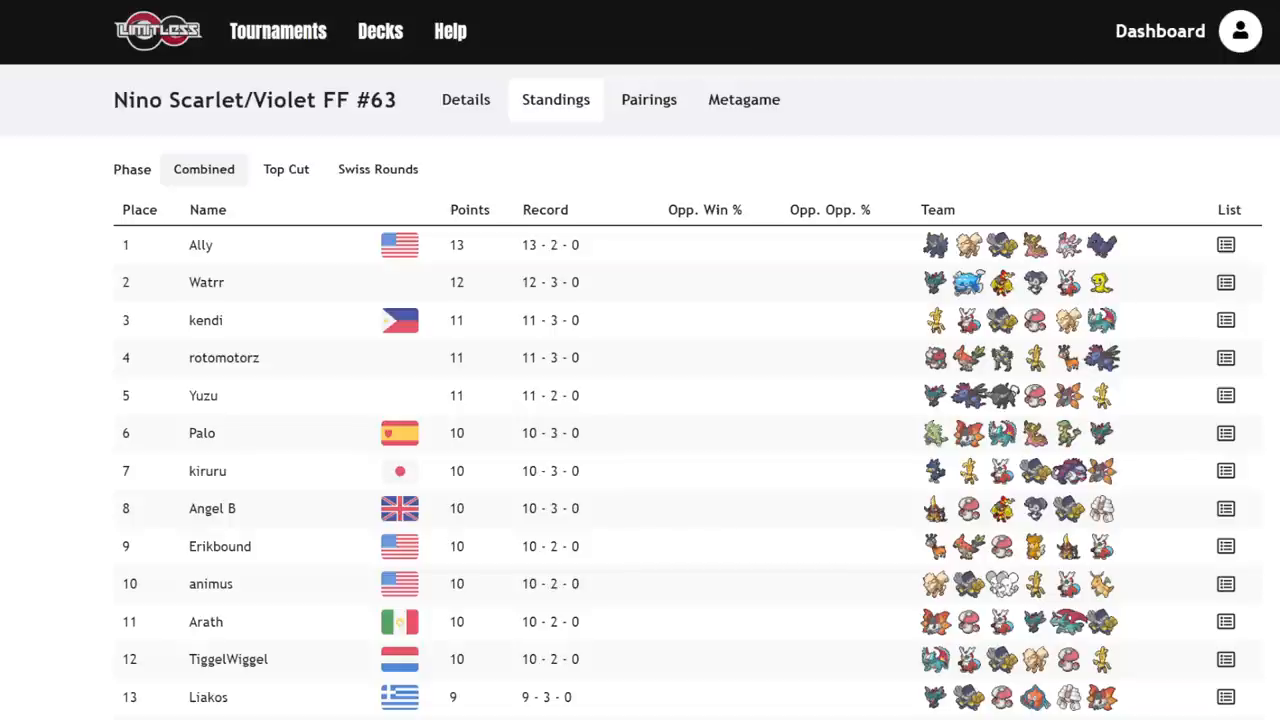
{"action": "mouse_move", "coordinate": [1125, 248]}
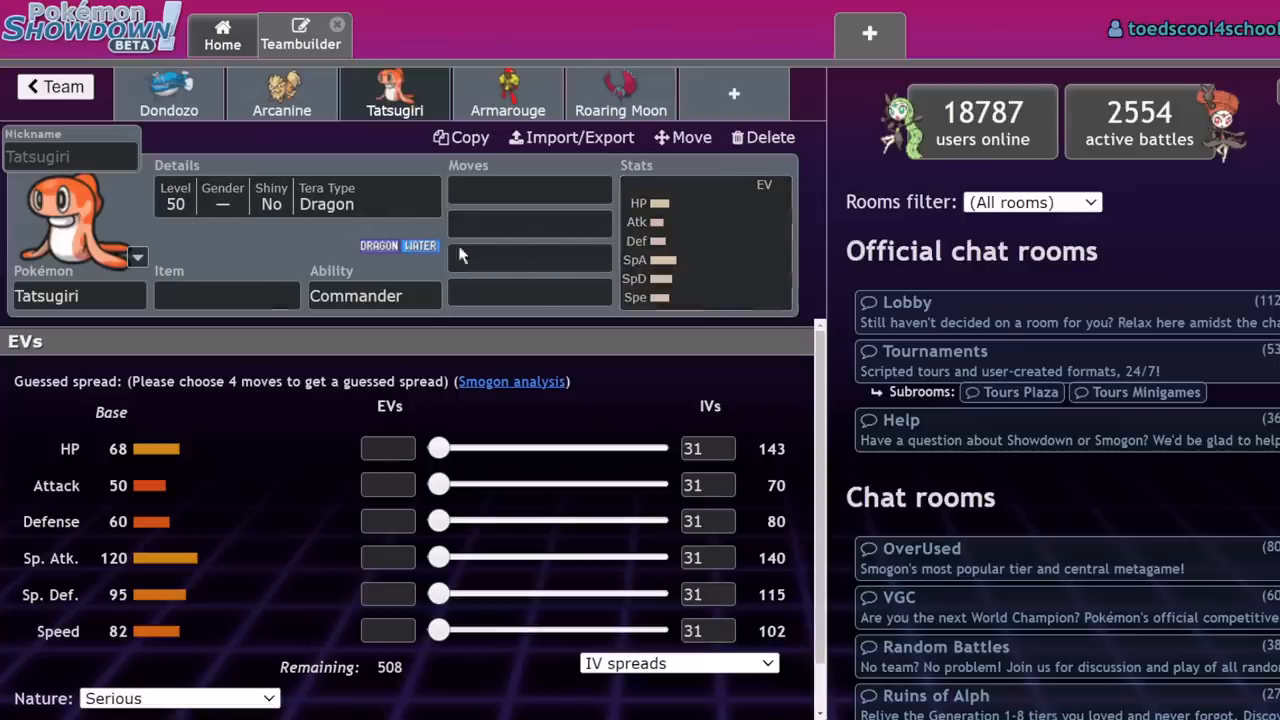
{"action": "mouse_move", "coordinate": [473, 174]}
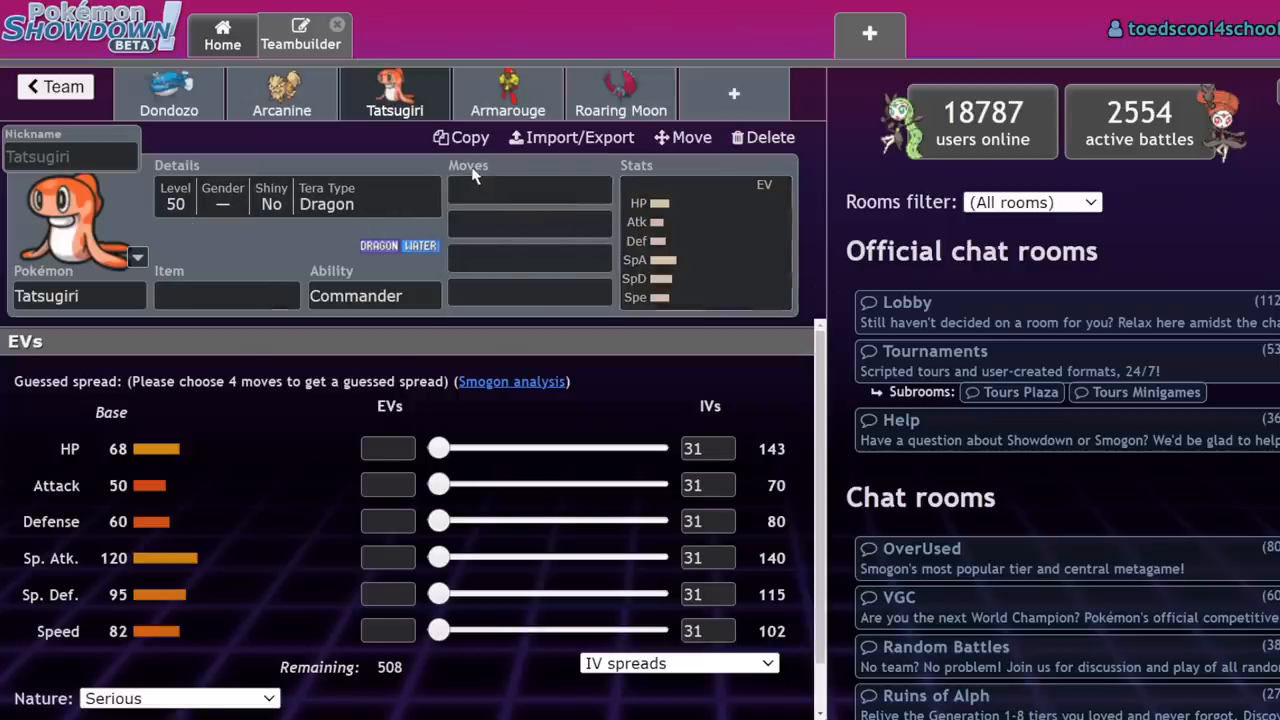
Open the item fields for Tatsugiri and then Gastrodon.
{"action": "left_click", "coordinate": [225, 295]}
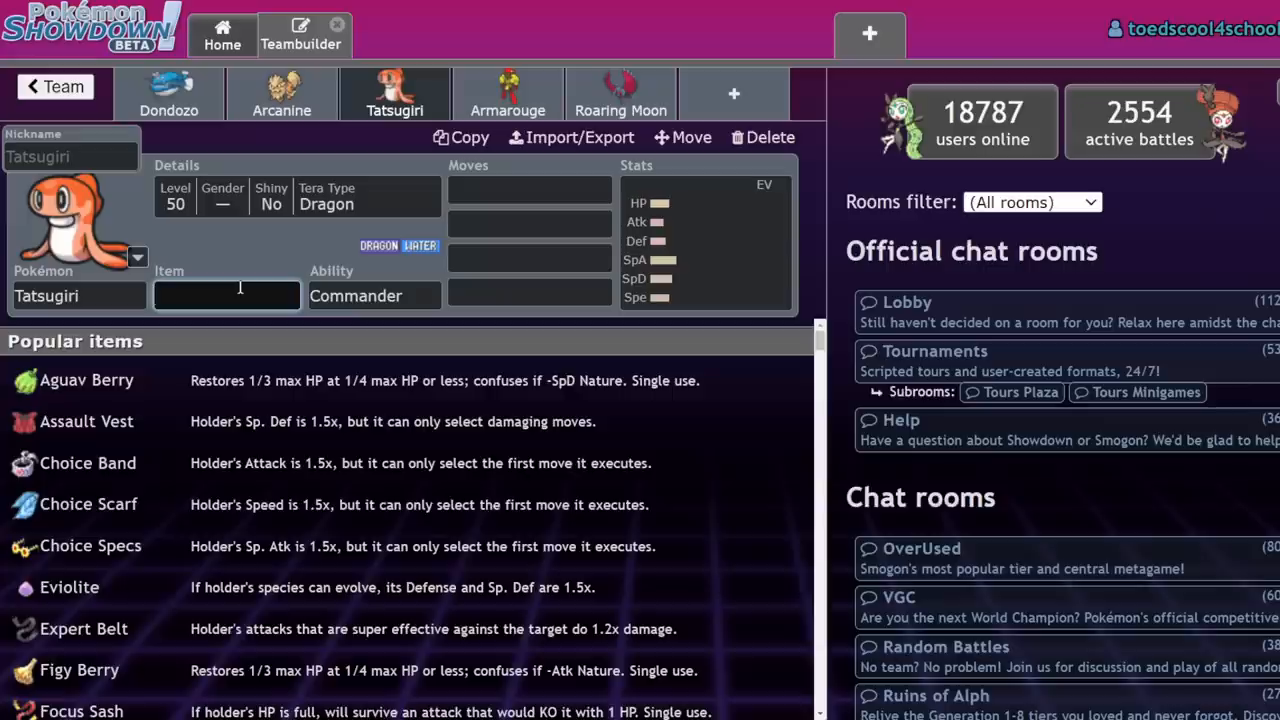
{"action": "left_click", "coordinate": [81, 712]}
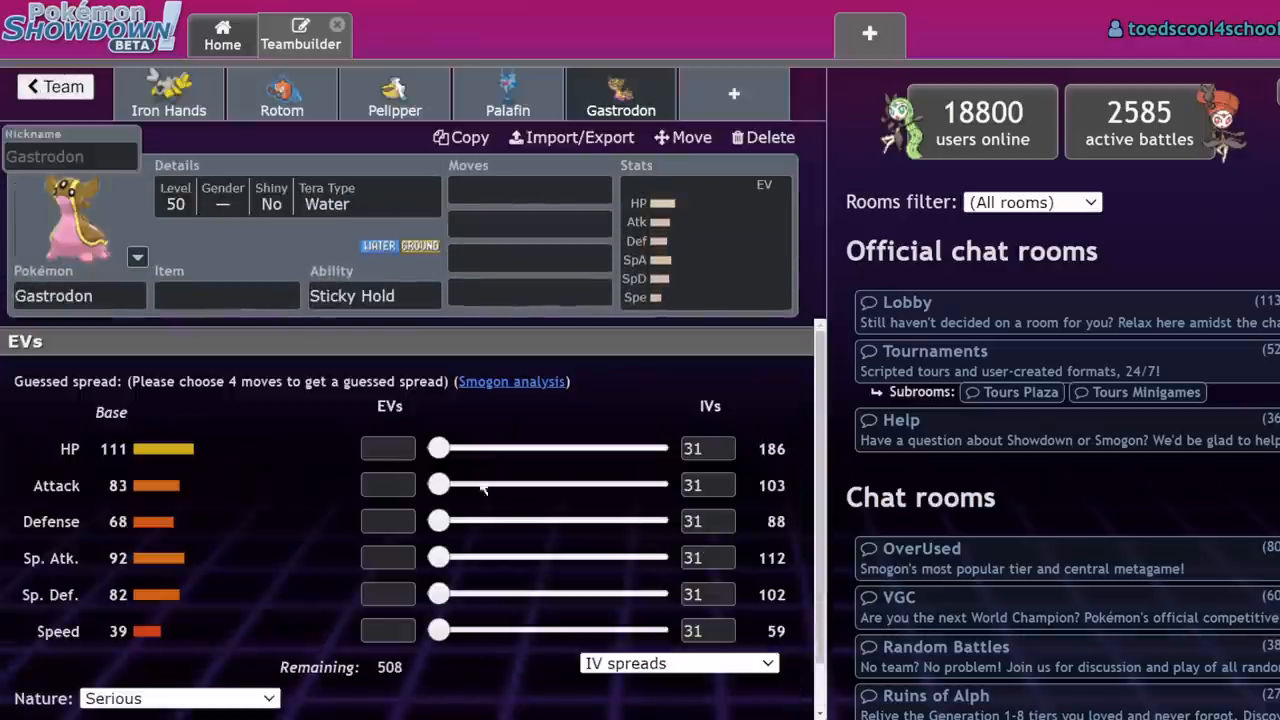
{"action": "left_click", "coordinate": [226, 295]}
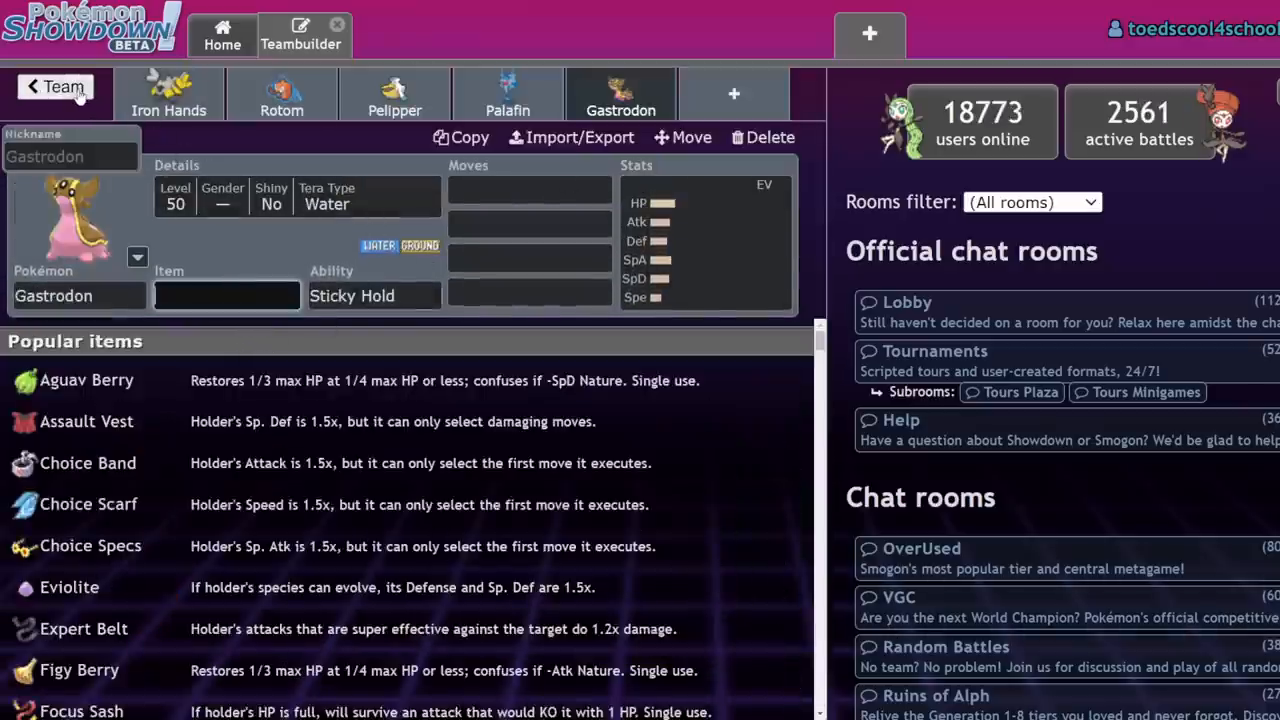
Give Flutter Mane a Focus Sash, then check the Booster Energy Iron Bundle set.
{"action": "left_click", "coordinate": [50, 87]}
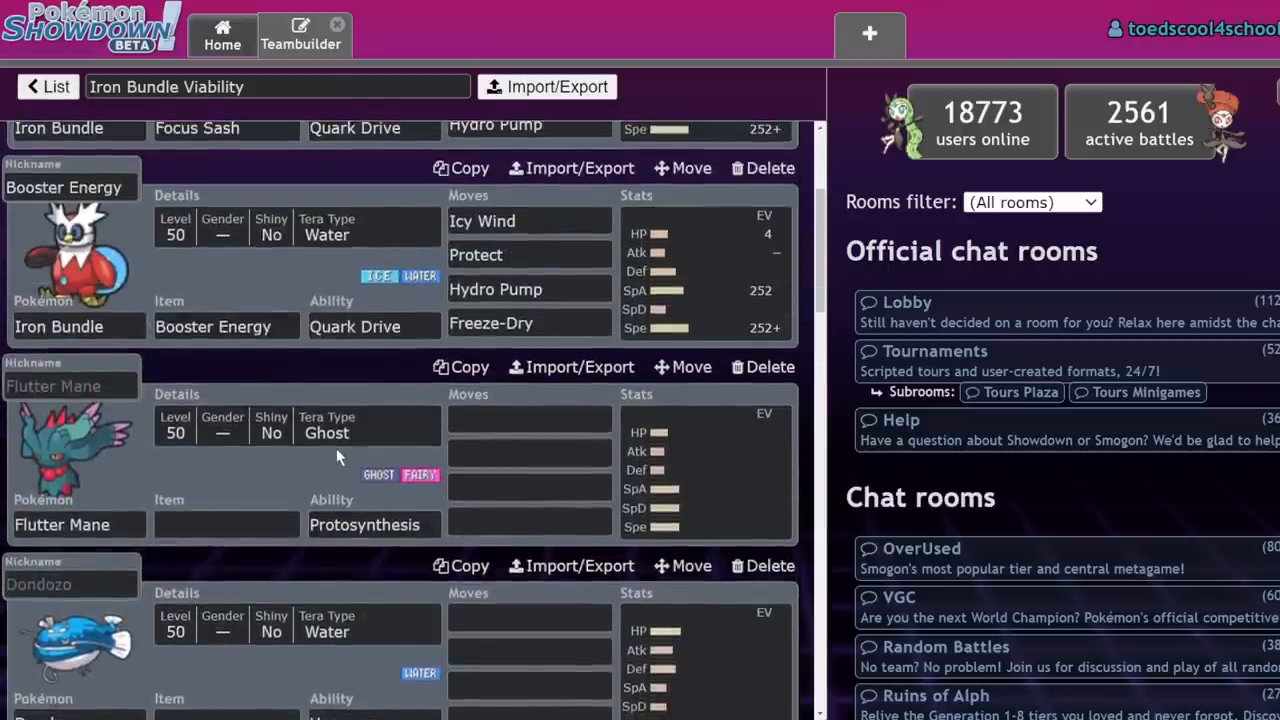
{"action": "mouse_move", "coordinate": [287, 247]}
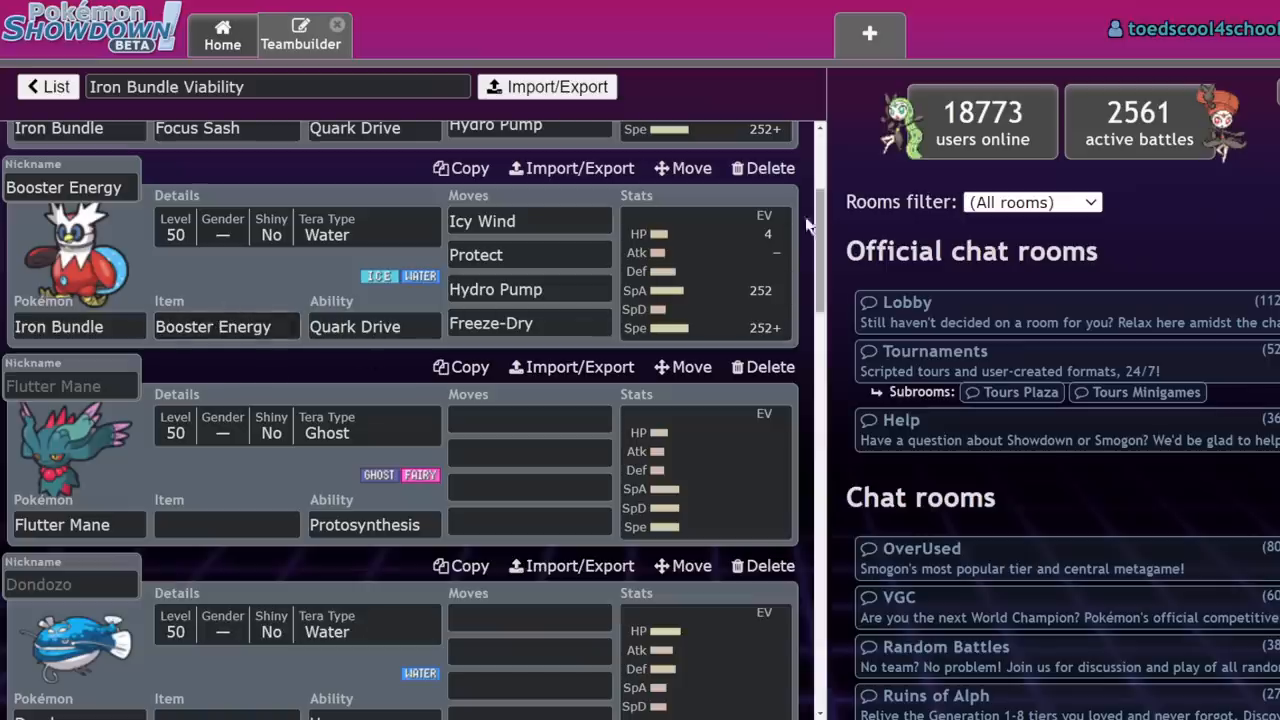
{"action": "left_click", "coordinate": [226, 525]}
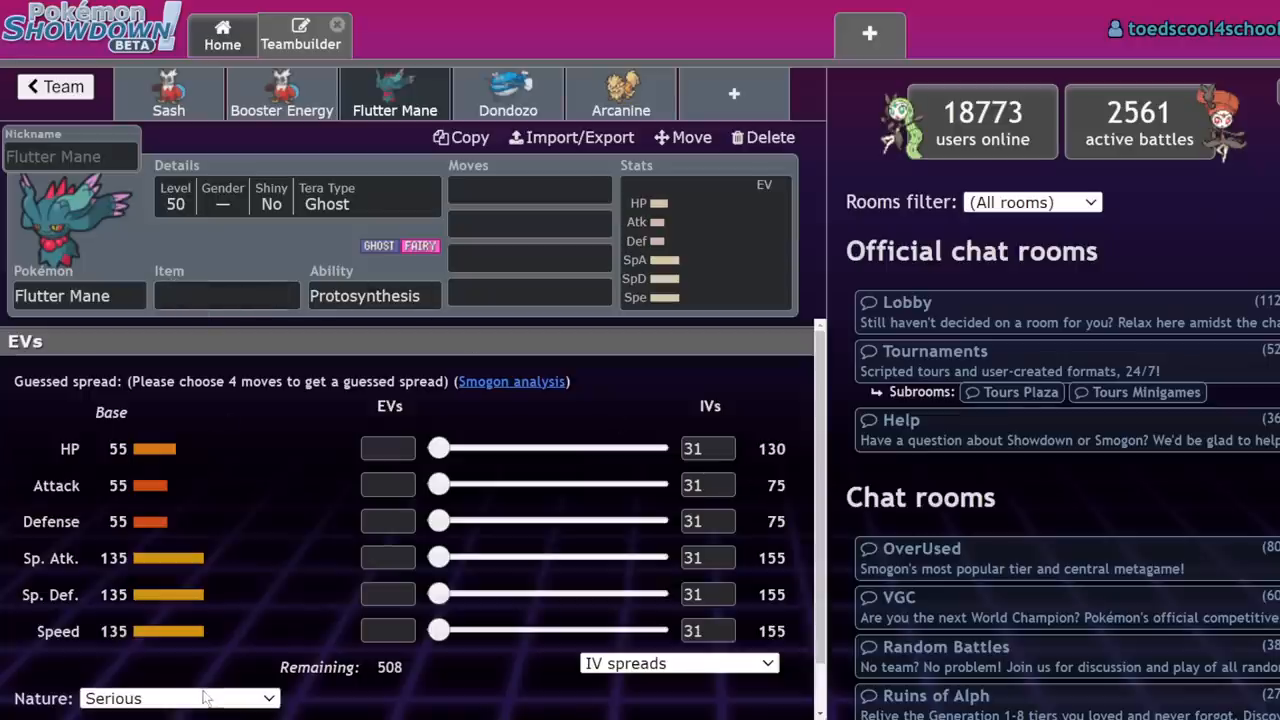
{"action": "left_click", "coordinate": [180, 698]}
{"action": "type", "text": "f"}
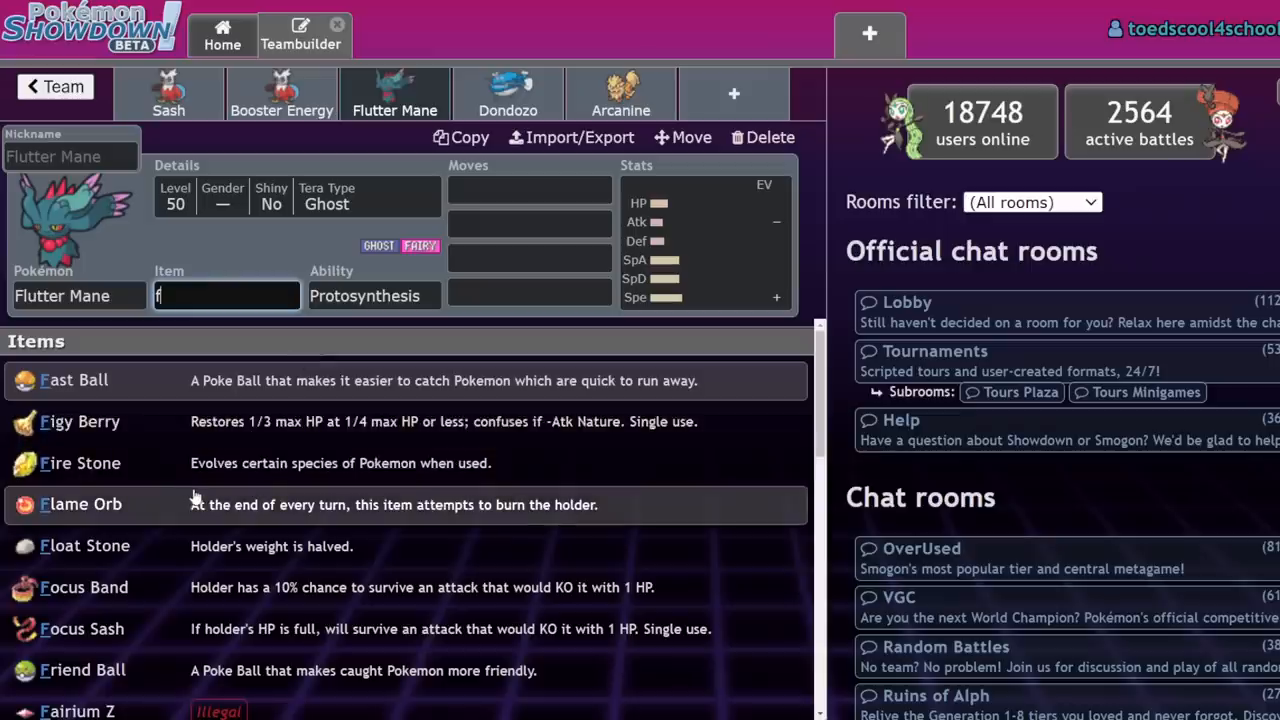
{"action": "type", "text": "oc"}
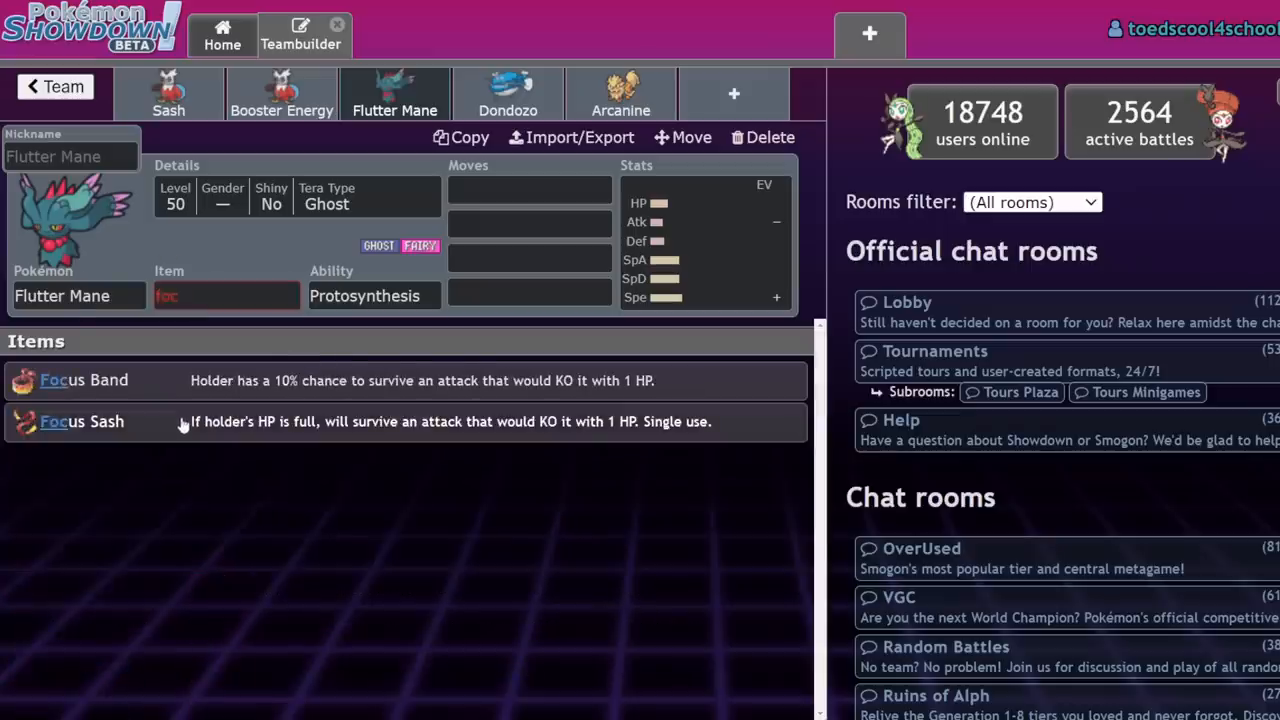
{"action": "left_click", "coordinate": [82, 421]}
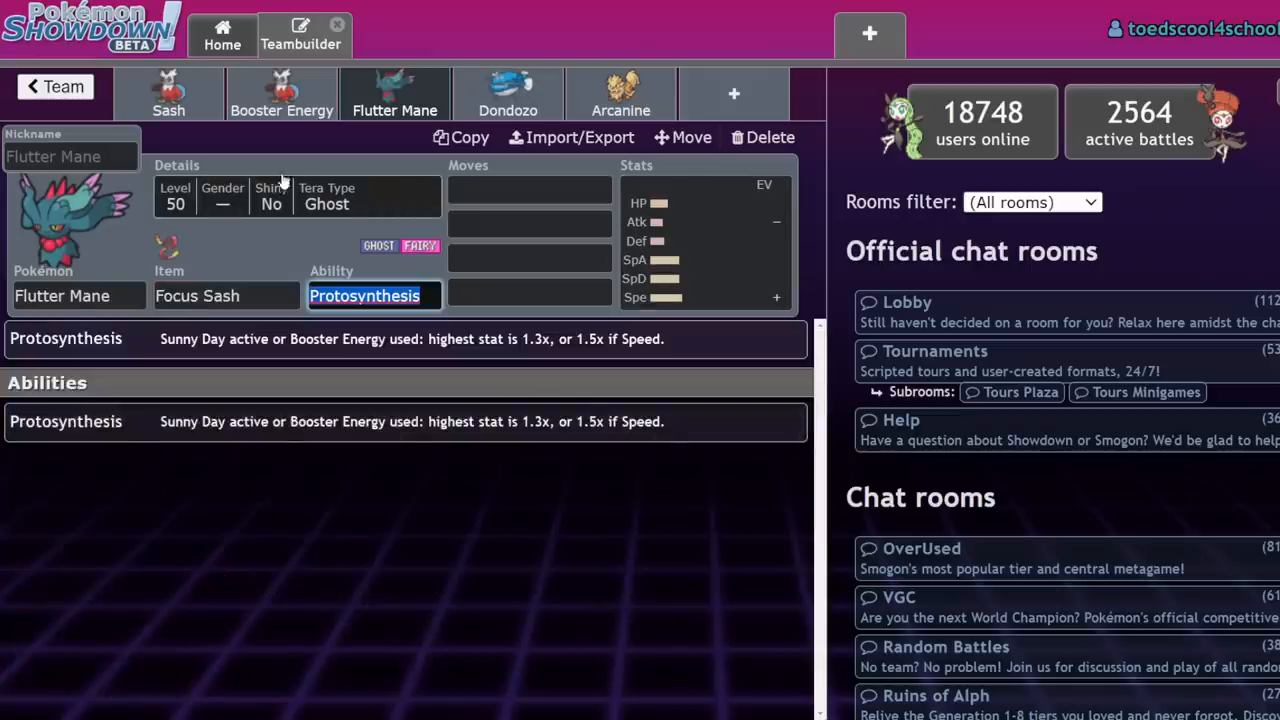
{"action": "mouse_move", "coordinate": [420, 50]}
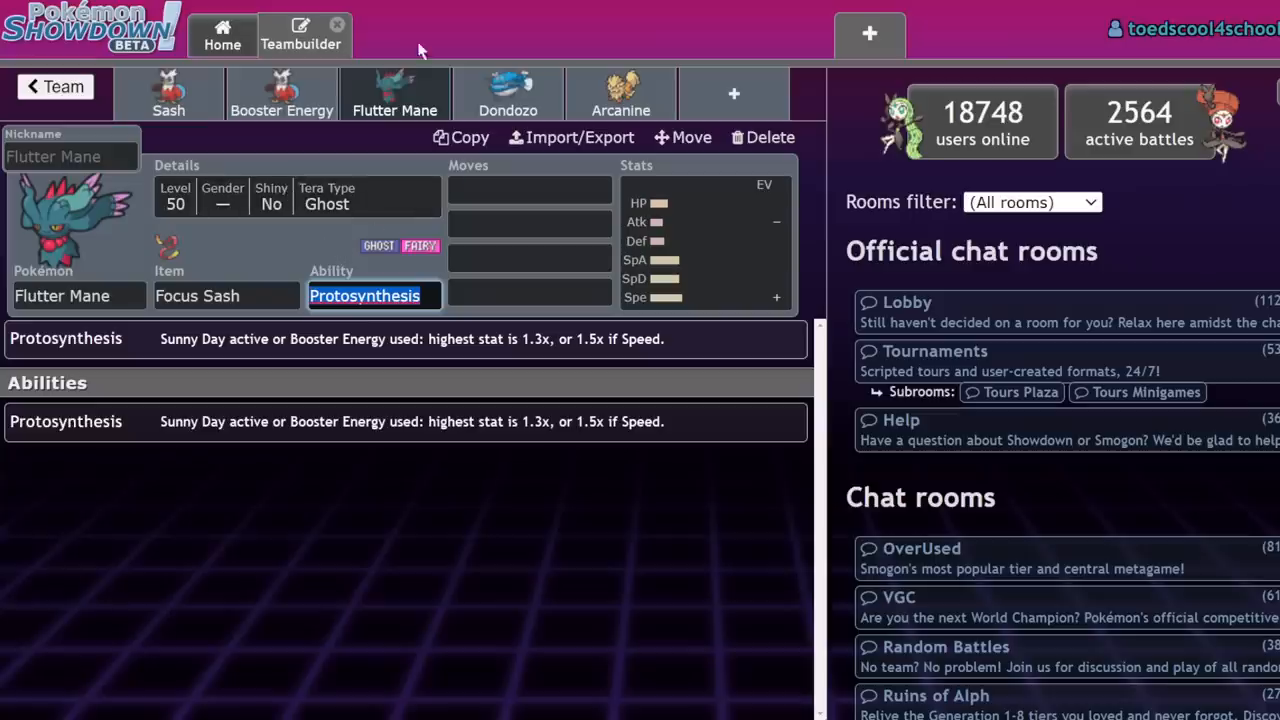
{"action": "left_click", "coordinate": [281, 93]}
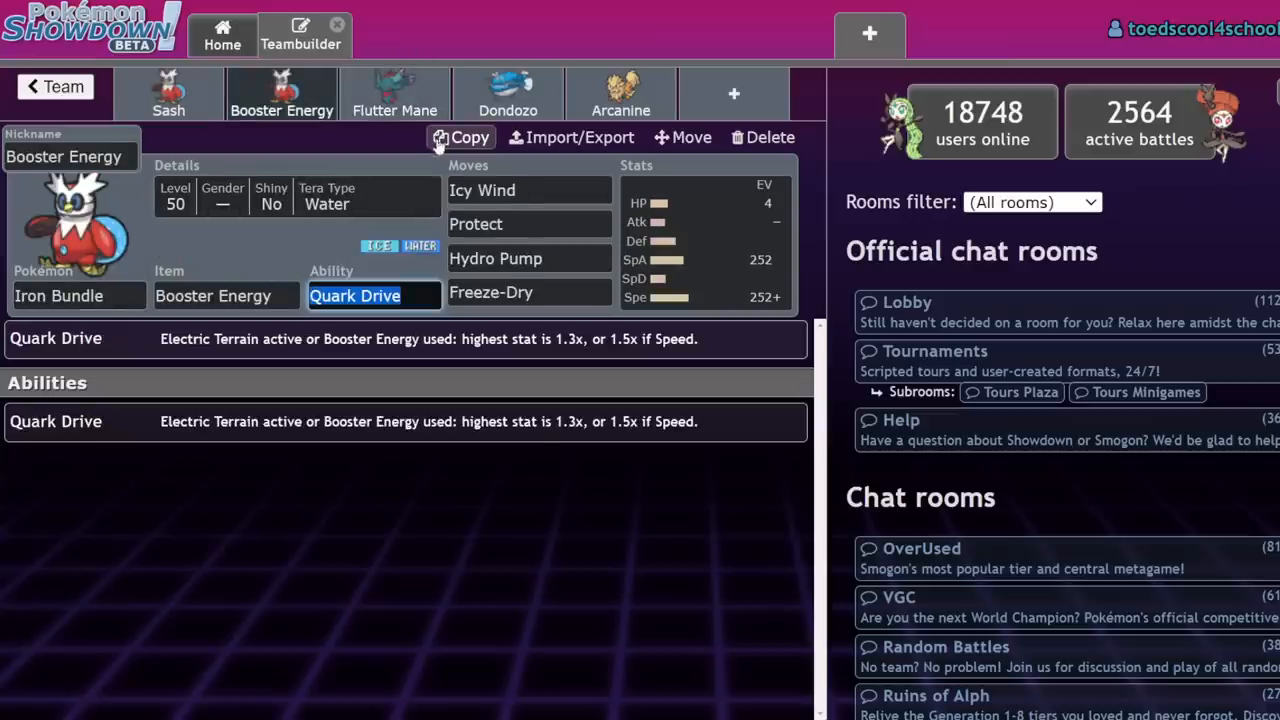
{"action": "left_click", "coordinate": [394, 93]}
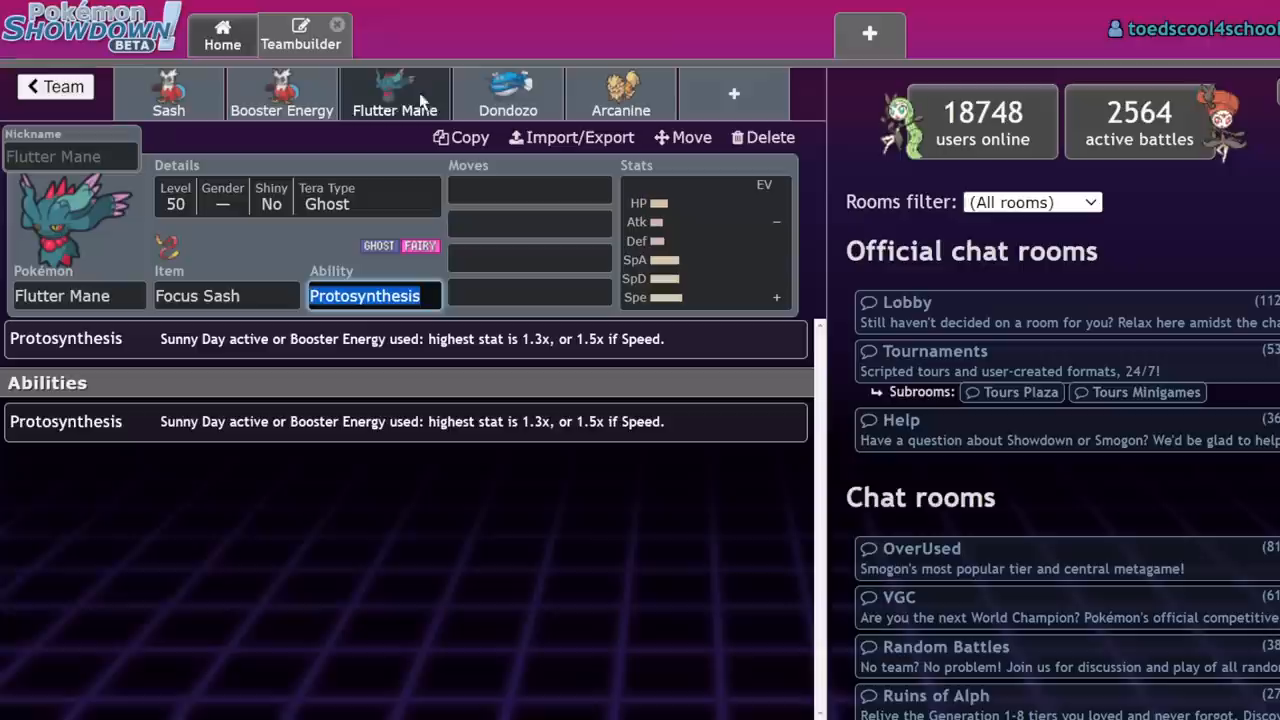
{"action": "mouse_move", "coordinate": [70, 220]}
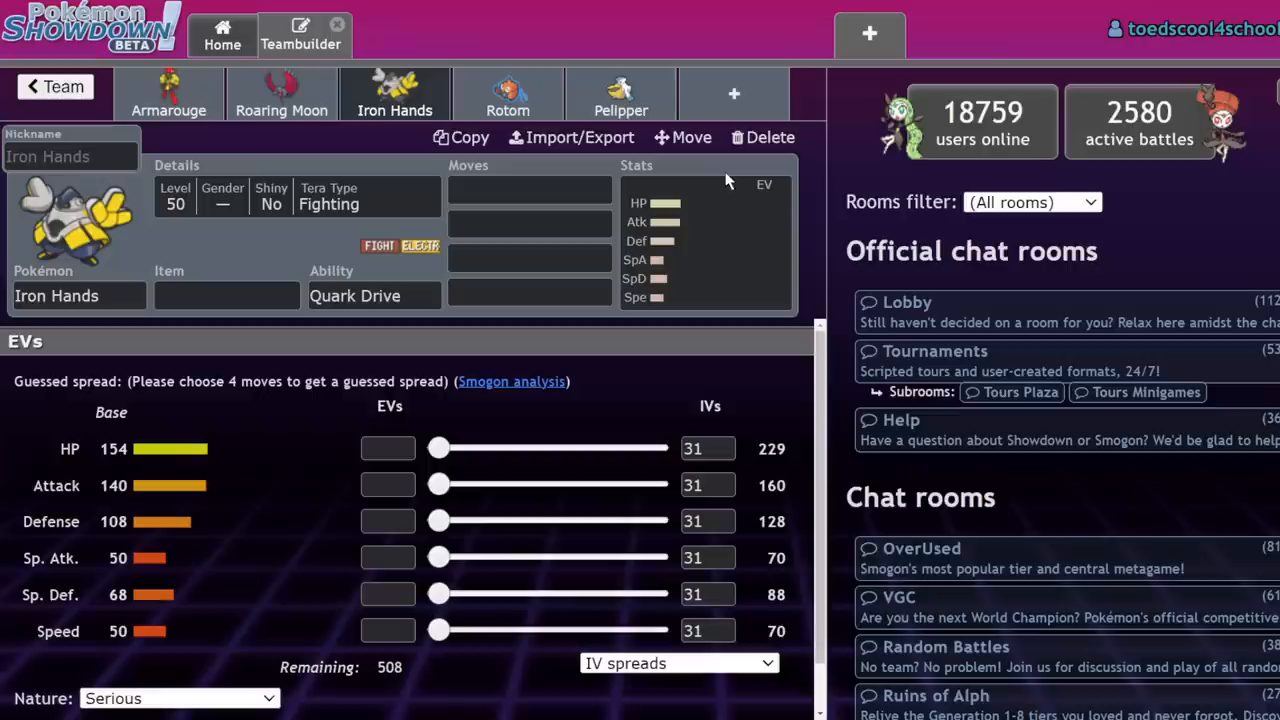
{"action": "mouse_move", "coordinate": [308, 375]}
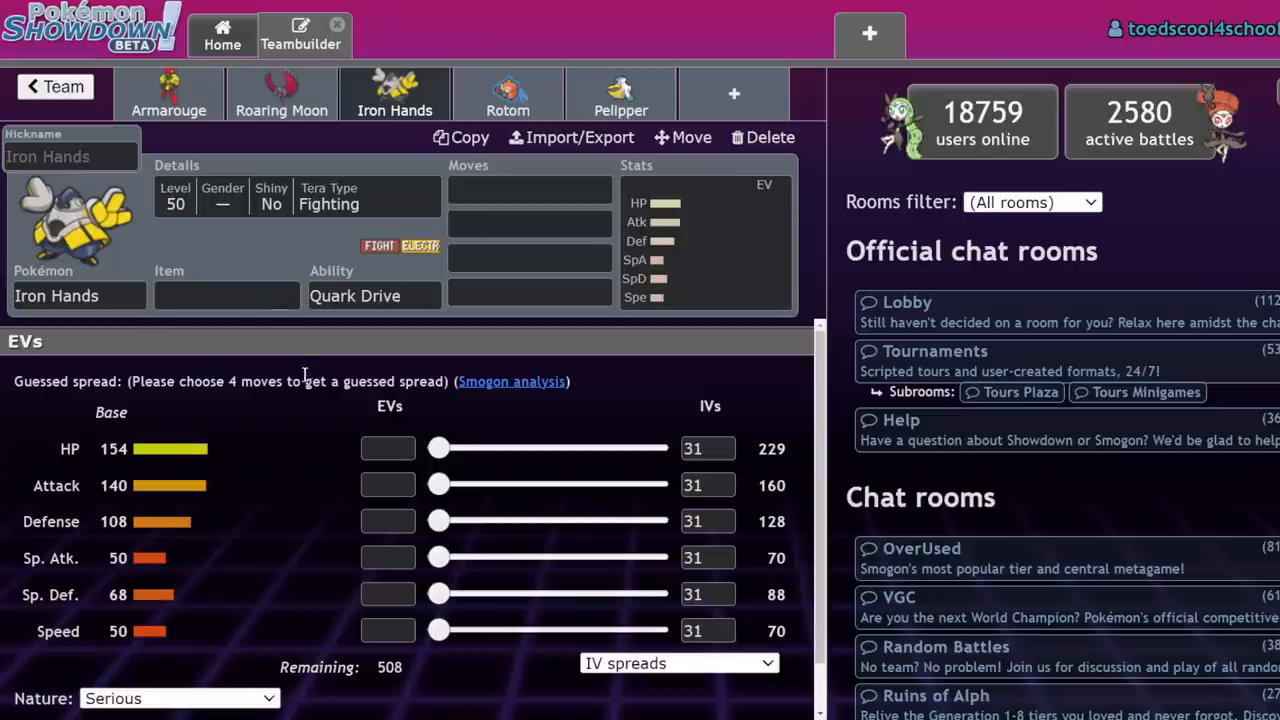
Choose Assault Vest as Iron Hands' item and open its Tera Type choices.
{"action": "left_click", "coordinate": [227, 295]}
{"action": "type", "text": "Assault Vest"}
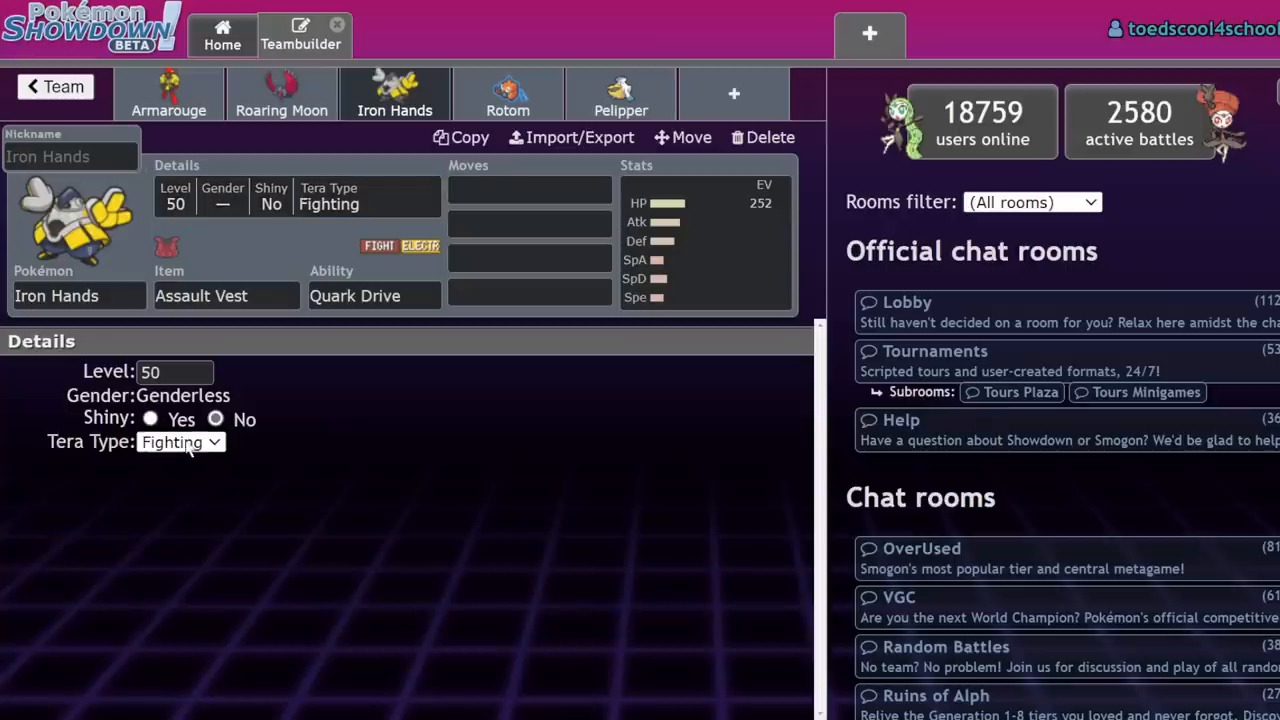
{"action": "left_click", "coordinate": [180, 442]}
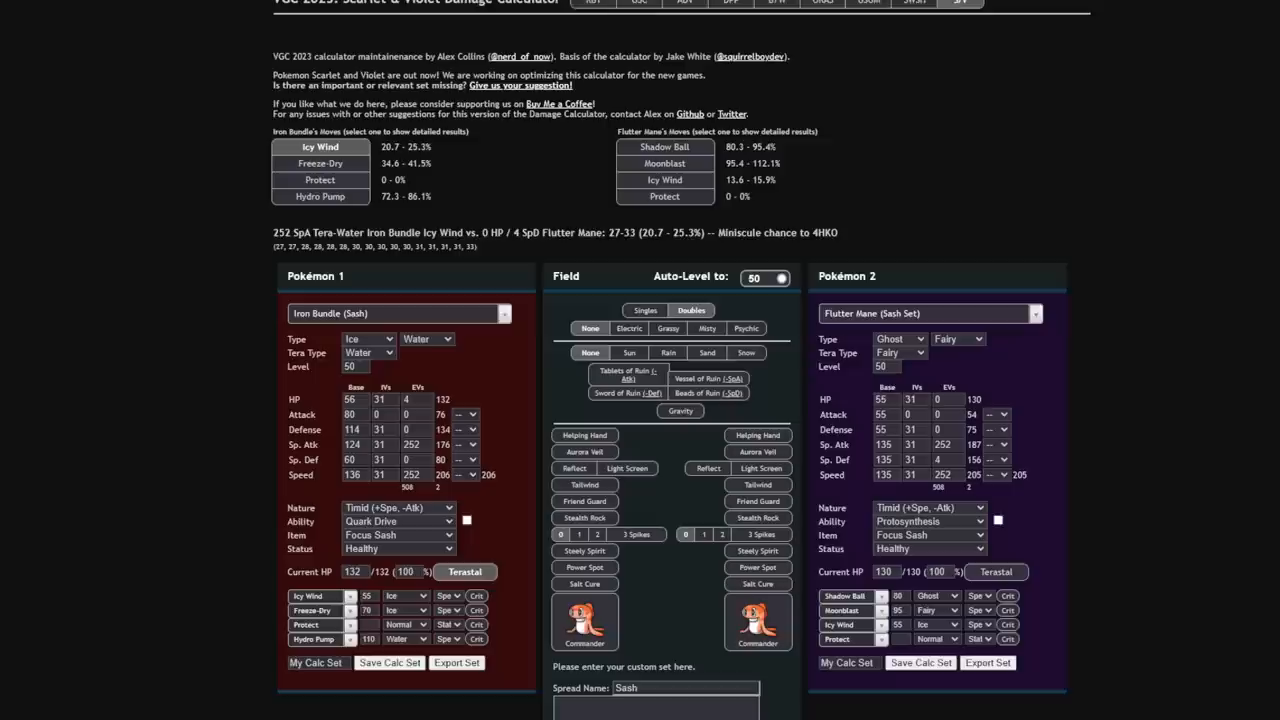
Load the Iron Hands (Tera Grass Assault Vest) set as the opponent.
{"action": "left_click", "coordinate": [925, 313]}
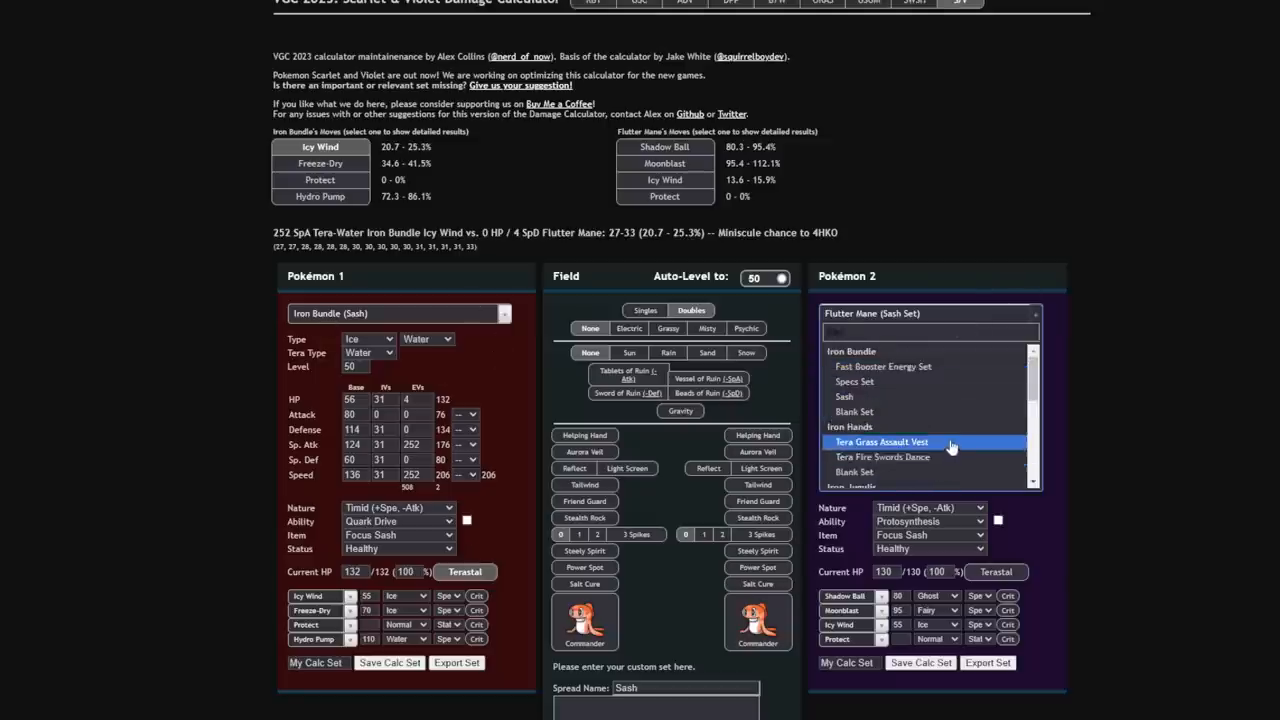
{"action": "left_click", "coordinate": [881, 441]}
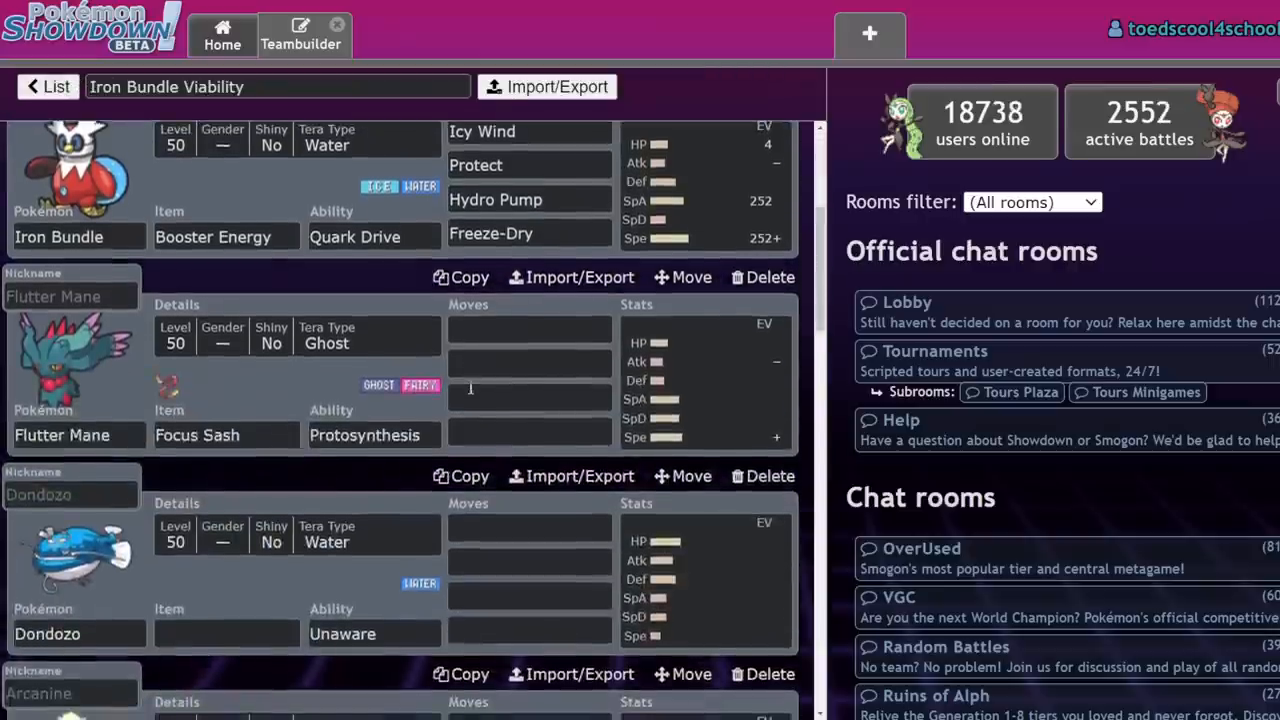
Toggle Arcanine shiny on then off, and set its Tera Type to Grass.
{"action": "scroll", "scroll_direction": "down", "scroll_amount": 3}
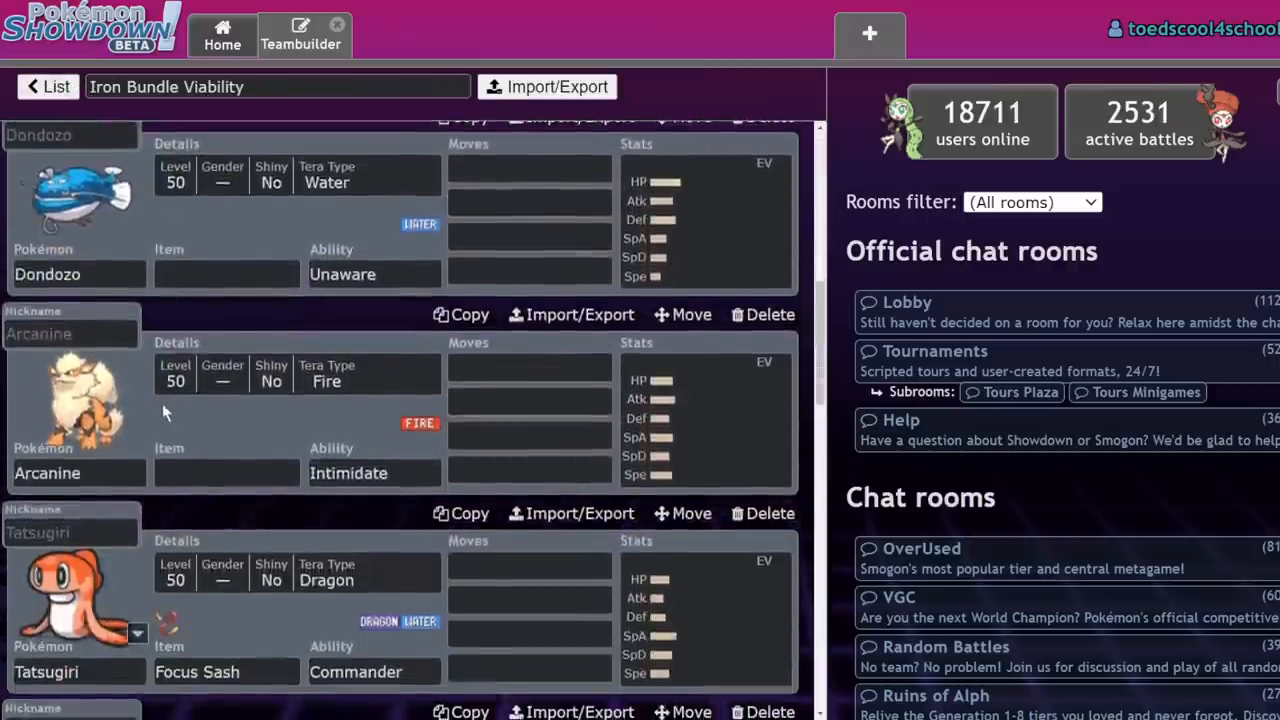
{"action": "mouse_move", "coordinate": [155, 503]}
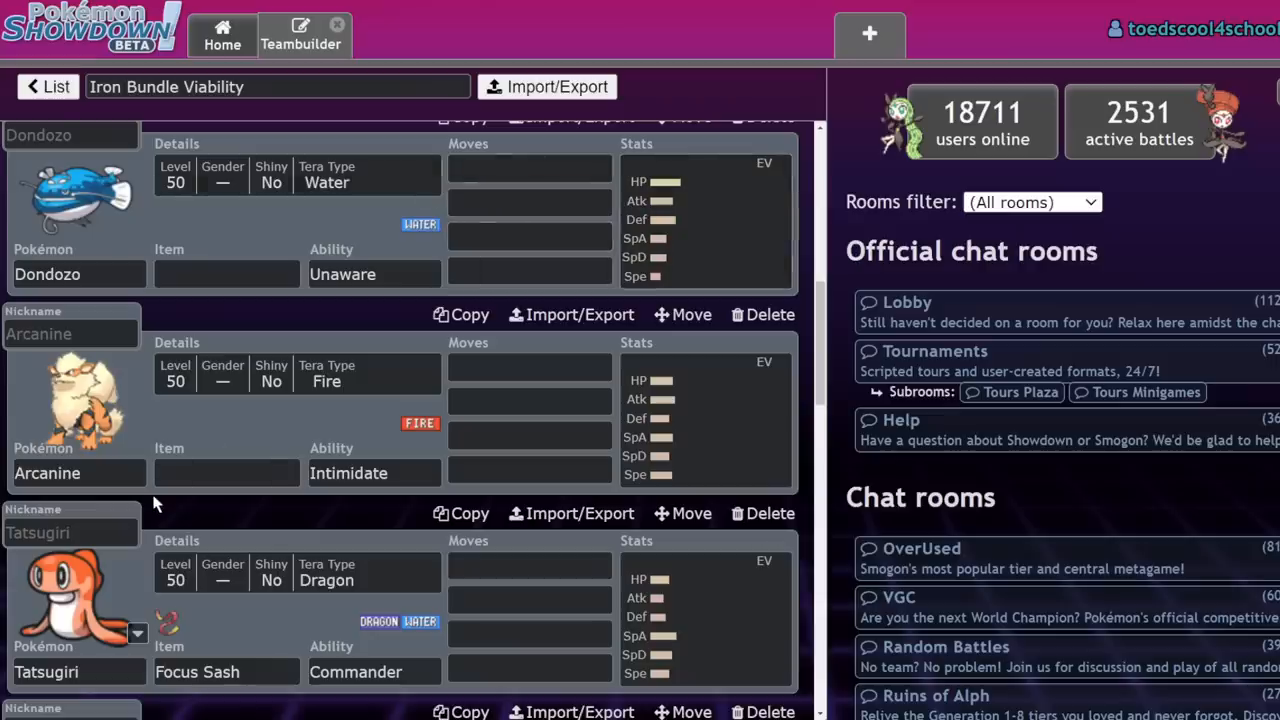
{"action": "left_click", "coordinate": [78, 400]}
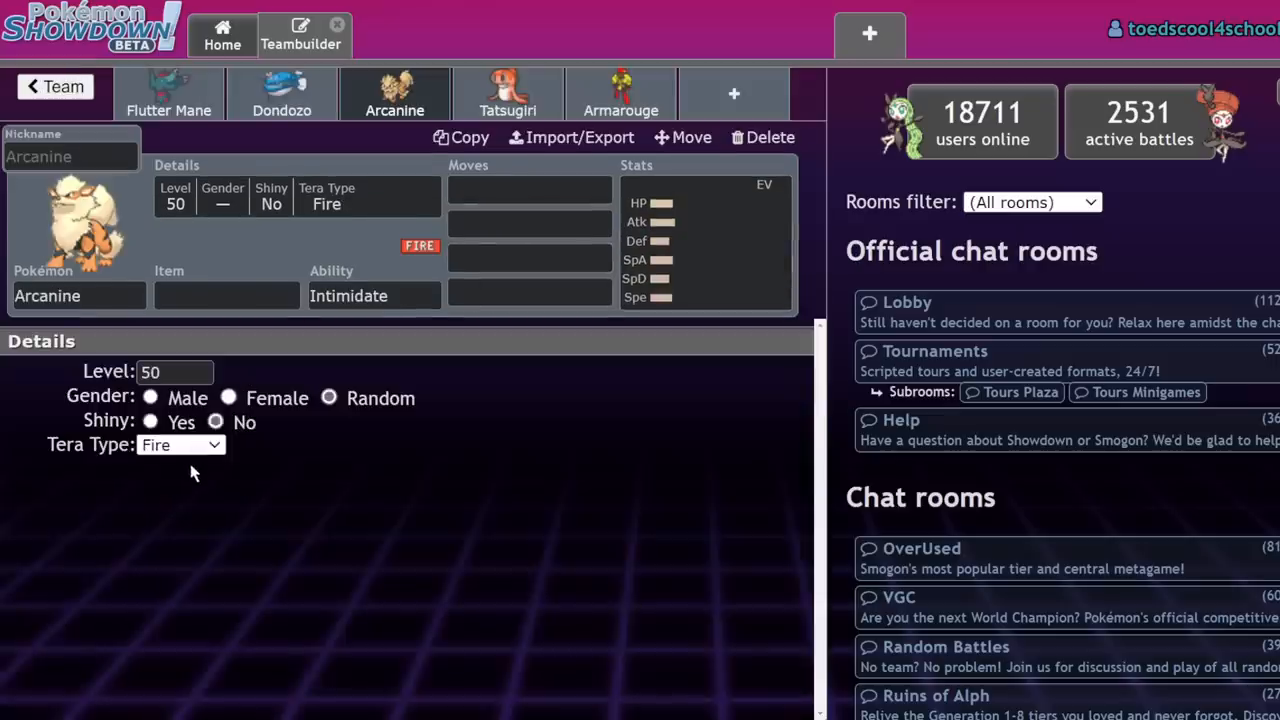
{"action": "left_click", "coordinate": [150, 421]}
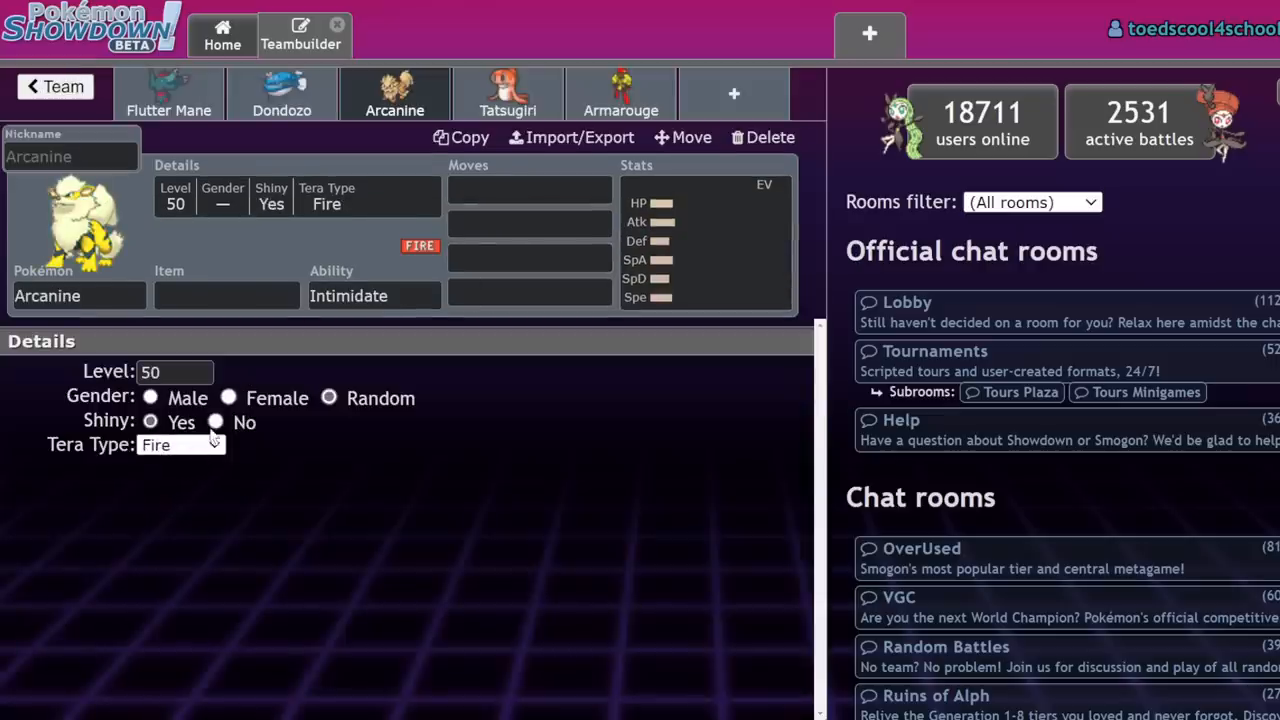
{"action": "left_click", "coordinate": [216, 421]}
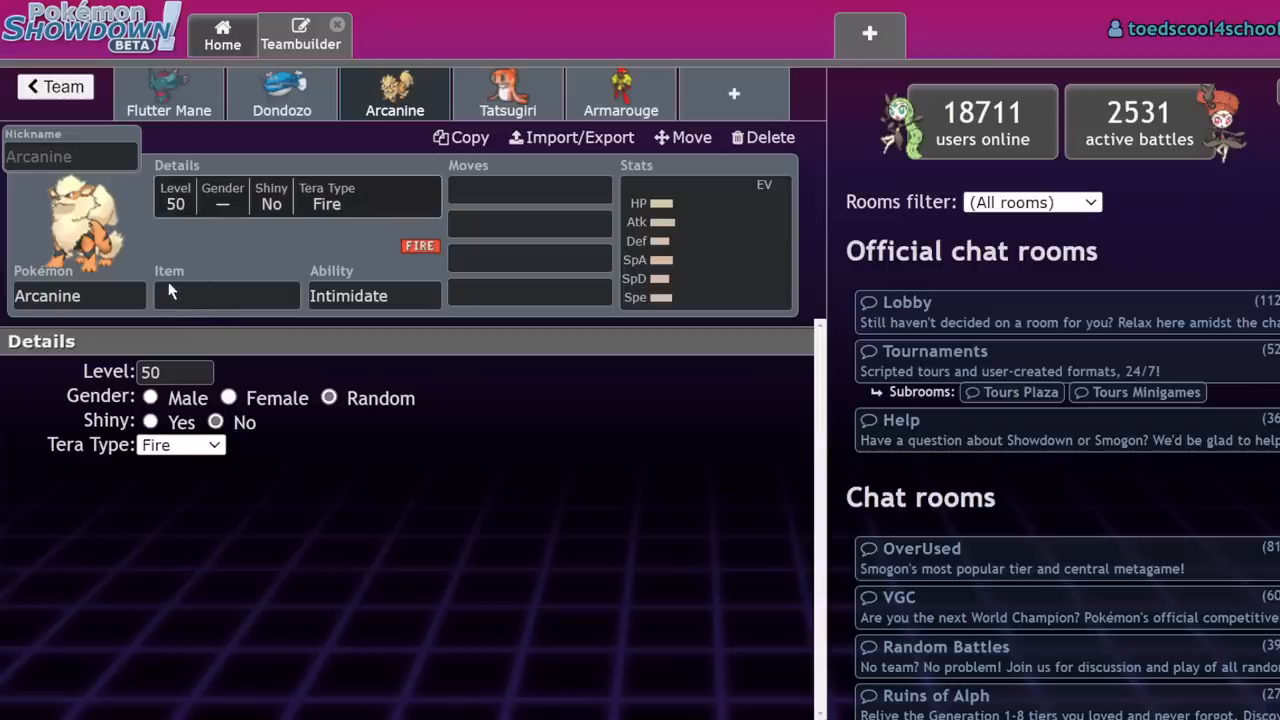
{"action": "left_click", "coordinate": [181, 444]}
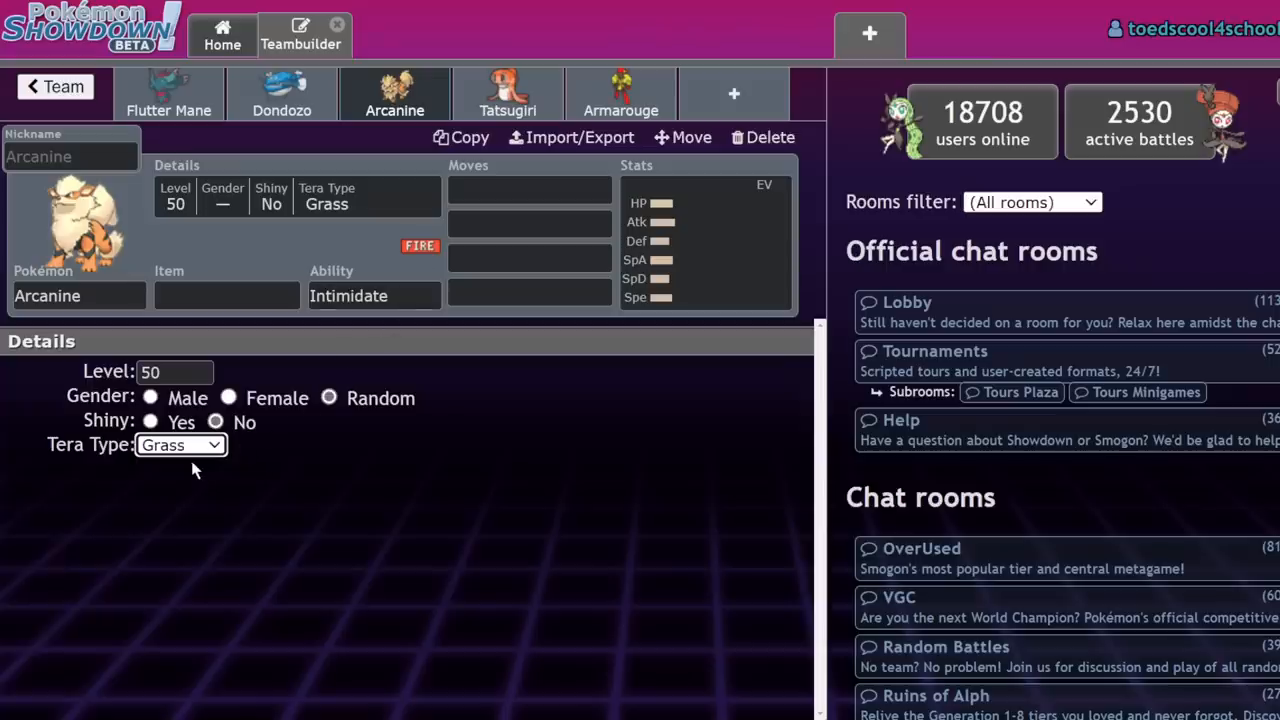
{"action": "mouse_move", "coordinate": [186, 458]}
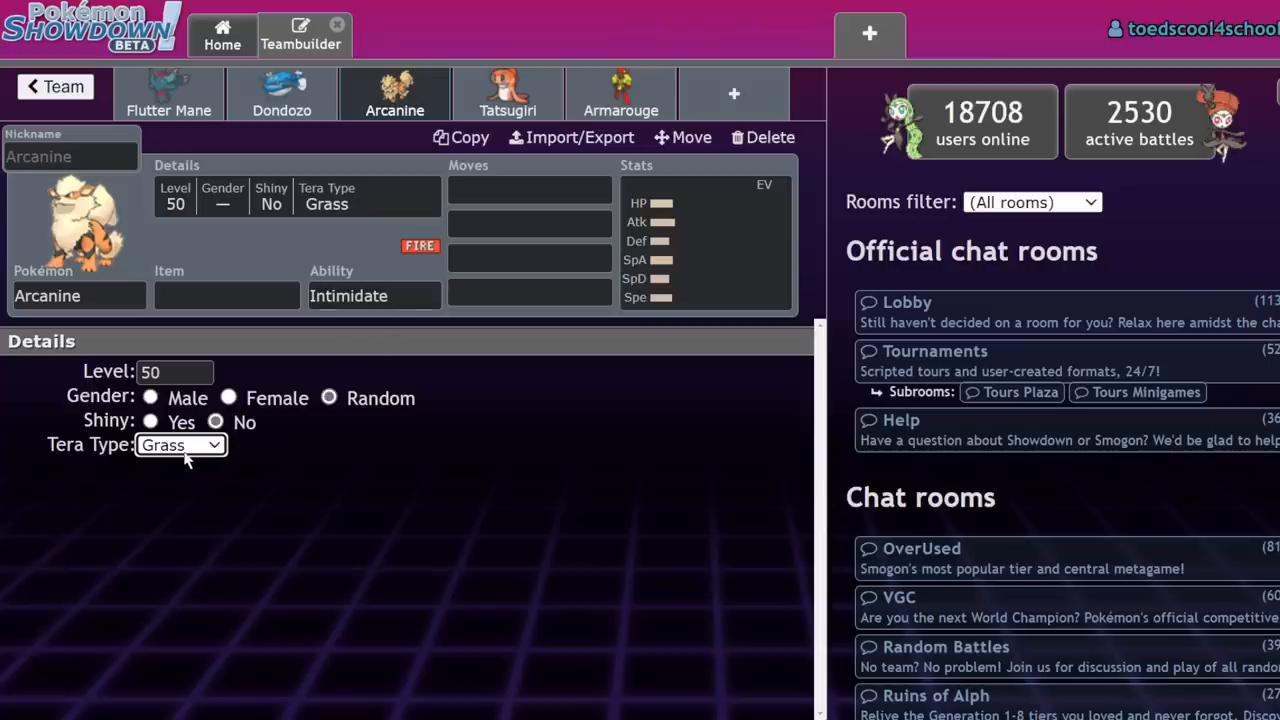
{"action": "left_click", "coordinate": [528, 190]}
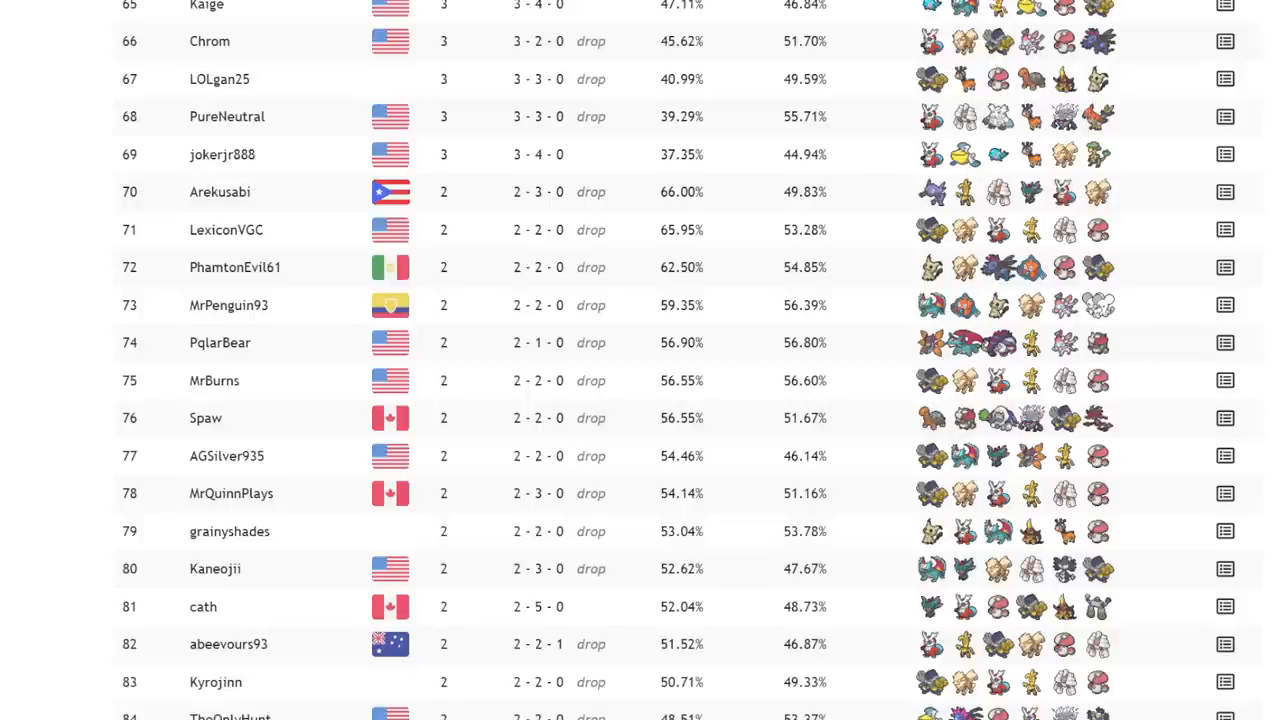
{"action": "scroll", "scroll_direction": "up", "scroll_amount": 3}
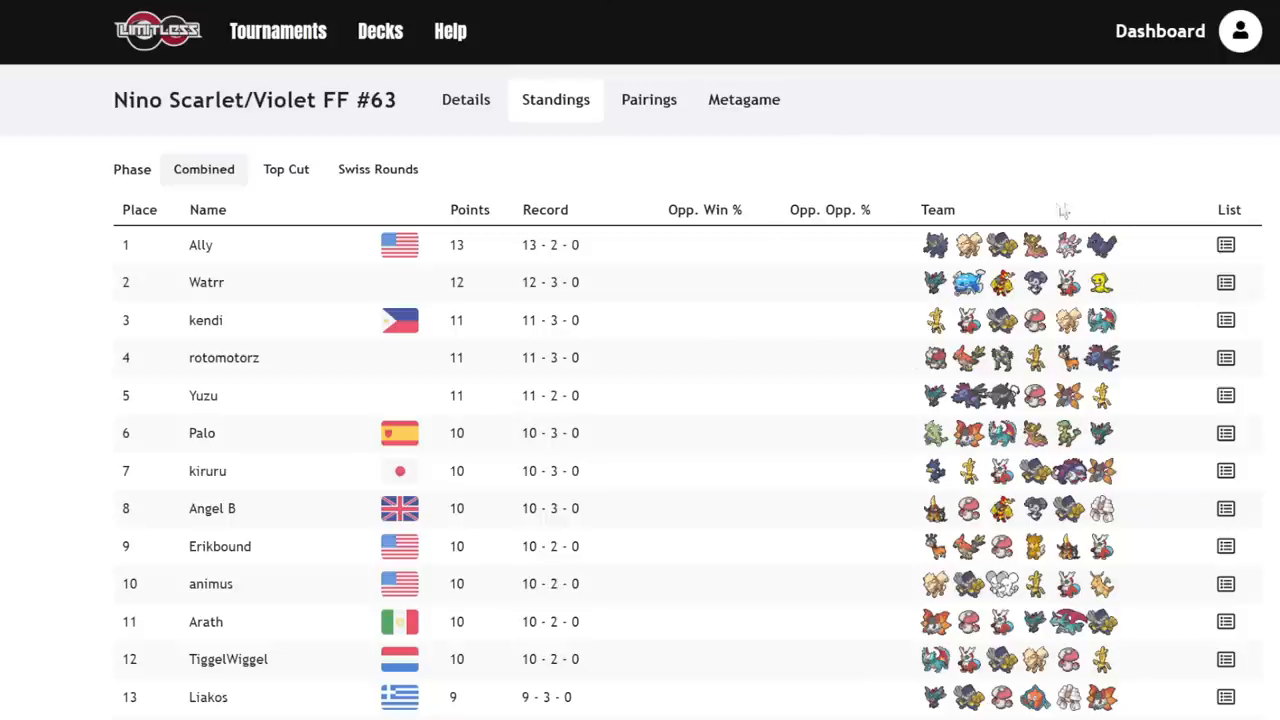
{"action": "mouse_move", "coordinate": [1025, 320]}
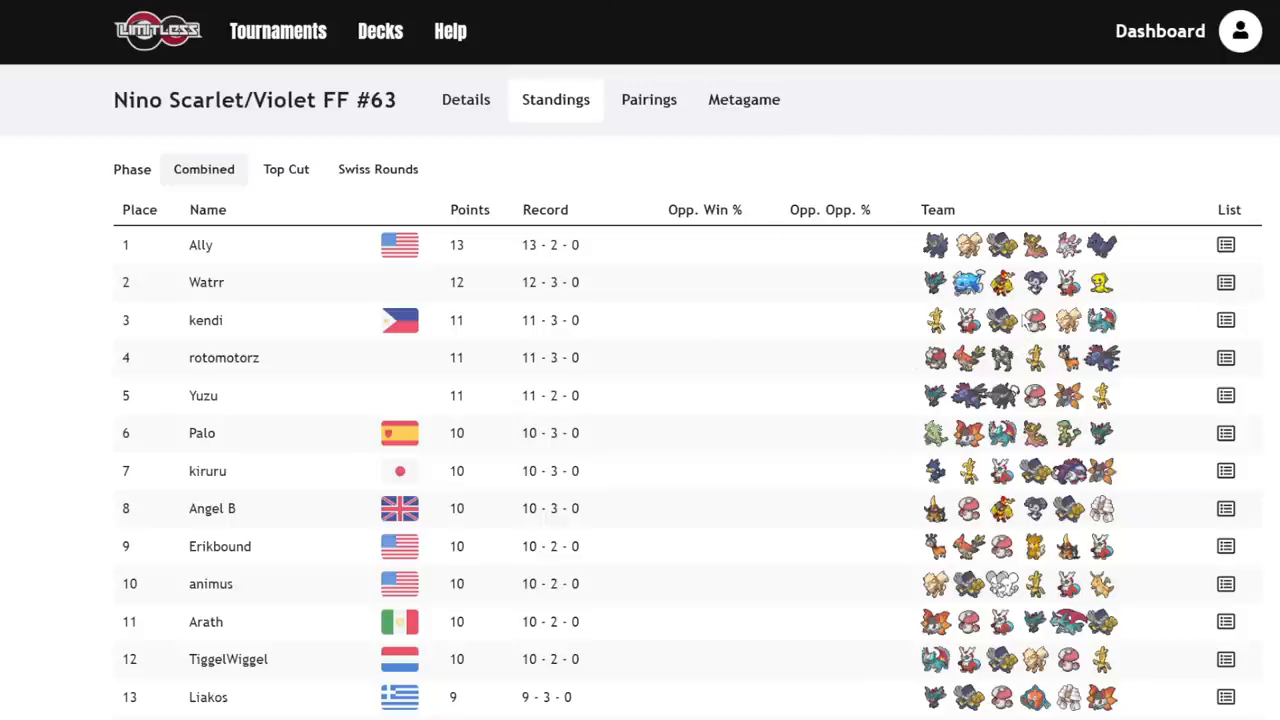
{"action": "mouse_move", "coordinate": [1028, 322]}
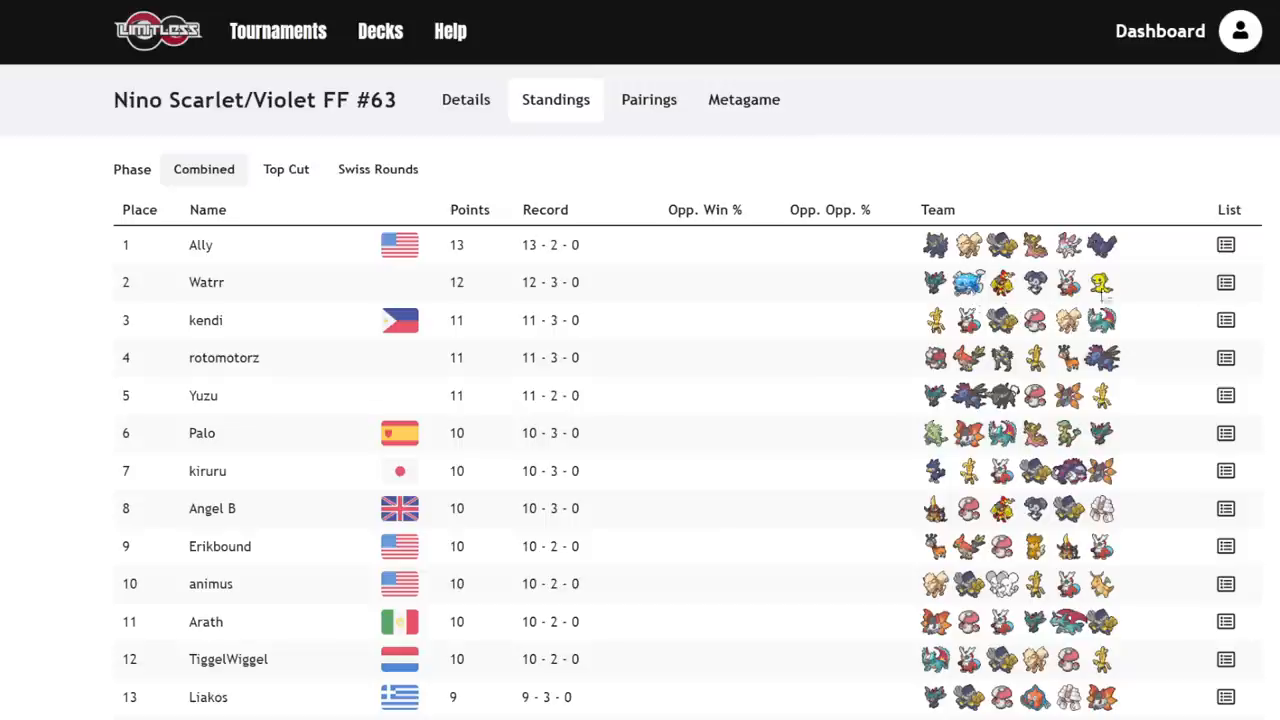
{"action": "mouse_move", "coordinate": [903, 311]}
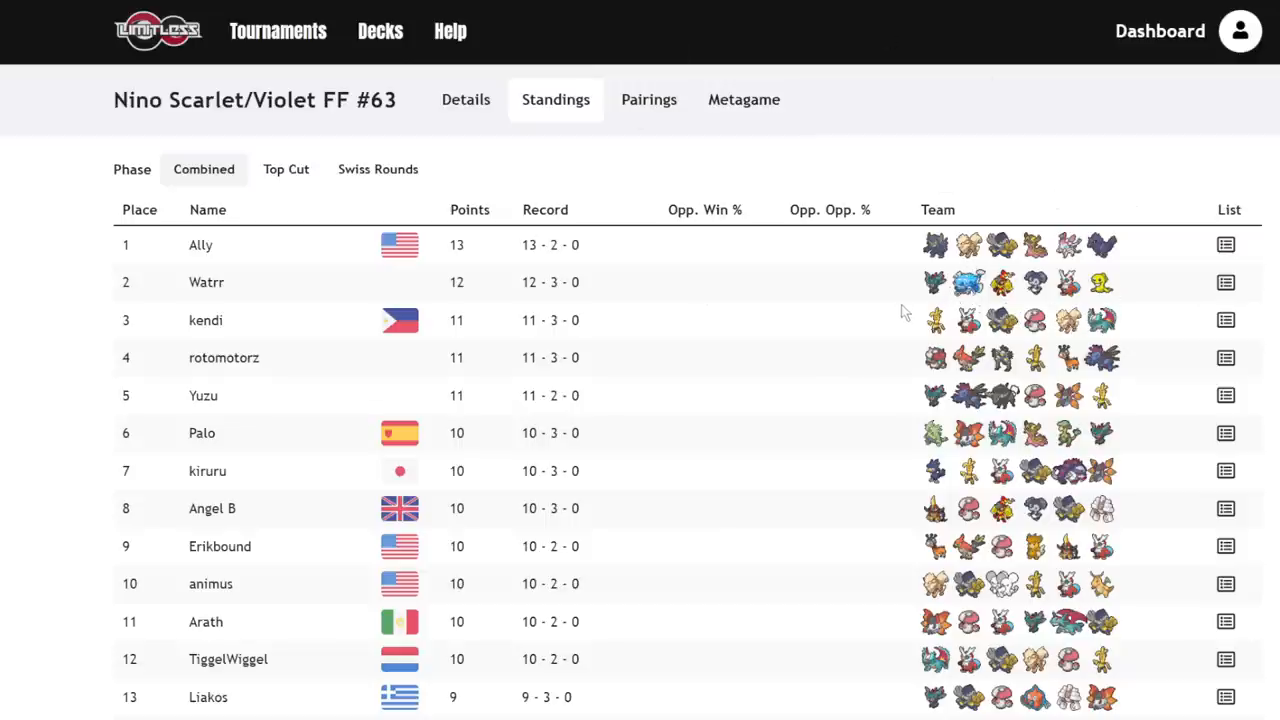
{"action": "mouse_move", "coordinate": [905, 310]}
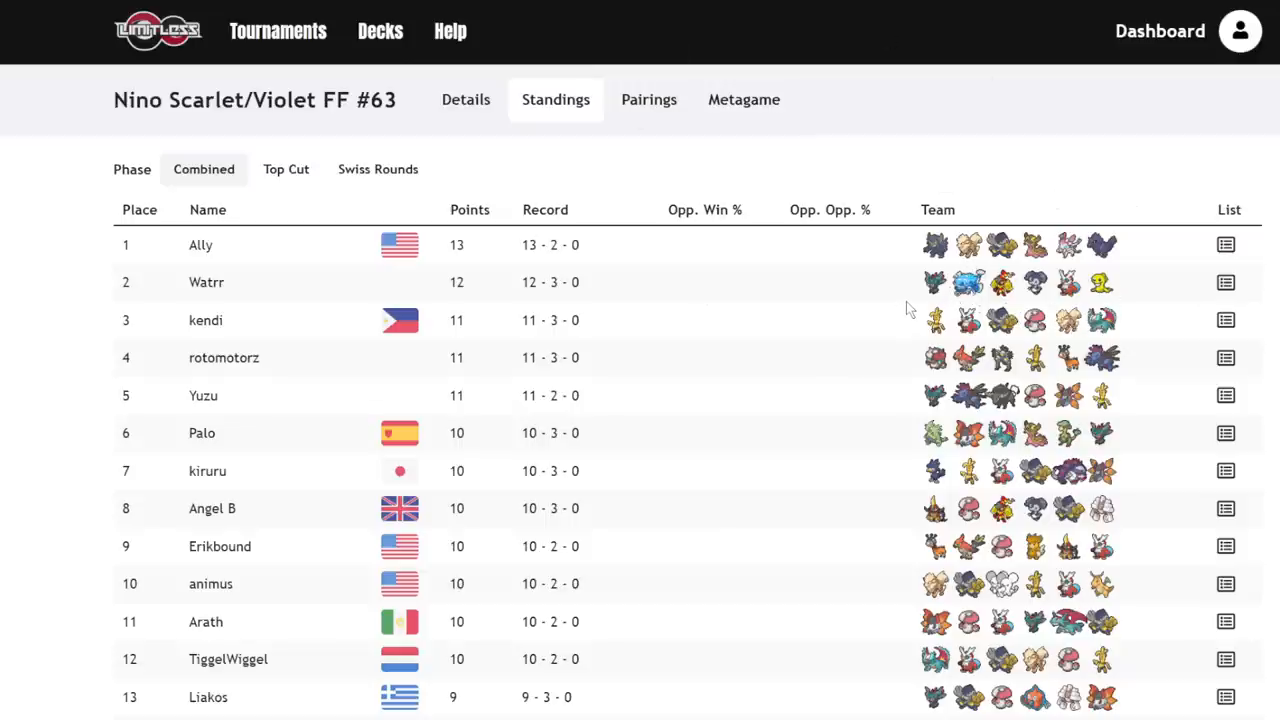
{"action": "scroll", "scroll_direction": "down", "scroll_amount": 3}
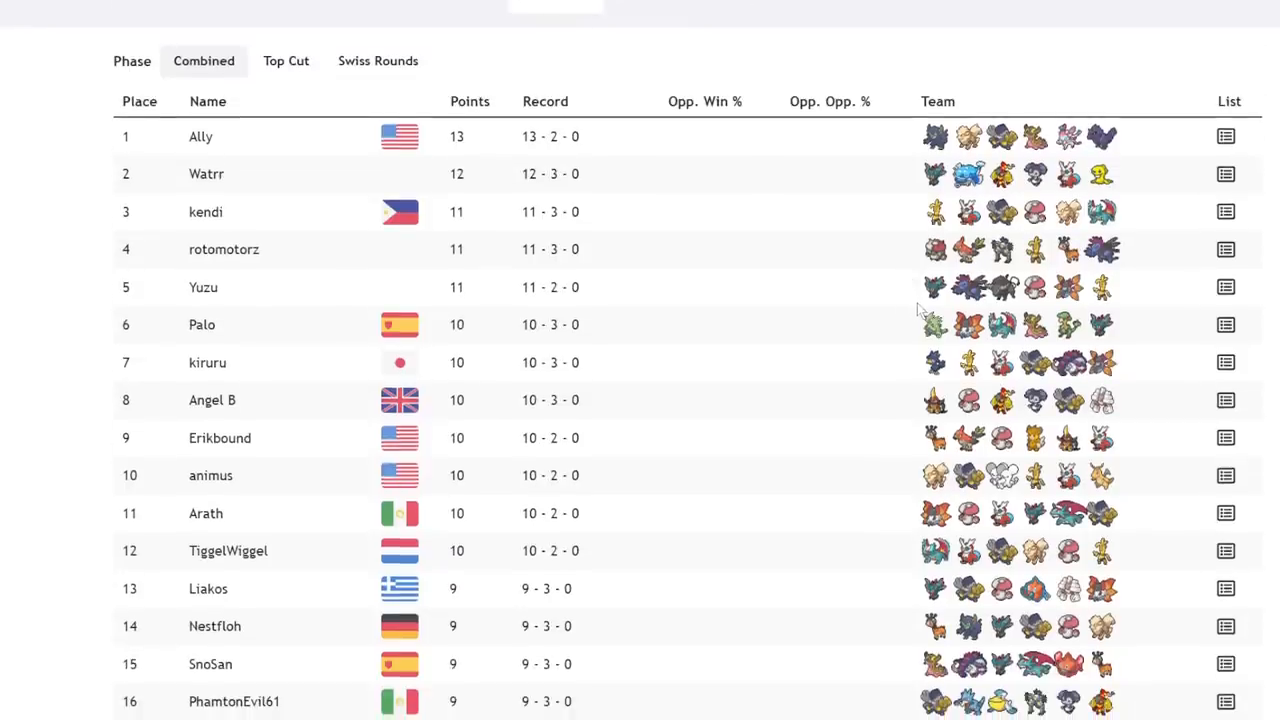
{"action": "mouse_move", "coordinate": [978, 362]}
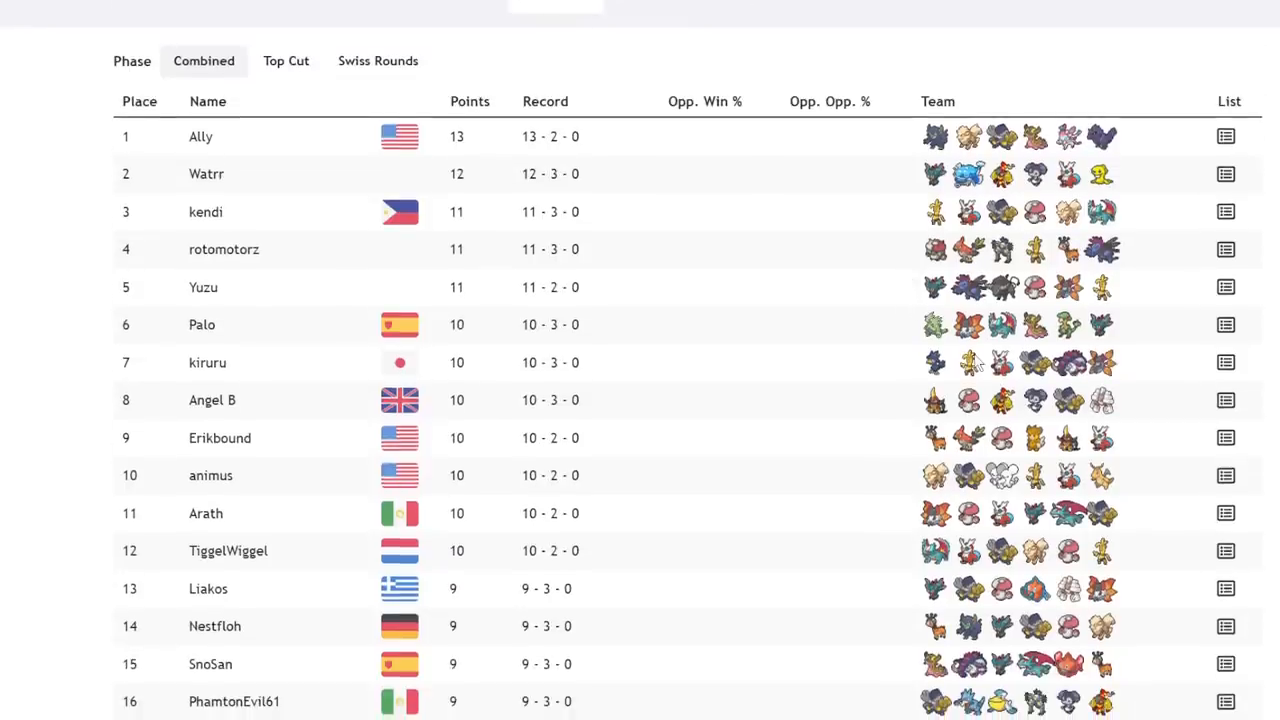
{"action": "mouse_move", "coordinate": [903, 461]}
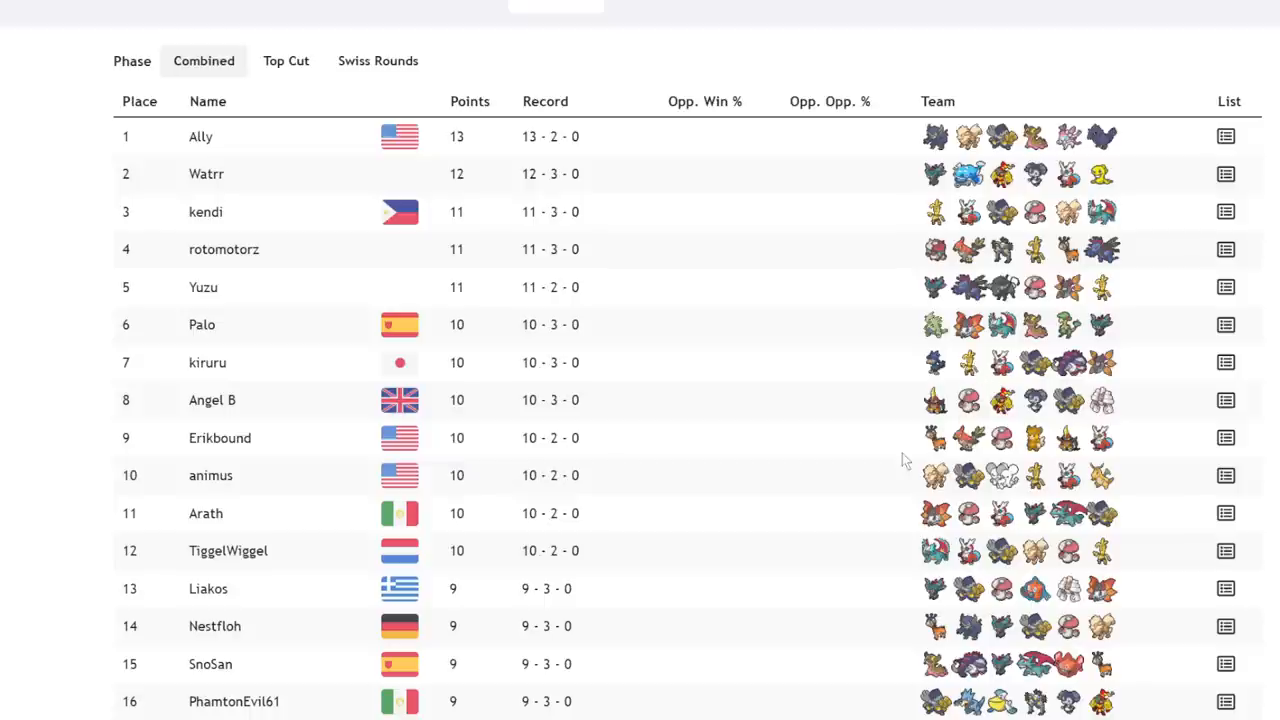
{"action": "mouse_move", "coordinate": [997, 460]}
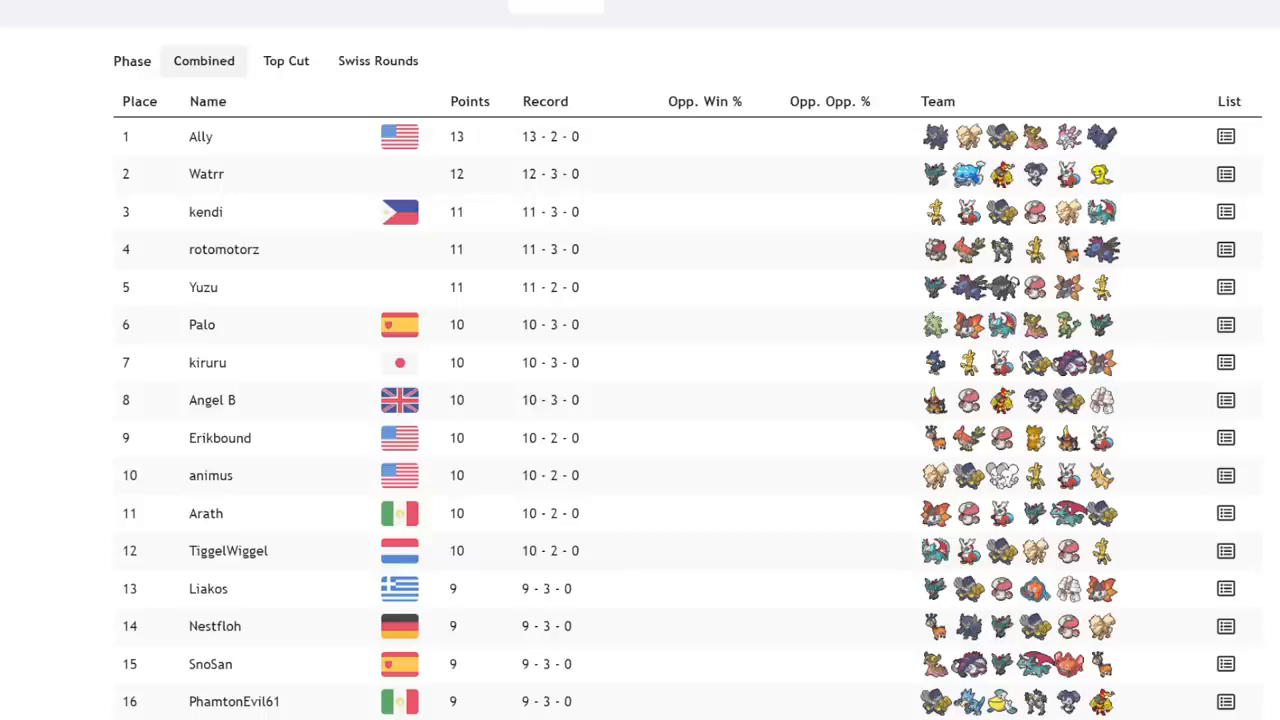
{"action": "mouse_move", "coordinate": [1024, 360]}
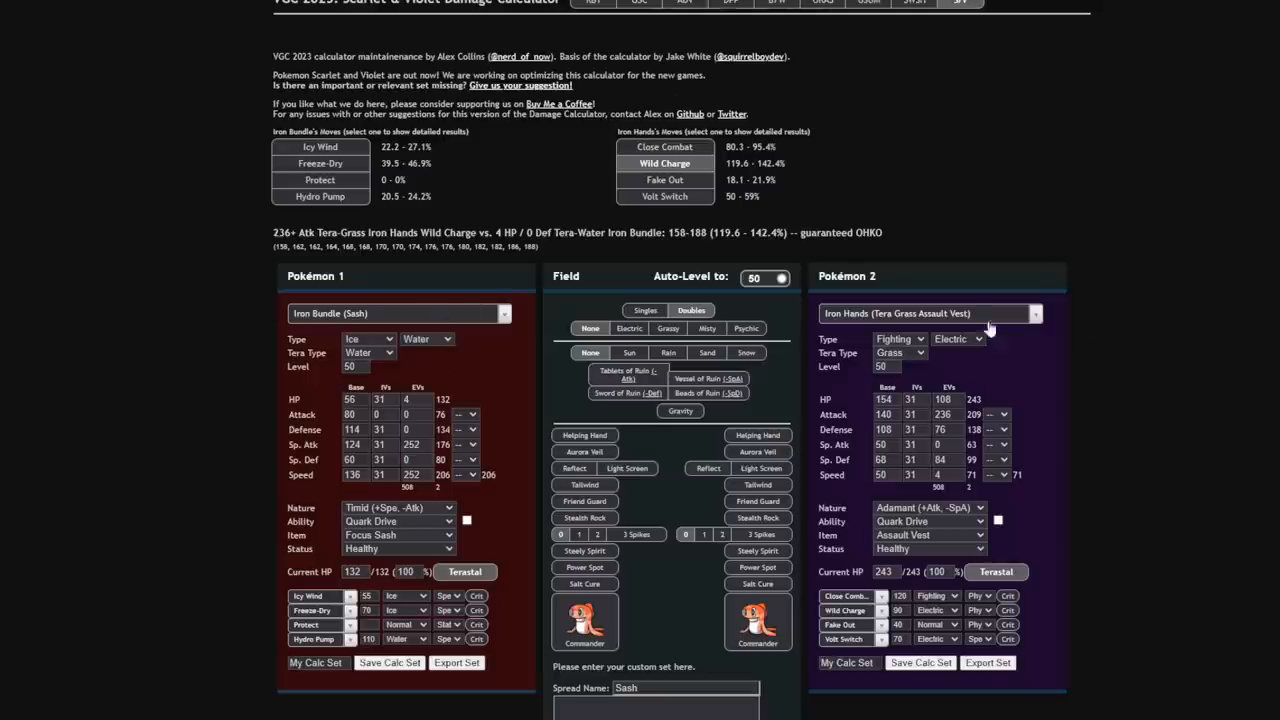
Load Choice Band Palafin as Tera-Water Hero forme; check Jet Punch, Freeze-Dry, Close Combat damage.
{"action": "left_click", "coordinate": [925, 313]}
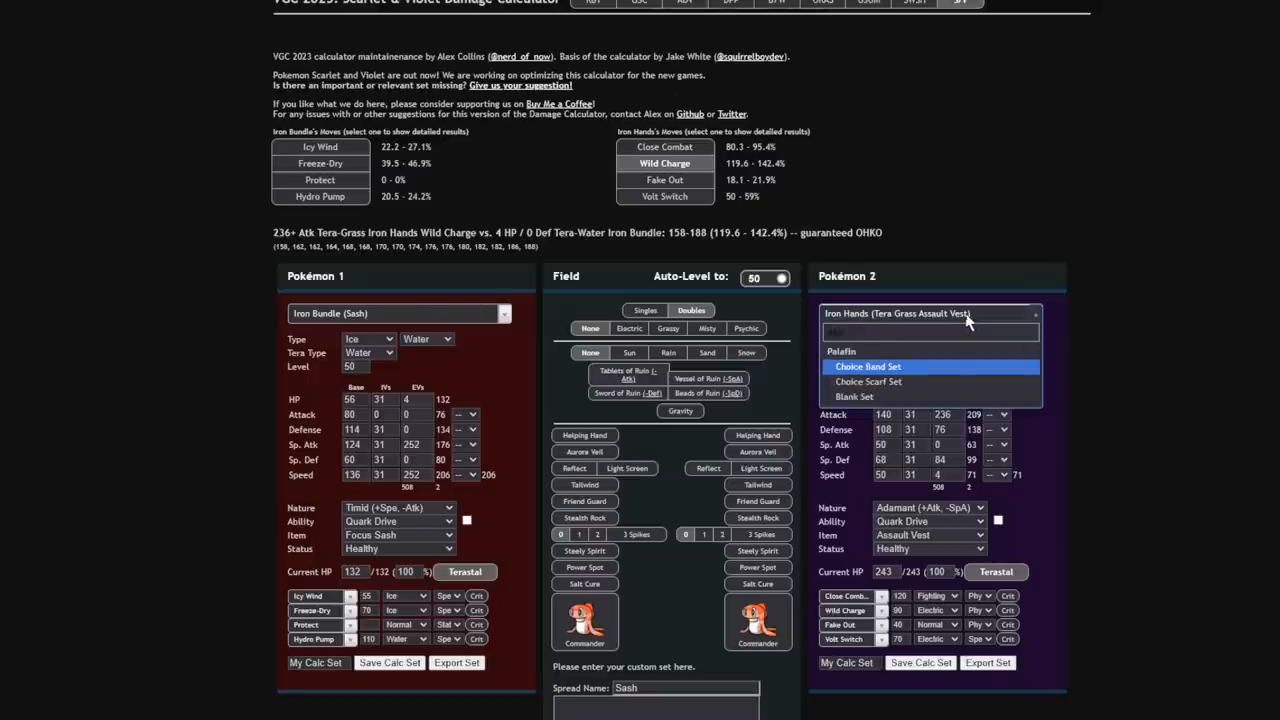
{"action": "left_click", "coordinate": [868, 366]}
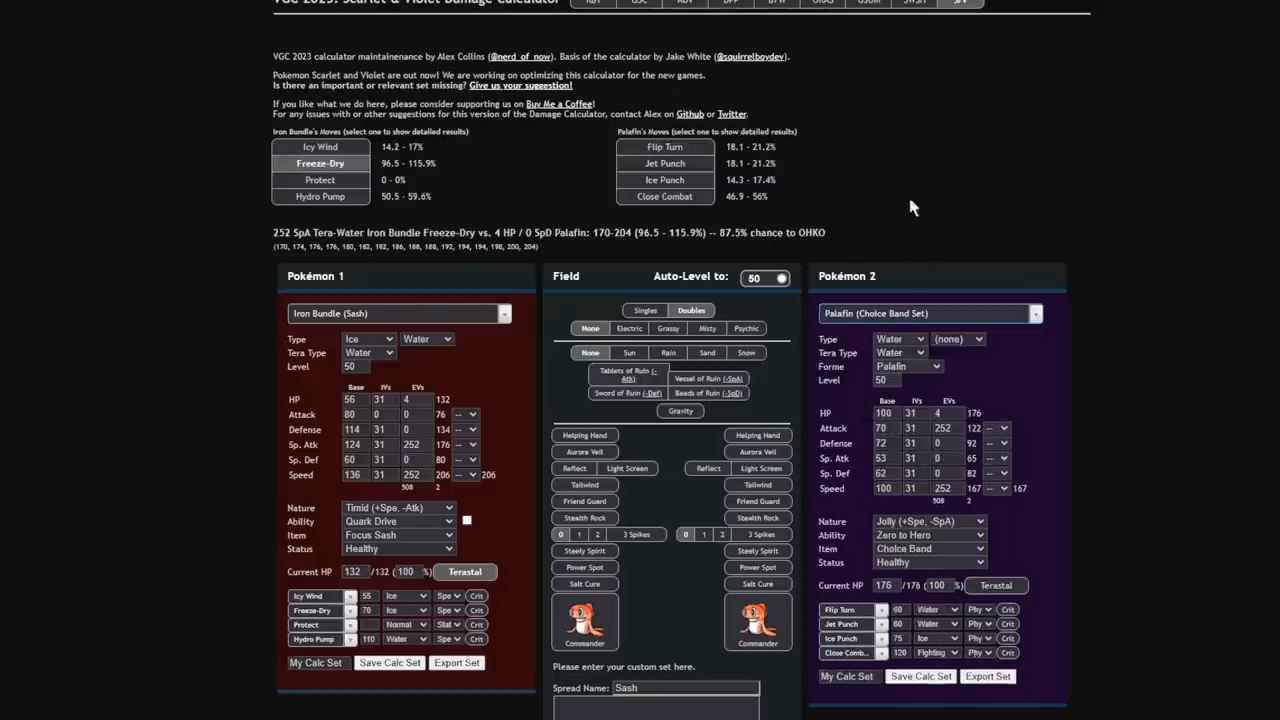
{"action": "left_click", "coordinate": [996, 585]}
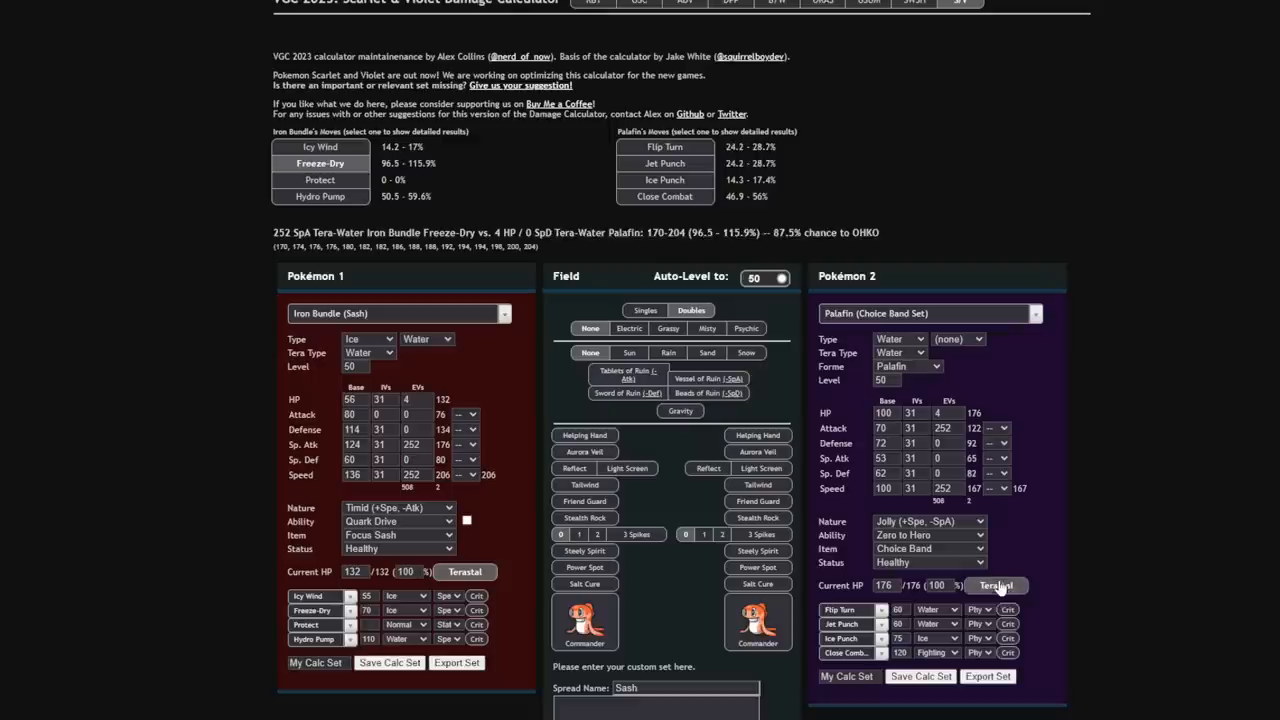
{"action": "left_click", "coordinate": [908, 366]}
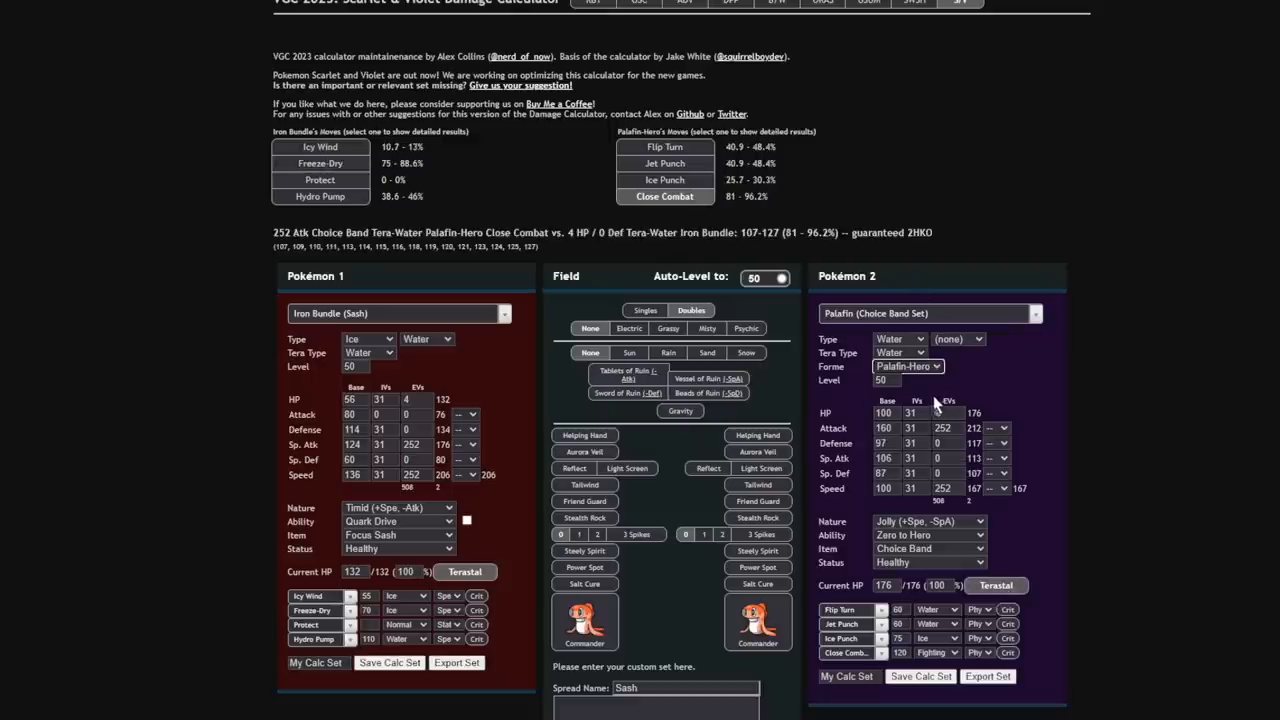
{"action": "left_click", "coordinate": [664, 163]}
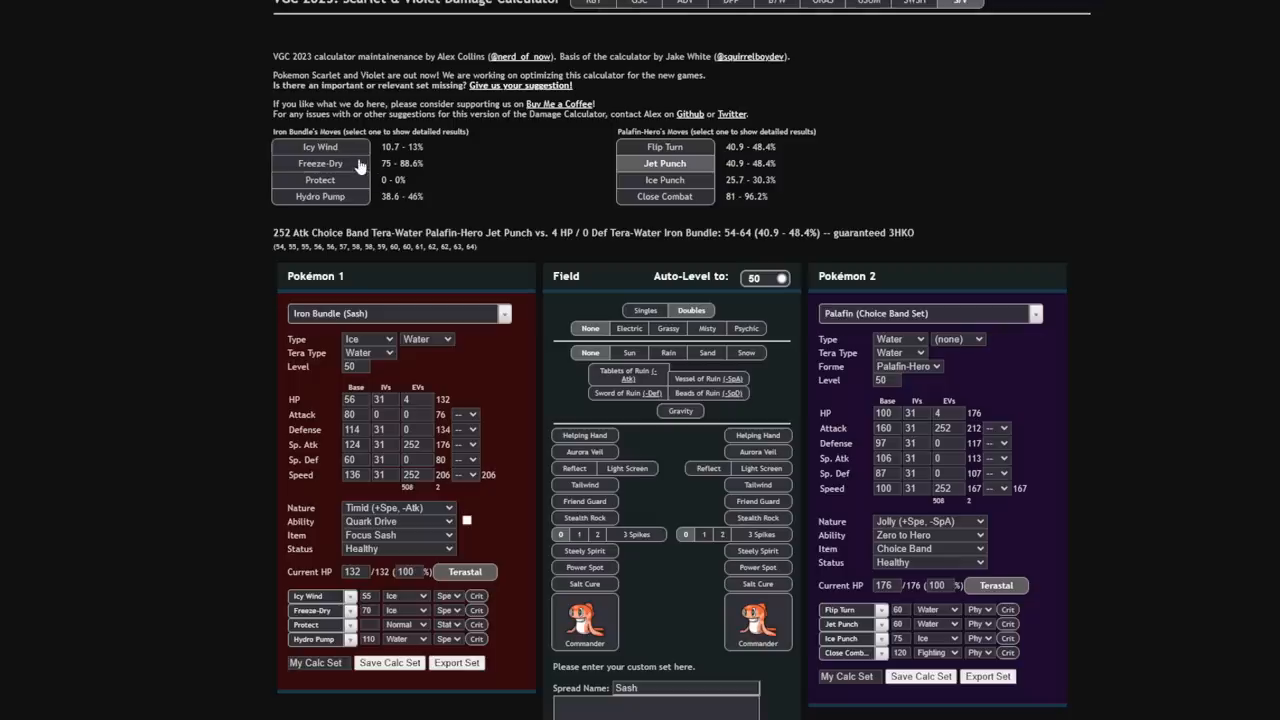
{"action": "left_click", "coordinate": [320, 163]}
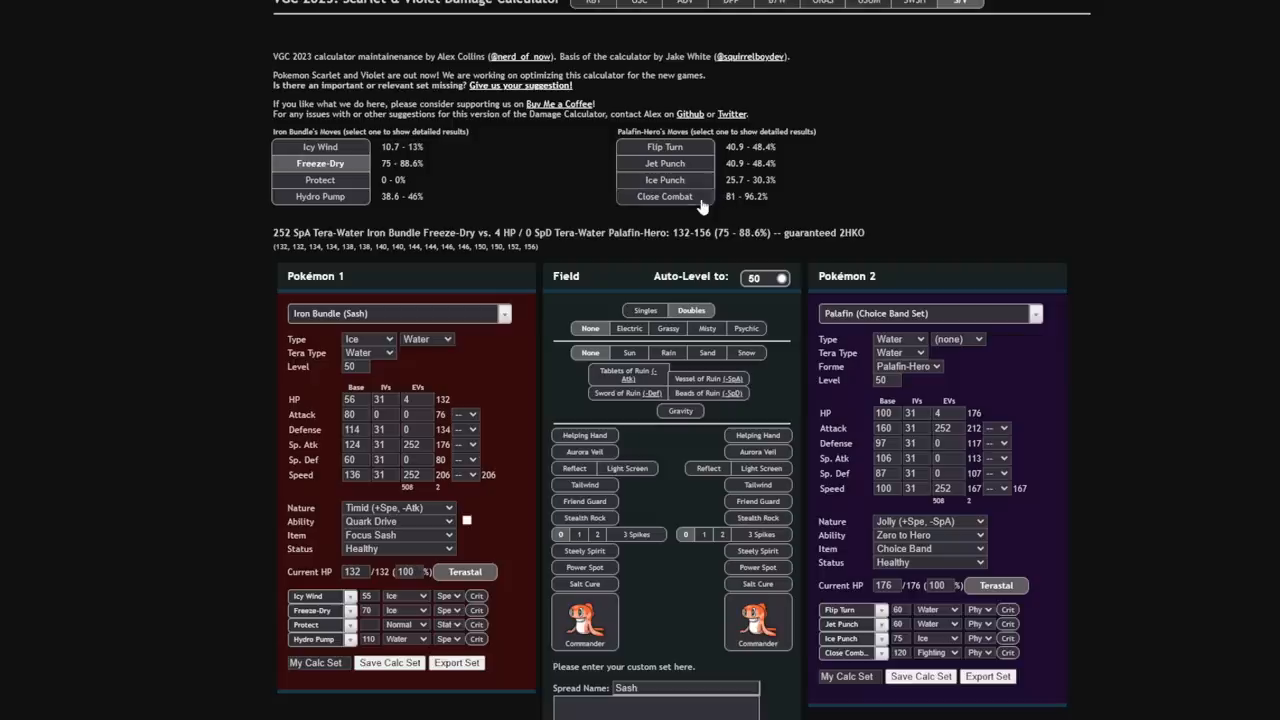
{"action": "left_click", "coordinate": [664, 196]}
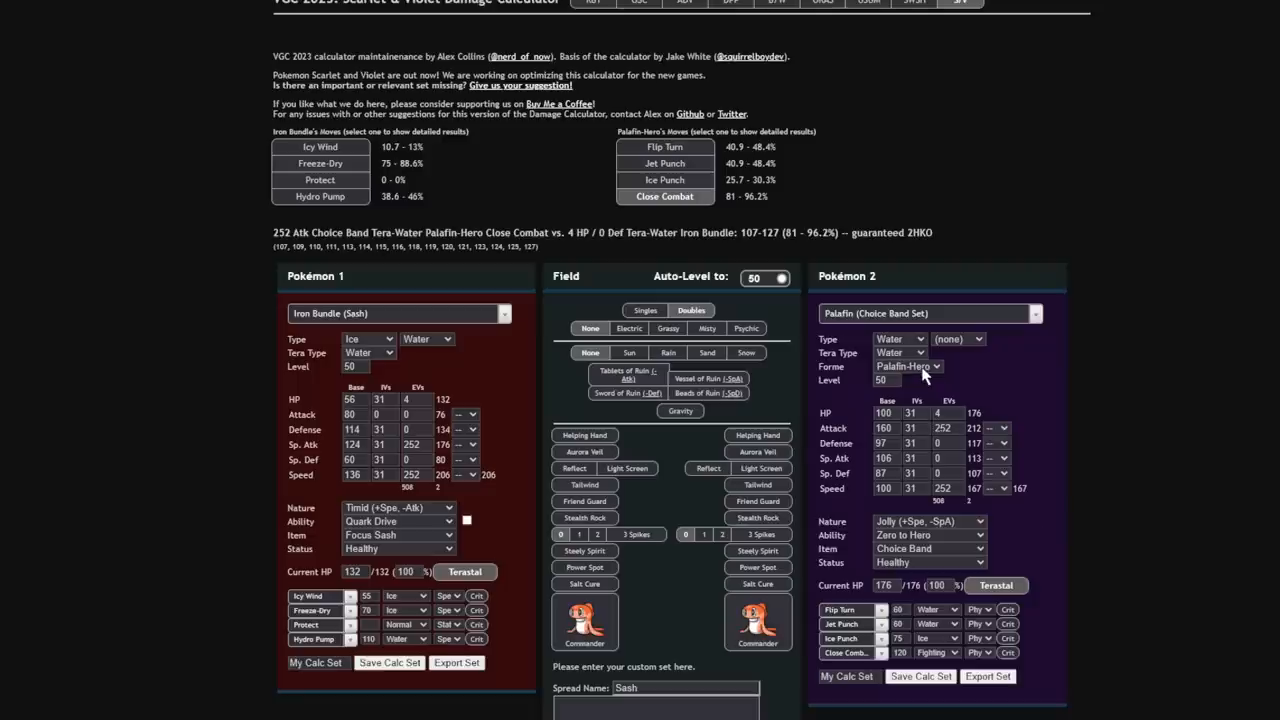
{"action": "mouse_move", "coordinate": [917, 392]}
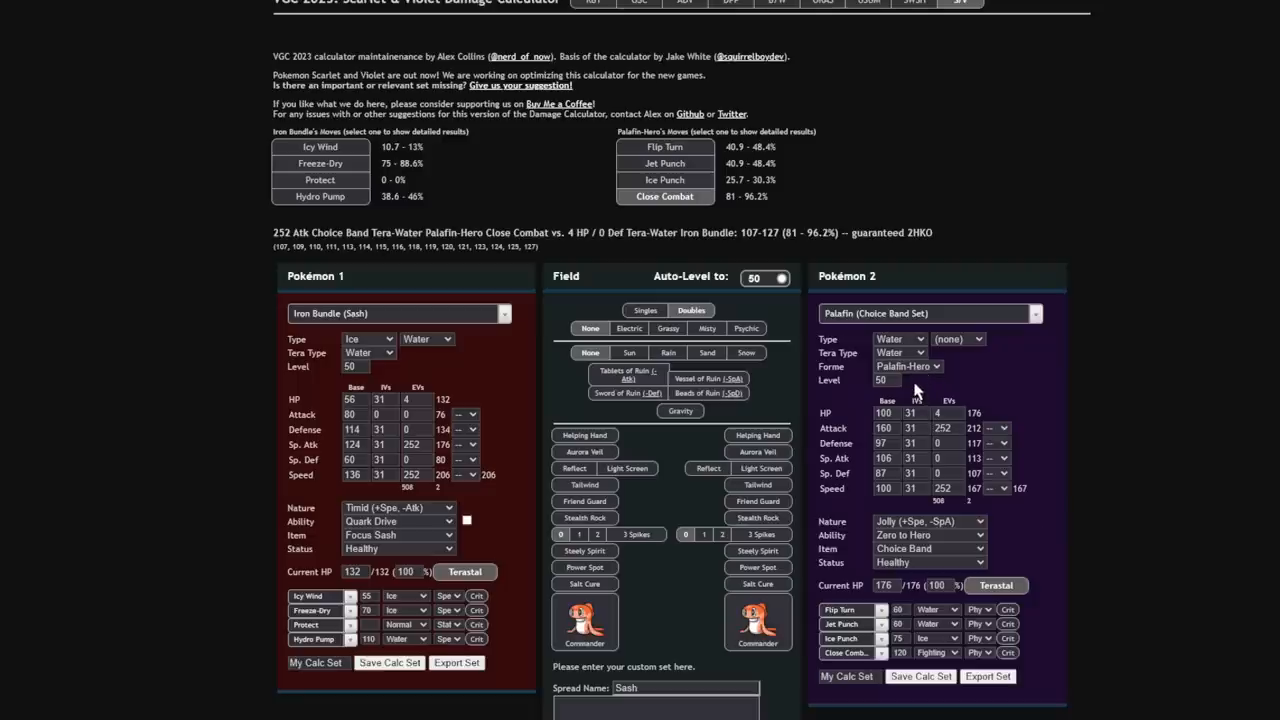
Give Palafin-Hero +1 Attack and recheck Jet Punch and Freeze-Dry (75–88.6%).
{"action": "left_click", "coordinate": [905, 366]}
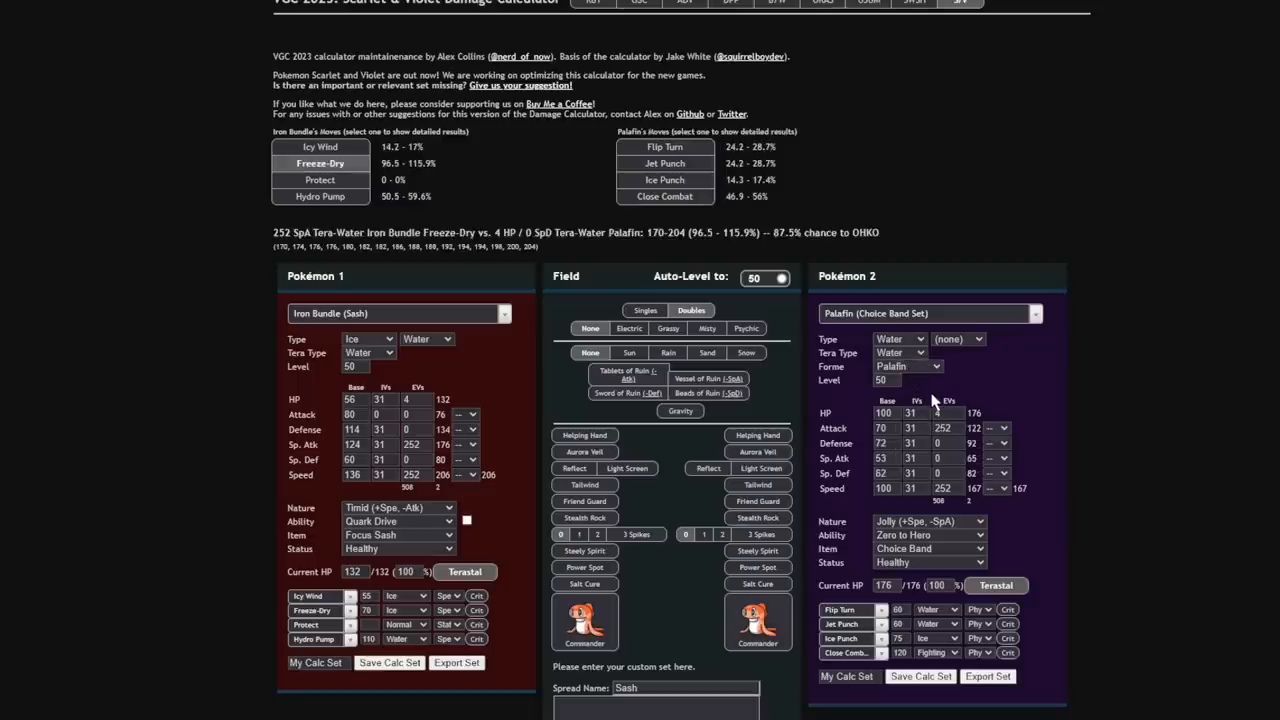
{"action": "left_click", "coordinate": [907, 366]}
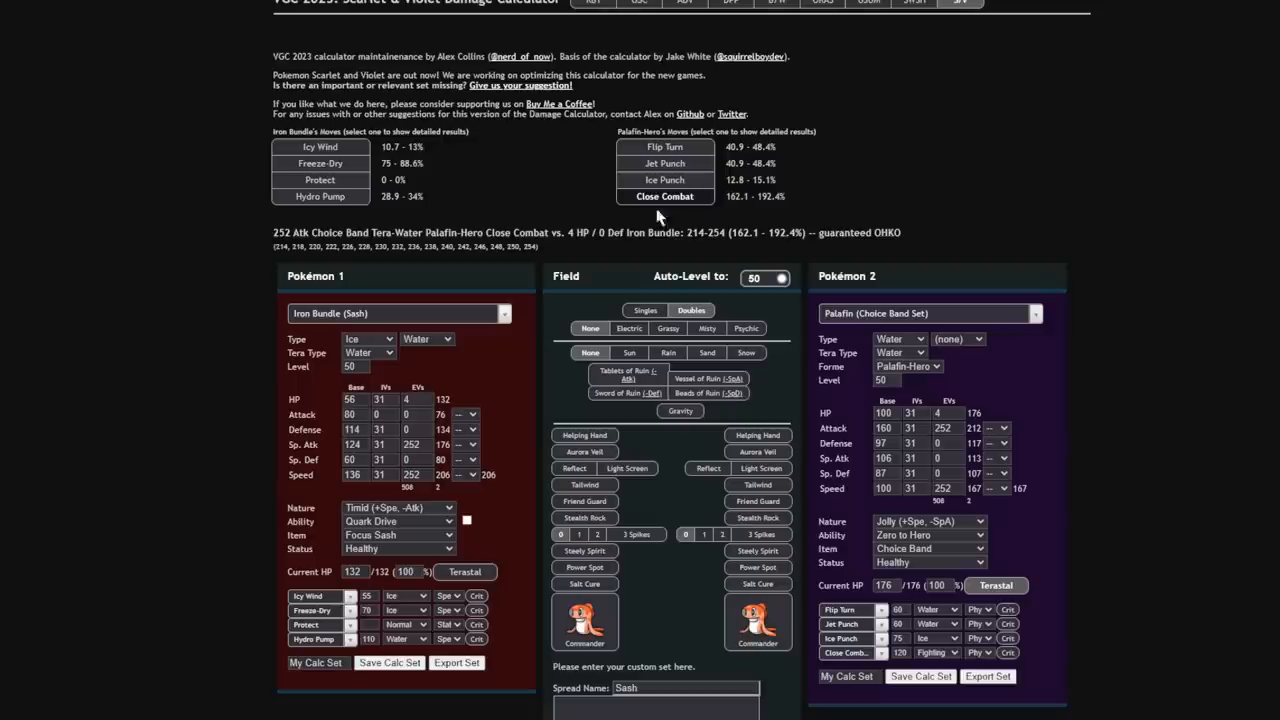
{"action": "mouse_move", "coordinate": [700, 217]}
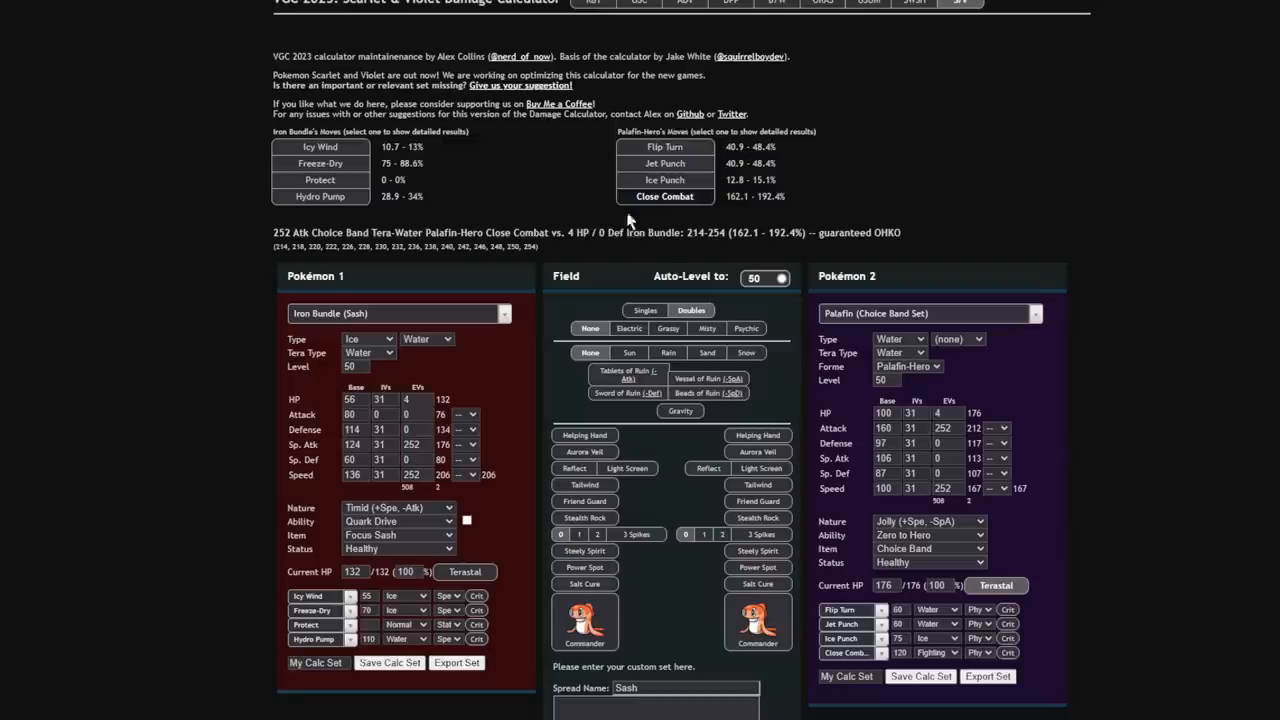
{"action": "mouse_move", "coordinate": [425, 225]}
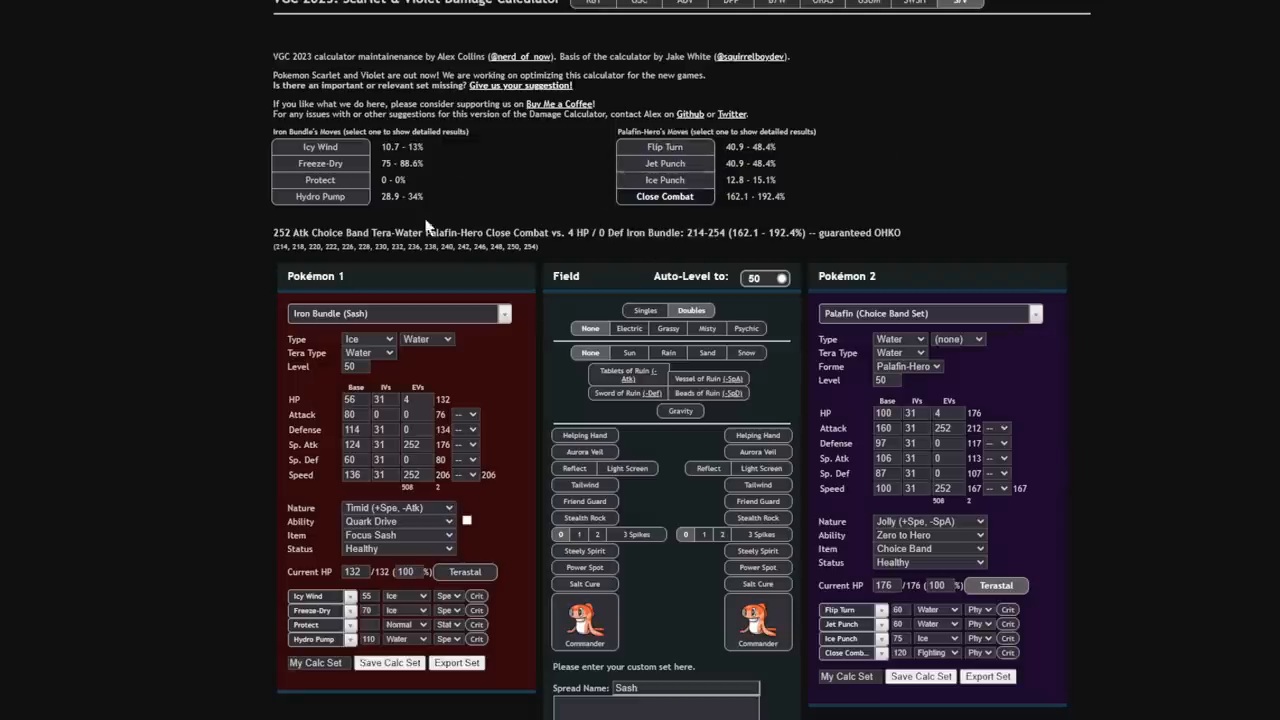
{"action": "mouse_move", "coordinate": [1113, 375]}
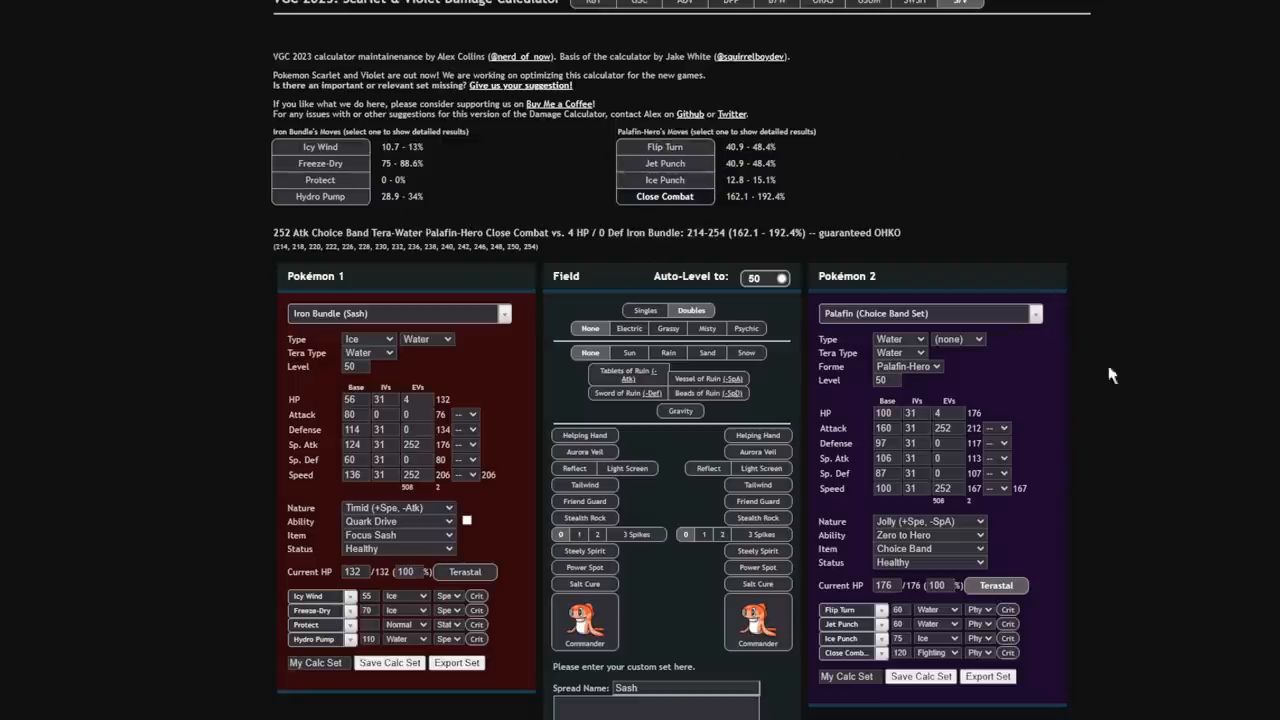
{"action": "mouse_move", "coordinate": [1013, 517]}
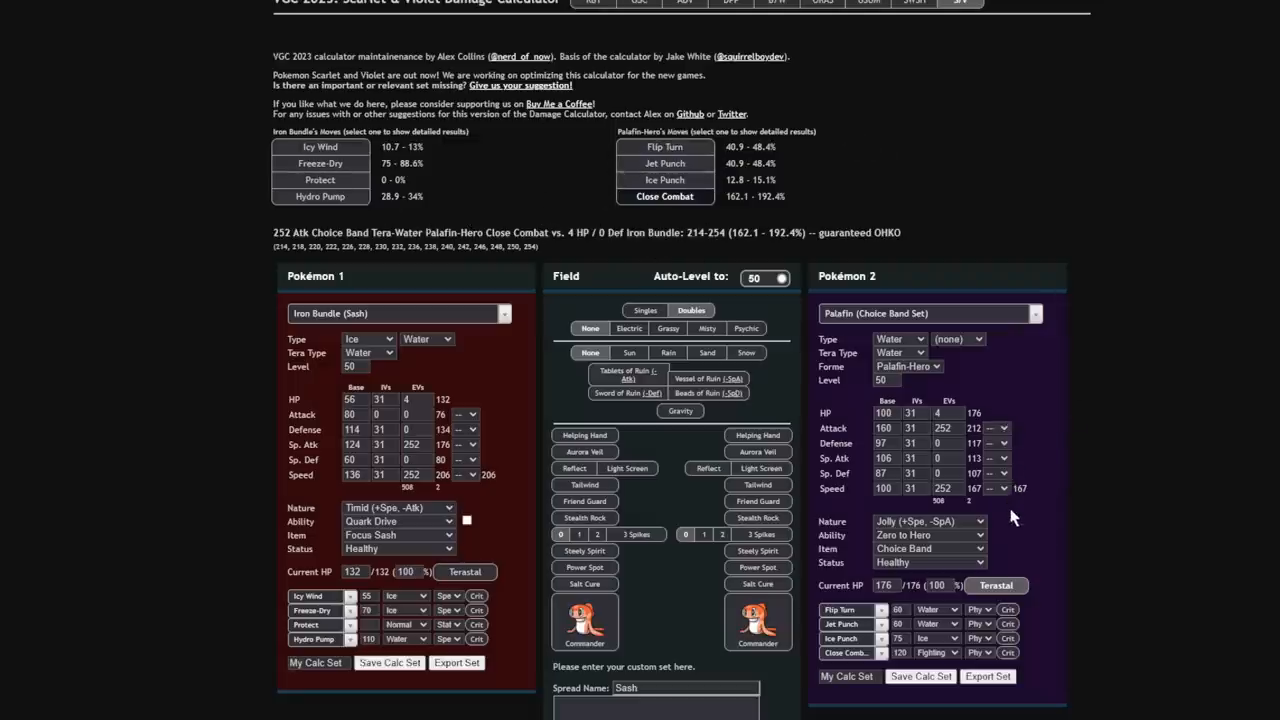
{"action": "left_click", "coordinate": [1000, 428]}
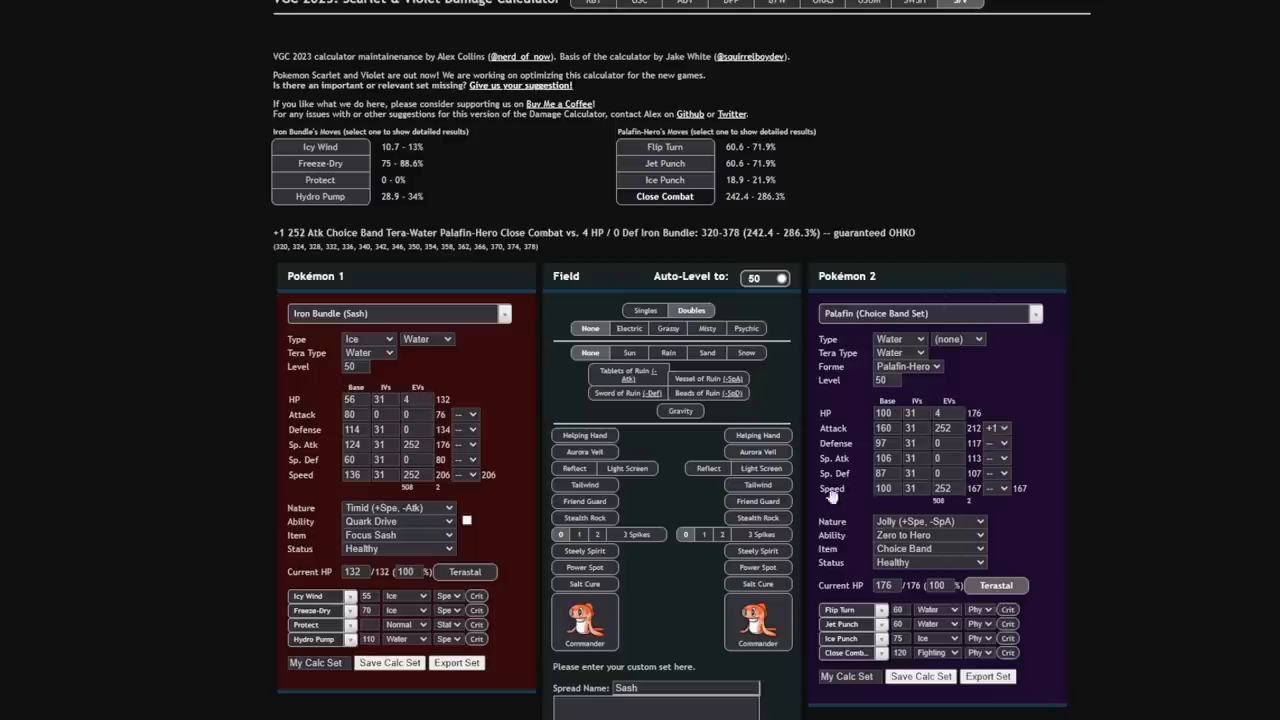
{"action": "left_click", "coordinate": [664, 163]}
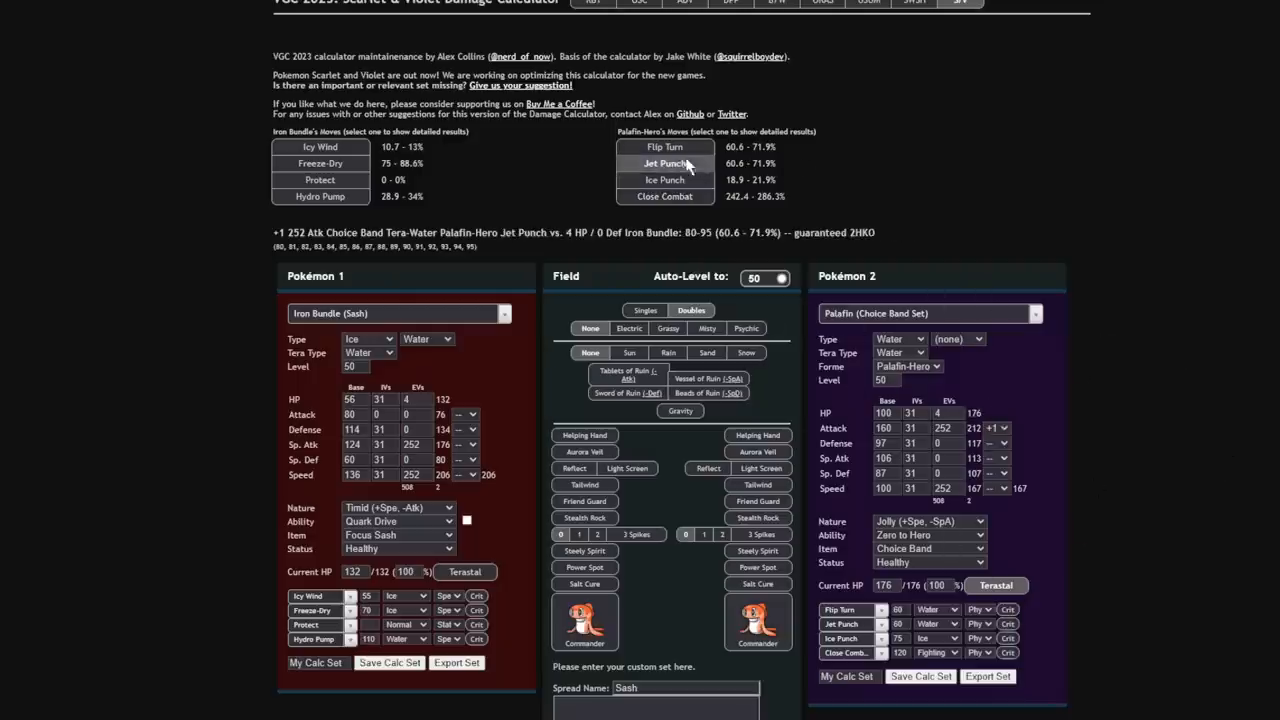
{"action": "left_click", "coordinate": [320, 163]}
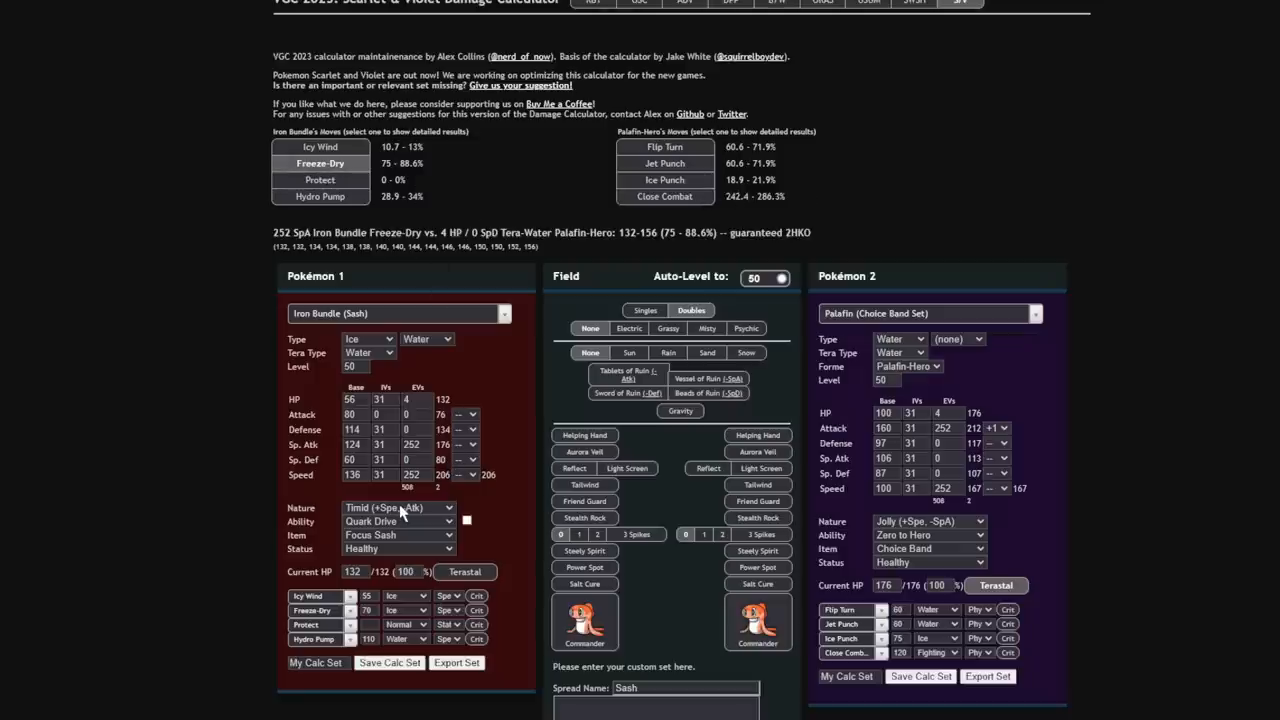
{"action": "mouse_move", "coordinate": [395, 540]}
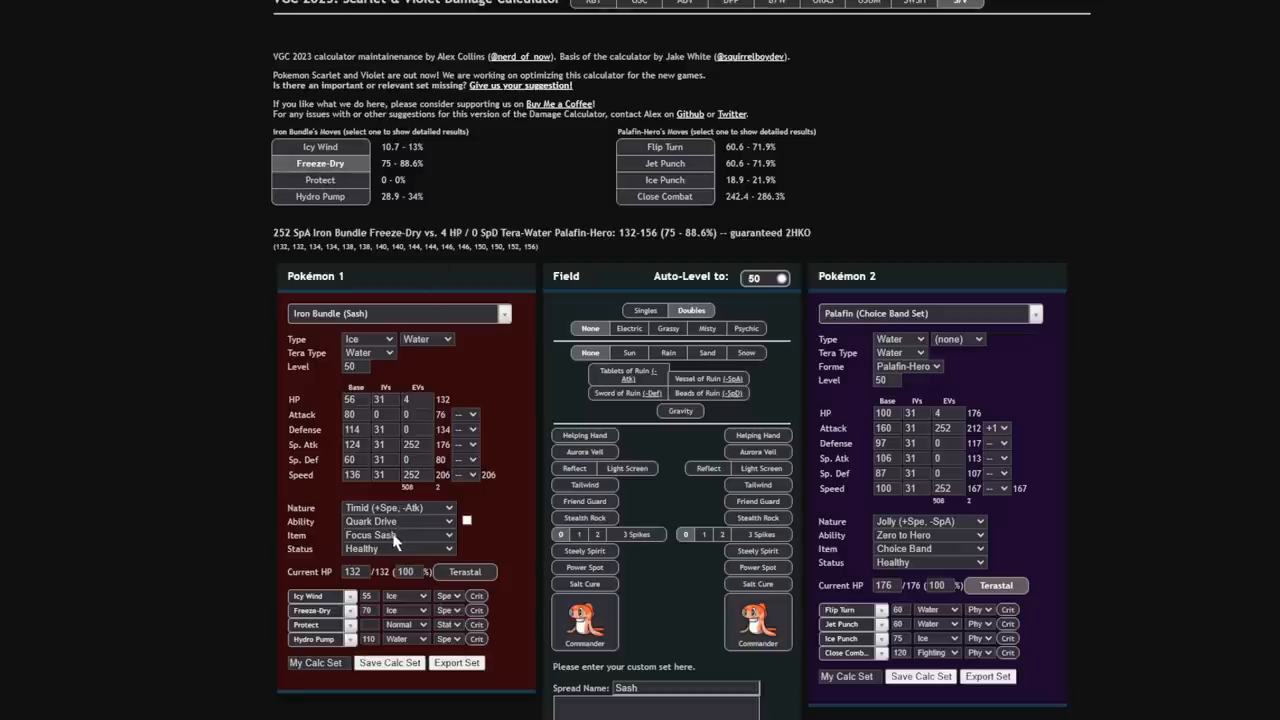
Equip Iron Bundle with Life Orb and recheck Freeze-Dry on Palafin-Hero.
{"action": "left_click", "coordinate": [395, 535]}
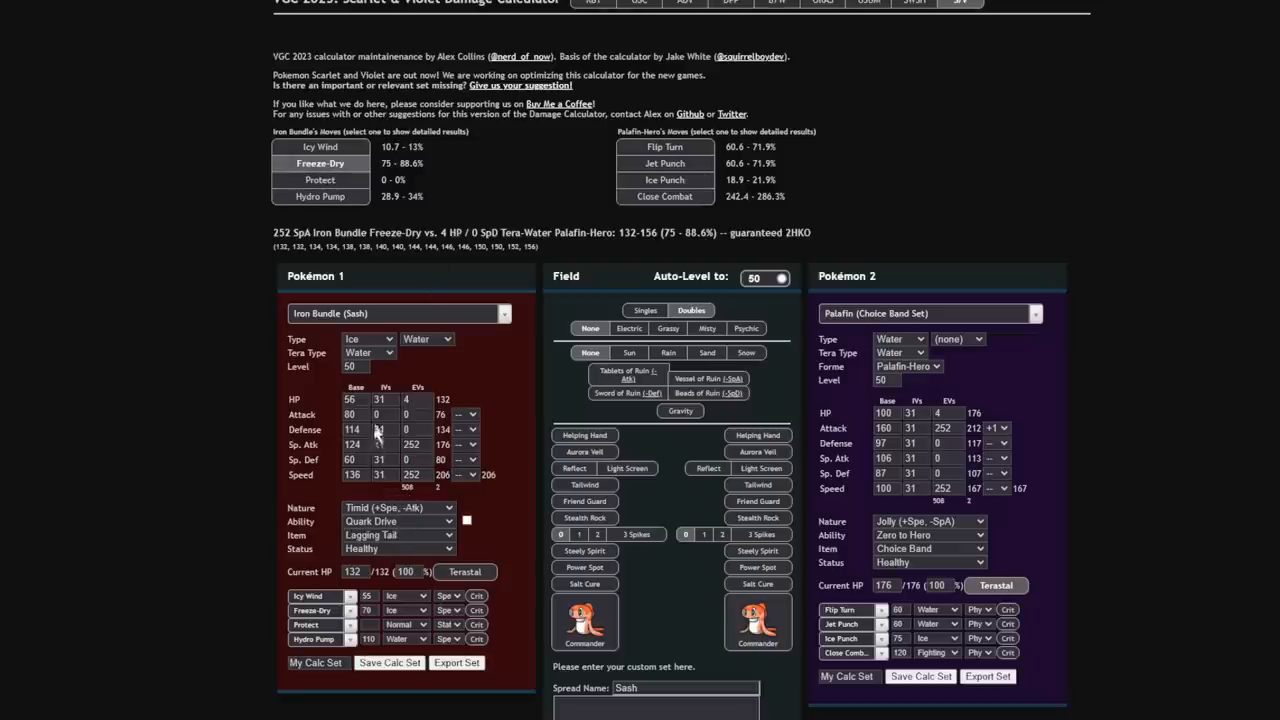
{"action": "left_click", "coordinate": [397, 534]}
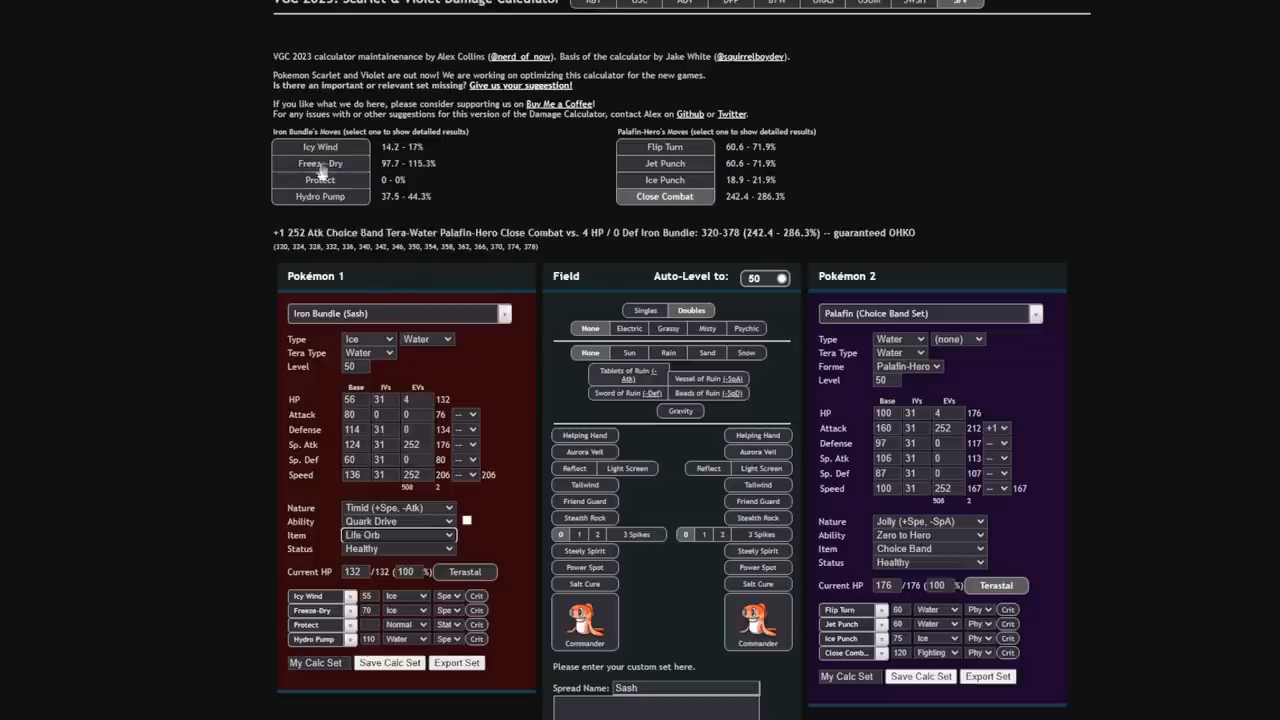
{"action": "left_click", "coordinate": [320, 163]}
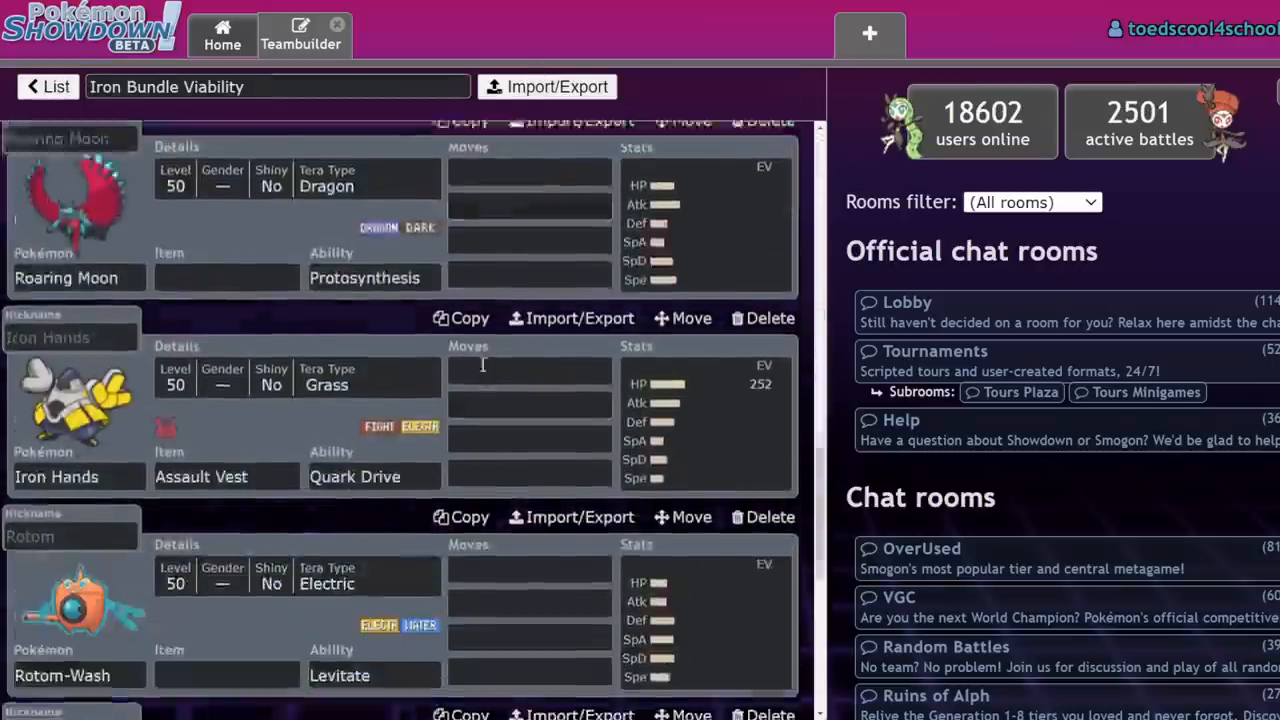
Search 'saf' to give Pelipper Safety Goggles, then bring up Iron Hands' set.
{"action": "scroll", "scroll_direction": "down", "scroll_amount": 3}
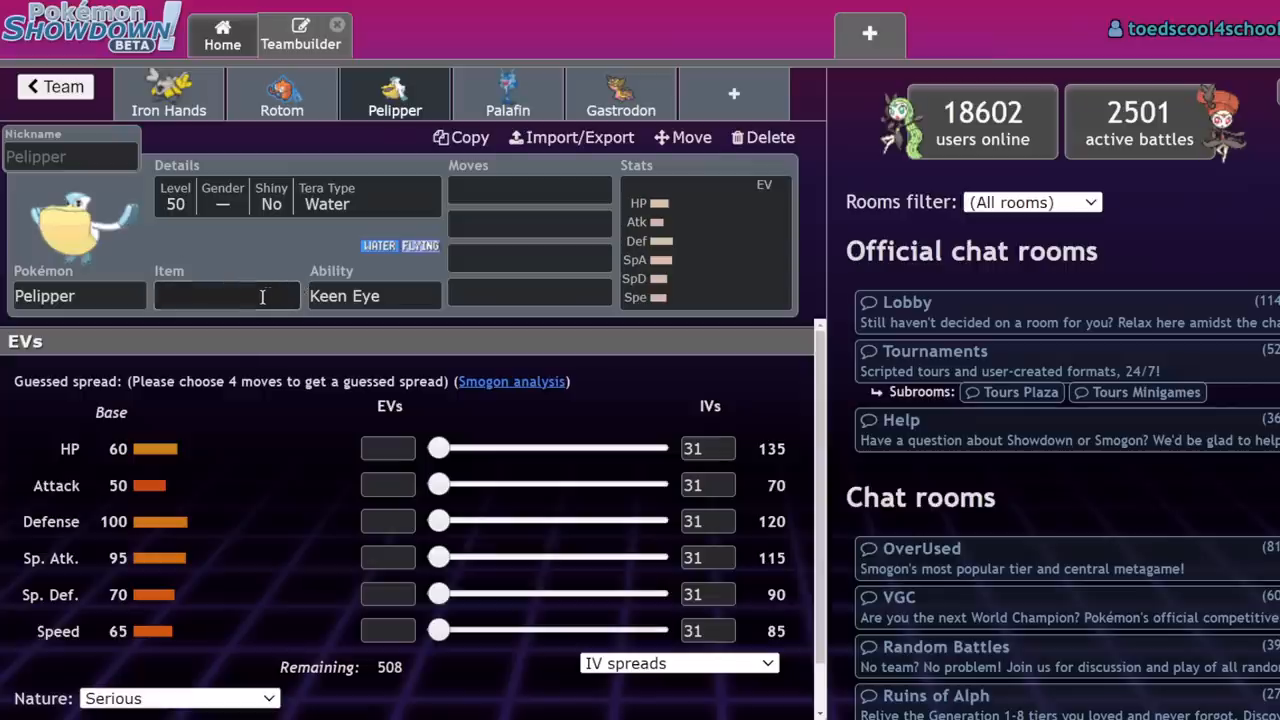
{"action": "left_click", "coordinate": [226, 295]}
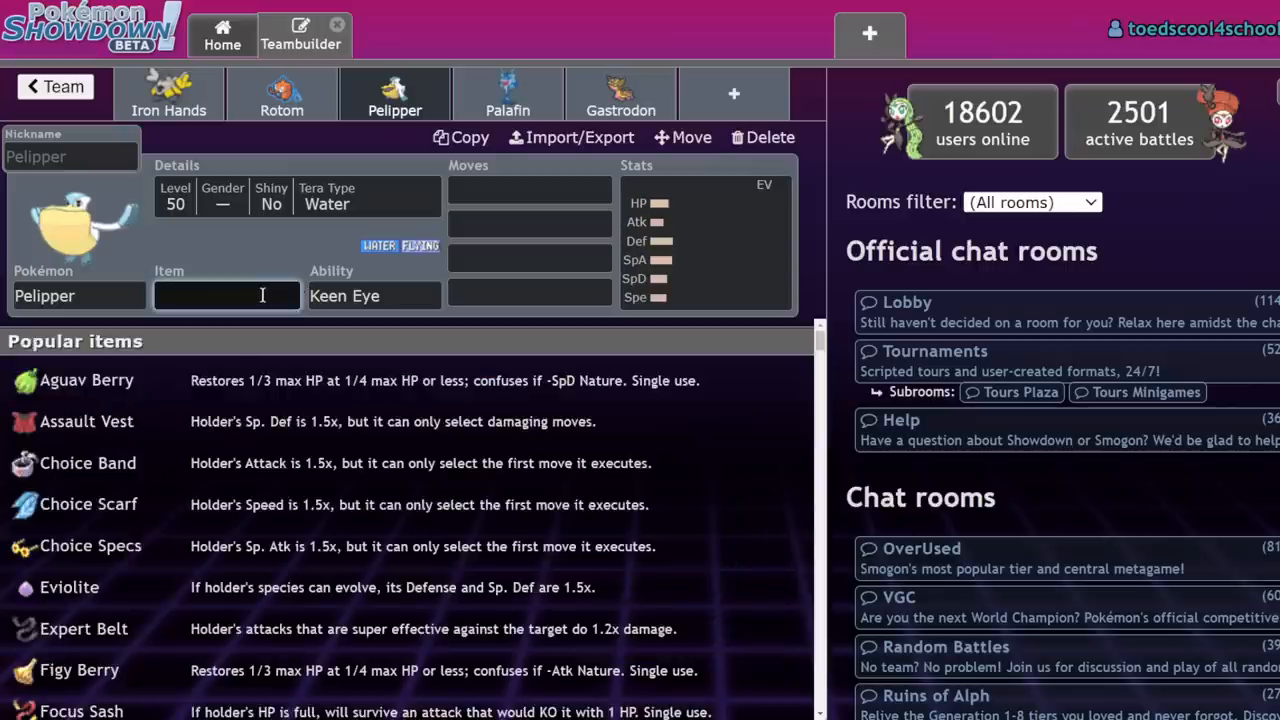
{"action": "type", "text": "saf"}
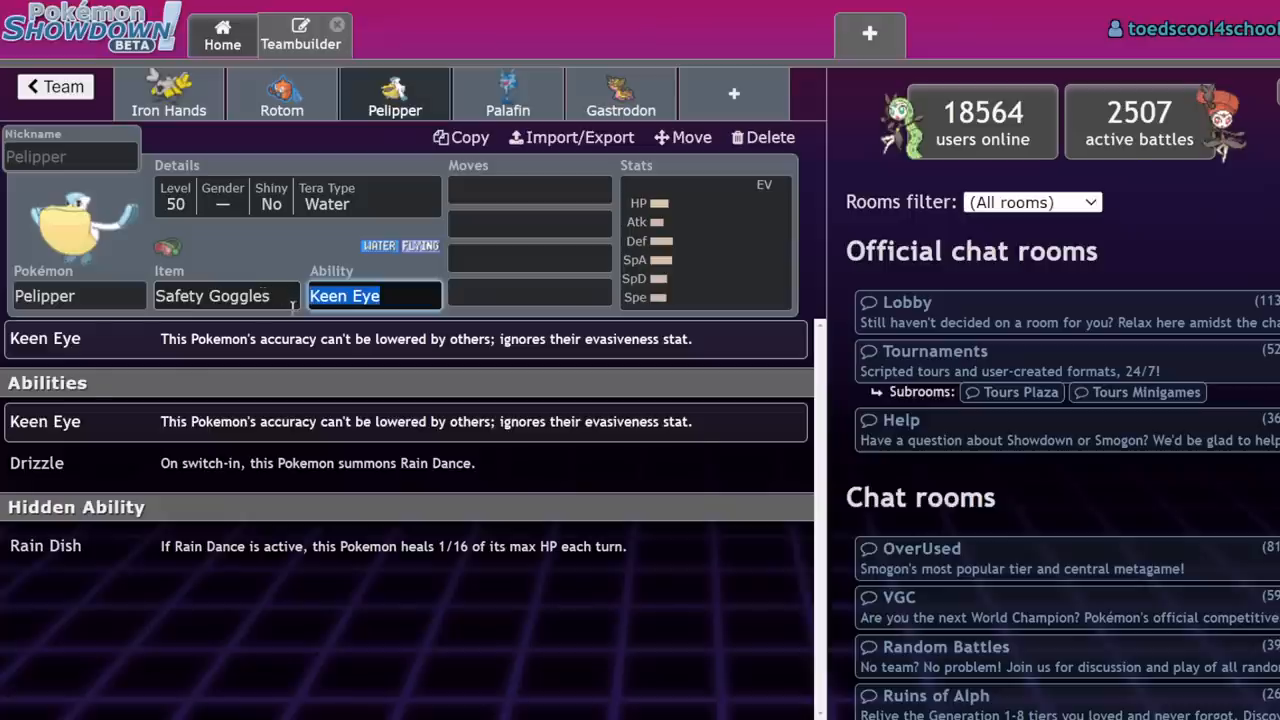
{"action": "left_click", "coordinate": [225, 295]}
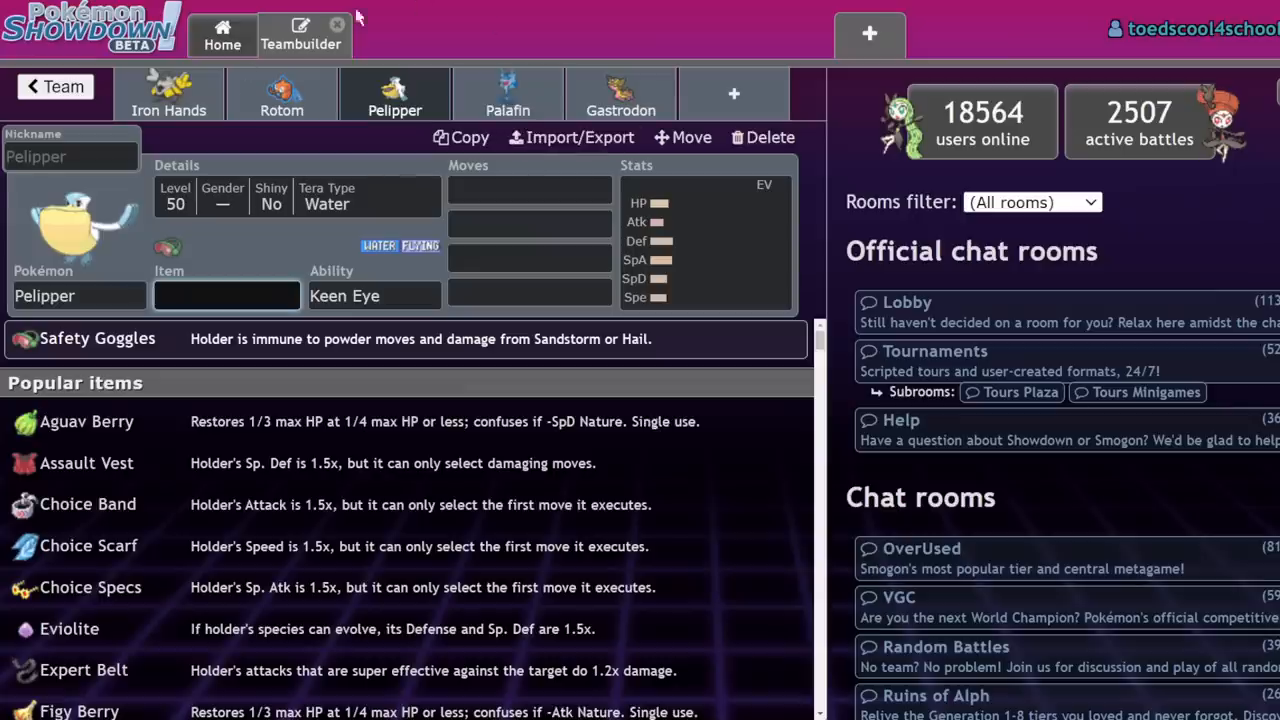
{"action": "left_click", "coordinate": [528, 222]}
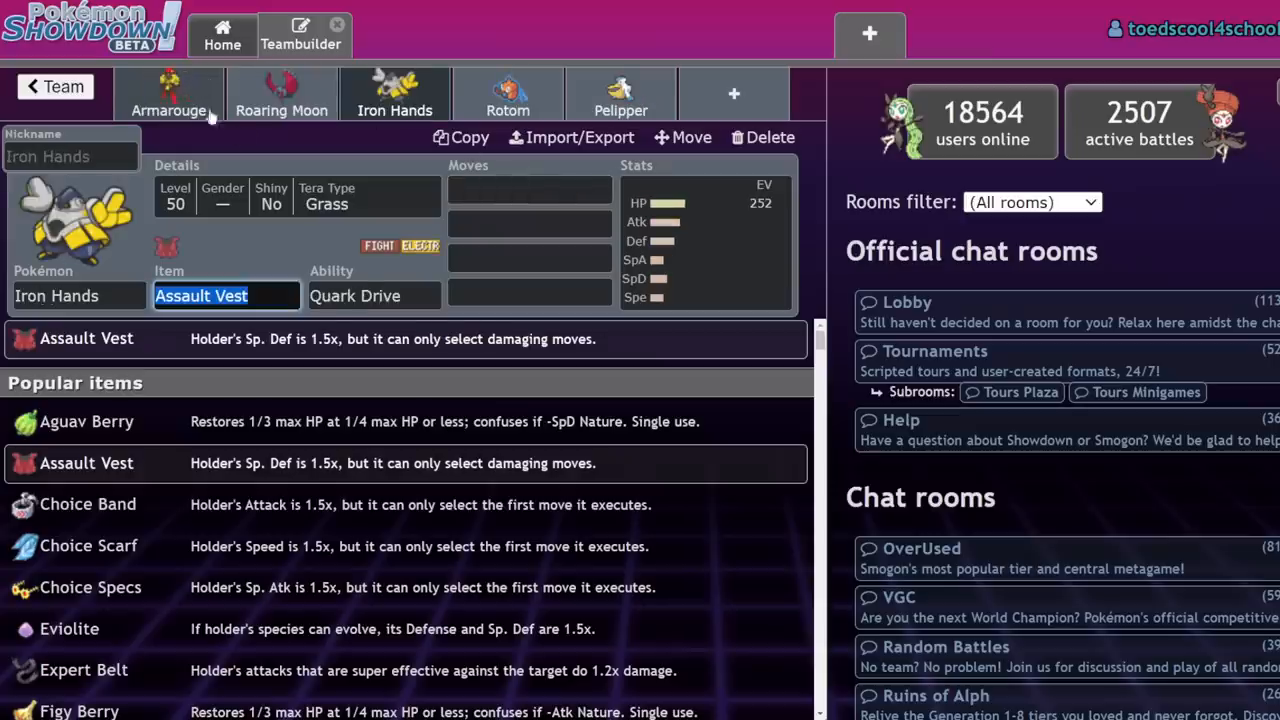
{"action": "mouse_move", "coordinate": [220, 138]}
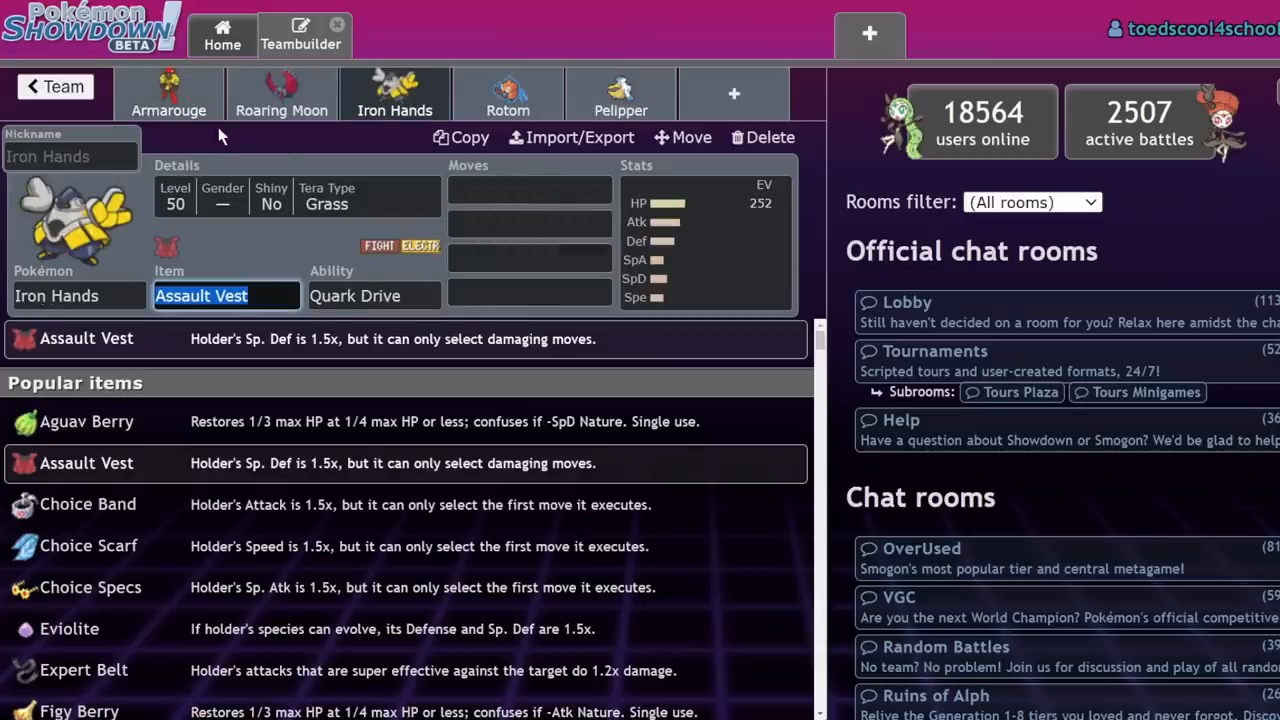
{"action": "mouse_move", "coordinate": [222, 143]}
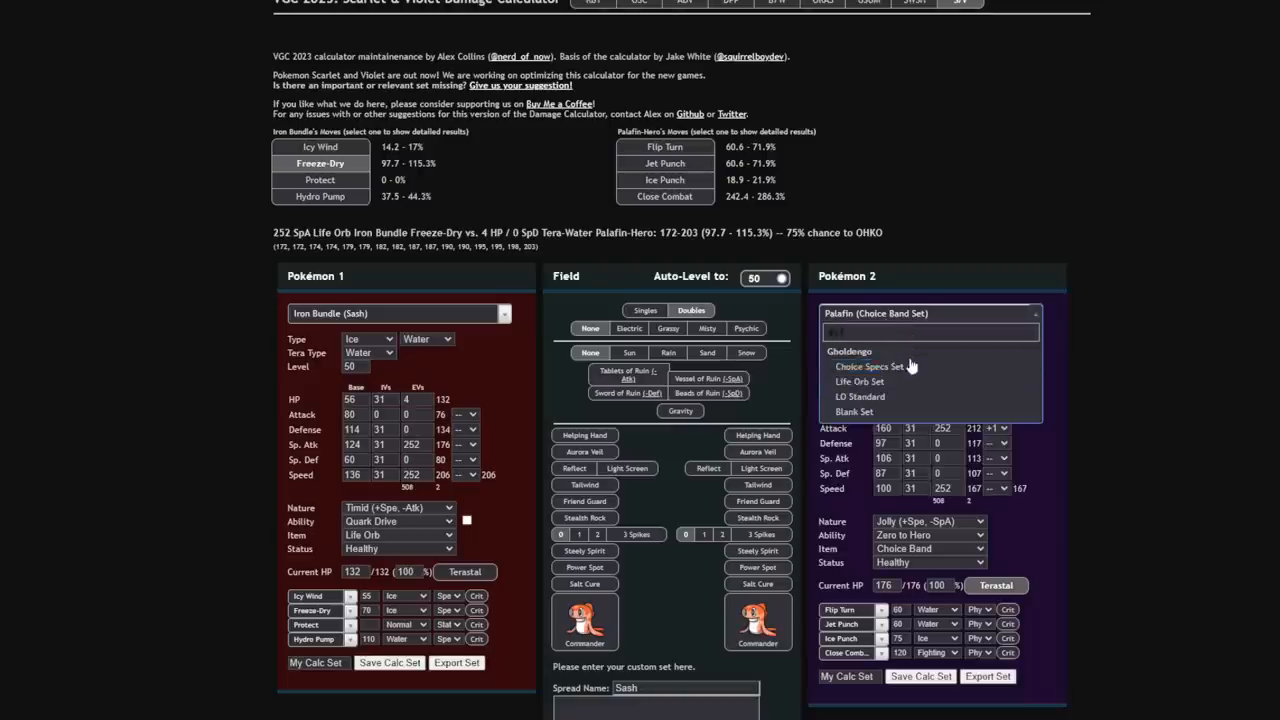
Load Gholdengo's Life Orb set against Iron Bundle and view Make It Rain's OHKO.
{"action": "left_click", "coordinate": [858, 381]}
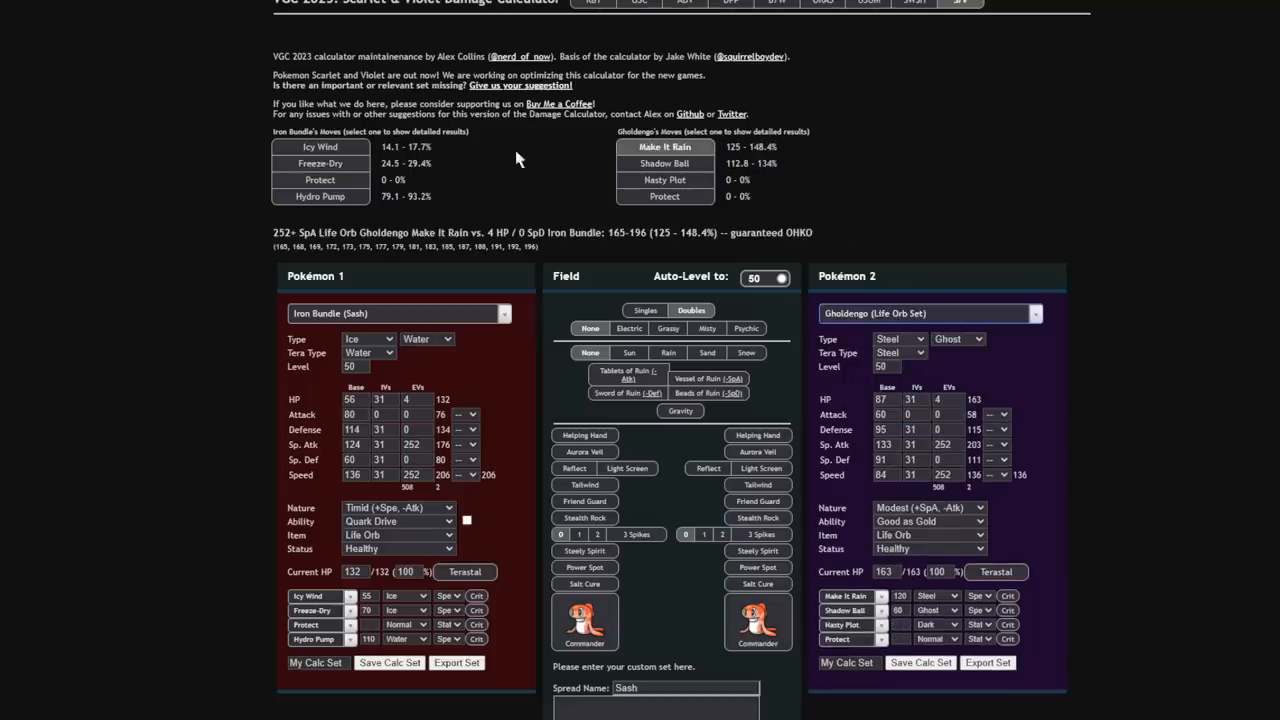
{"action": "left_click", "coordinate": [320, 196]}
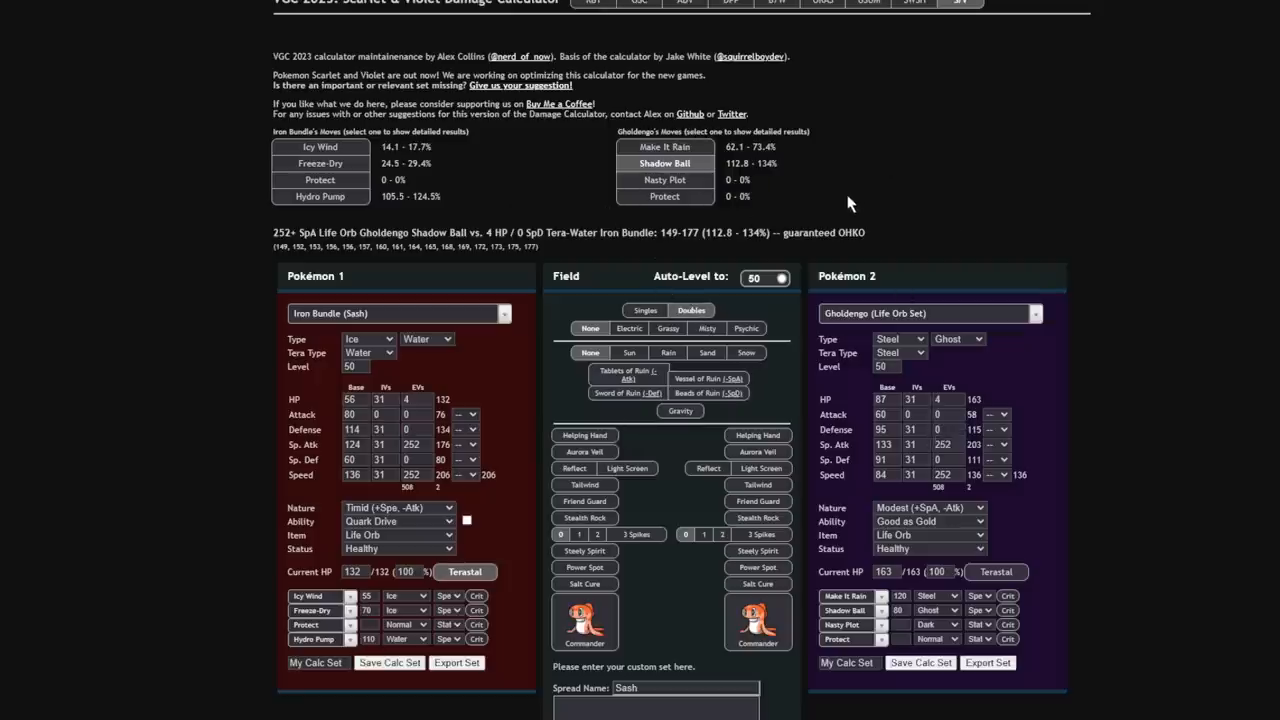
{"action": "left_click", "coordinate": [664, 147]}
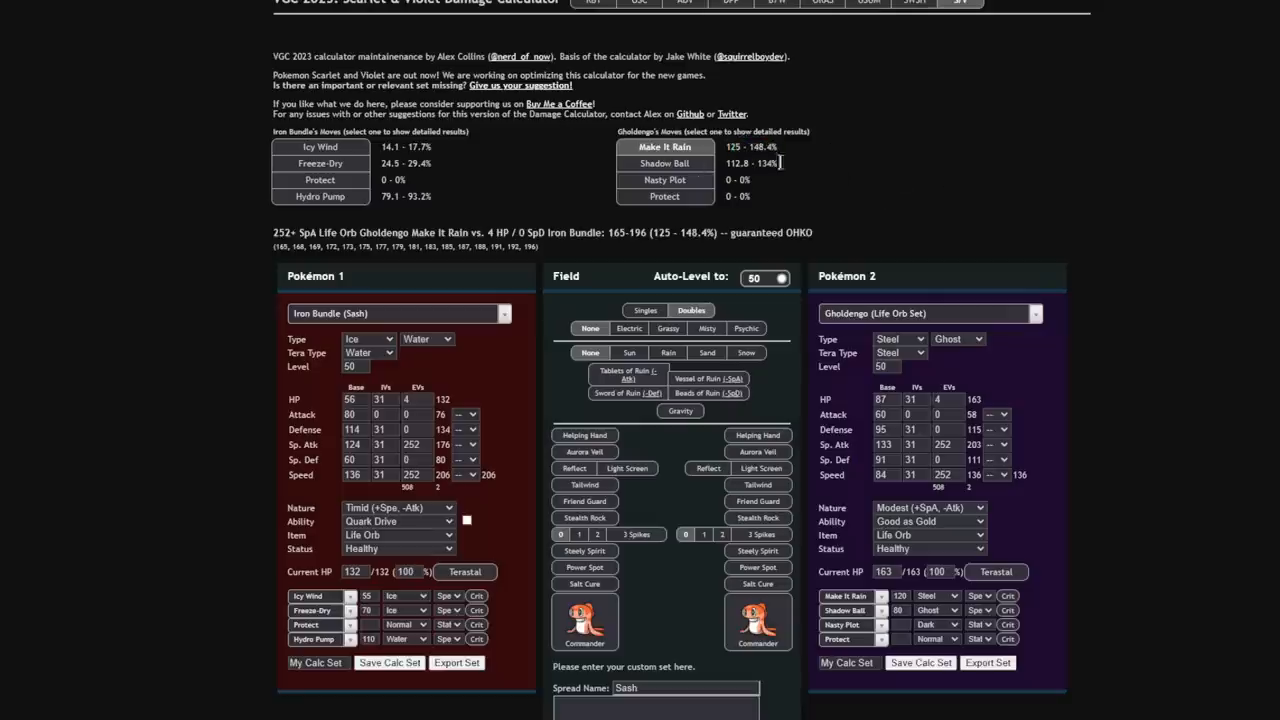
{"action": "mouse_move", "coordinate": [930, 325]}
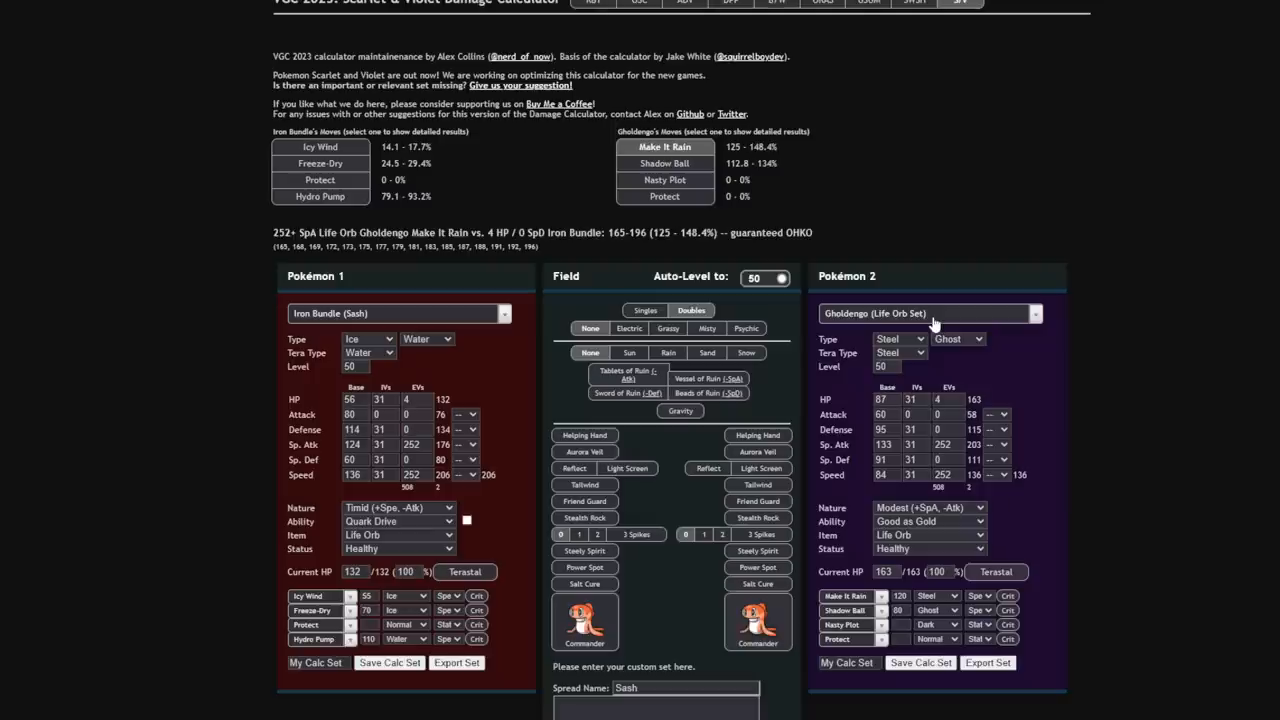
{"action": "mouse_move", "coordinate": [878, 184]}
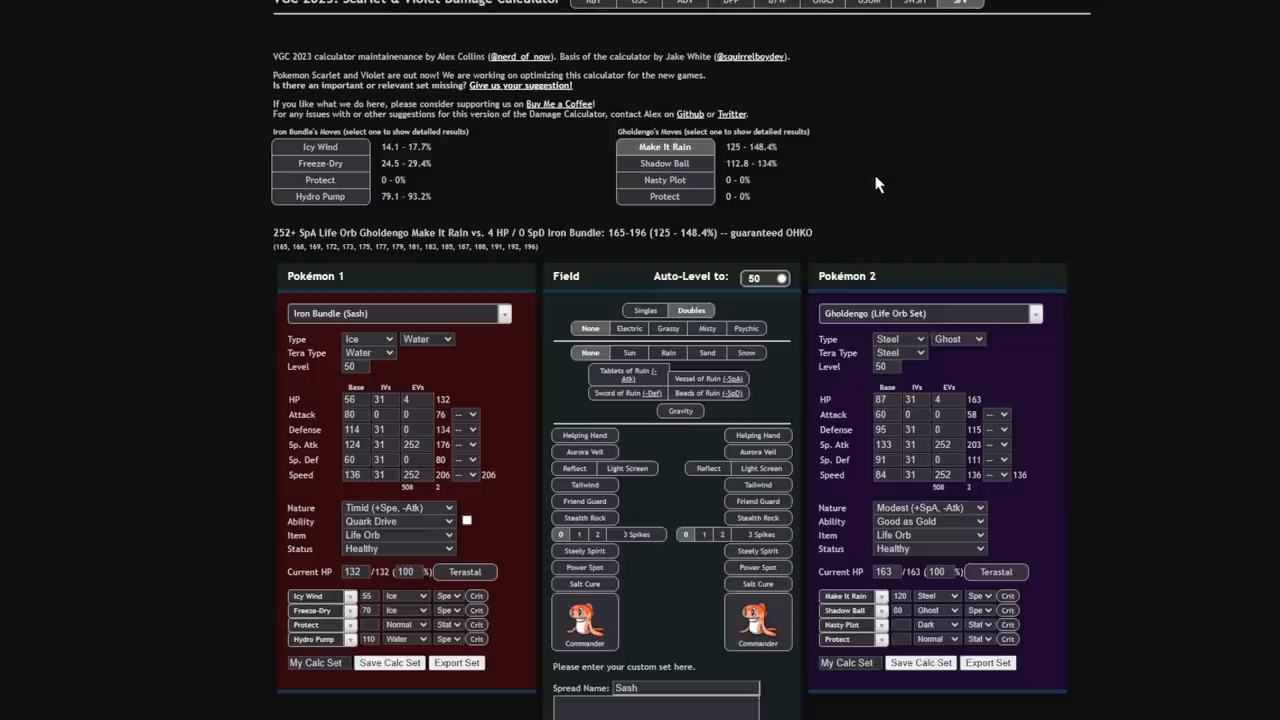
{"action": "left_click", "coordinate": [664, 147]}
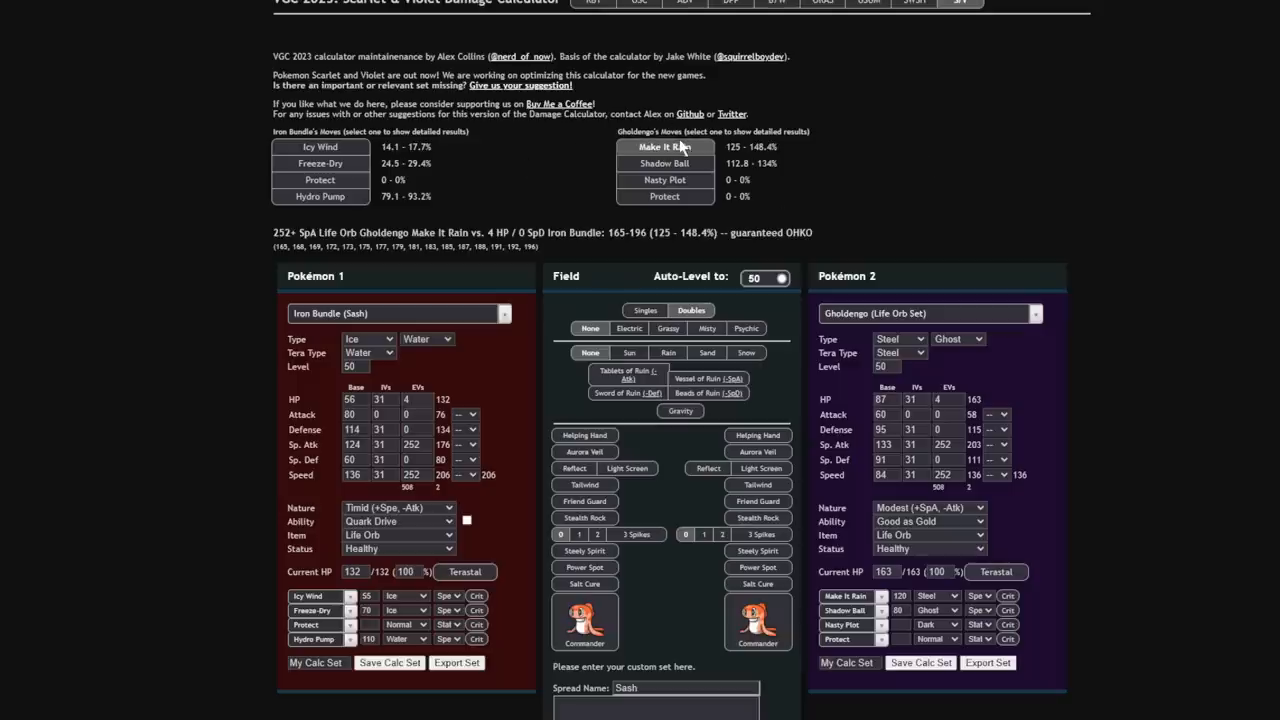
{"action": "mouse_move", "coordinate": [483, 200]}
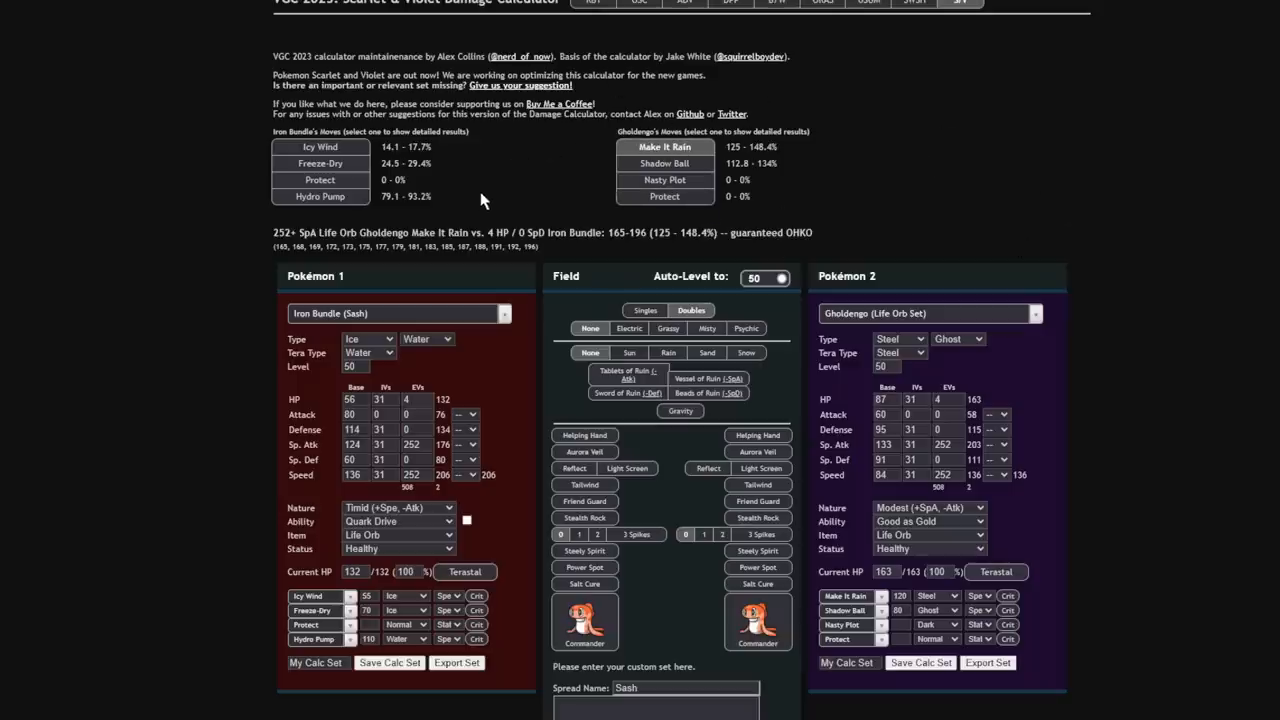
{"action": "mouse_move", "coordinate": [987, 247]}
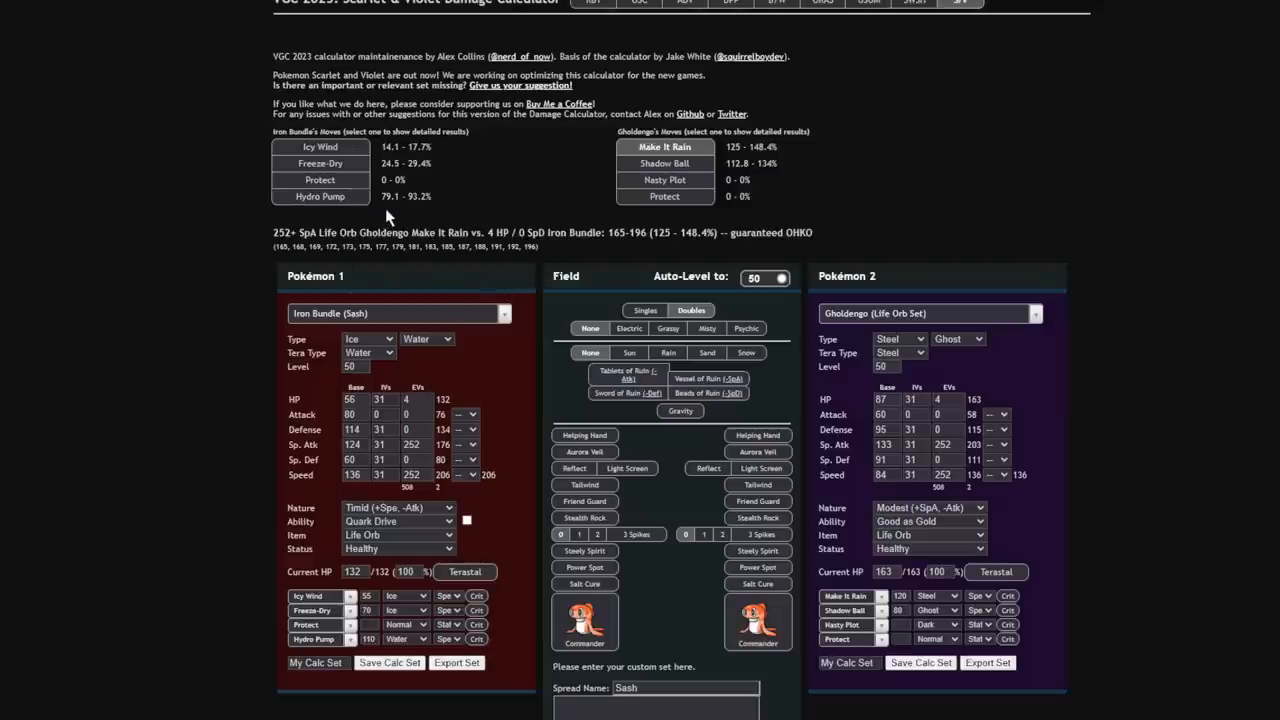
{"action": "mouse_move", "coordinate": [874, 233]}
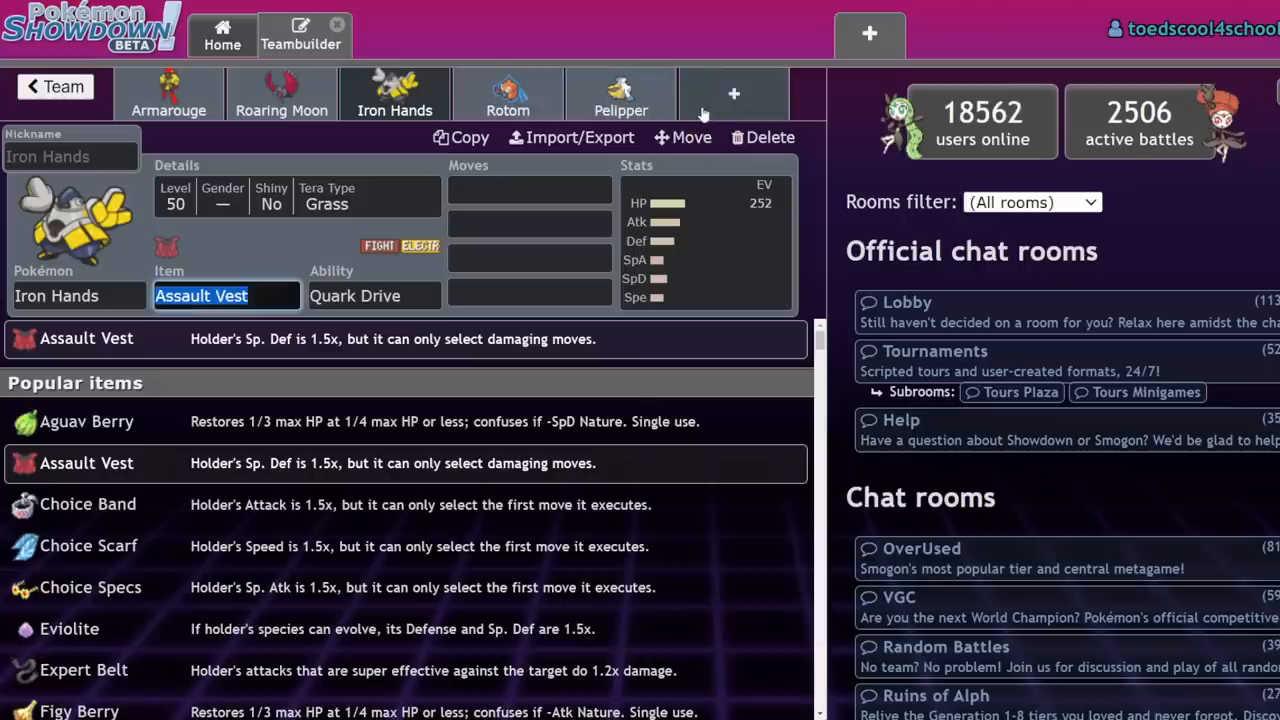
Add Gastrodon with Tera Fire and Leftovers, typing Recover into its first move.
{"action": "left_click", "coordinate": [55, 86]}
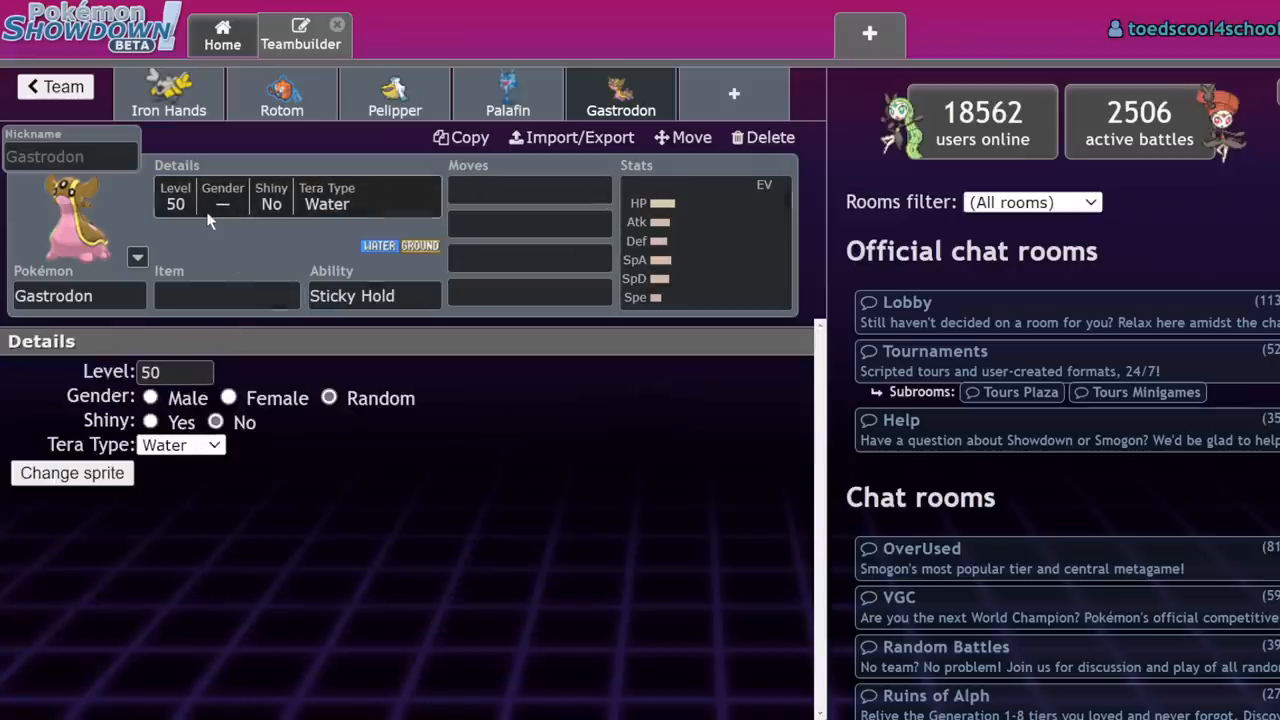
{"action": "left_click", "coordinate": [180, 444]}
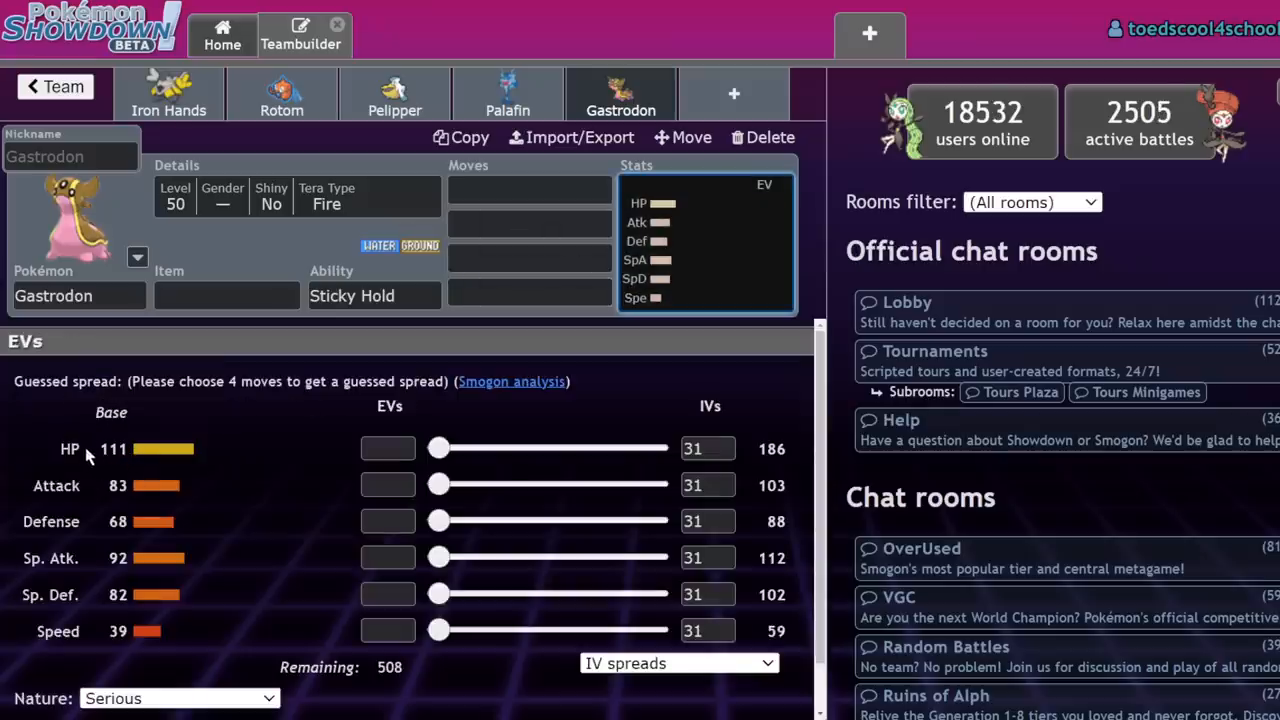
{"action": "mouse_move", "coordinate": [435, 310]}
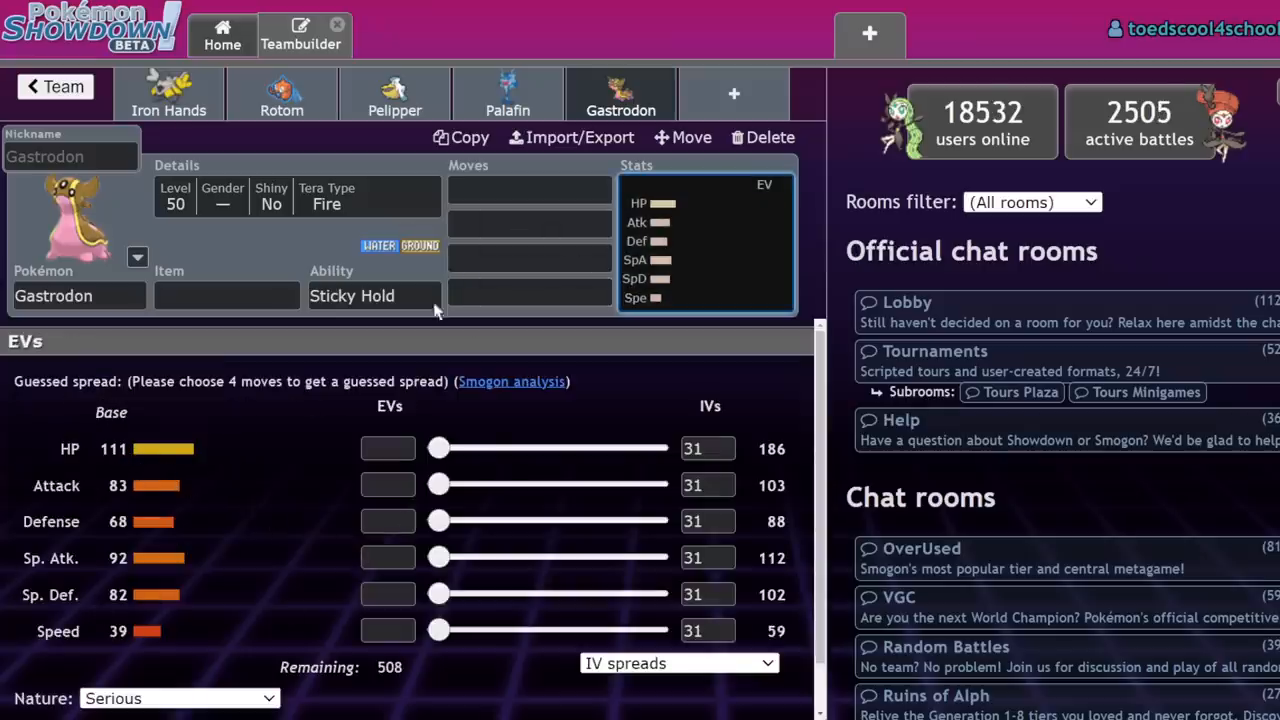
{"action": "mouse_move", "coordinate": [335, 348]}
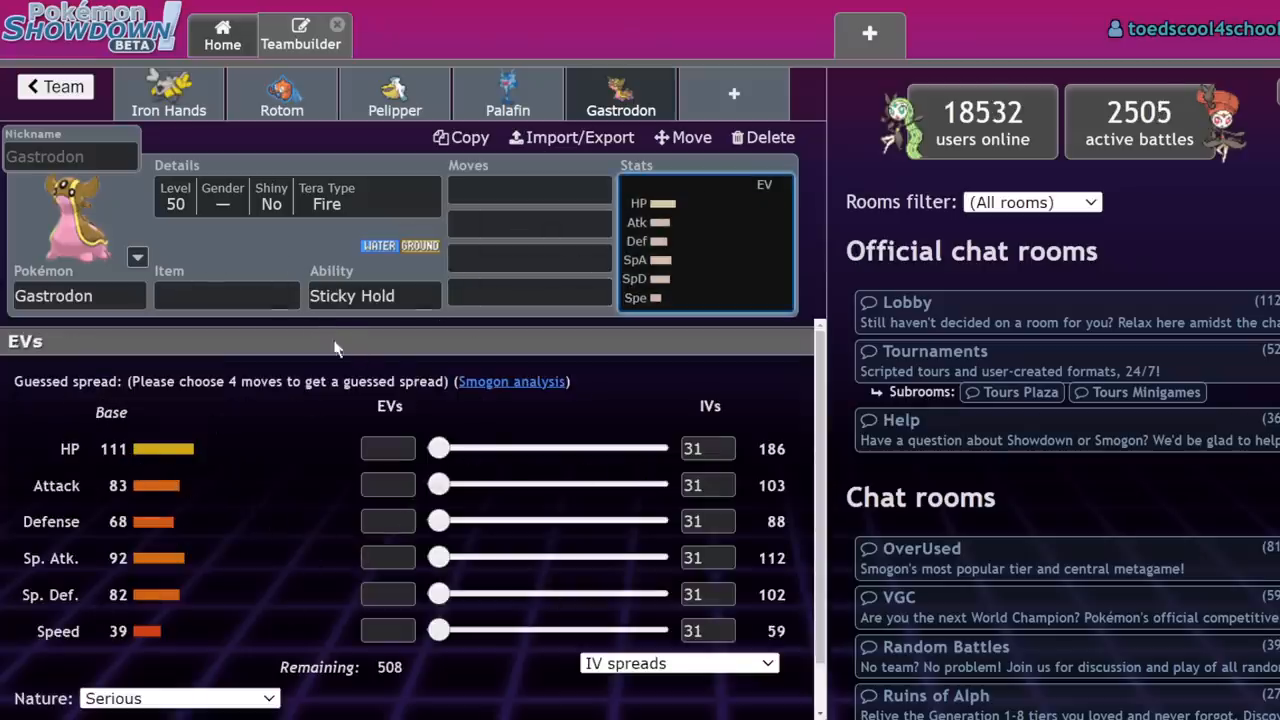
{"action": "type", "text": "rec"}
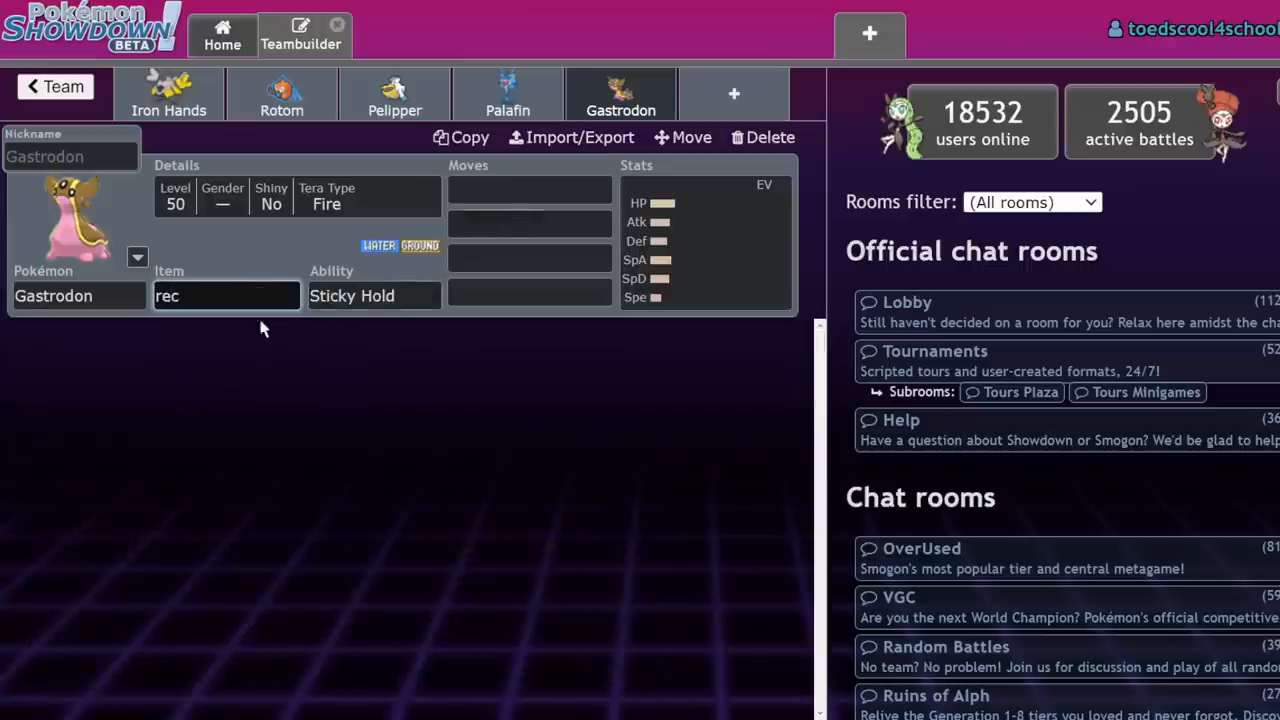
{"action": "type", "text": "lef"}
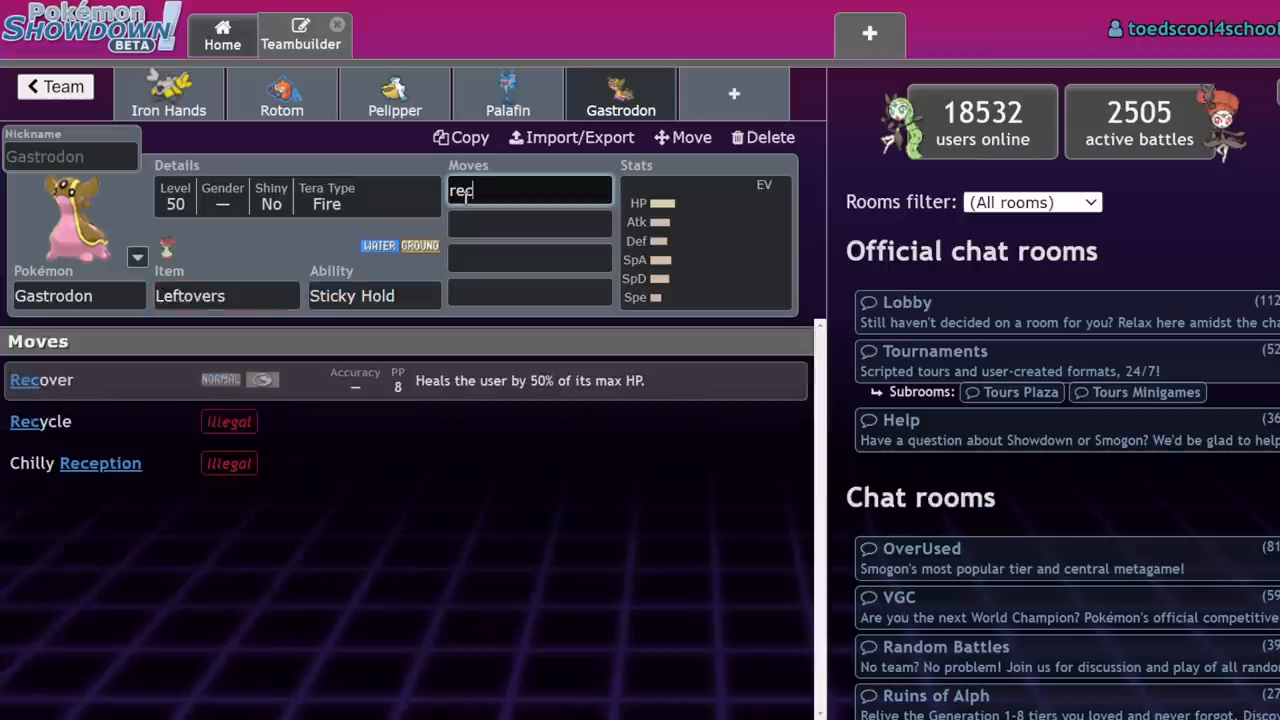
{"action": "type", "text": "ear"}
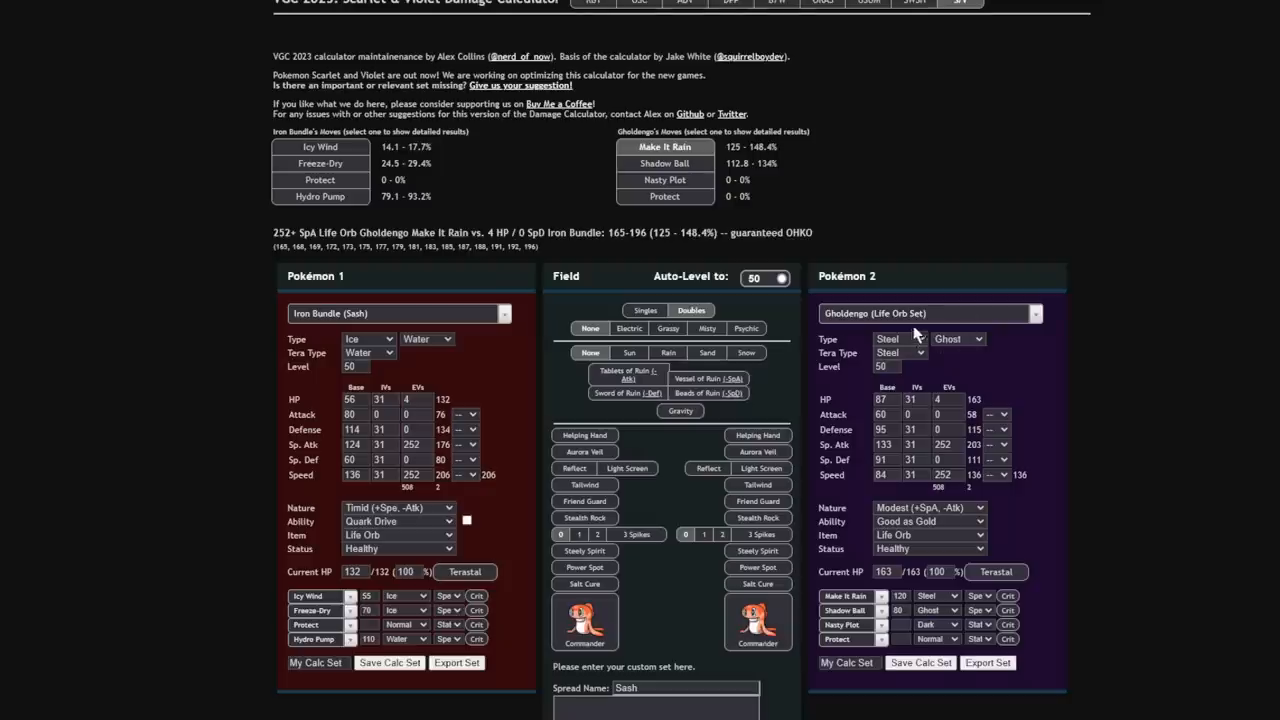
Load Tera-Fire Leftovers Gastrodon; Freeze-Dry does 18.9–22.3%, Hydro Pump nothing.
{"action": "left_click", "coordinate": [928, 313]}
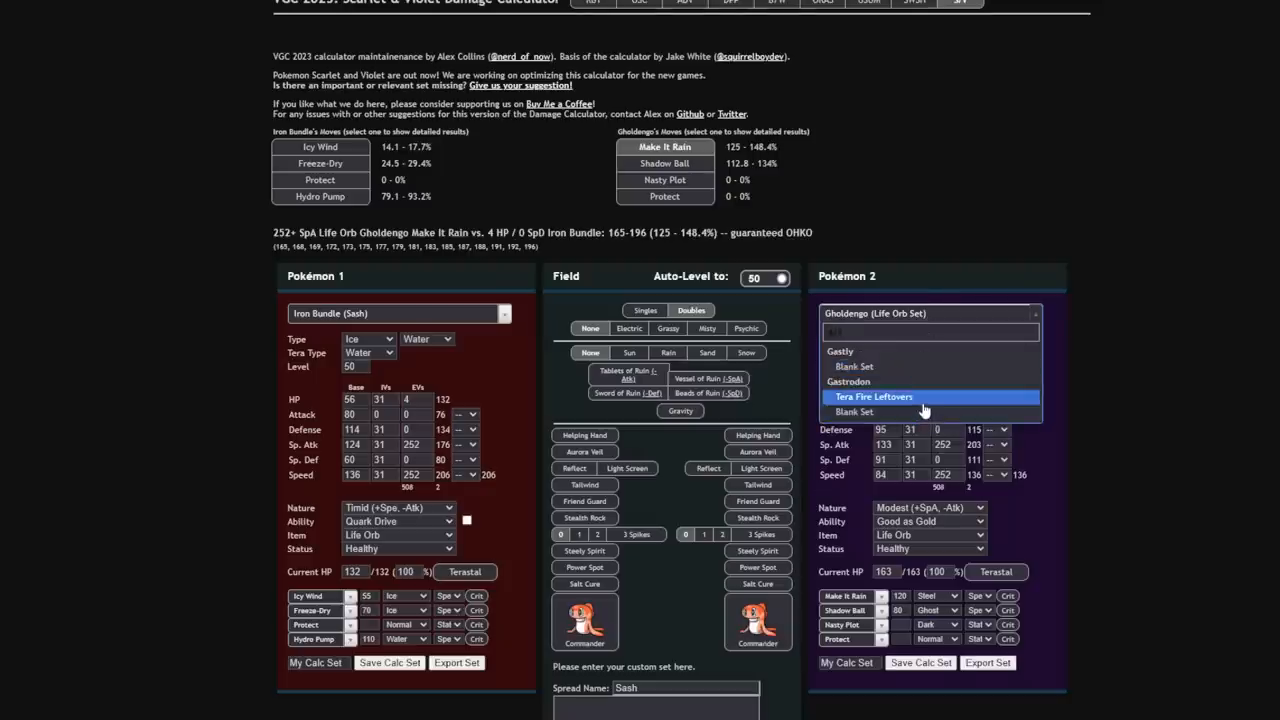
{"action": "left_click", "coordinate": [873, 396]}
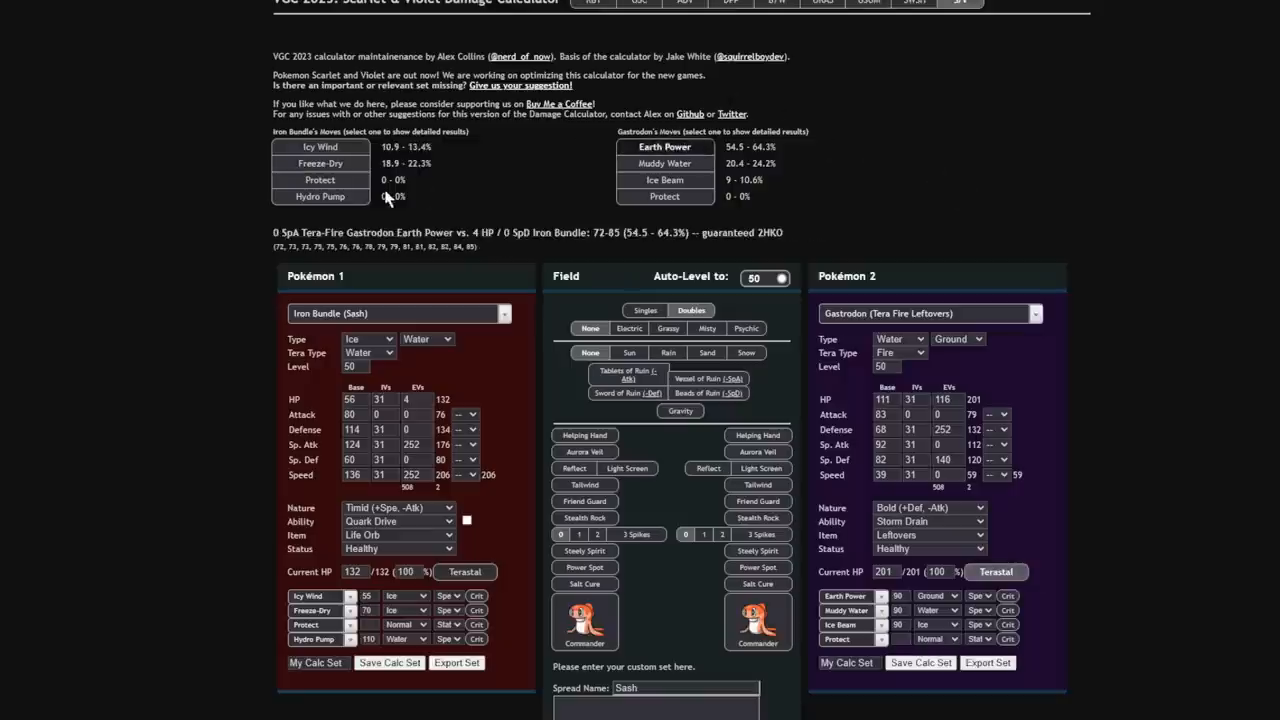
{"action": "left_click", "coordinate": [320, 163]}
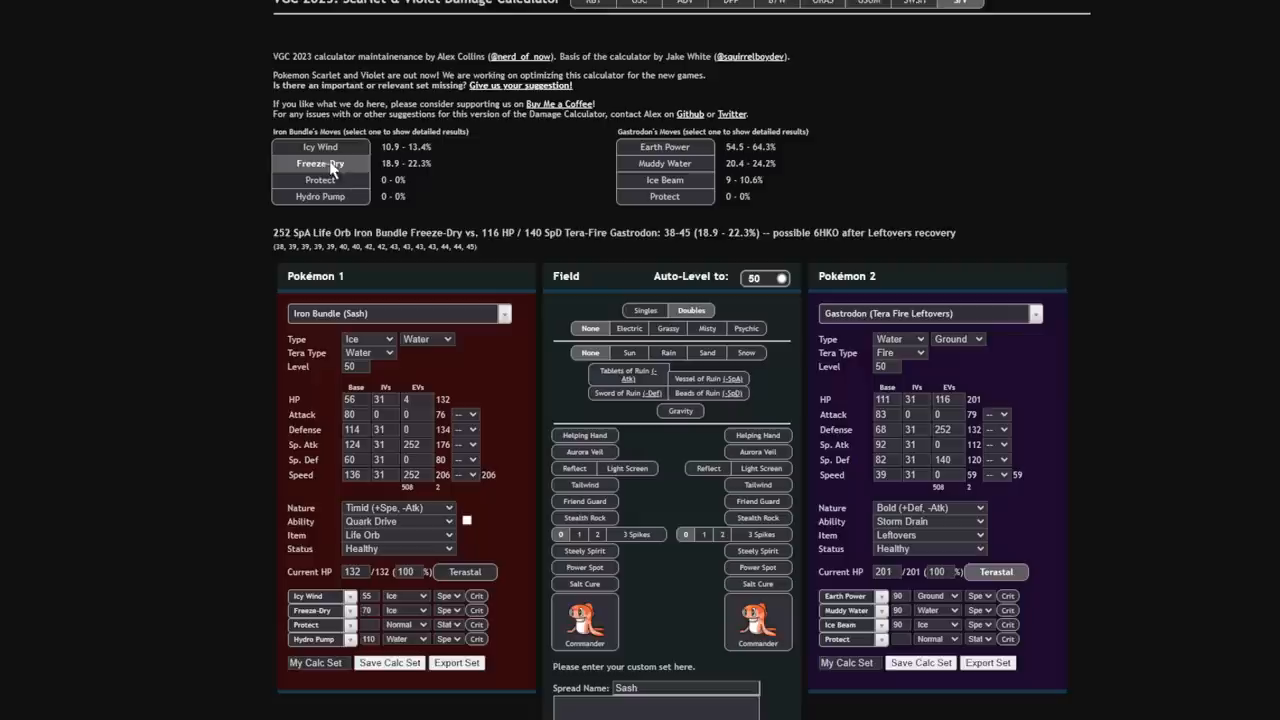
{"action": "left_click", "coordinate": [320, 163]}
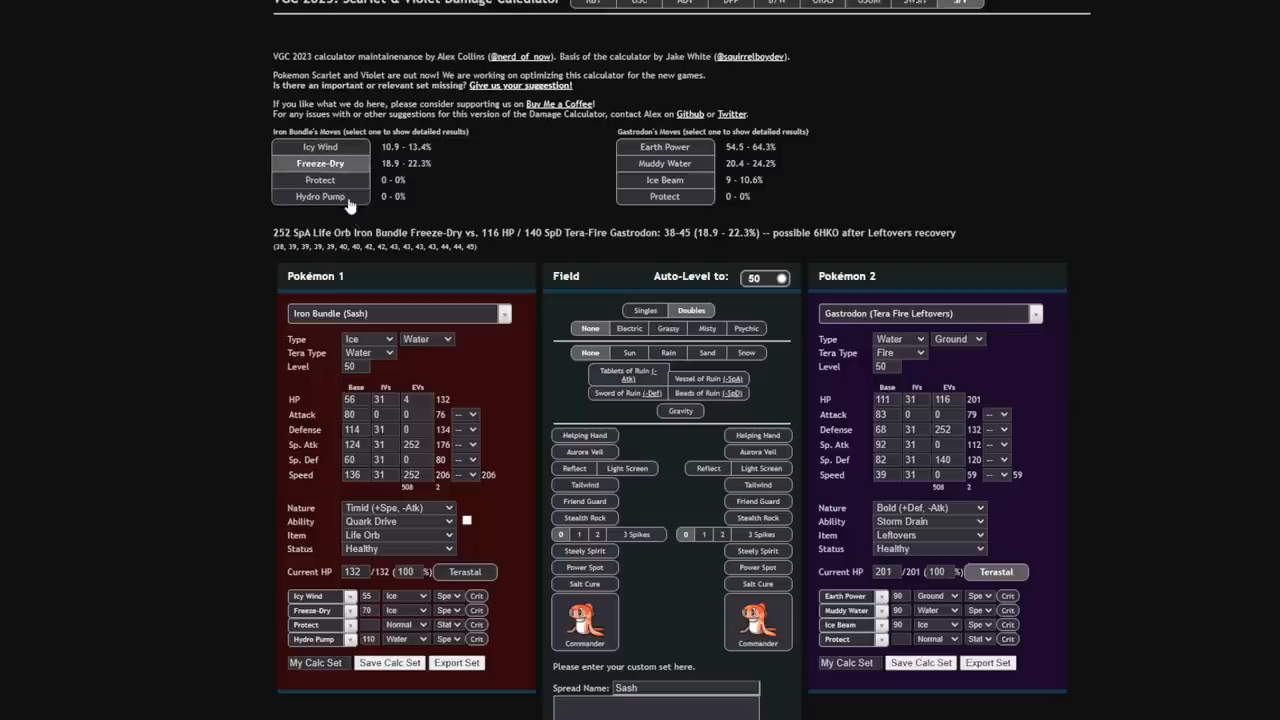
{"action": "left_click", "coordinate": [320, 196]}
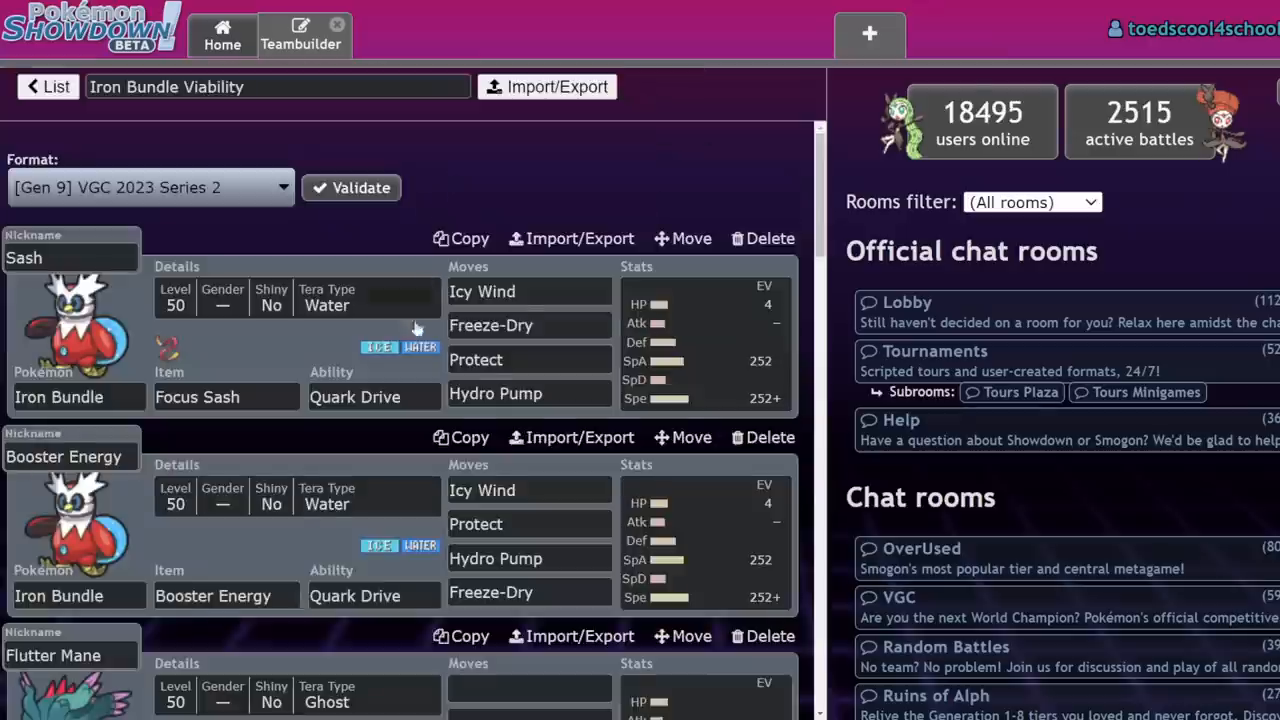
Scroll down through the Iron Bundle Viability team list.
{"action": "scroll", "scroll_direction": "down", "scroll_amount": 3}
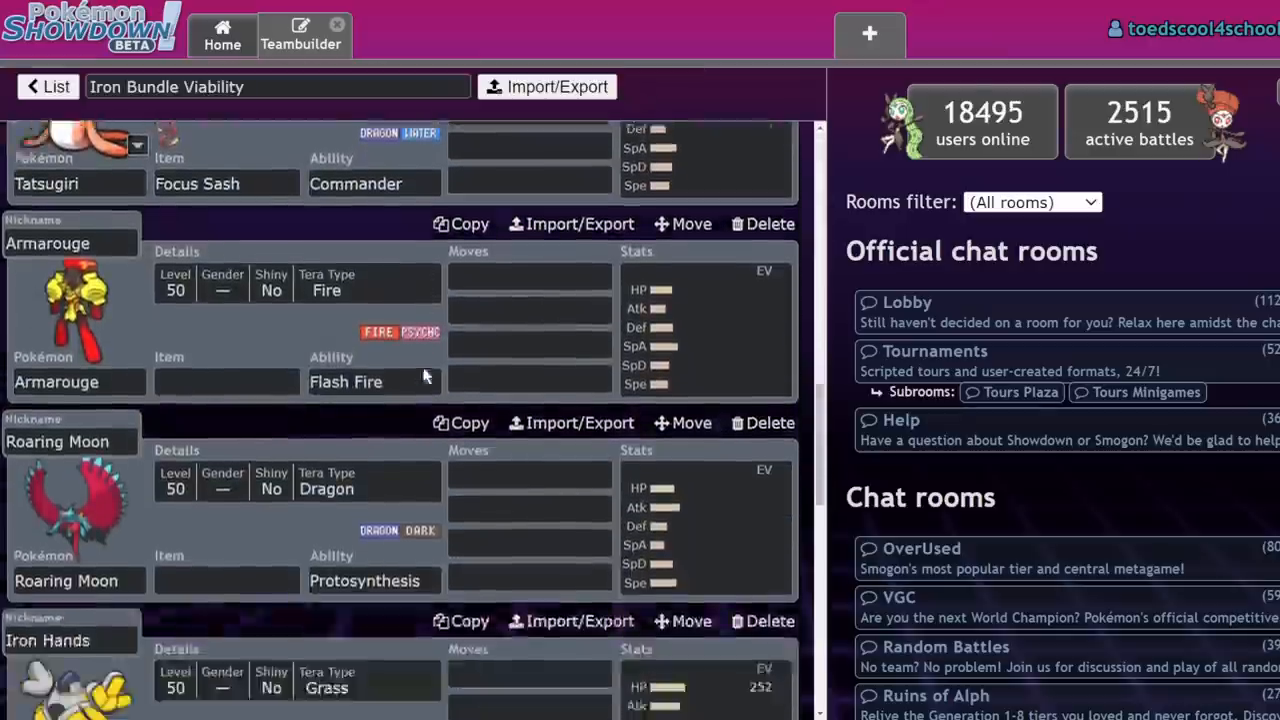
{"action": "scroll", "scroll_direction": "down", "scroll_amount": 3}
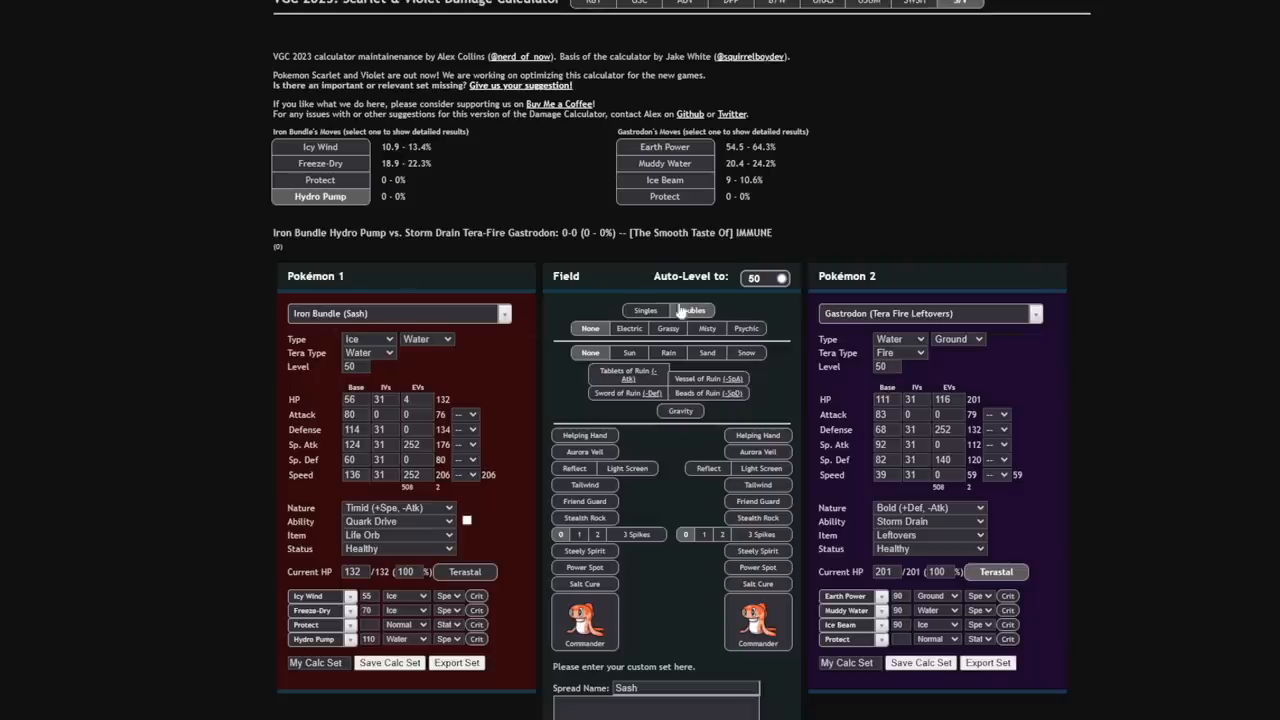
Load Assault Vest Kingambit, terastallize both Pokémon, and check Kowtow Cleave on Iron Bundle.
{"action": "left_click", "coordinate": [930, 313]}
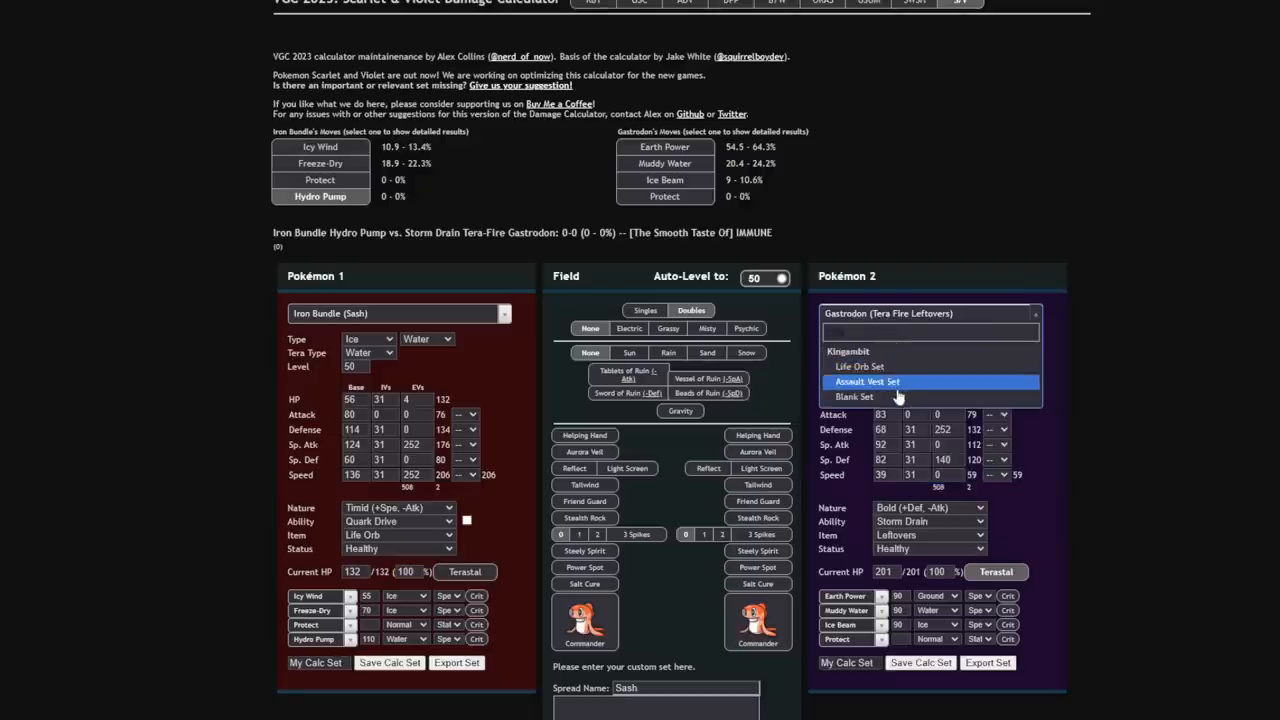
{"action": "left_click", "coordinate": [867, 381]}
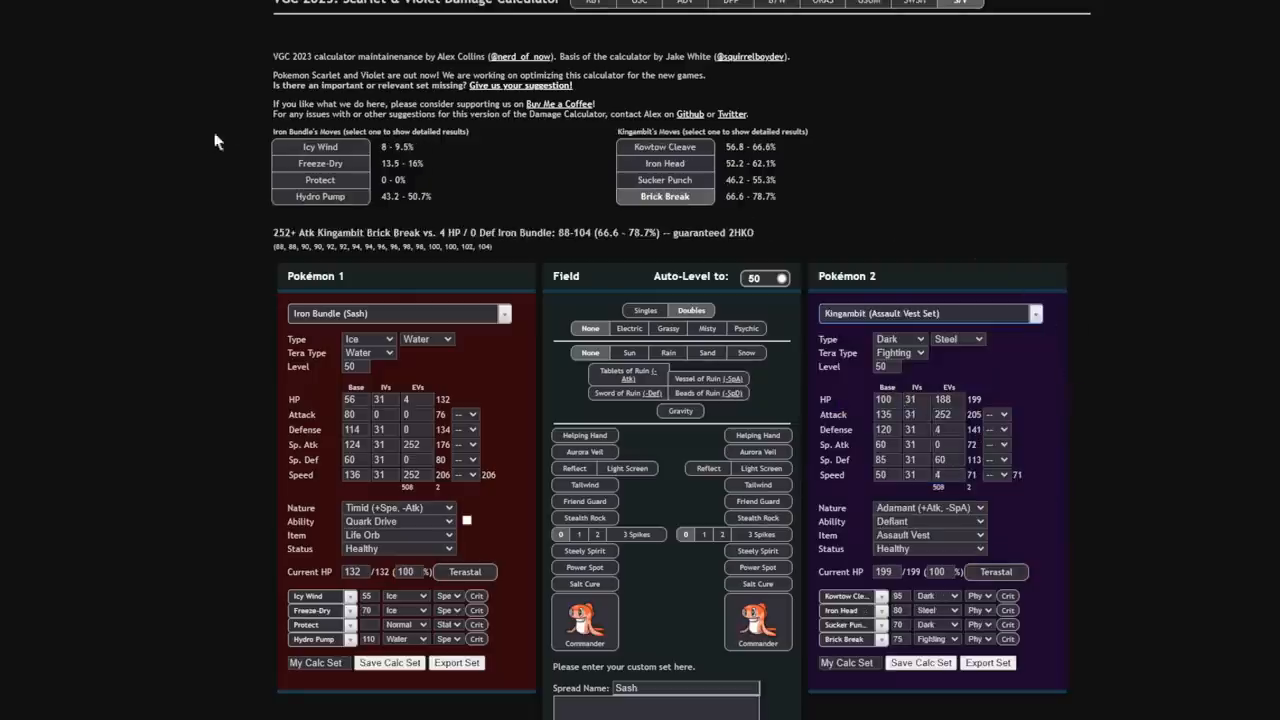
{"action": "left_click", "coordinate": [664, 180]}
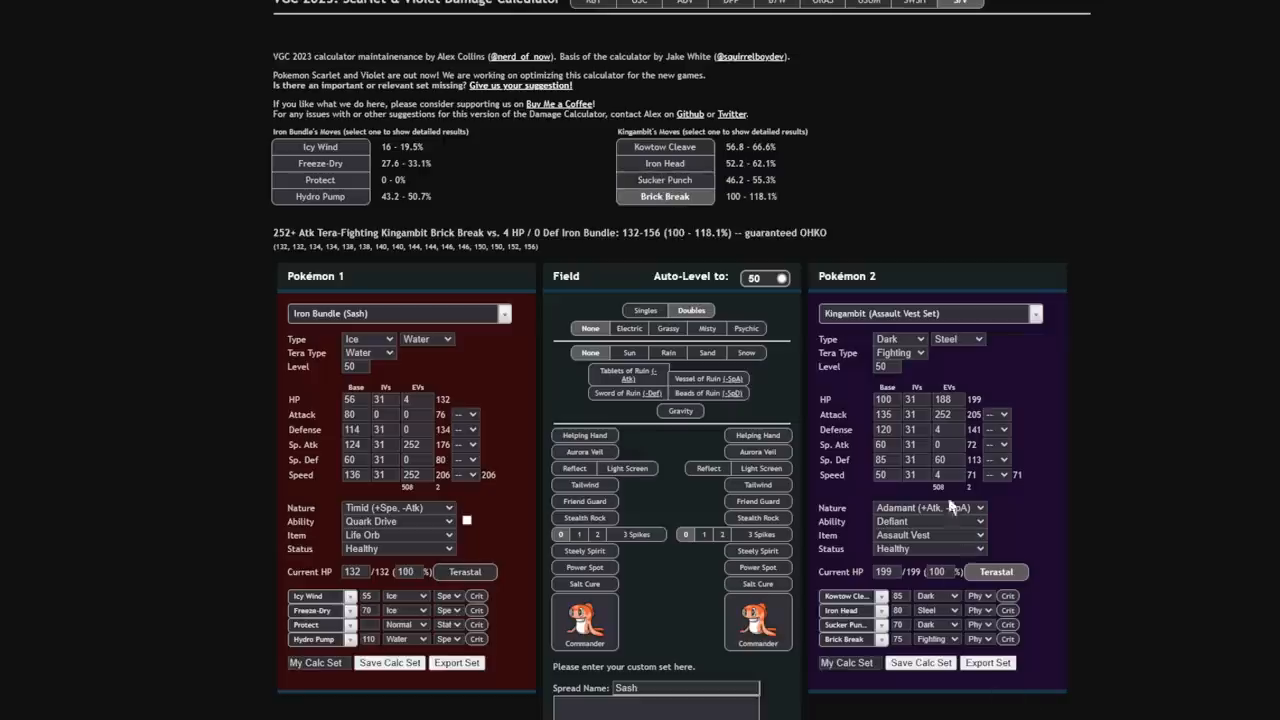
{"action": "left_click", "coordinate": [898, 352]}
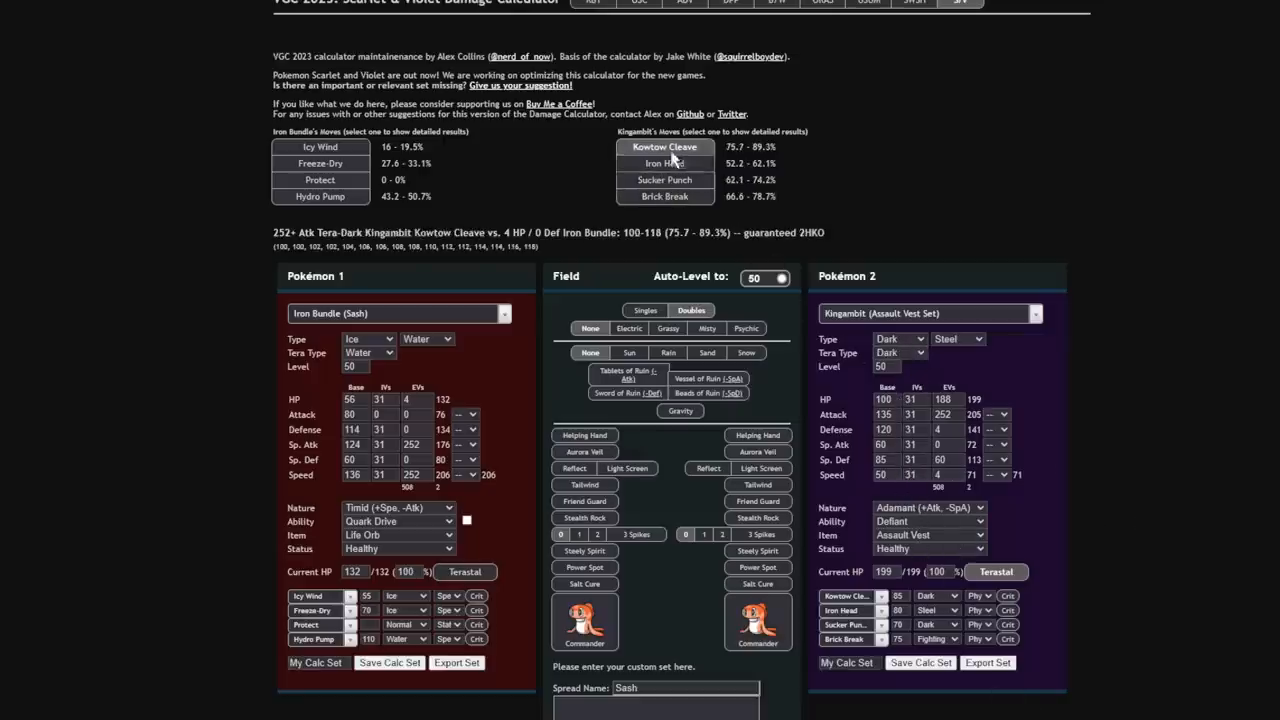
{"action": "left_click", "coordinate": [665, 179]}
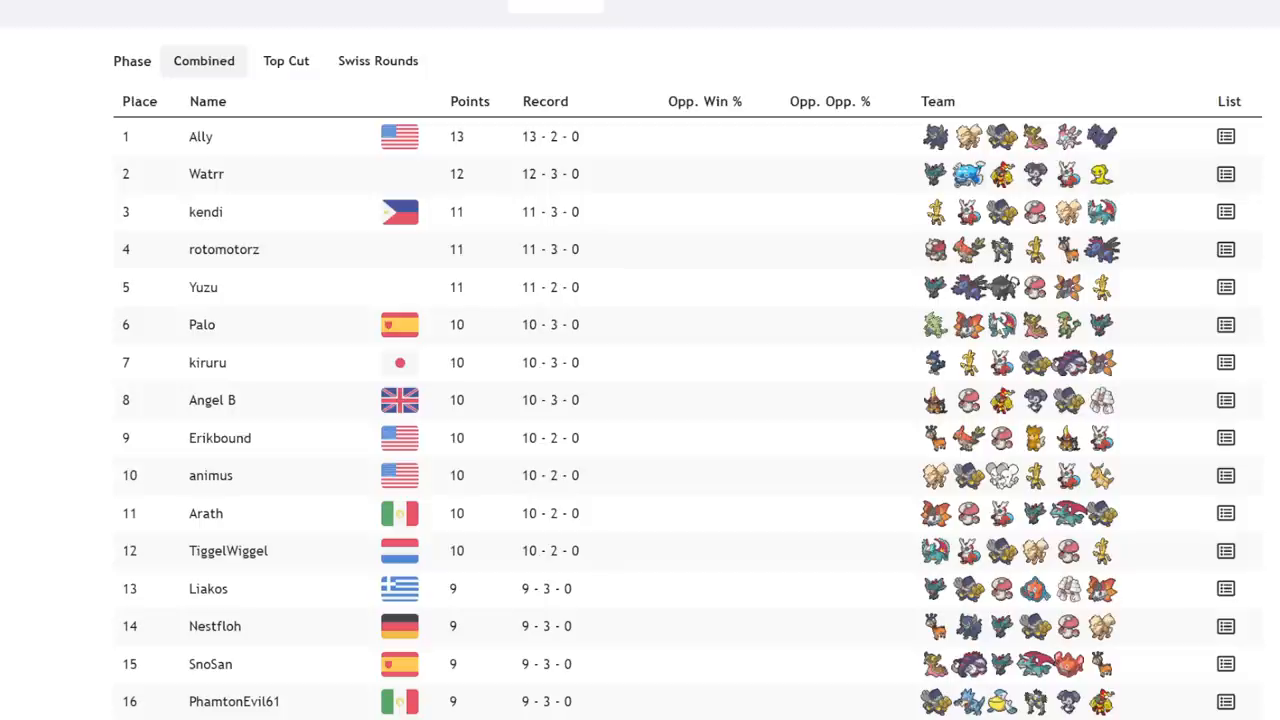
{"action": "mouse_move", "coordinate": [1000, 323]}
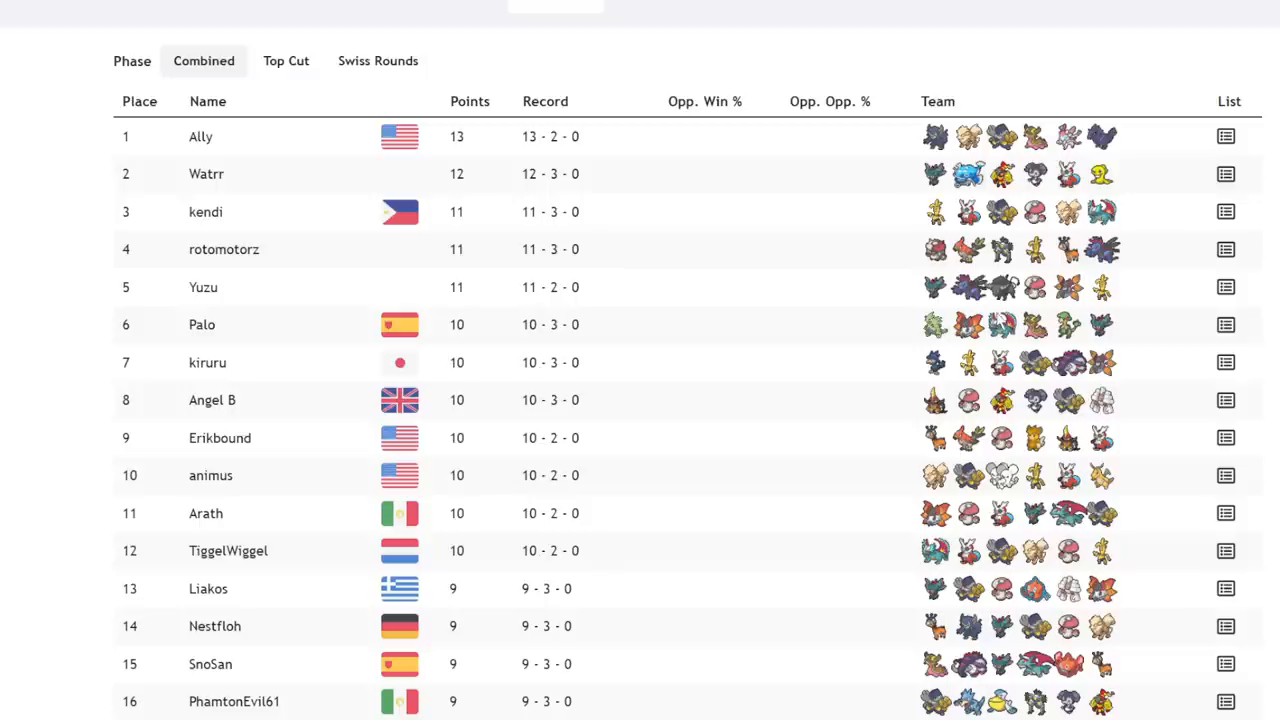
{"action": "mouse_move", "coordinate": [1005, 330]}
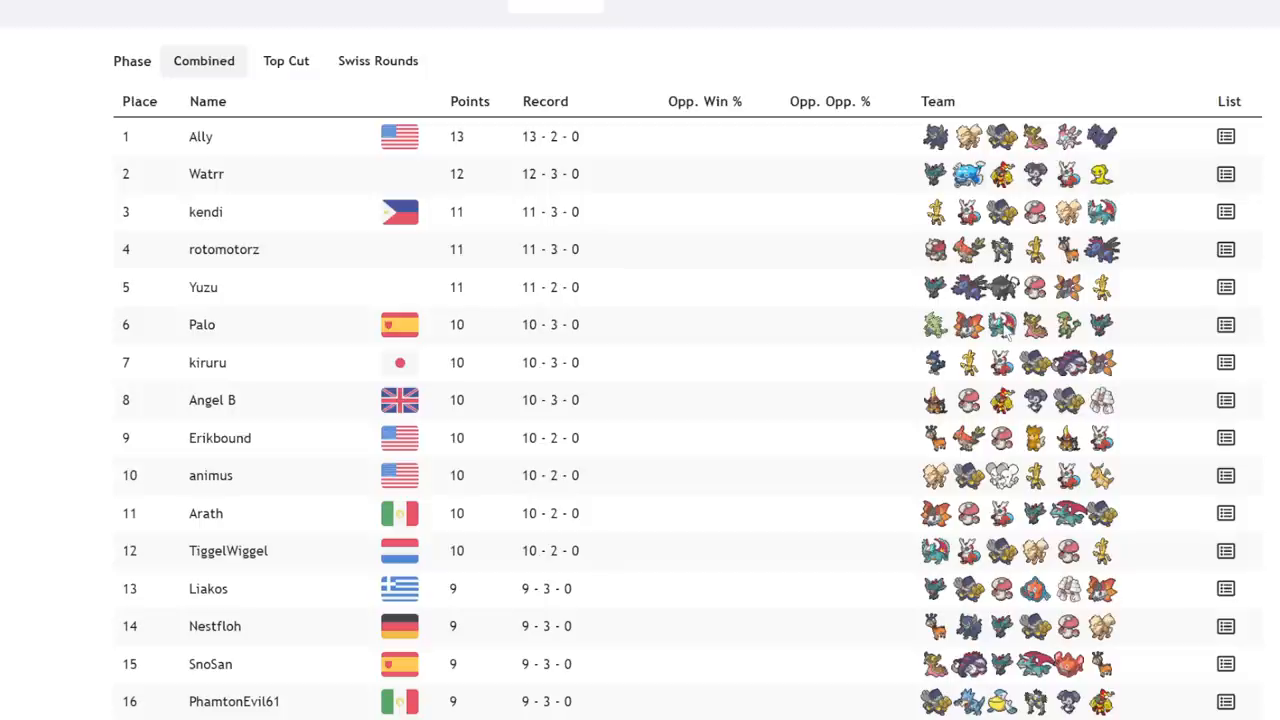
{"action": "mouse_move", "coordinate": [1006, 330]}
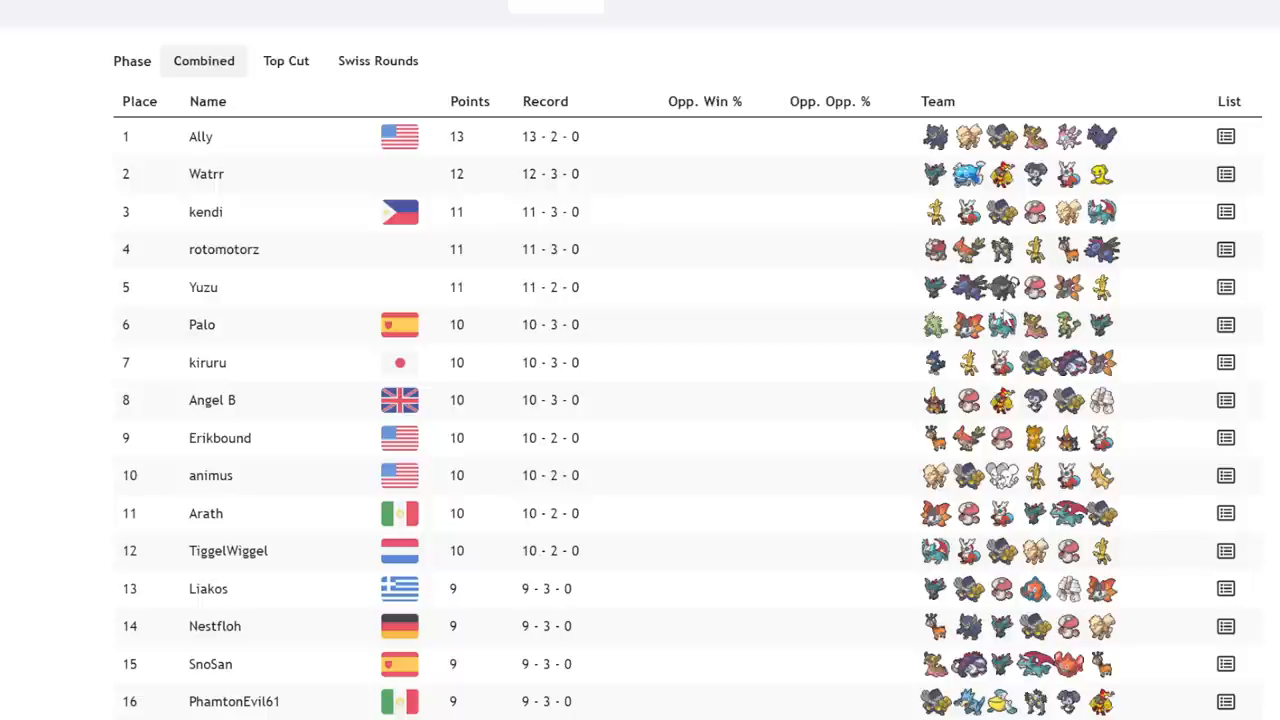
Scroll the Limitless Combined standings past 36th place.
{"action": "scroll", "scroll_direction": "down", "scroll_amount": 3}
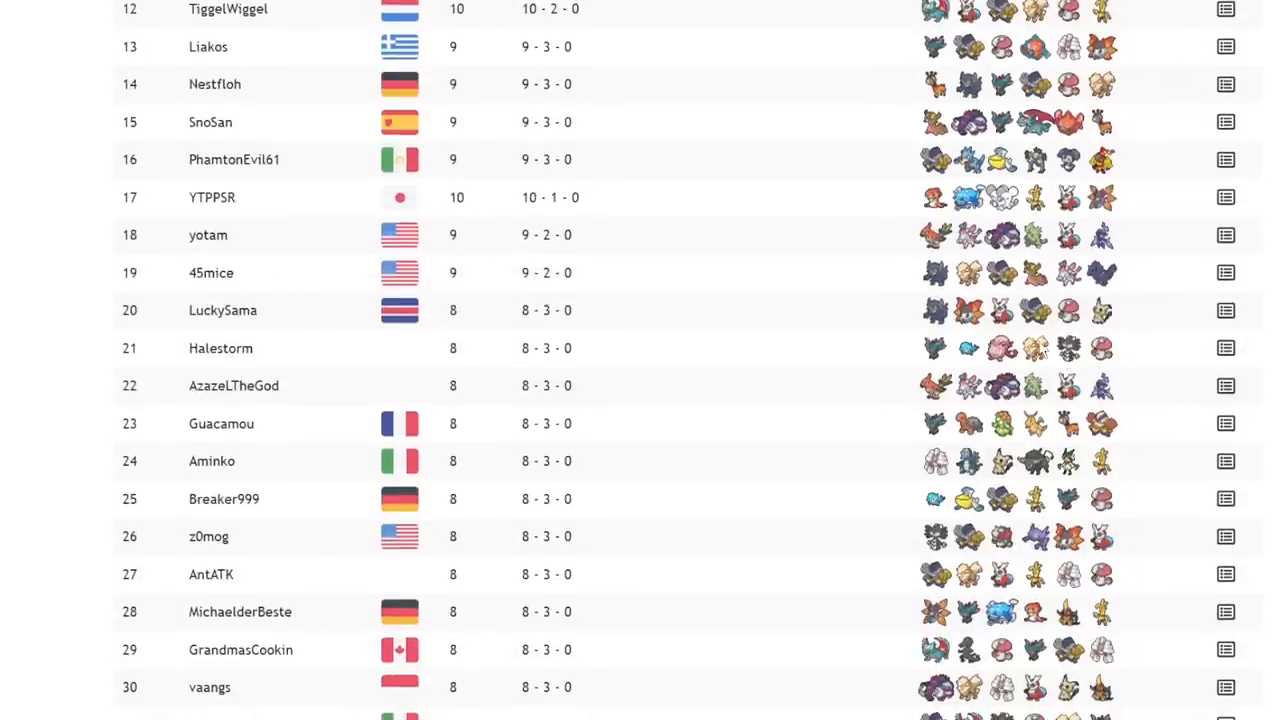
{"action": "scroll", "scroll_direction": "down", "scroll_amount": 3}
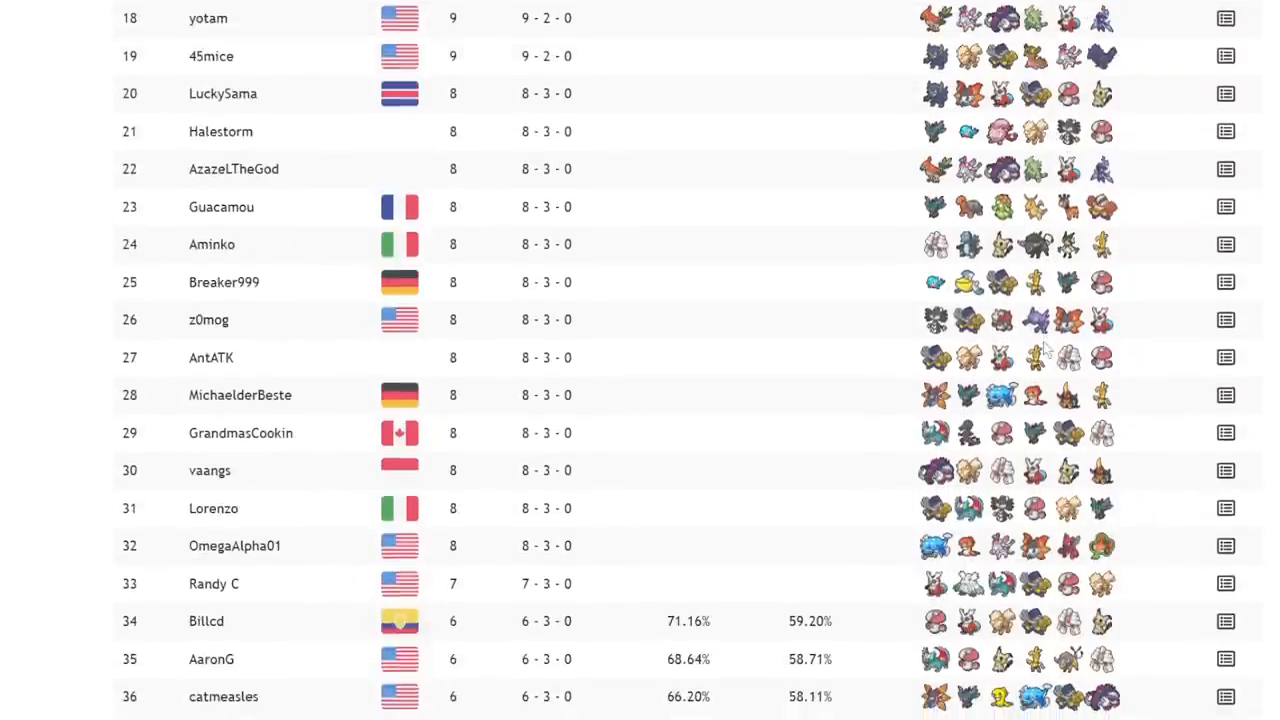
{"action": "scroll", "scroll_direction": "up", "scroll_amount": 3}
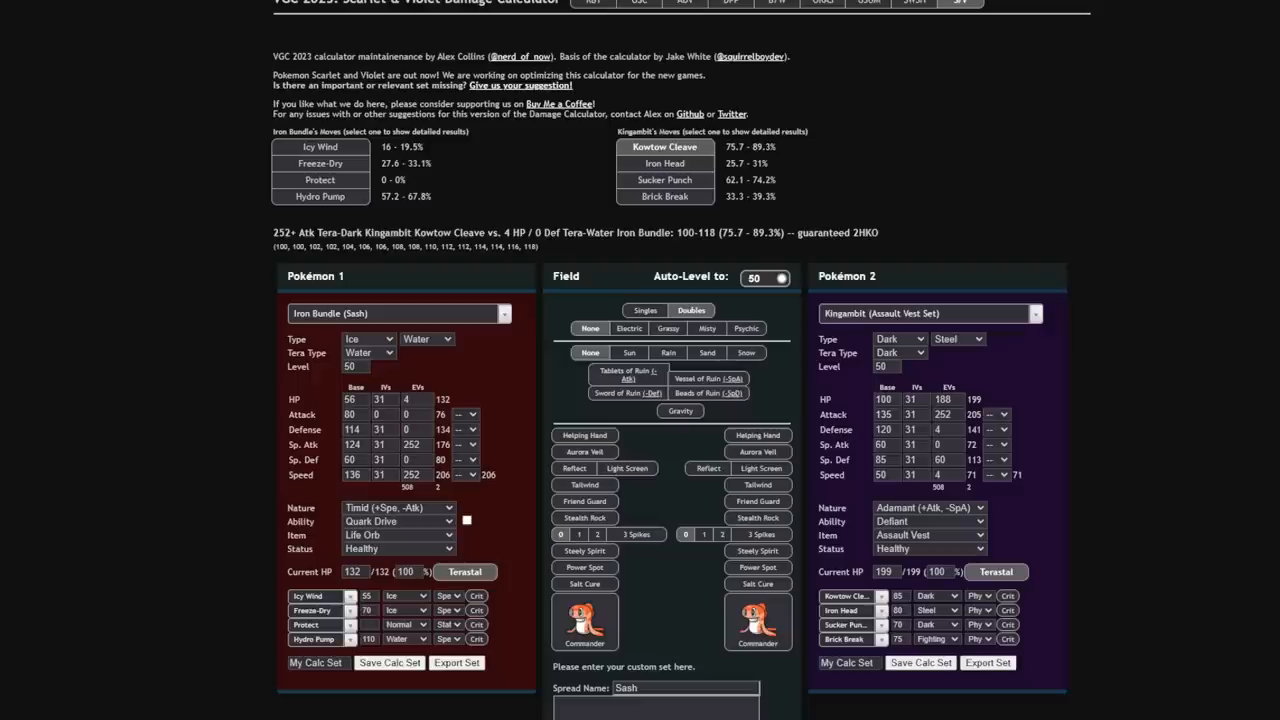
Load Garganacl against Tera-Water Iron Bundle and remove its Life Orb.
{"action": "left_click", "coordinate": [930, 313]}
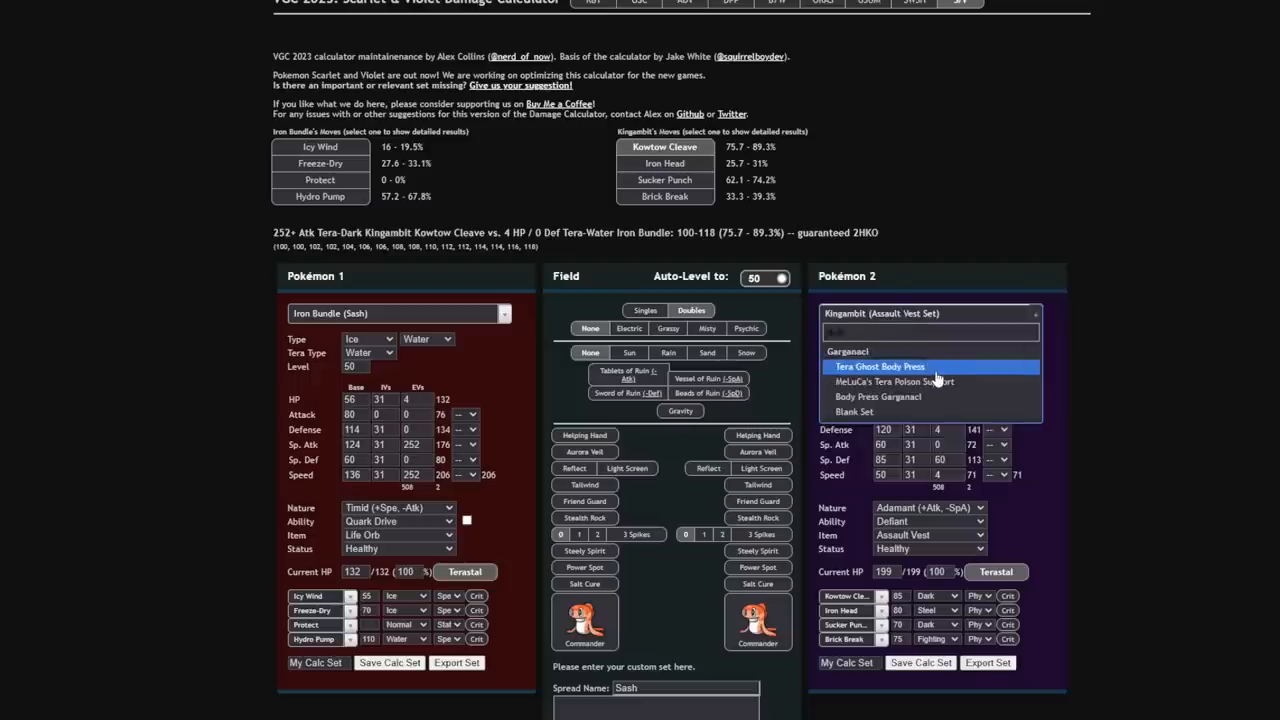
{"action": "left_click", "coordinate": [894, 381]}
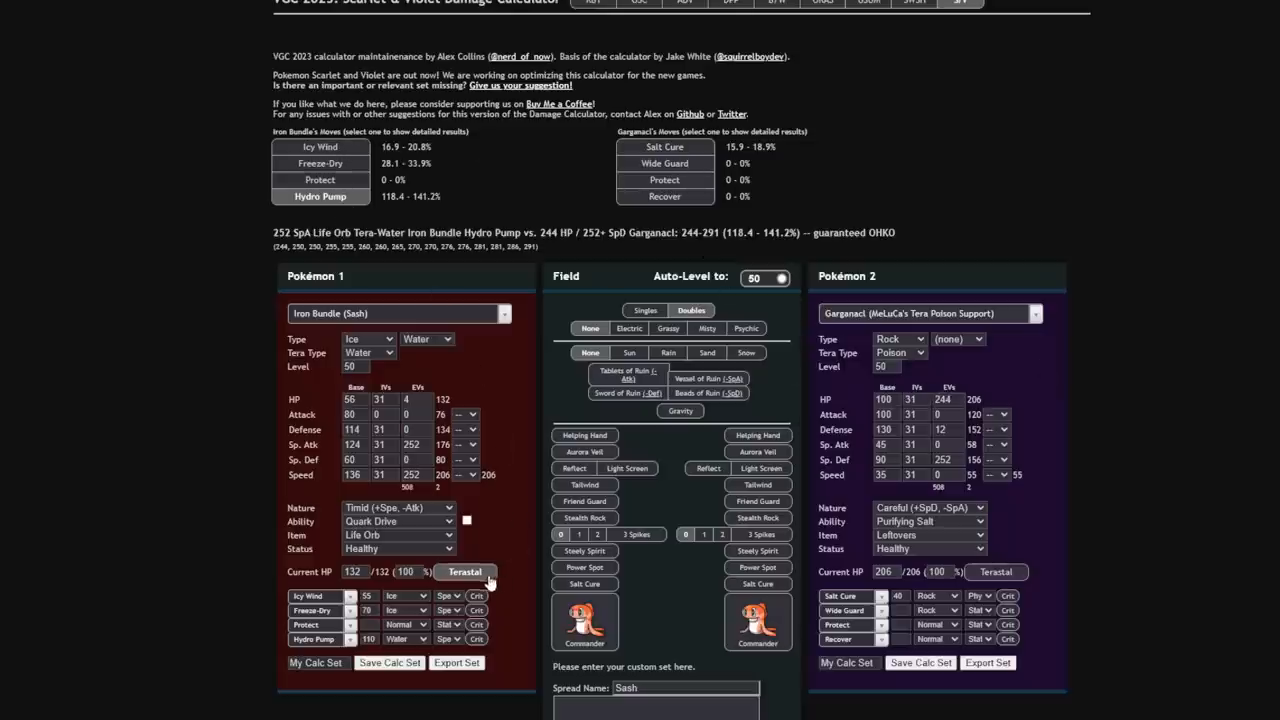
{"action": "left_click", "coordinate": [464, 571]}
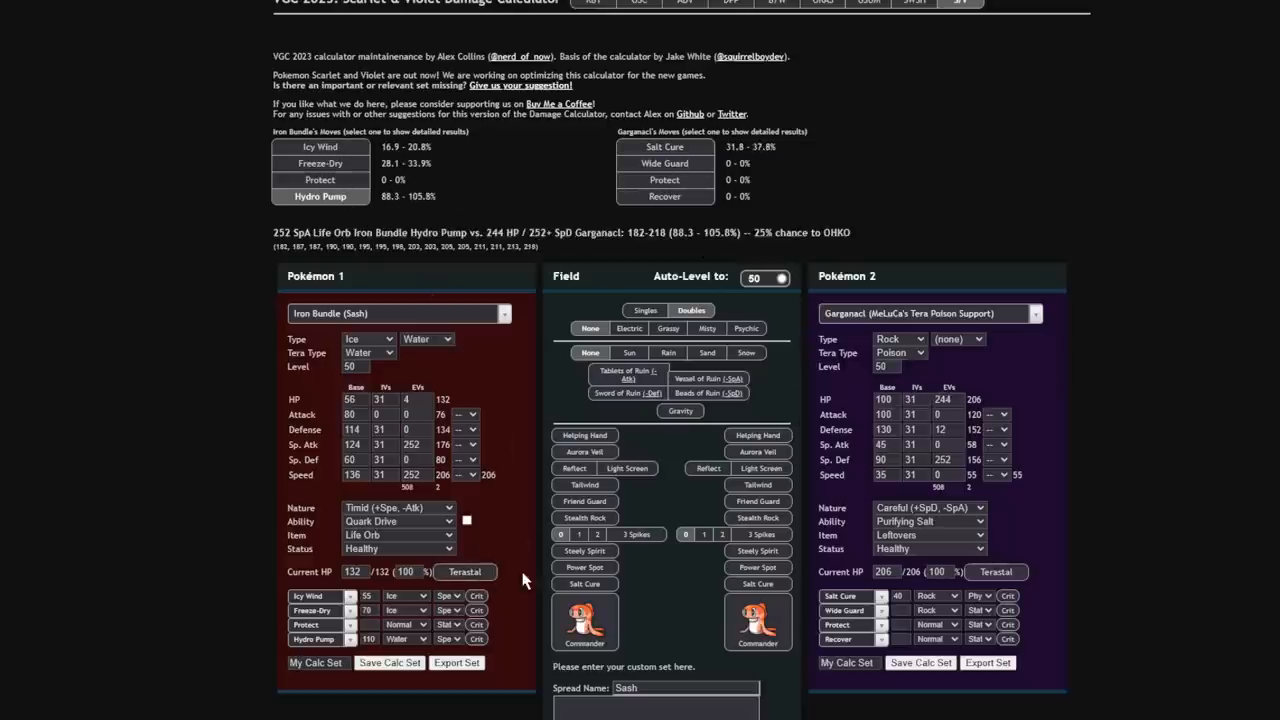
{"action": "left_click", "coordinate": [996, 571]}
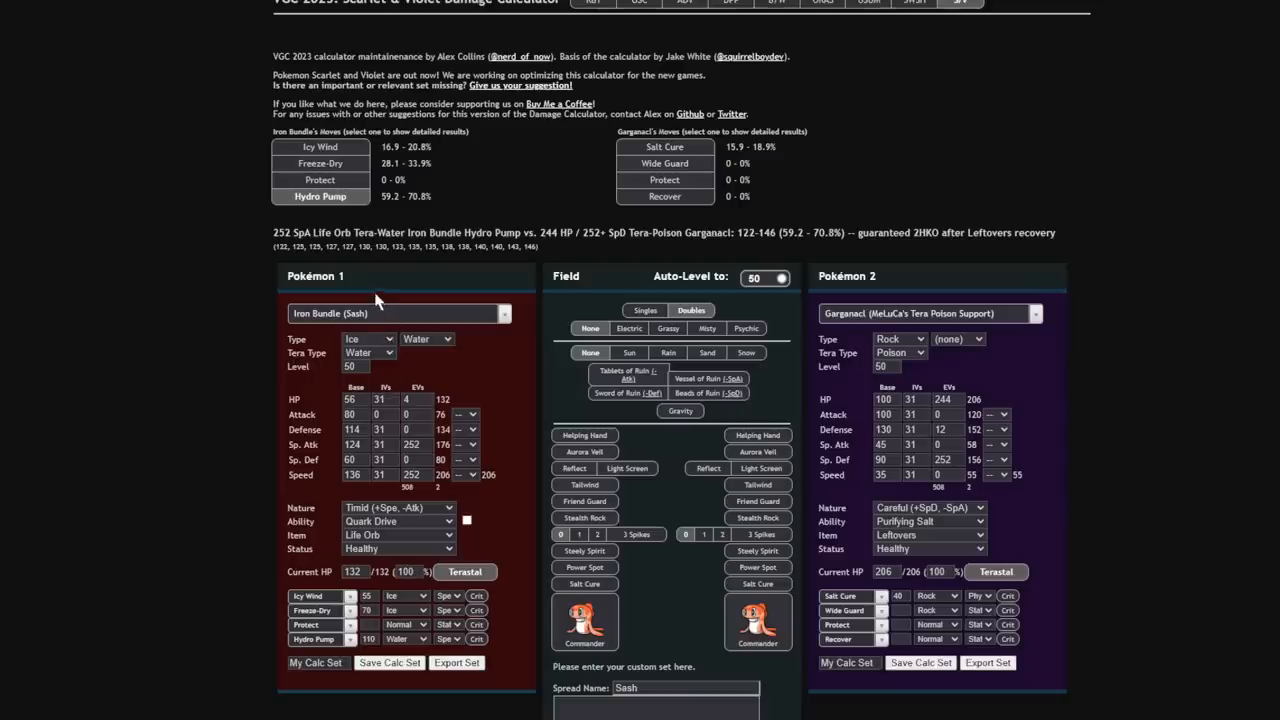
{"action": "left_click", "coordinate": [397, 535]}
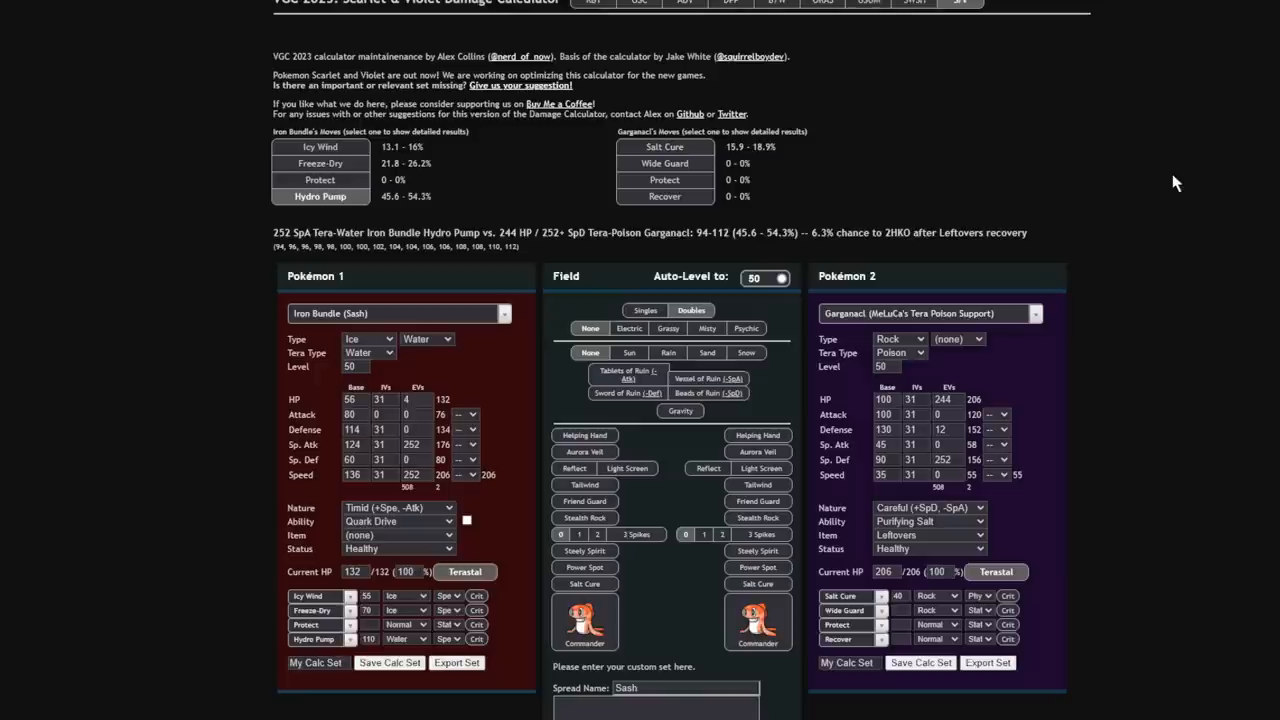
{"action": "mouse_move", "coordinate": [303, 217]}
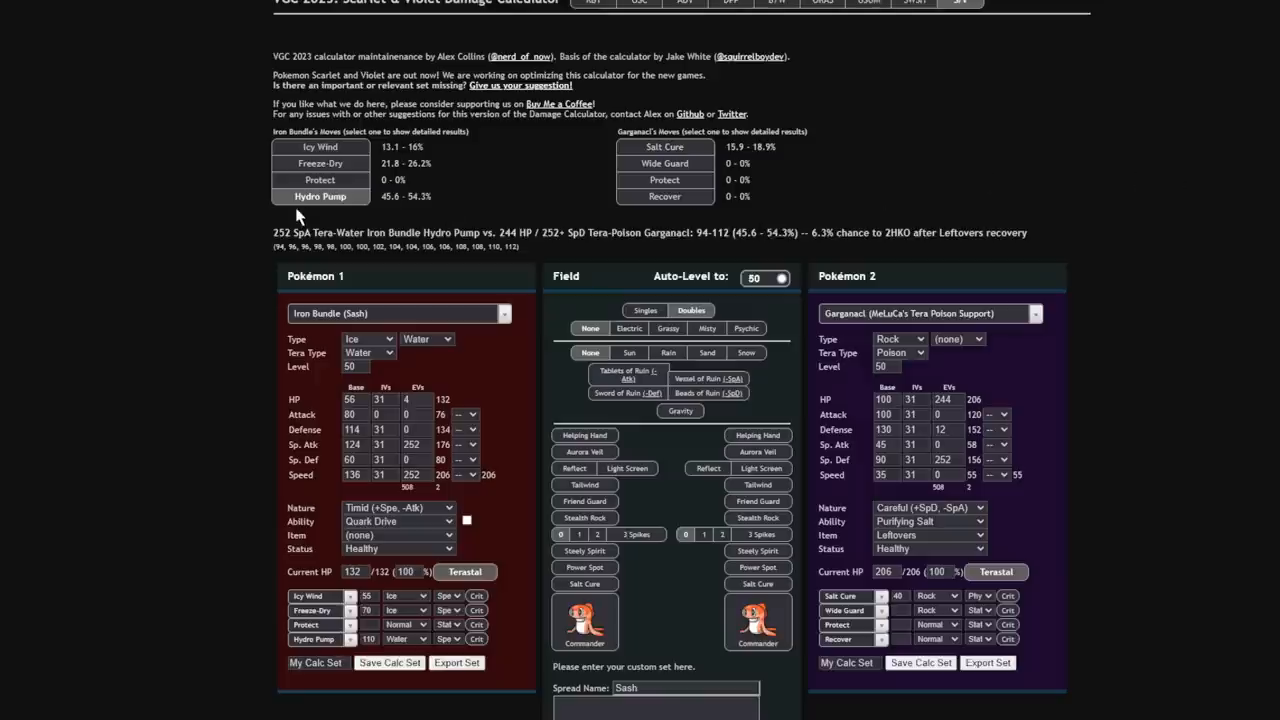
{"action": "mouse_move", "coordinate": [650, 110]}
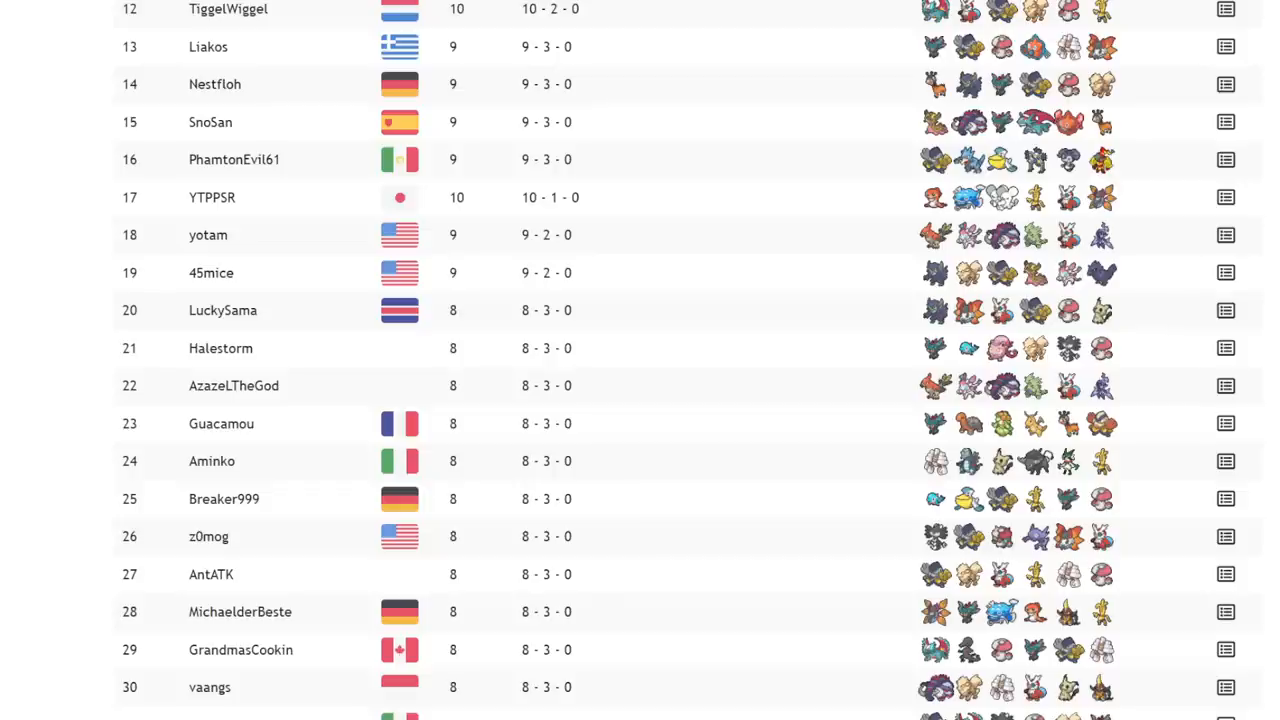
{"action": "mouse_move", "coordinate": [451, 377]}
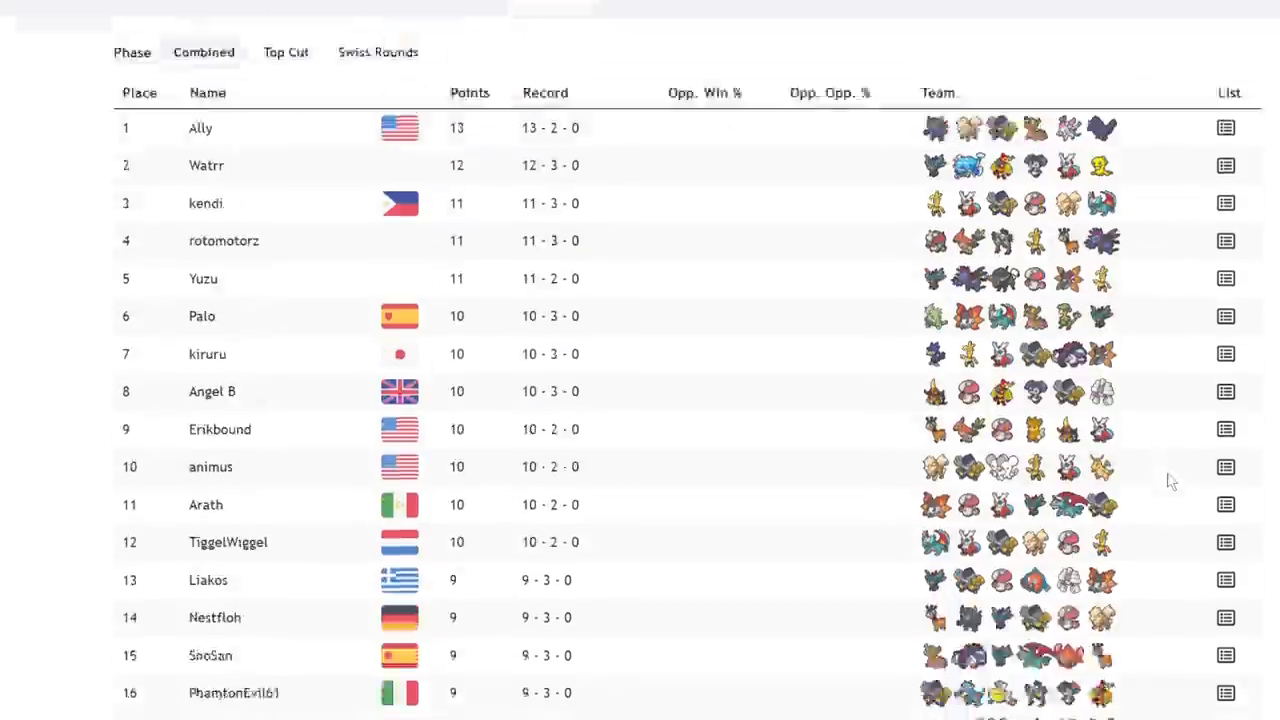
Scroll the Nino Scarlet/Violet FF #63 standings from Ally's 13-2-0 lead to 33rd place.
{"action": "scroll", "scroll_direction": "down", "scroll_amount": 3}
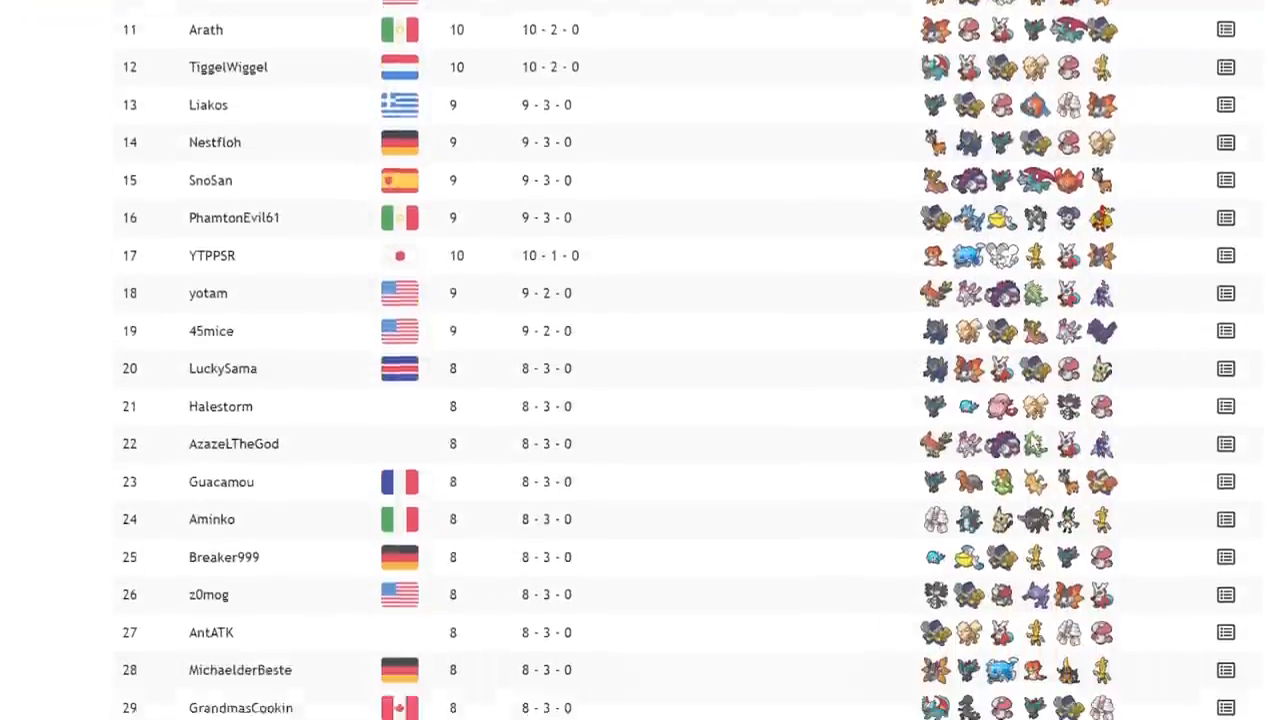
{"action": "scroll", "scroll_direction": "down", "scroll_amount": 3}
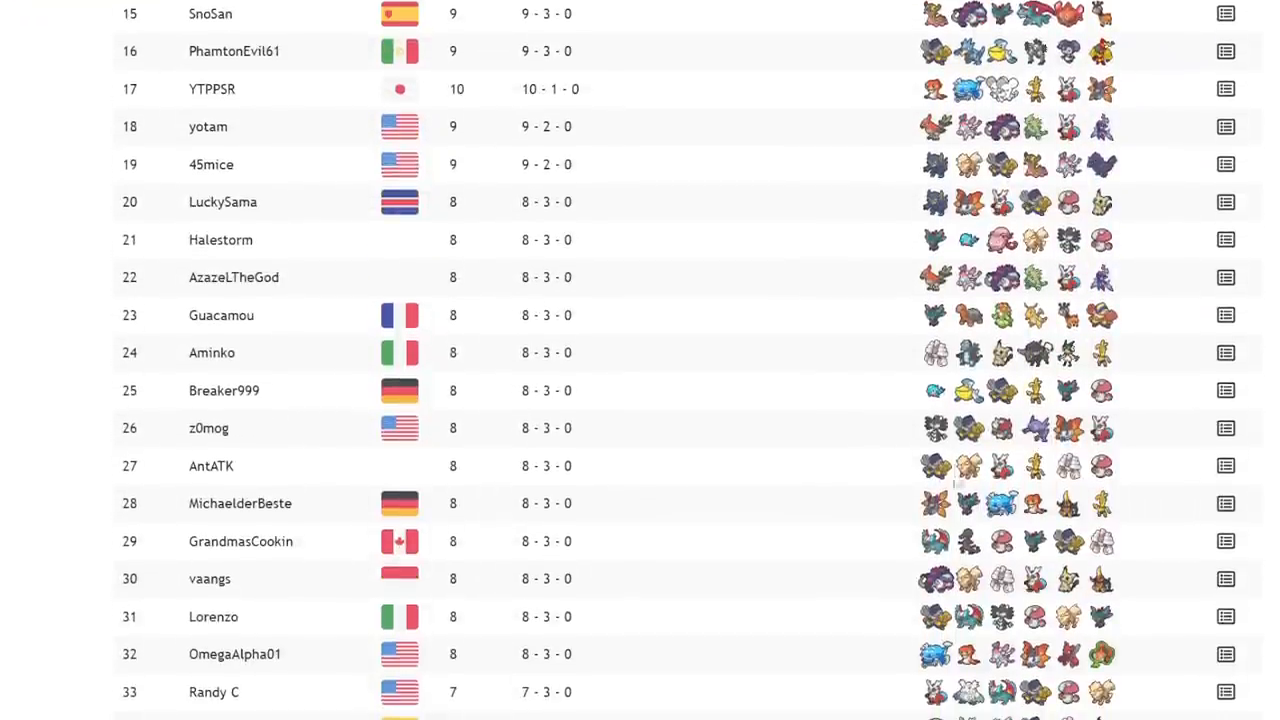
{"action": "mouse_move", "coordinate": [662, 476]}
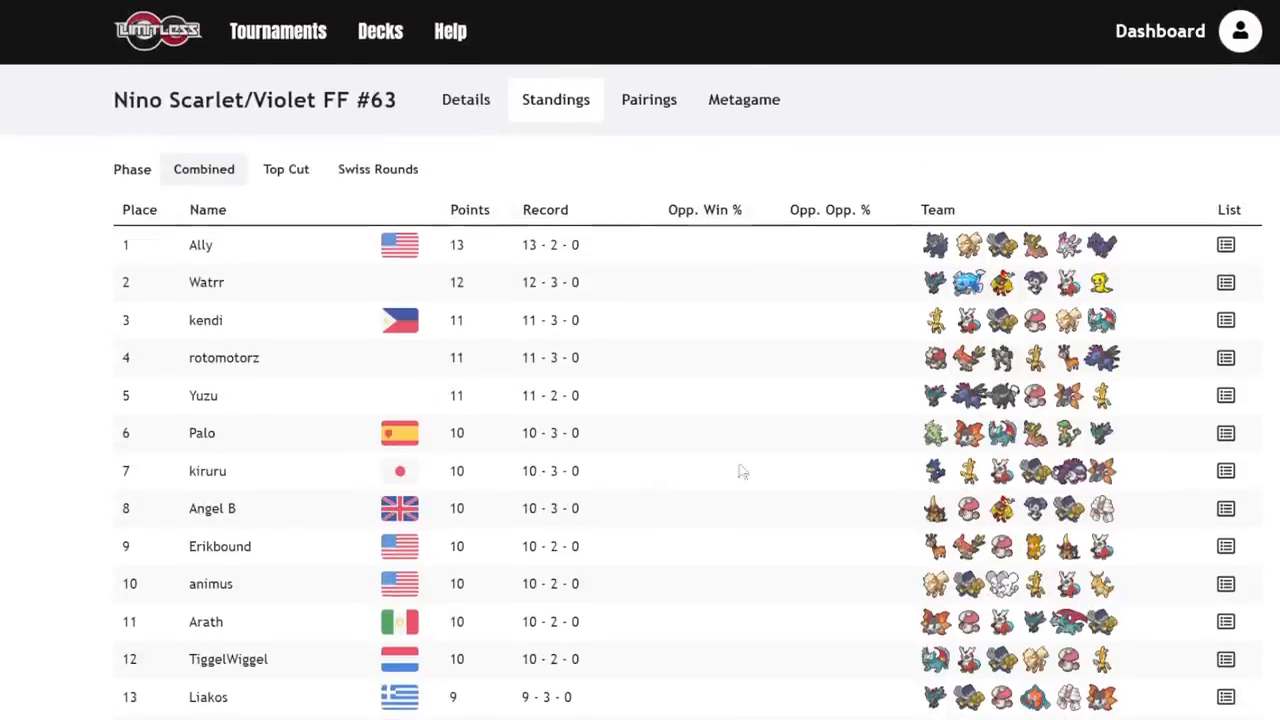
{"action": "mouse_move", "coordinate": [920, 347]}
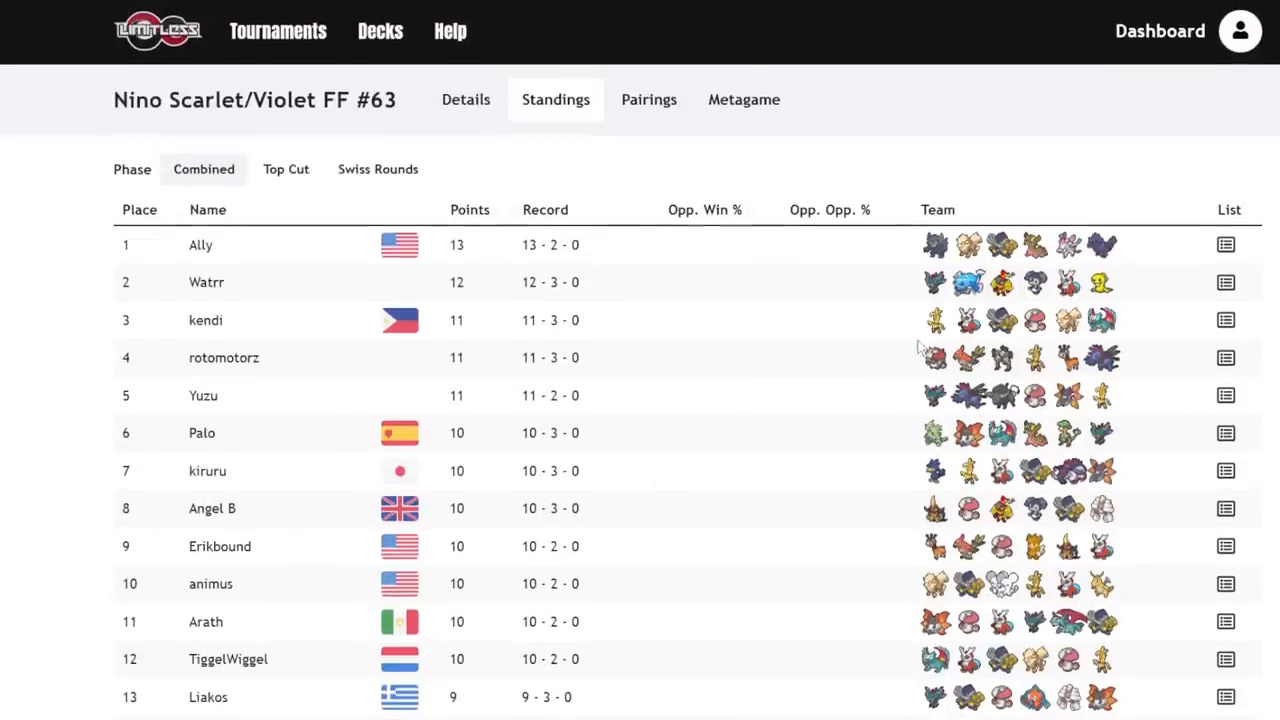
{"action": "scroll", "scroll_direction": "down", "scroll_amount": 3}
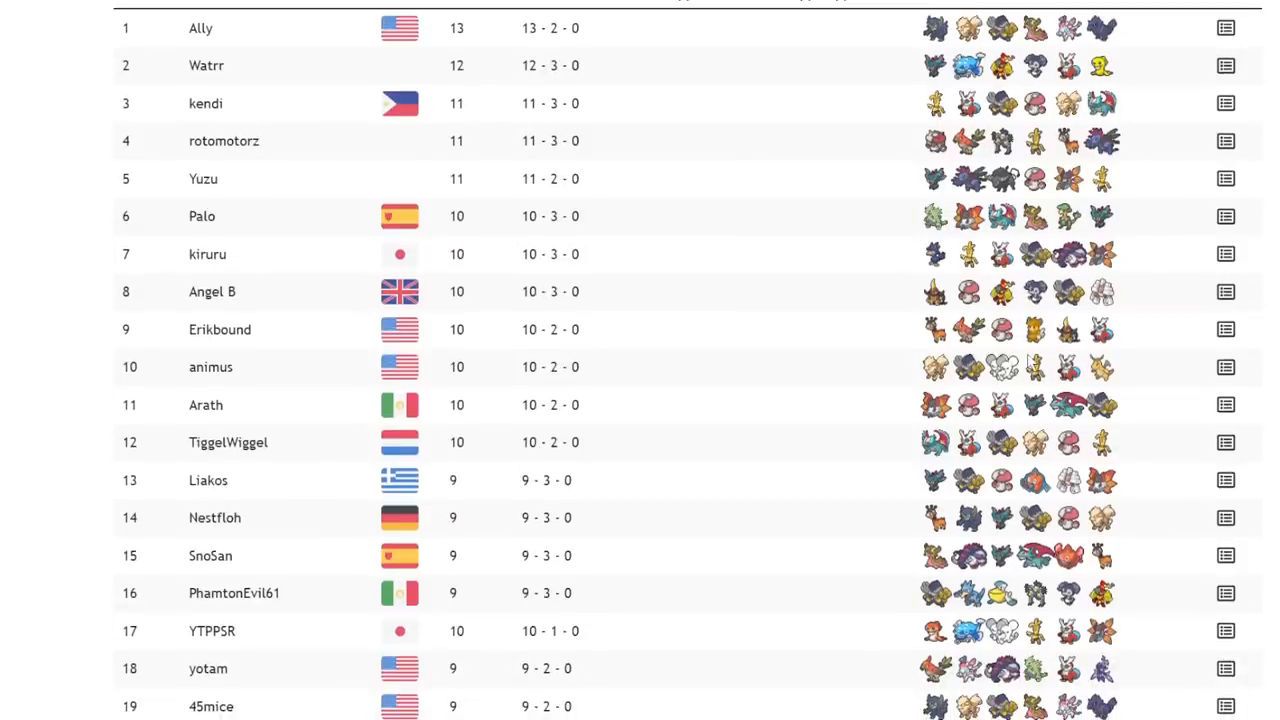
{"action": "mouse_move", "coordinate": [1018, 352]}
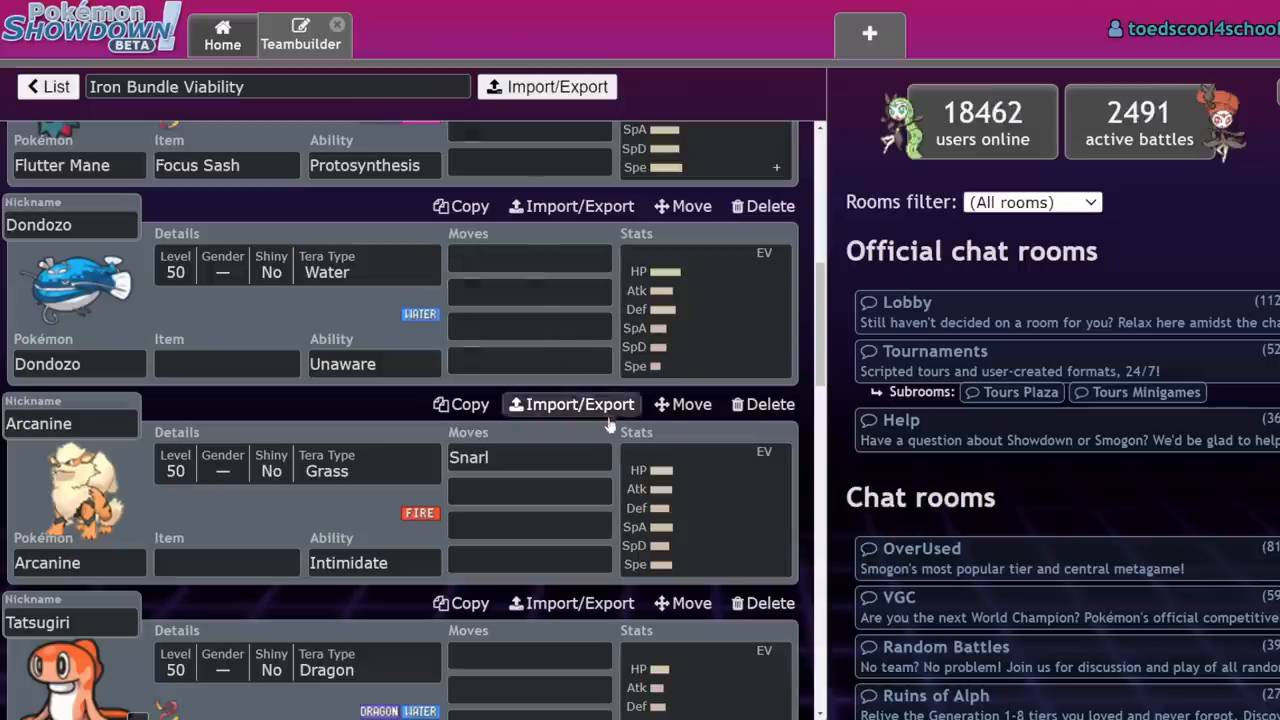
Give Gastrodon the Covert Cloak item in the Iron Bundle Viability team.
{"action": "scroll", "scroll_direction": "down", "scroll_amount": 3}
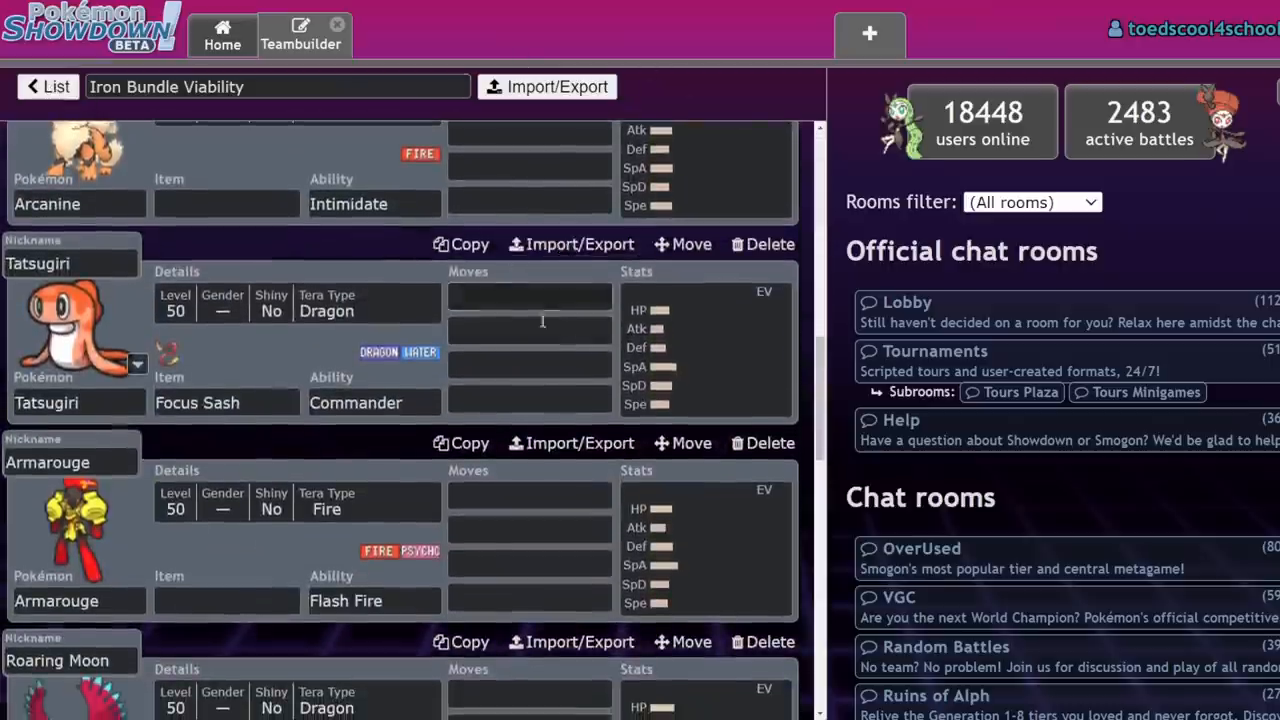
{"action": "scroll", "scroll_direction": "down", "scroll_amount": 3}
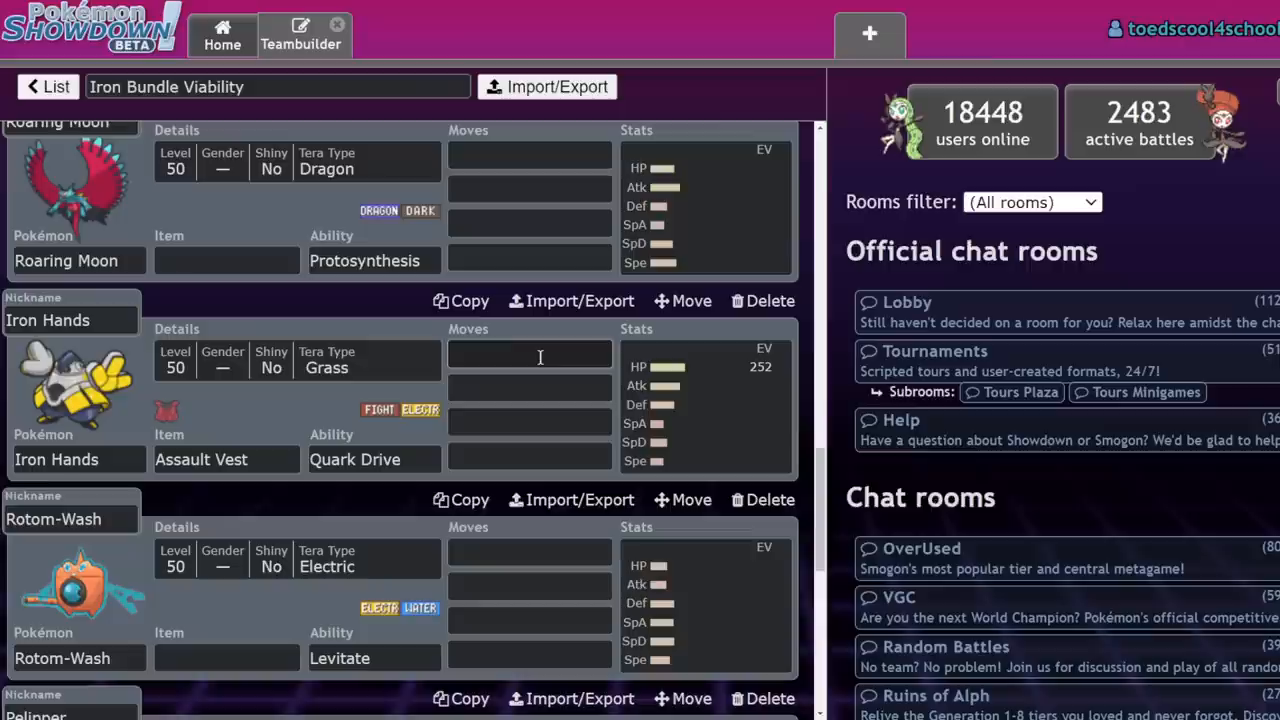
{"action": "scroll", "scroll_direction": "down", "scroll_amount": 3}
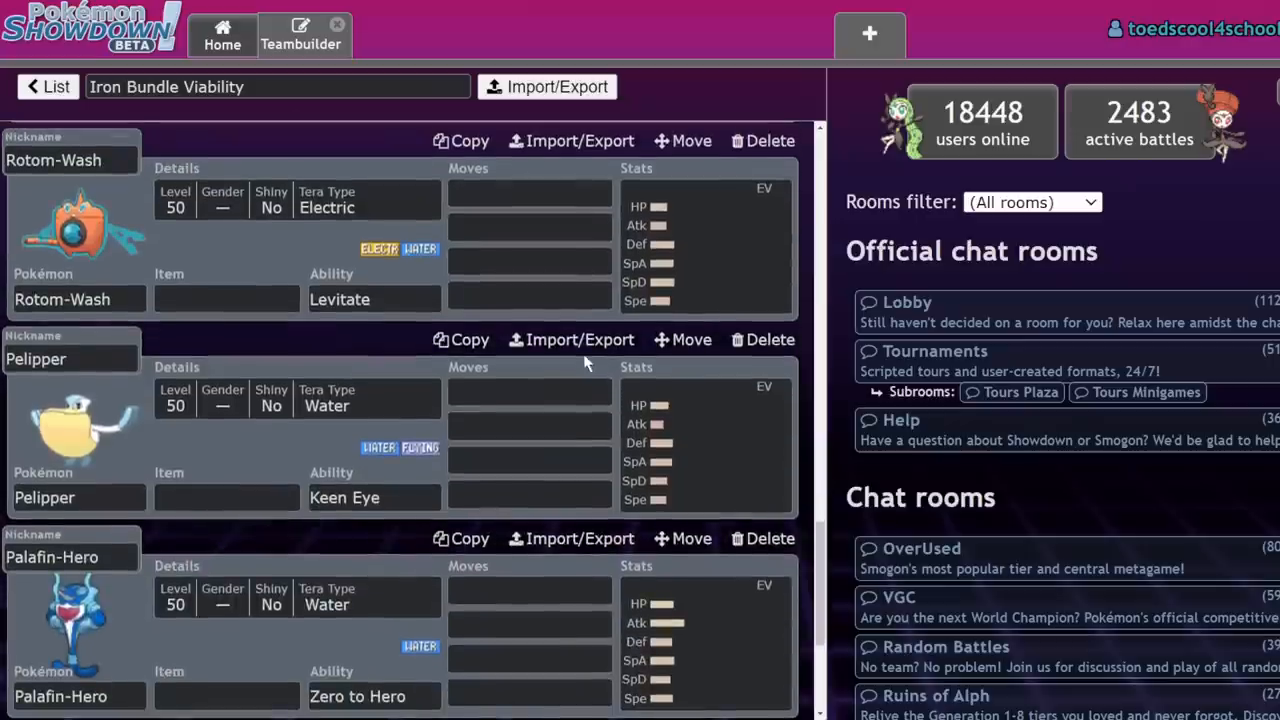
{"action": "scroll", "scroll_direction": "down", "scroll_amount": 3}
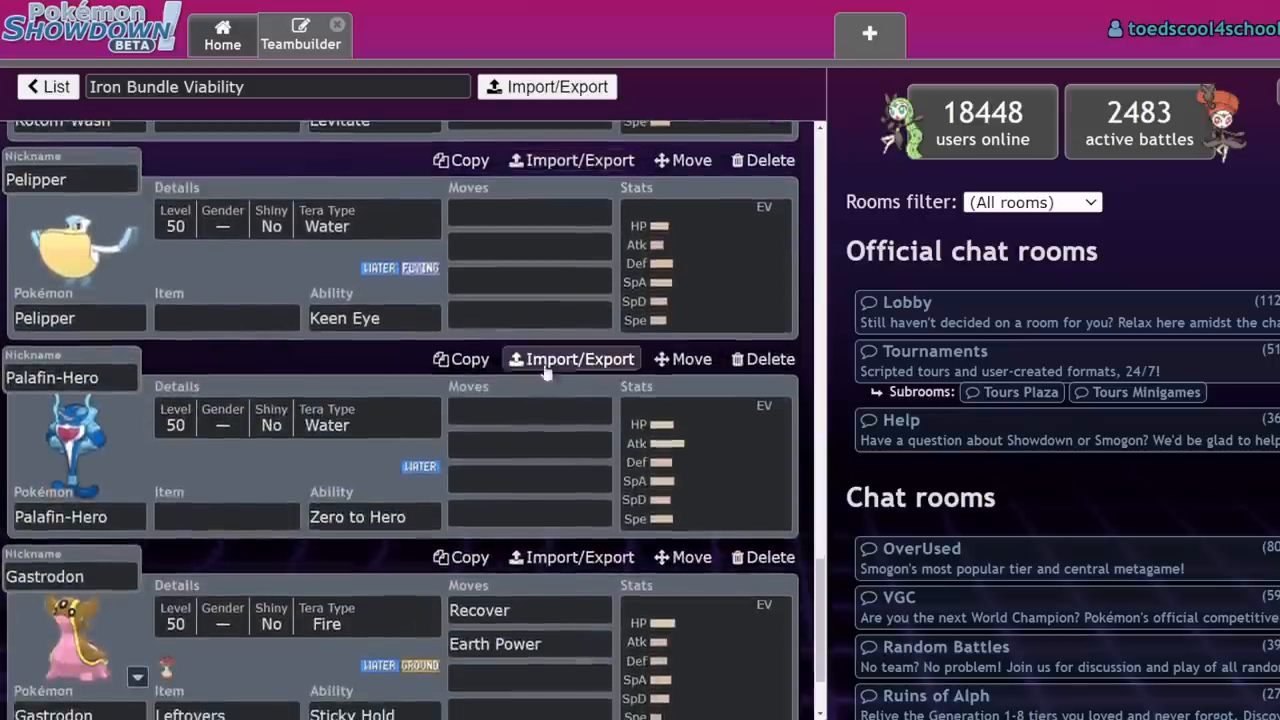
{"action": "scroll", "scroll_direction": "down", "scroll_amount": 3}
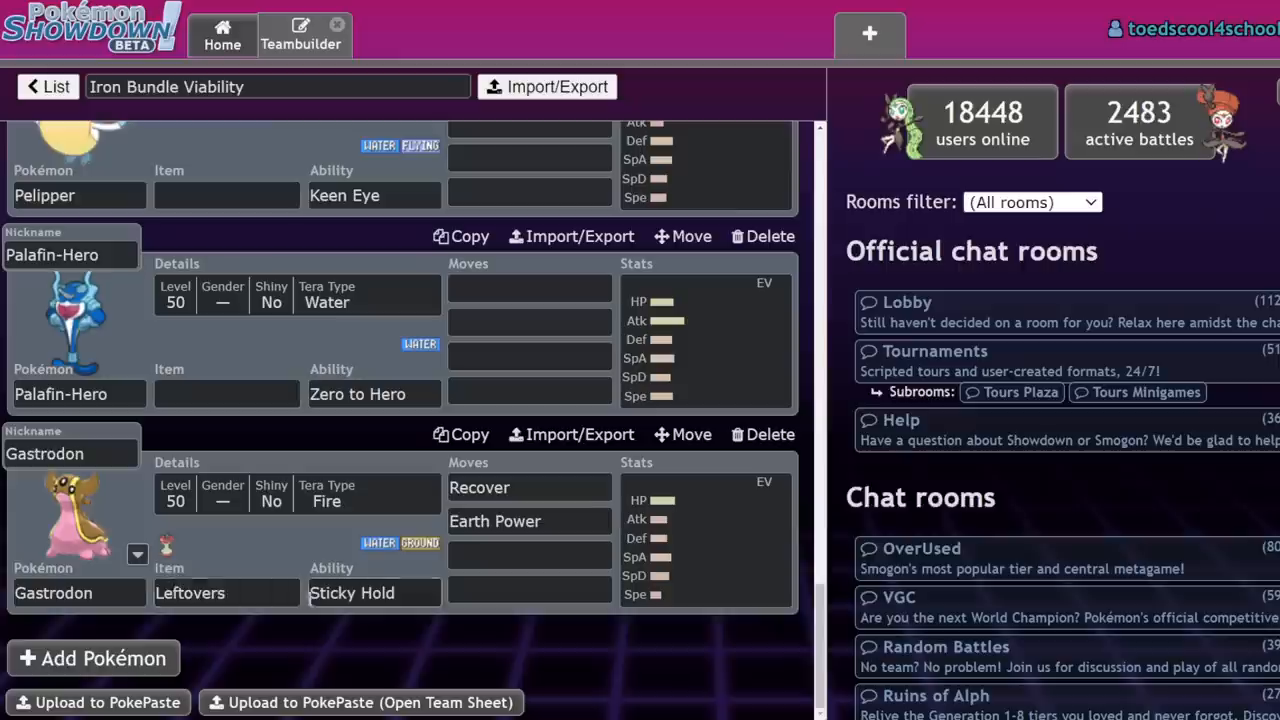
{"action": "type", "text": "cov"}
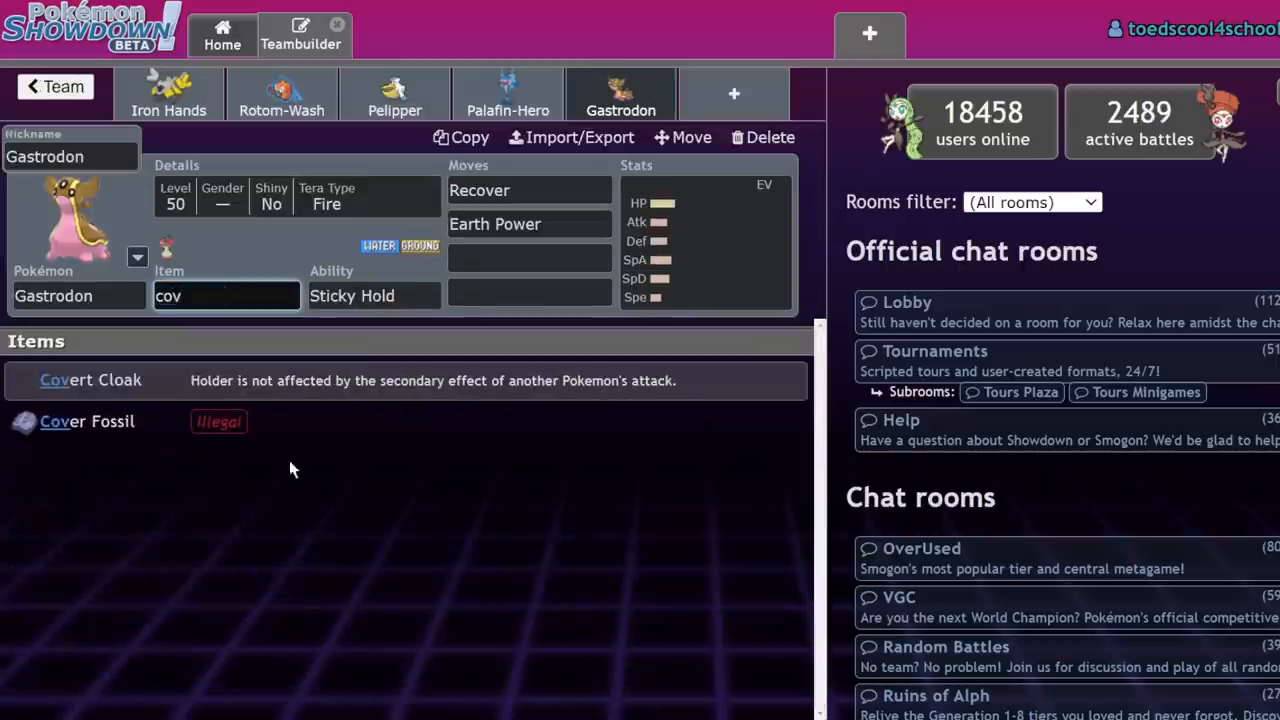
{"action": "left_click", "coordinate": [90, 380]}
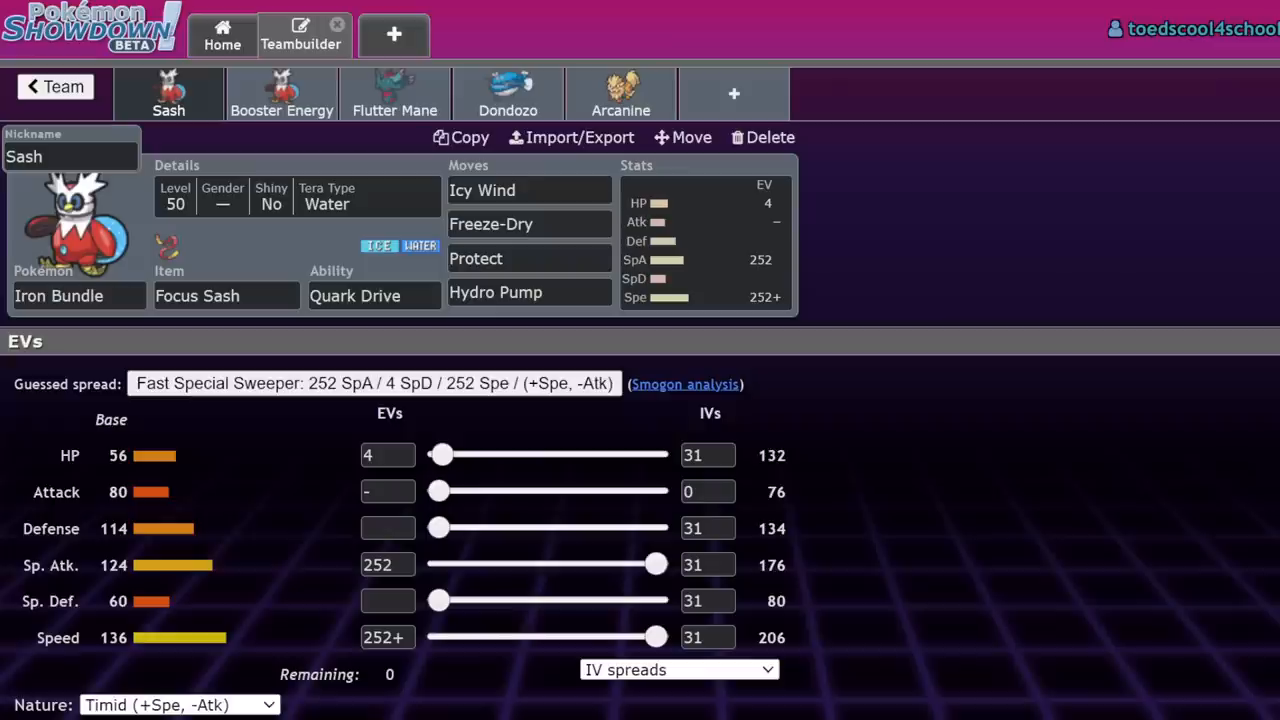
{"action": "mouse_move", "coordinate": [955, 479]}
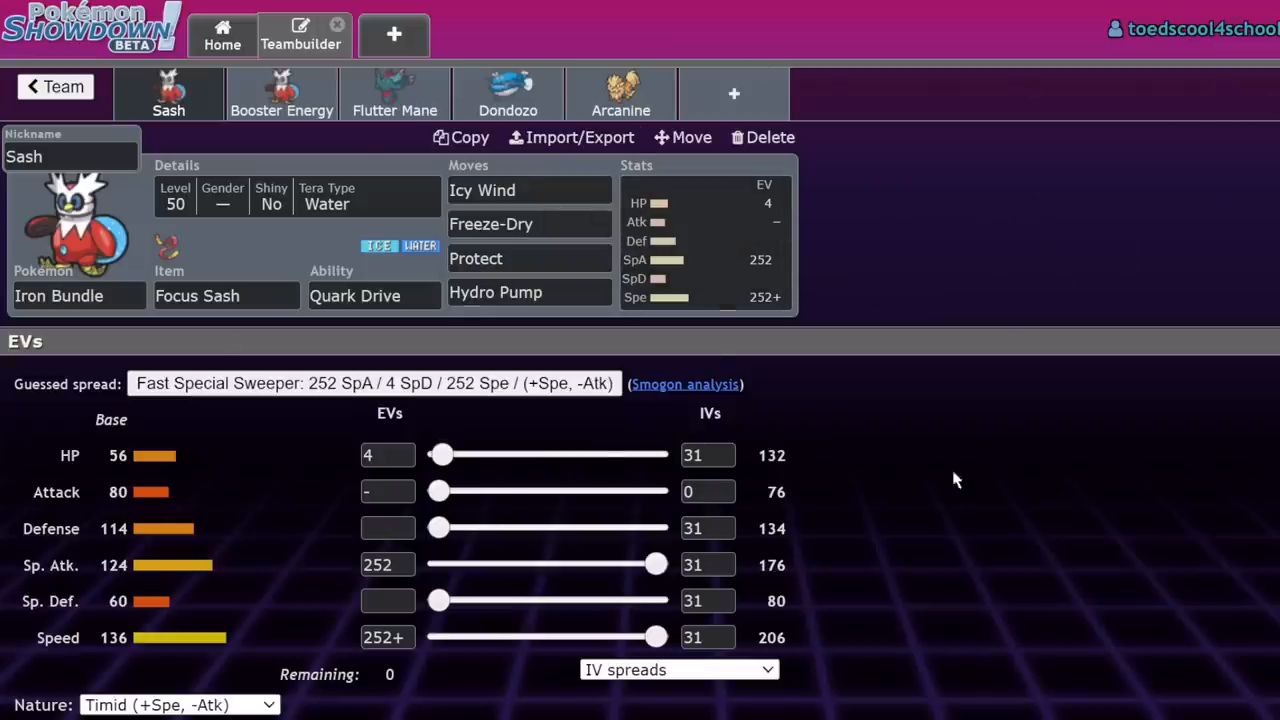
{"action": "mouse_move", "coordinate": [838, 524]}
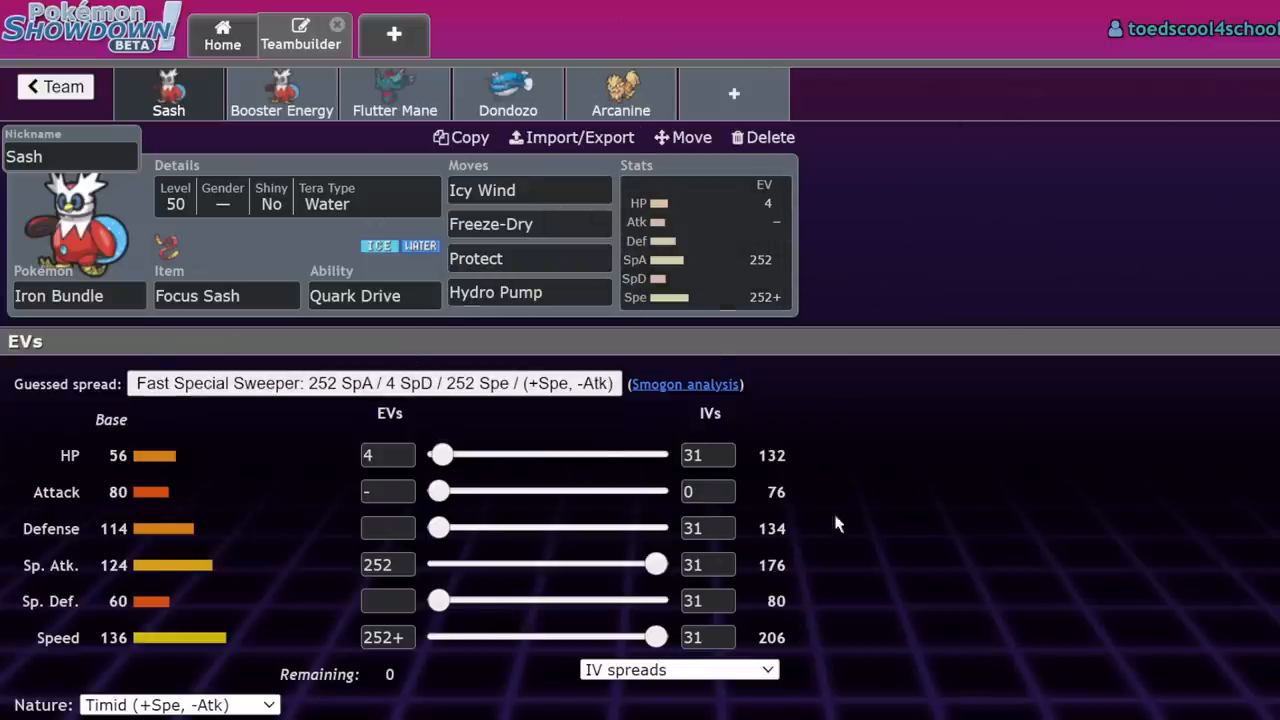
{"action": "mouse_move", "coordinate": [750, 260]}
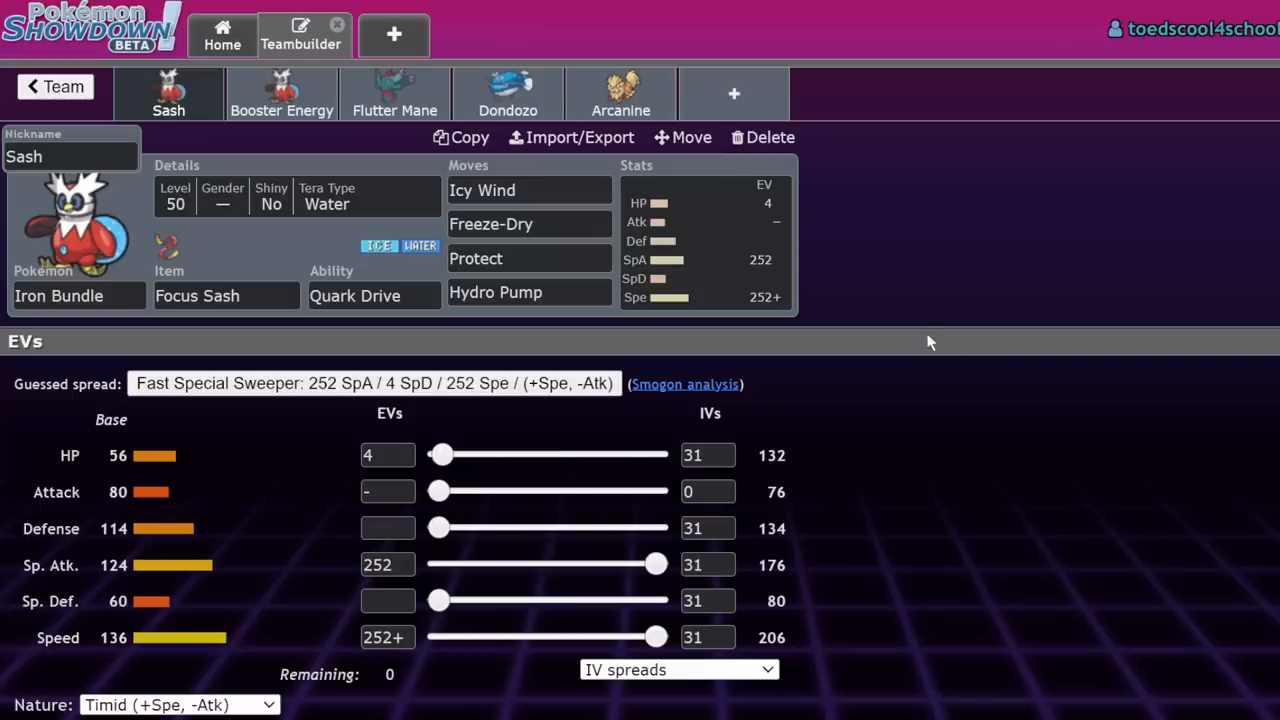
{"action": "mouse_move", "coordinate": [909, 326]}
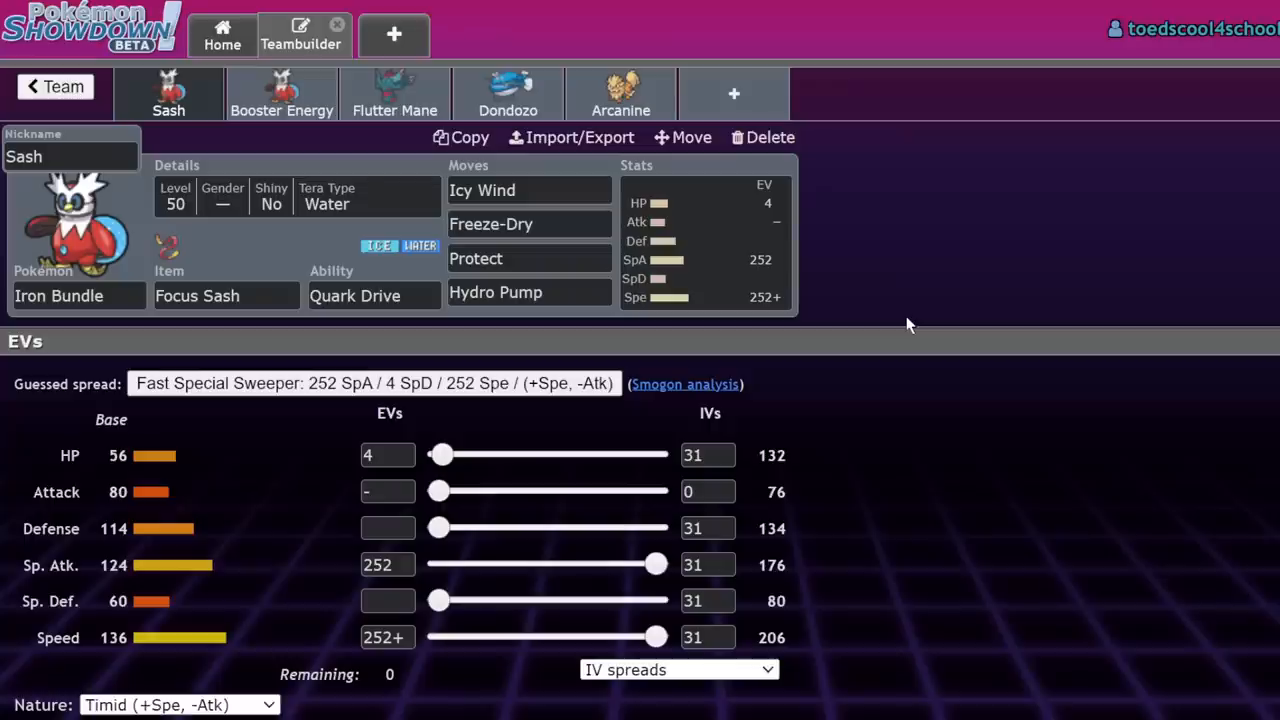
{"action": "mouse_move", "coordinate": [938, 244]}
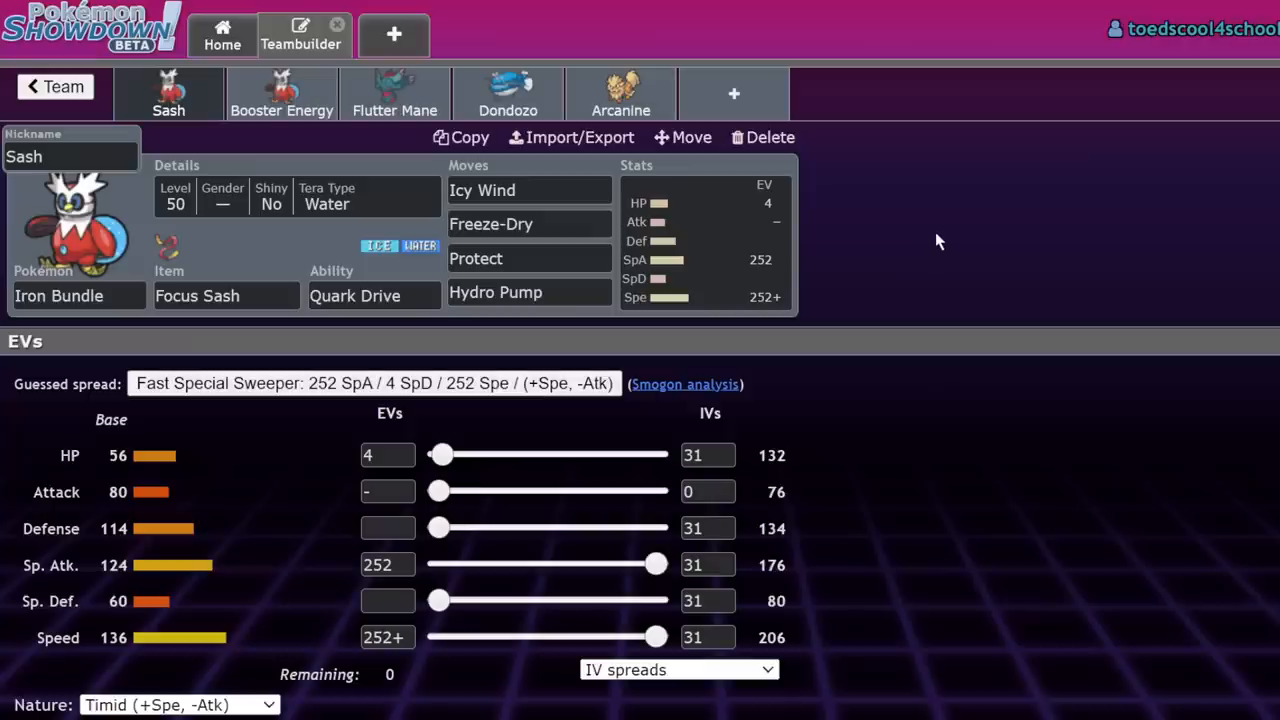
{"action": "mouse_move", "coordinate": [994, 305]}
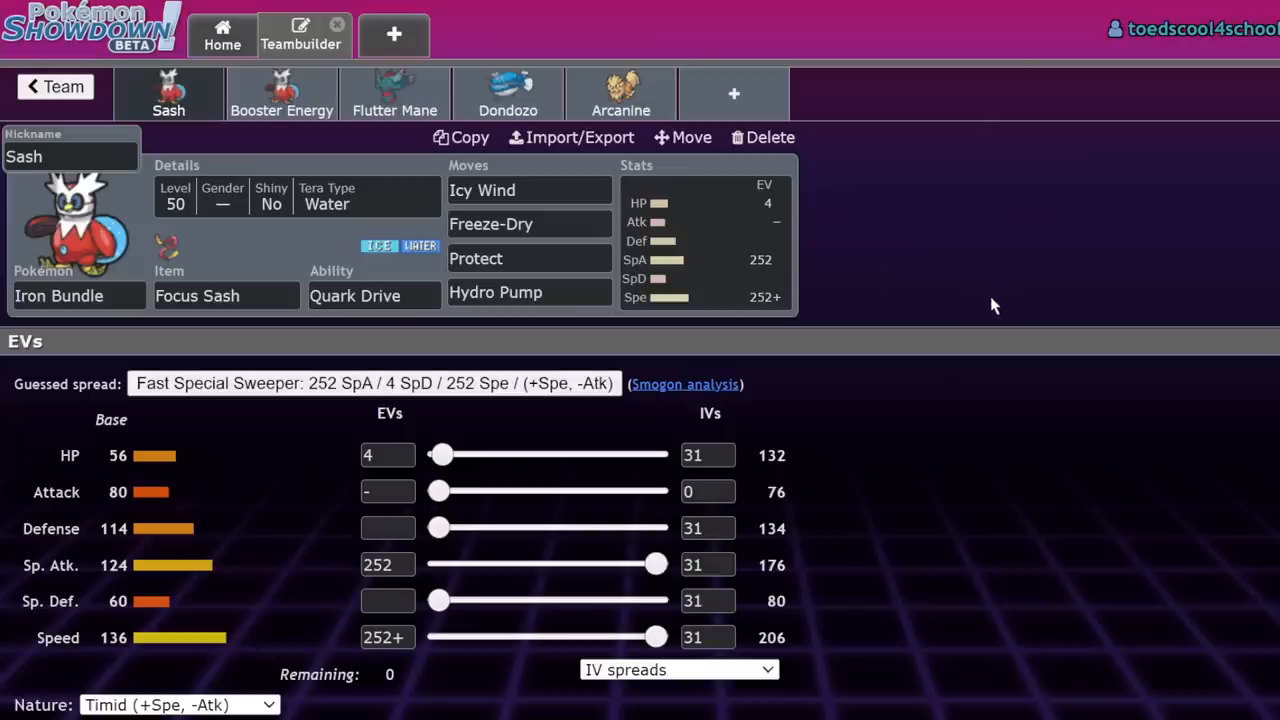
{"action": "mouse_move", "coordinate": [997, 248]}
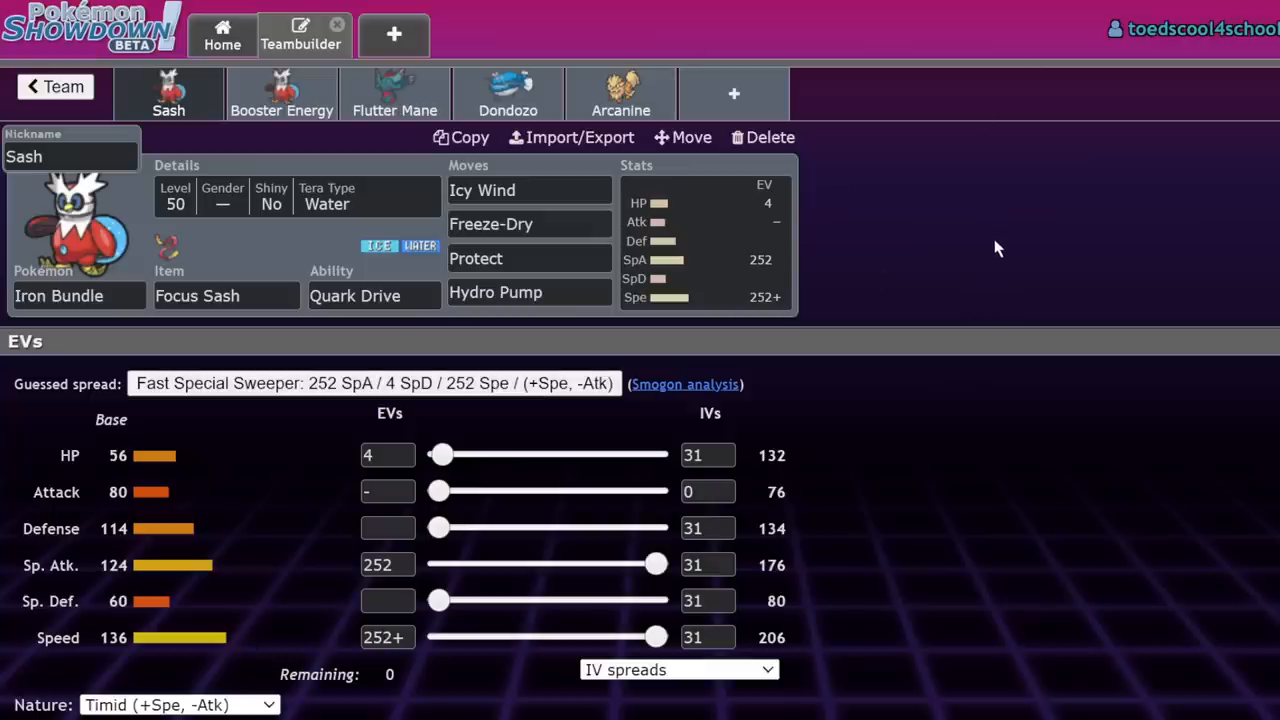
{"action": "mouse_move", "coordinate": [790, 281]}
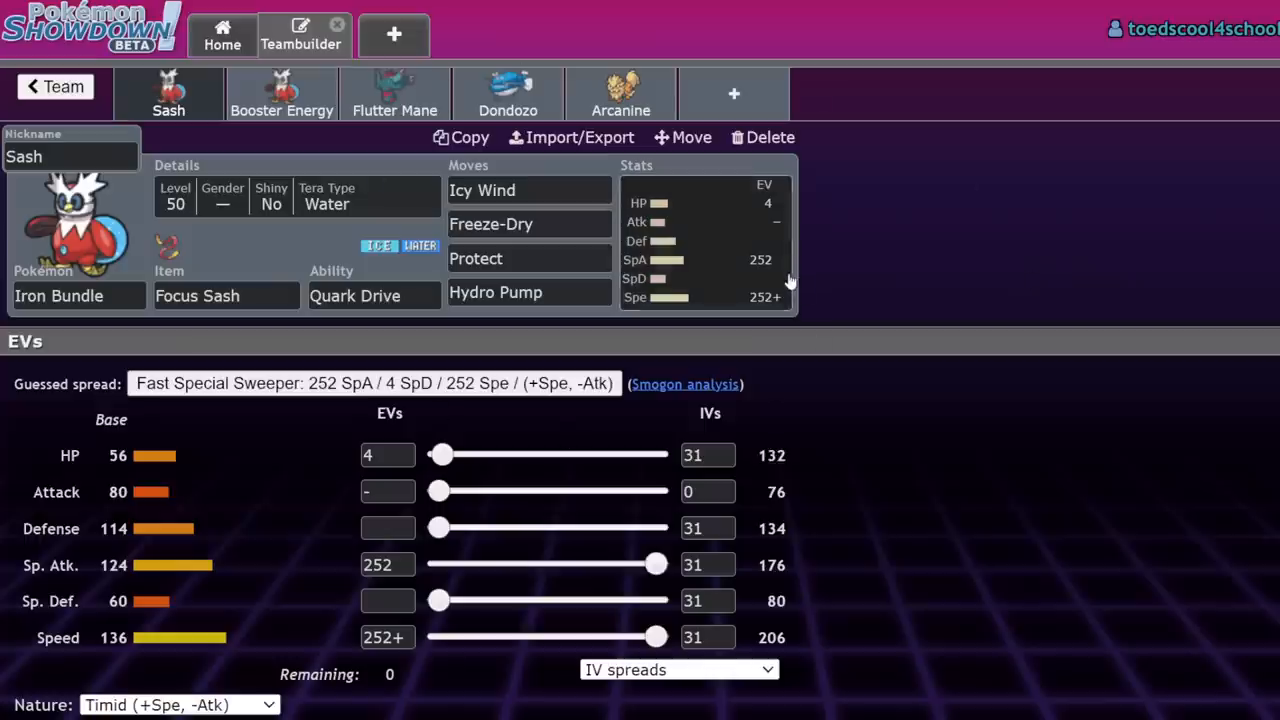